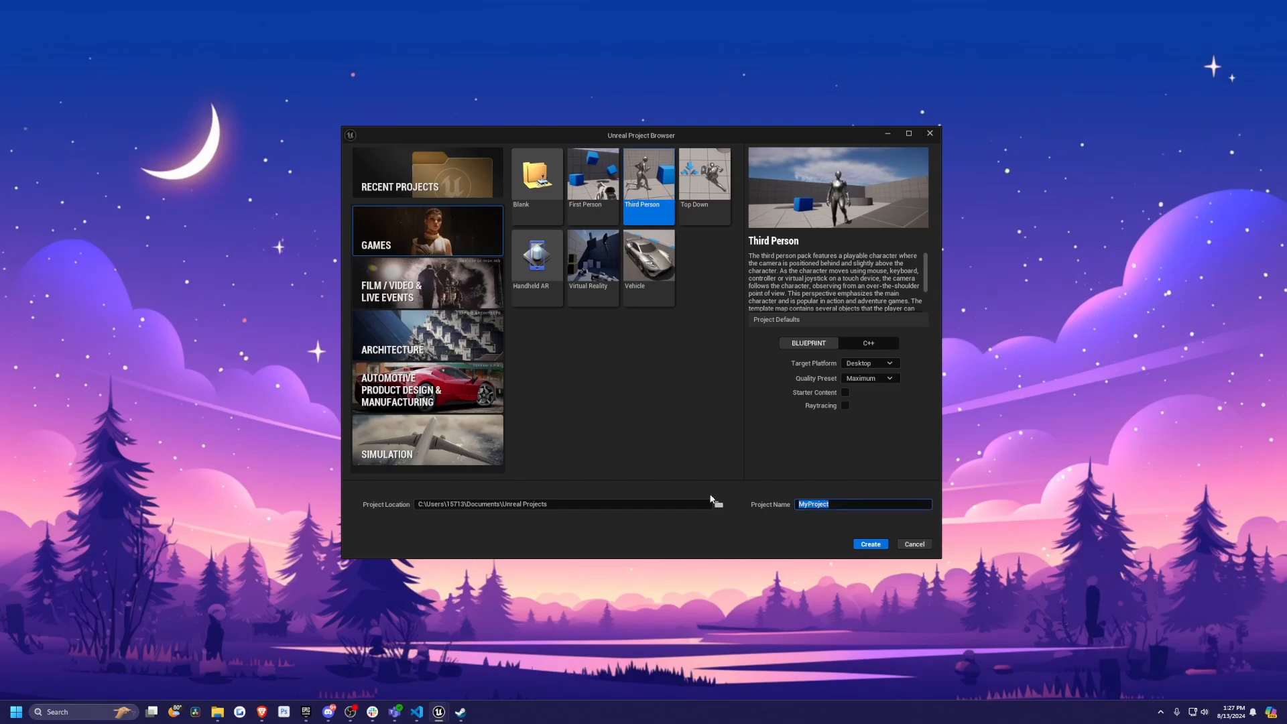
Name the new Third Person Blueprint project SIKK and create it.
text(SIKK)
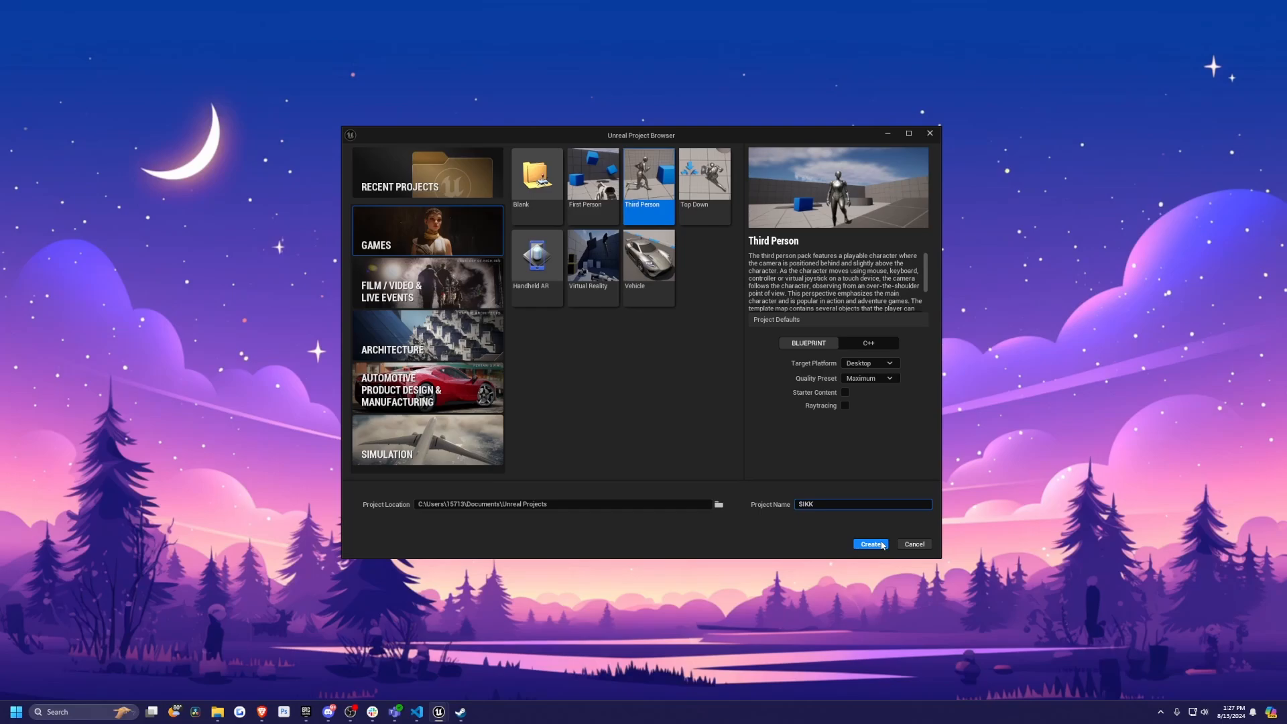
click(870, 544)
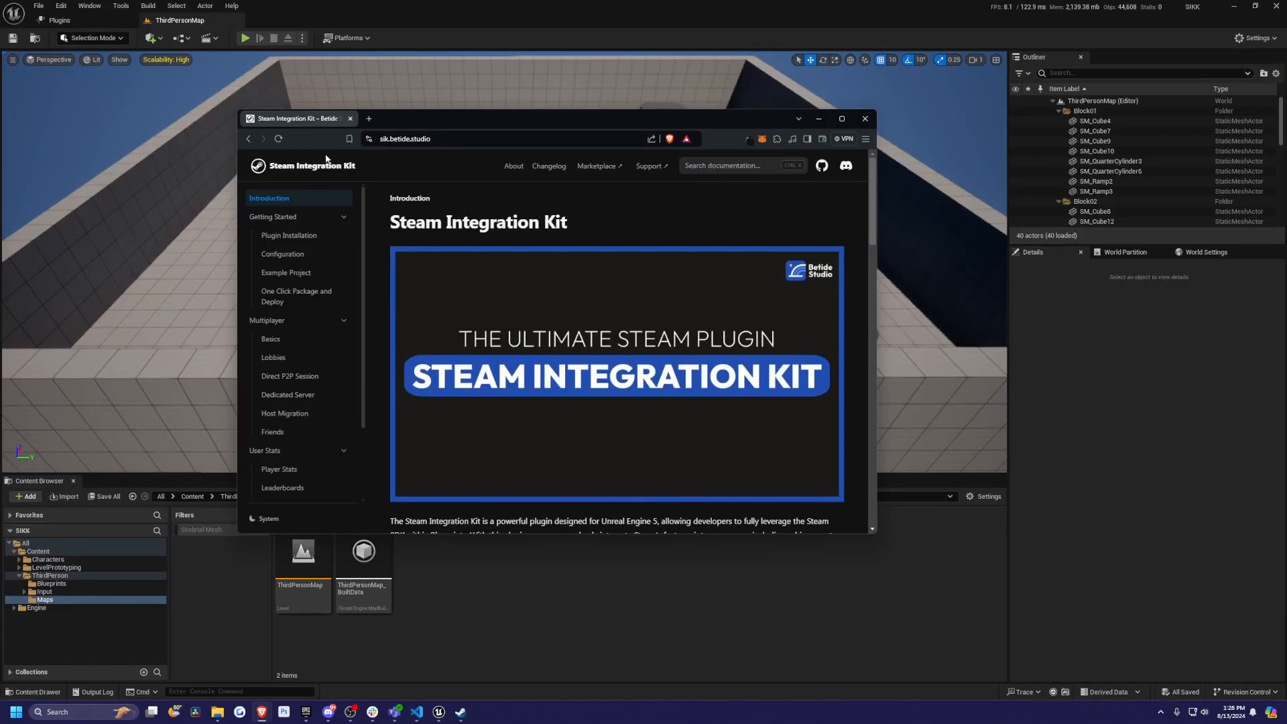
Browse the Steam Integration Kit docs and open the SteamIntegrationKit GitHub repository.
scroll(down, 3)
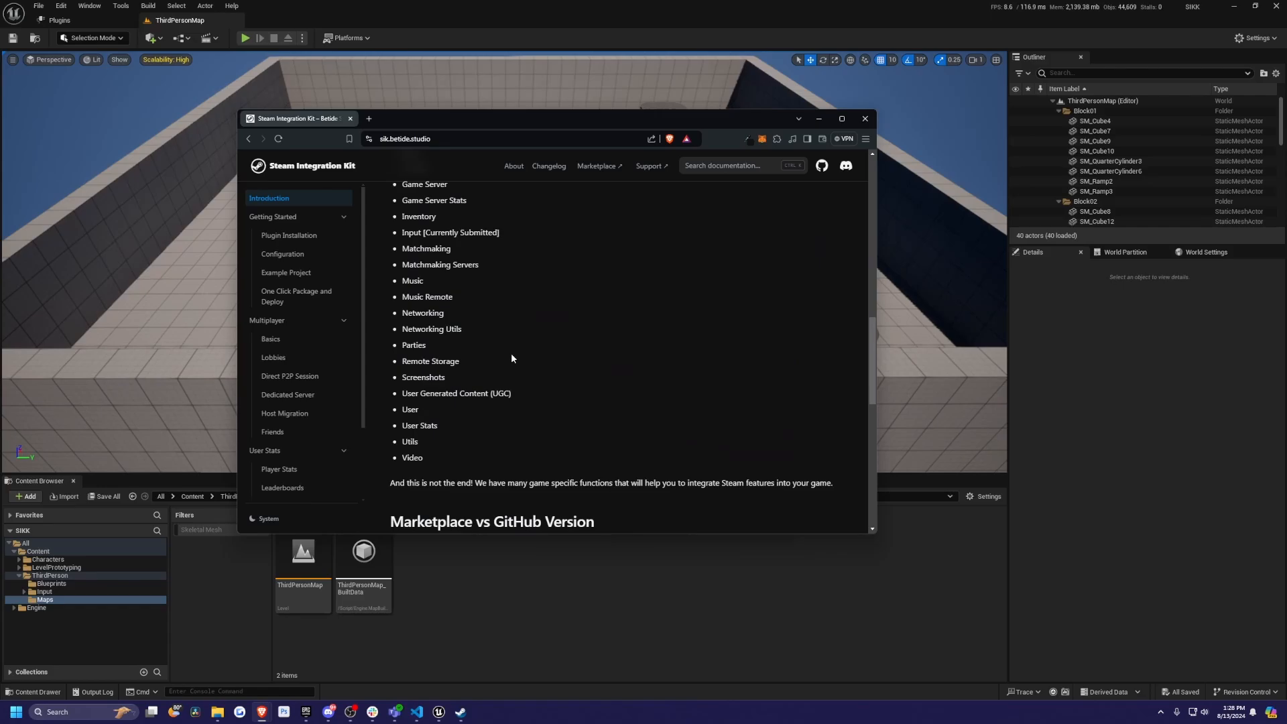
scroll(up, 3)
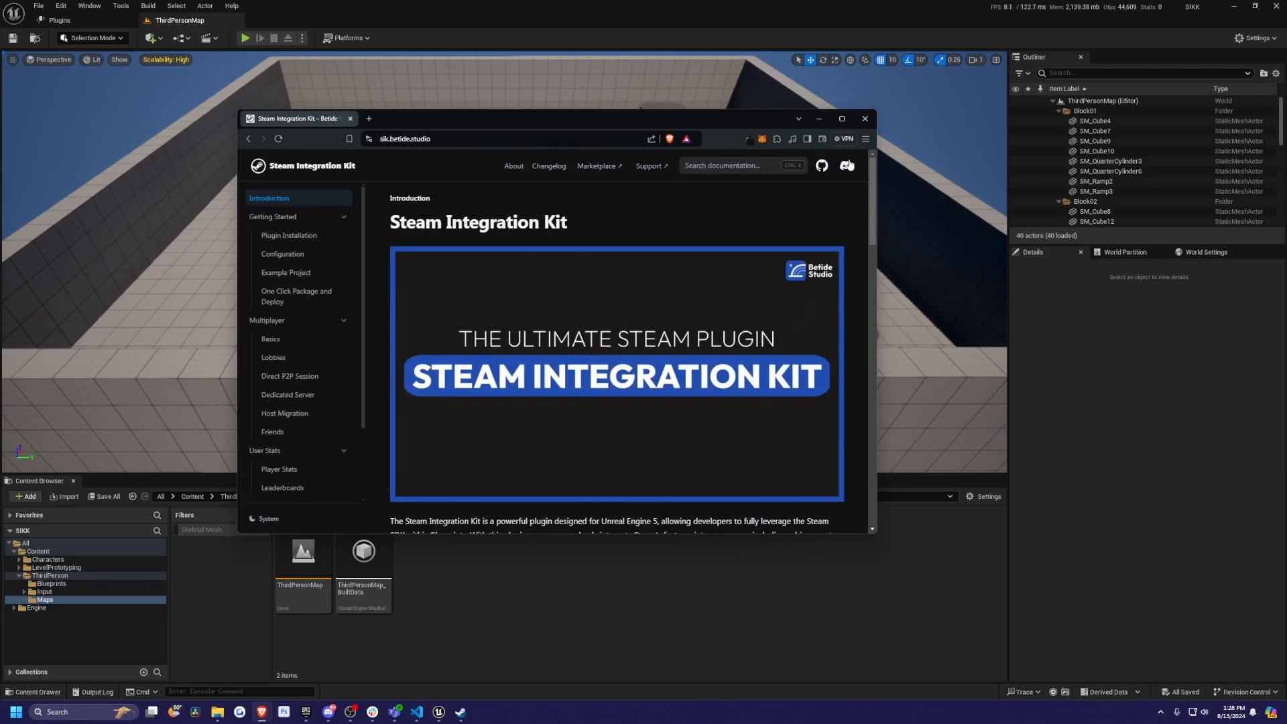
click(820, 166)
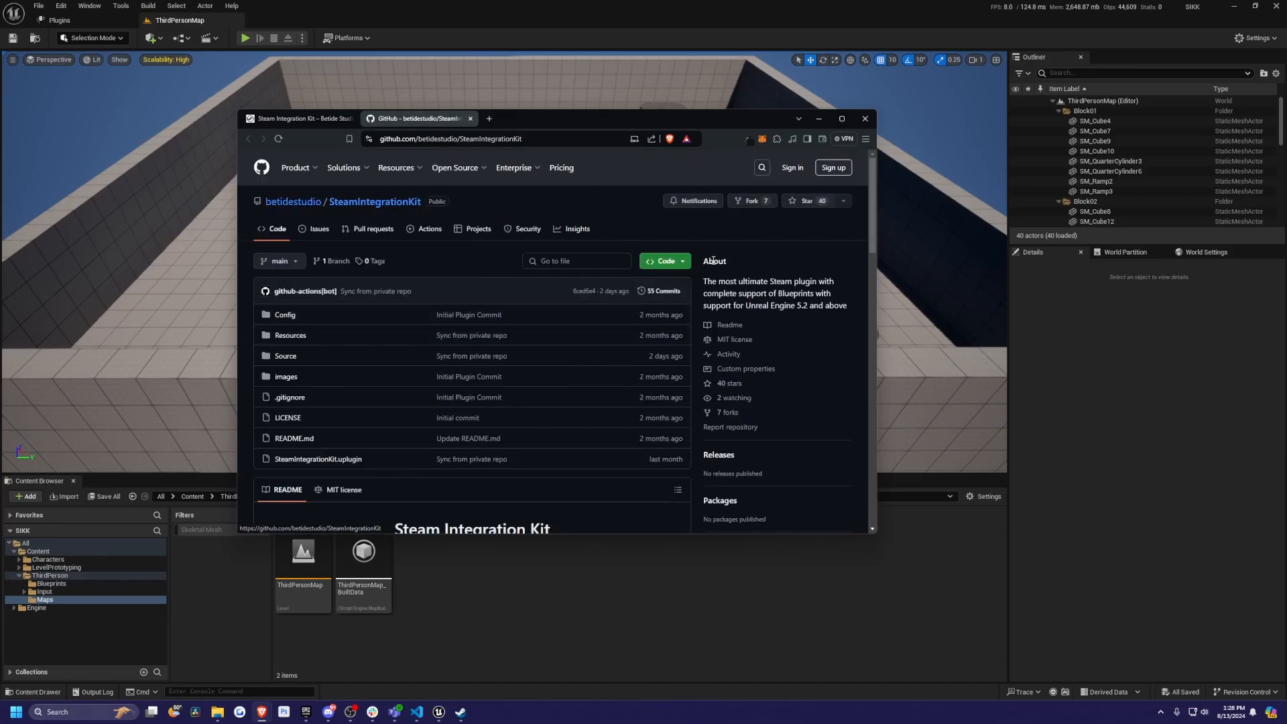
click(663, 261)
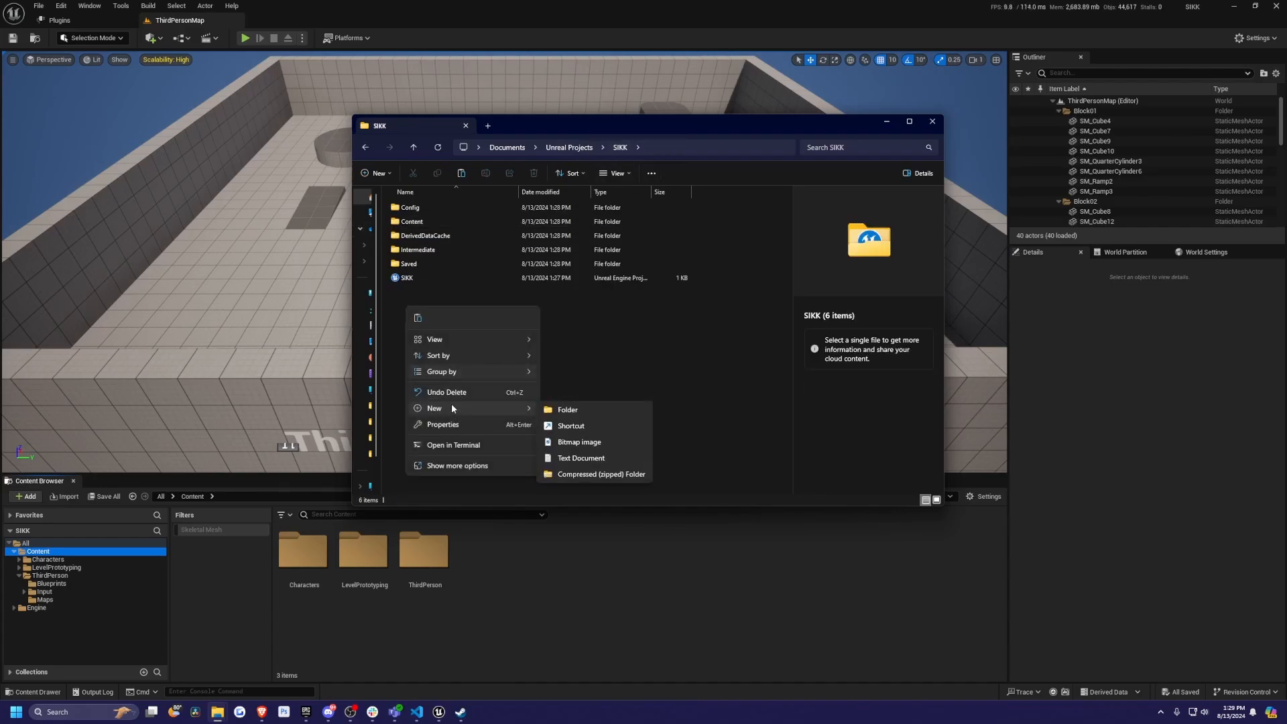
Add a folder named Plugins inside the SIKK project folder and open it.
click(566, 409)
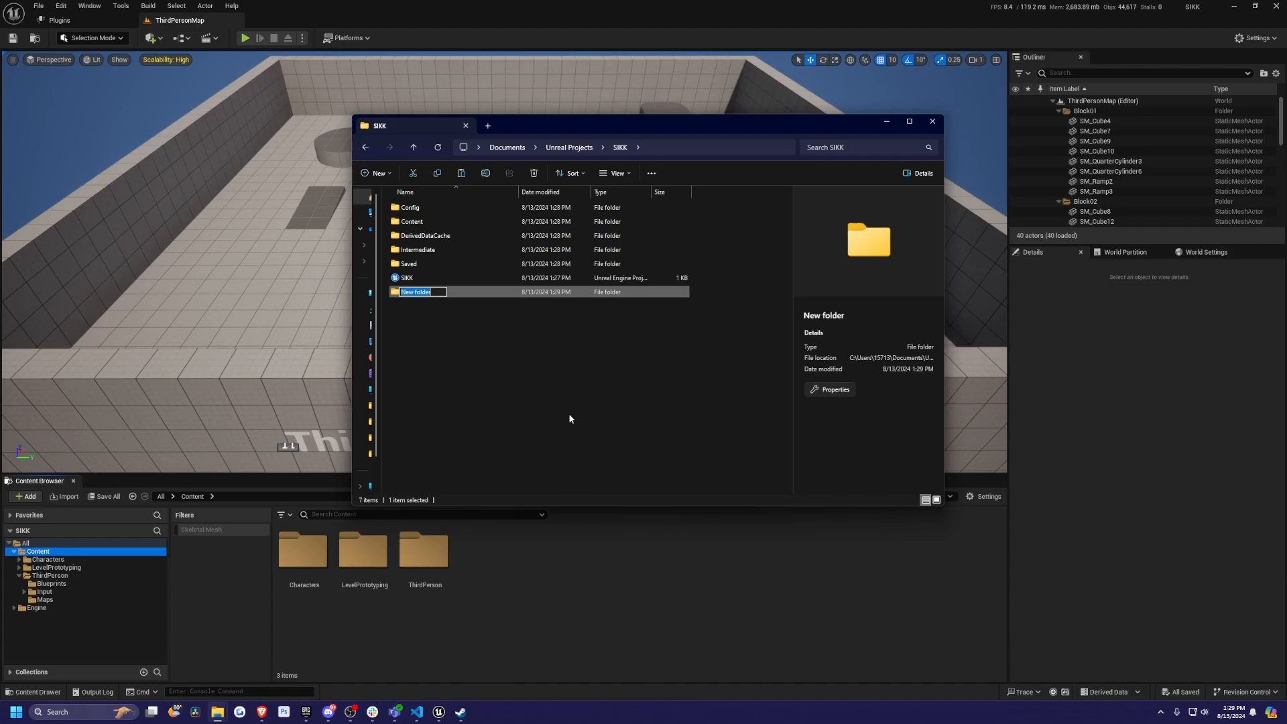
text(Plugins)
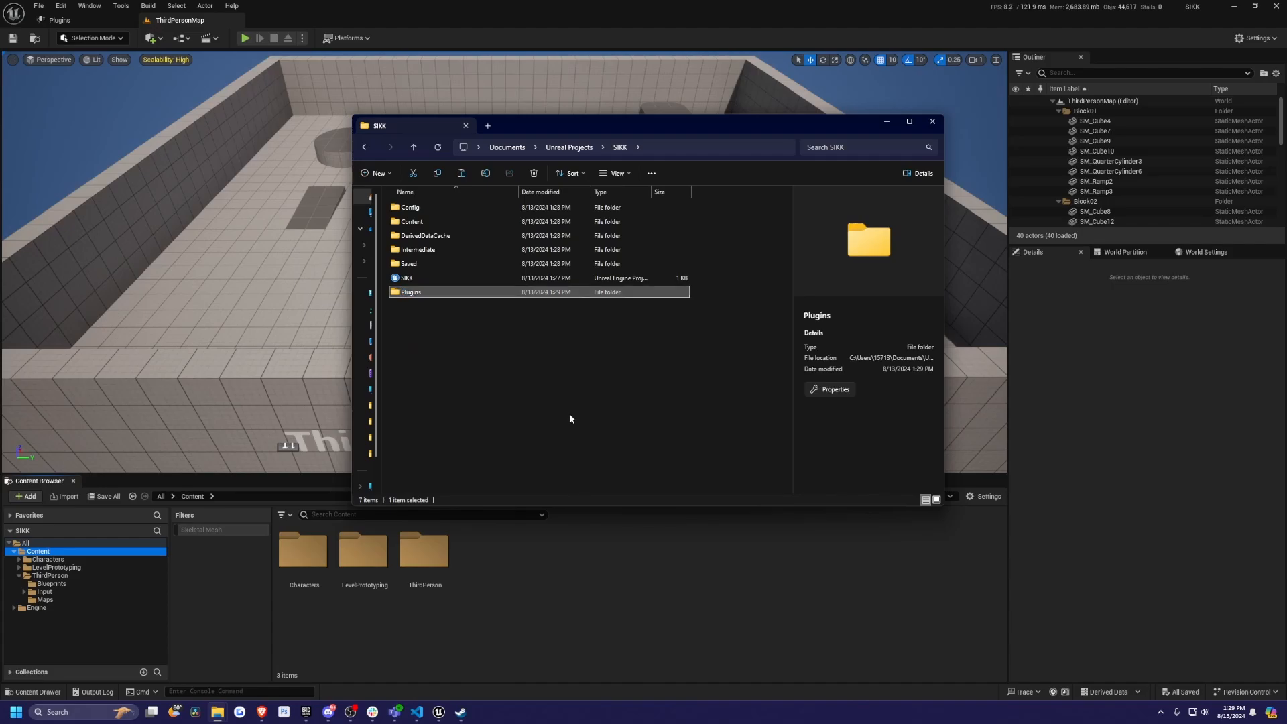
double_click(409, 292)
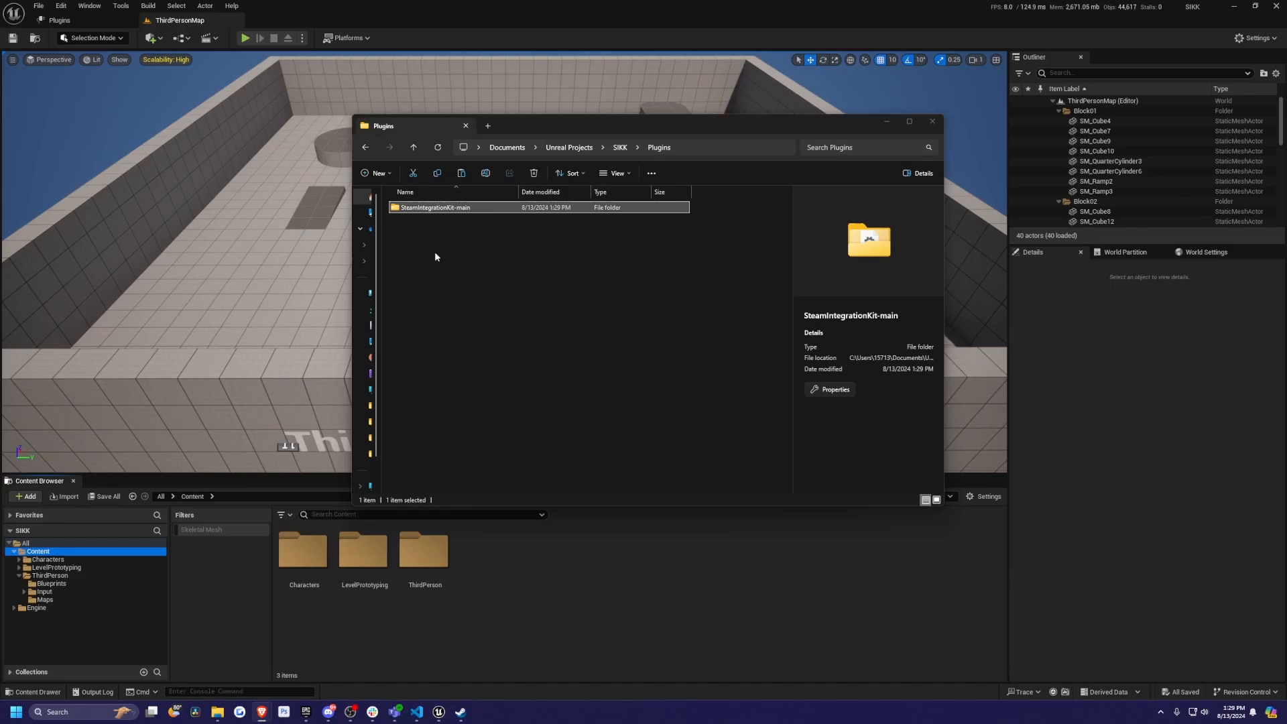
mouse_move(465, 125)
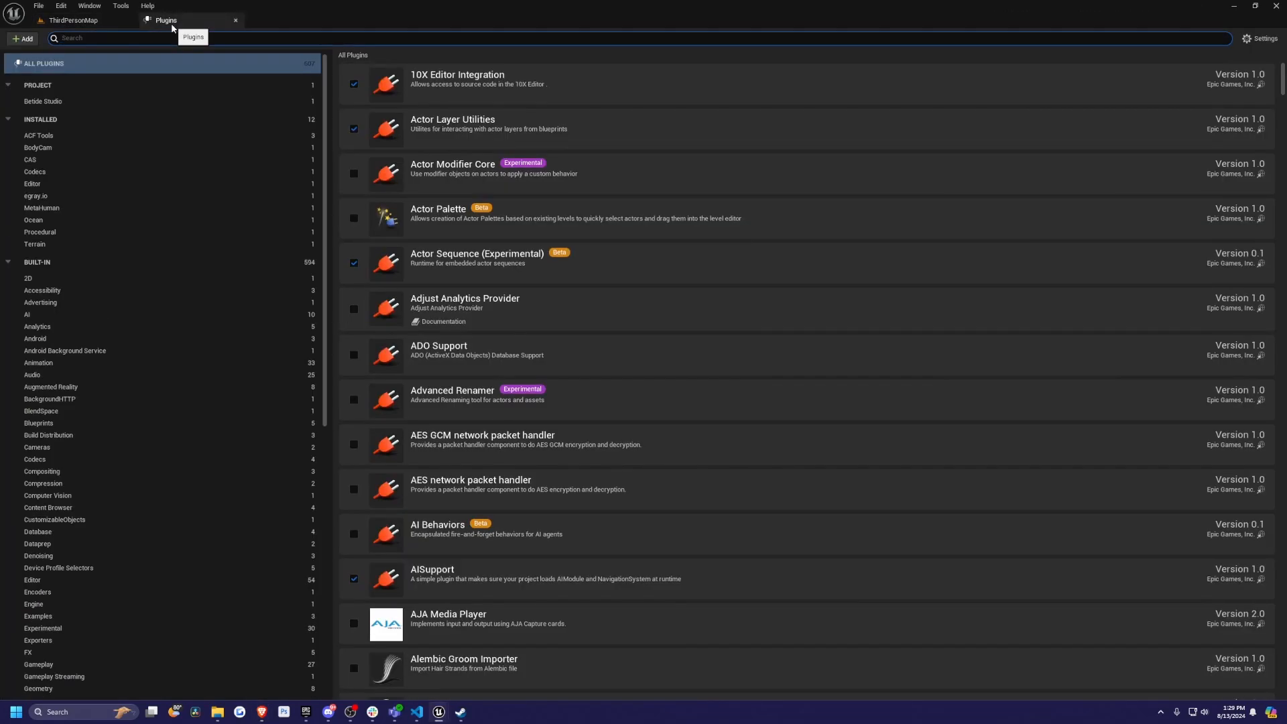
mouse_move(259, 39)
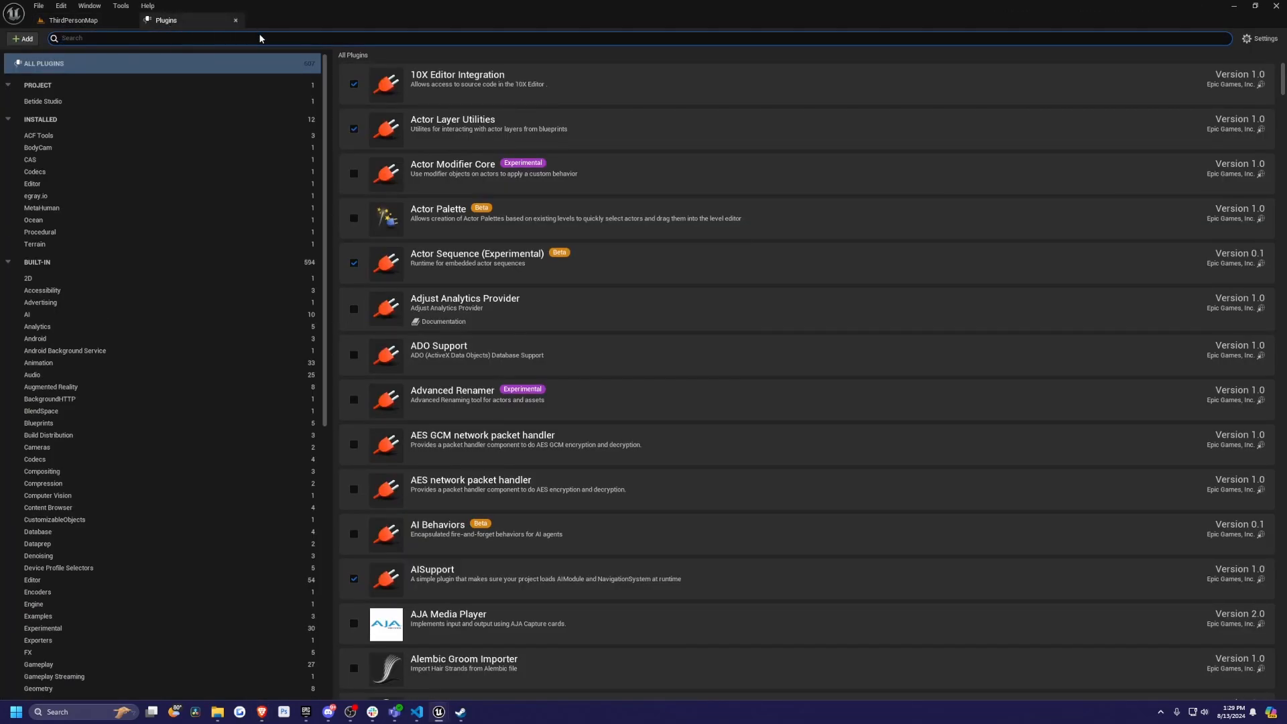
Search the plugins for 'steam socket' and enable Steam Sockets.
text(steam s)
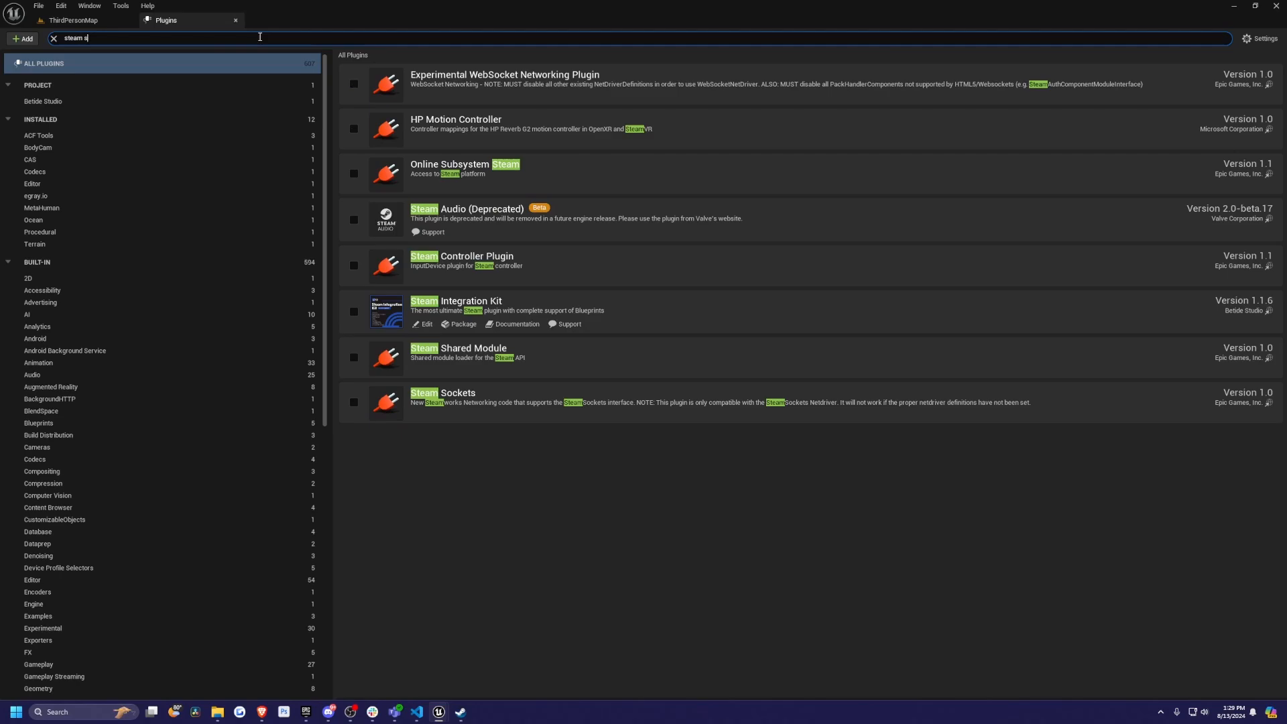
text(ocket)
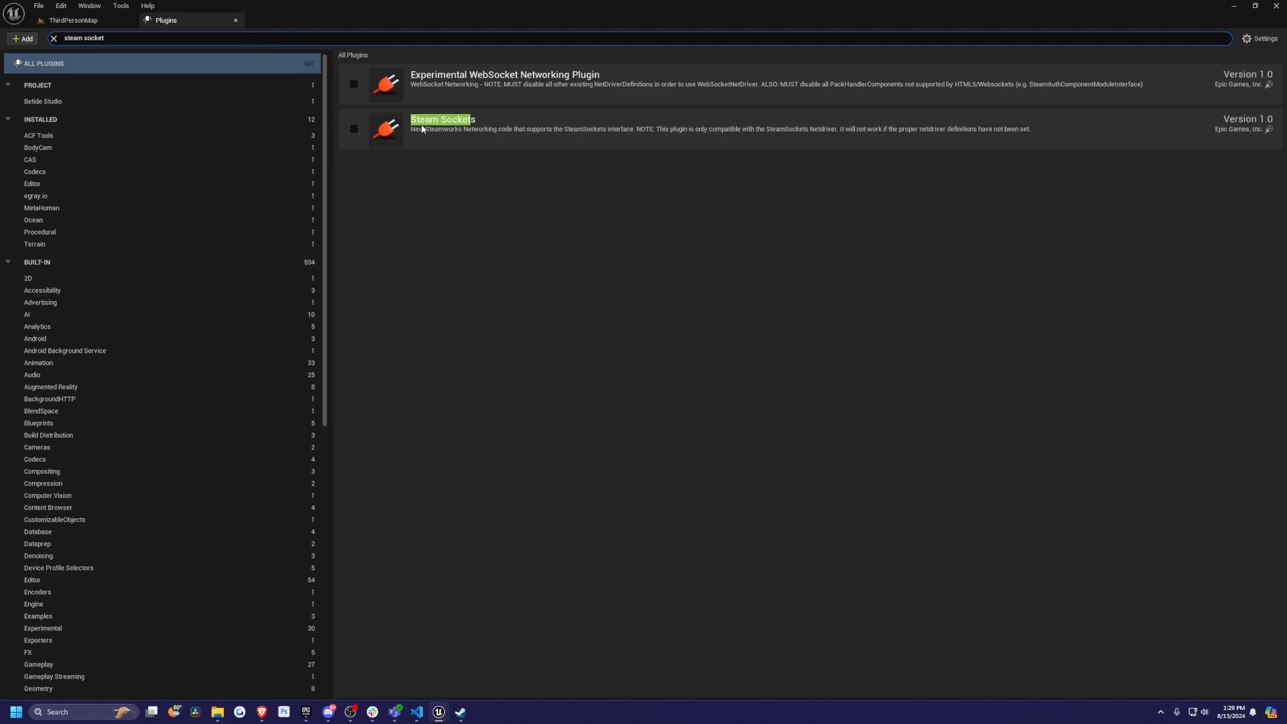
click(354, 128)
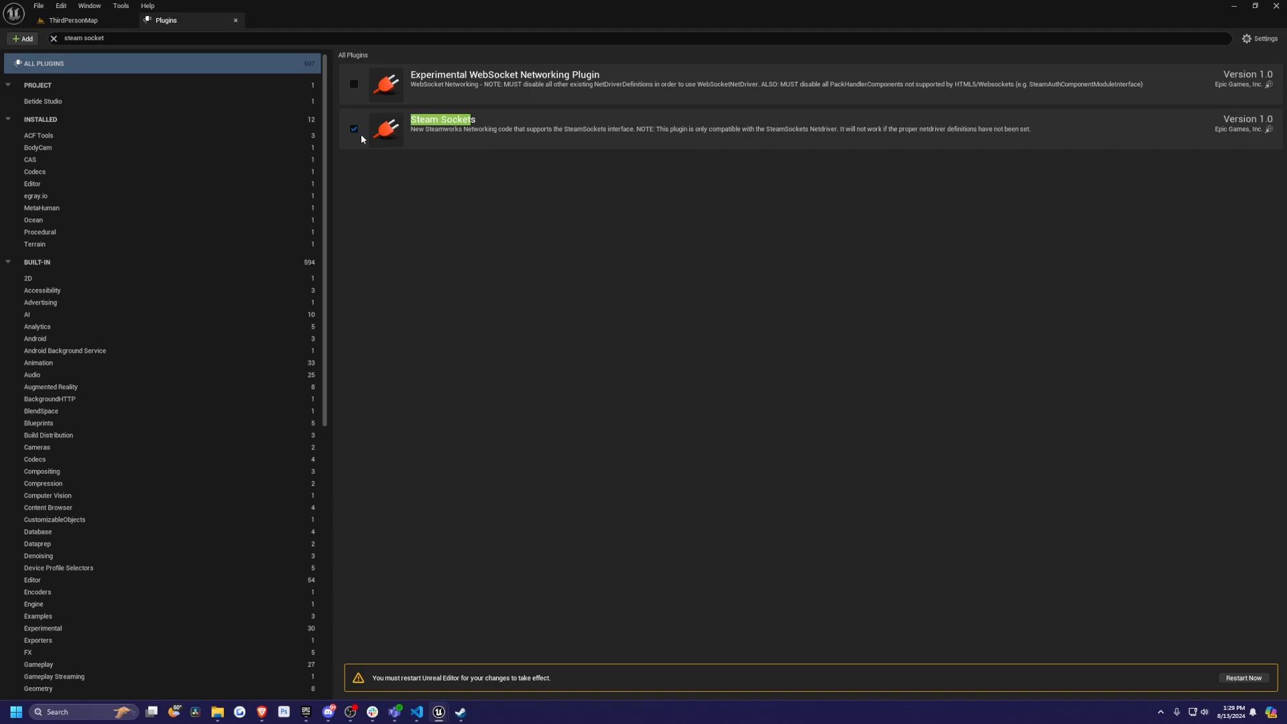
mouse_move(559, 162)
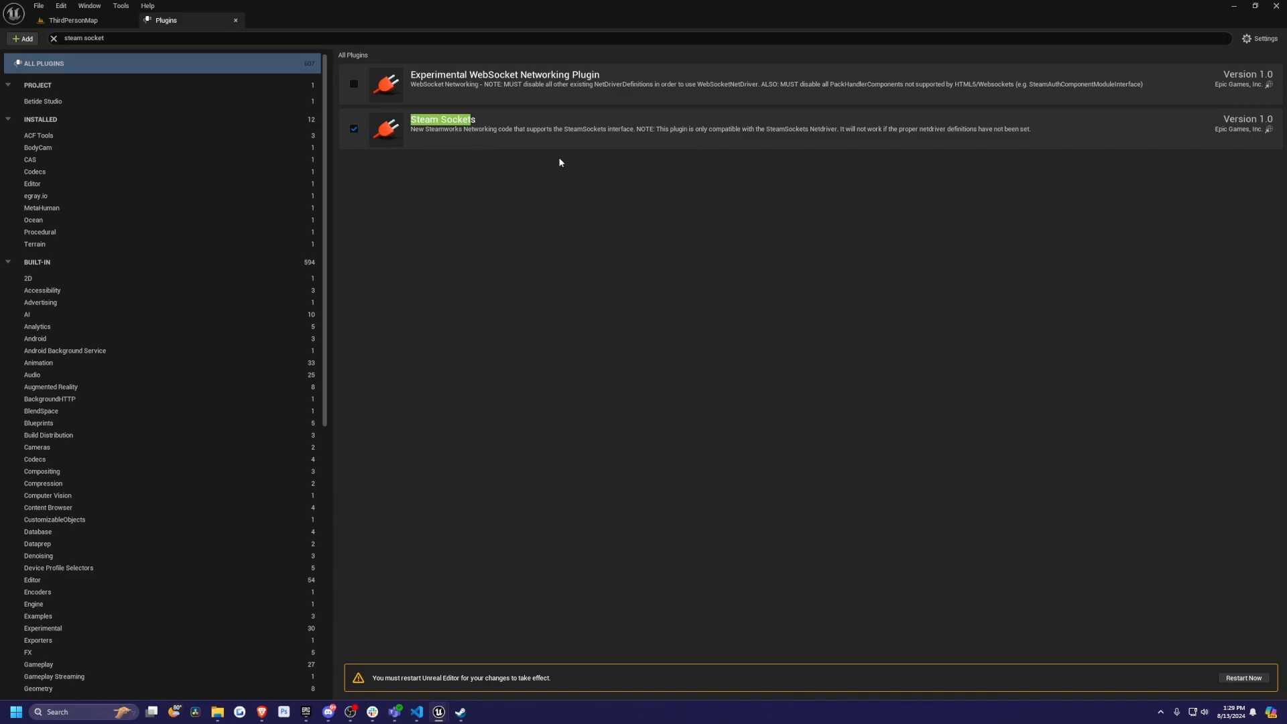
mouse_move(723, 209)
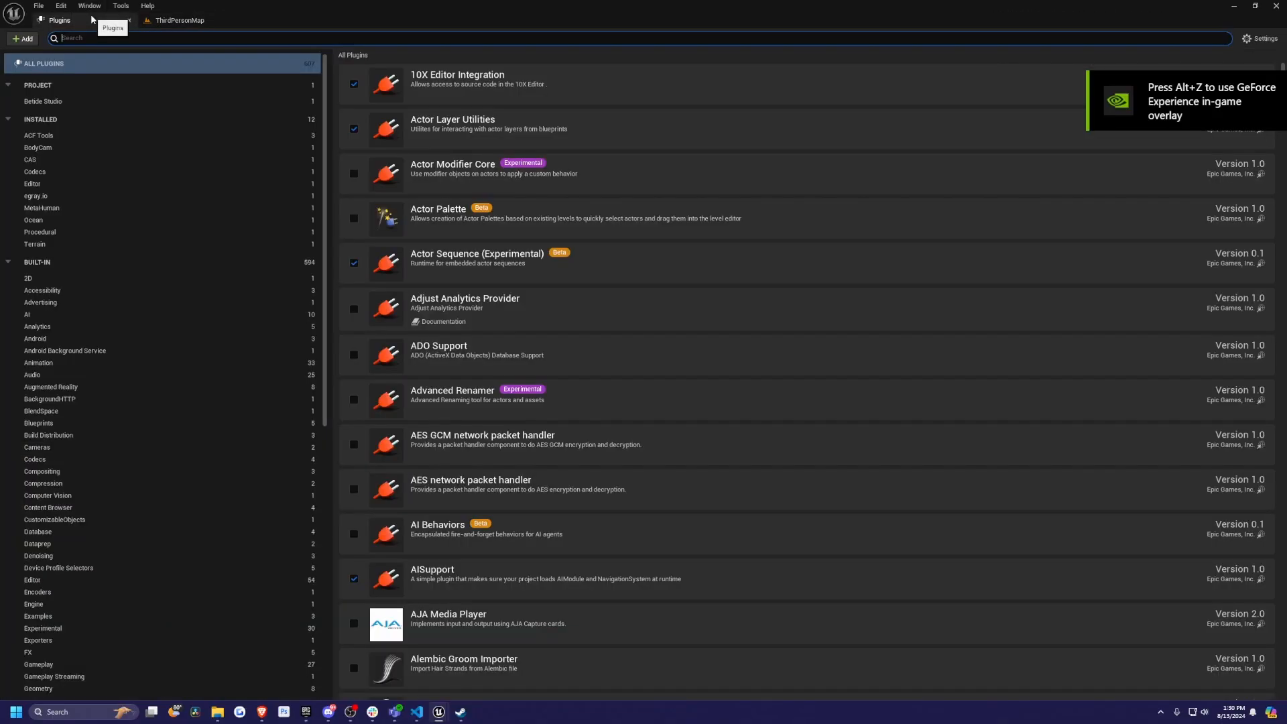
Confirm the Steam plugins are enabled, then close the Plugins tab.
text(stea)
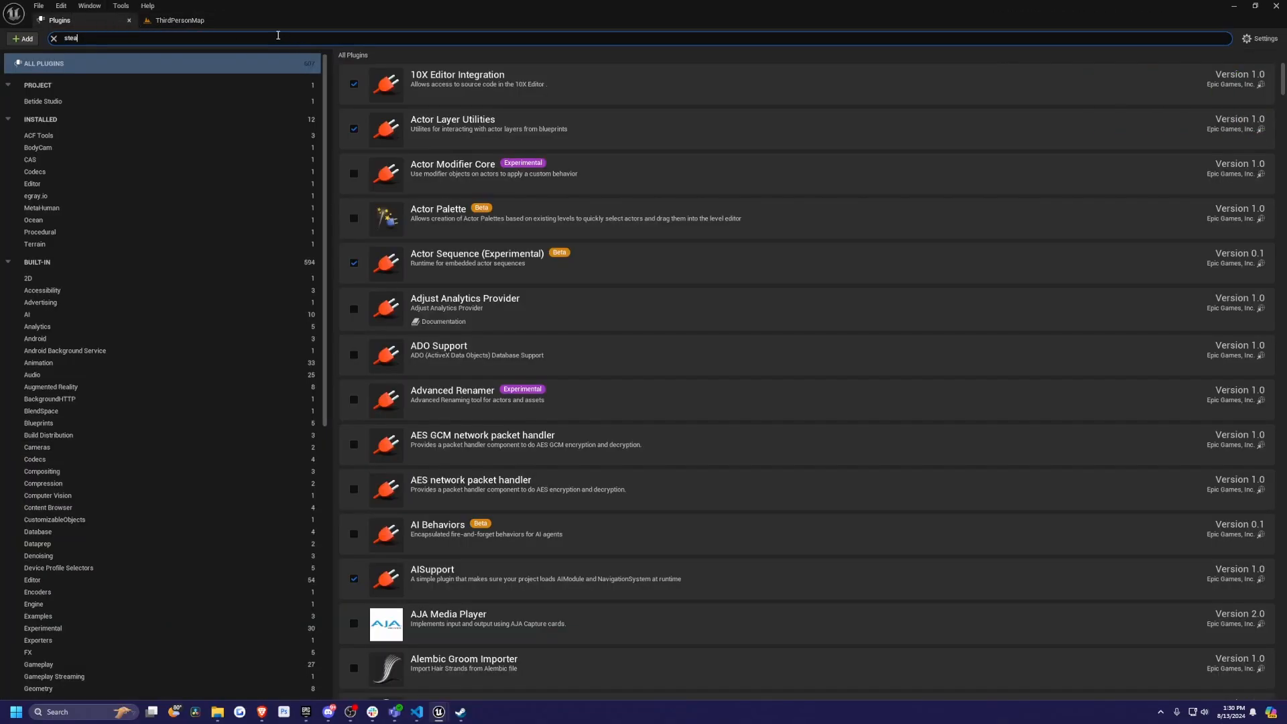
text(m)
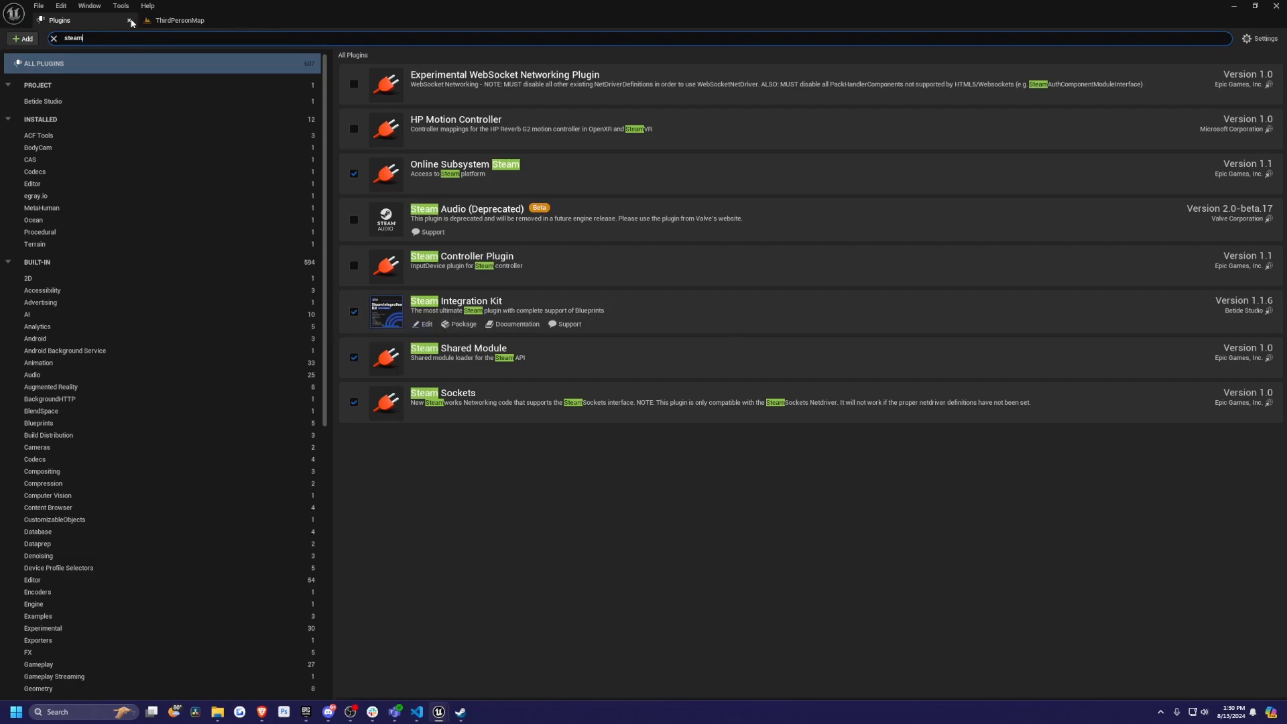
click(129, 20)
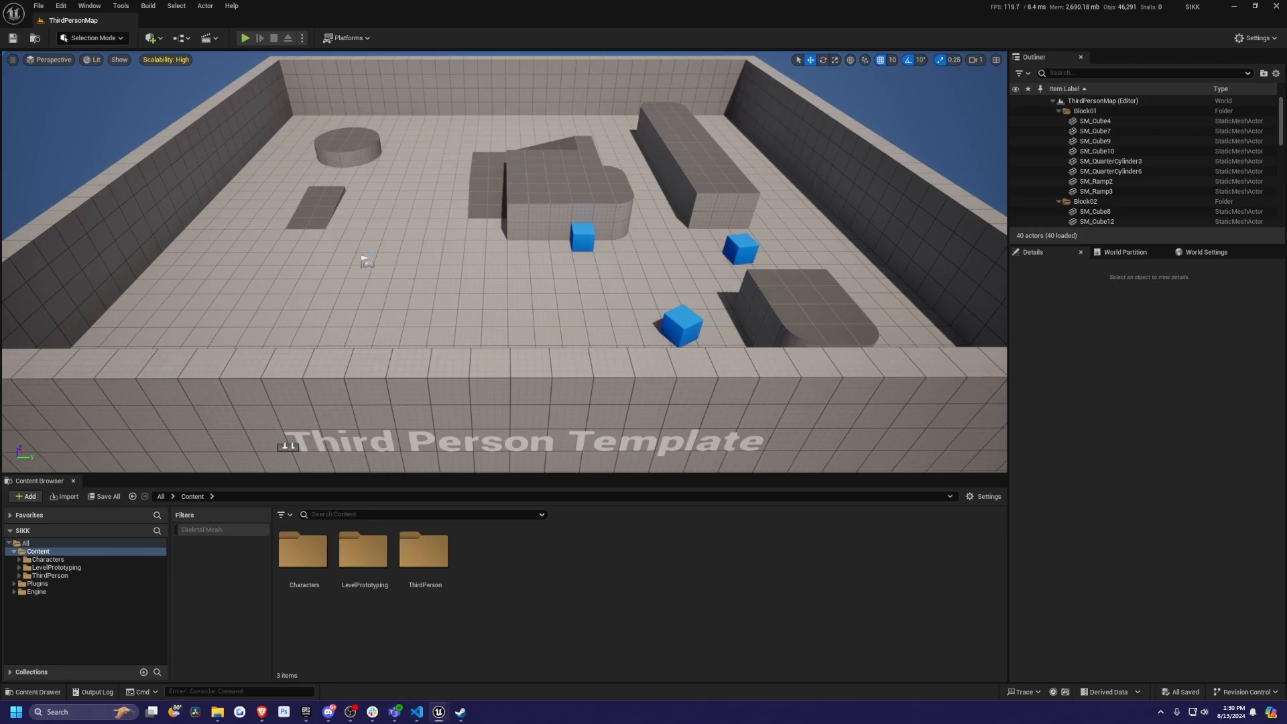
Set Steam App Id and Steam Dev App Id to 3168070 under Steam Integration Kit settings.
click(60, 6)
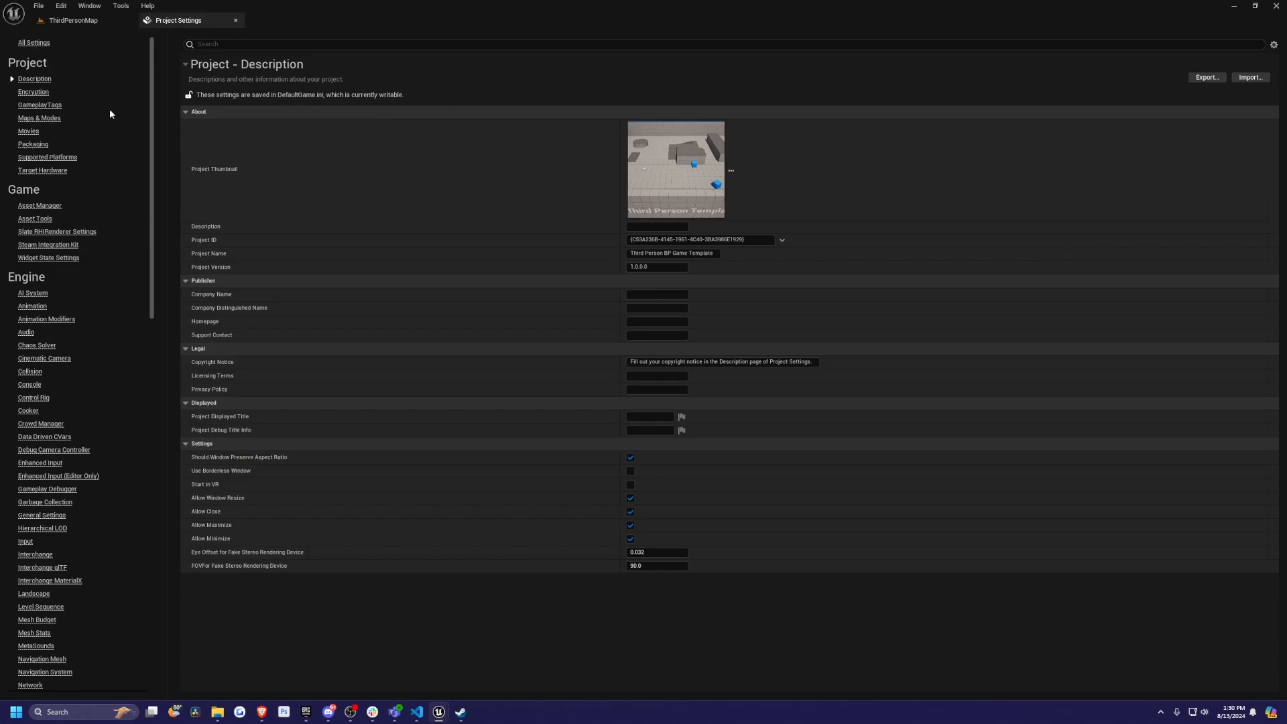
mouse_move(31, 246)
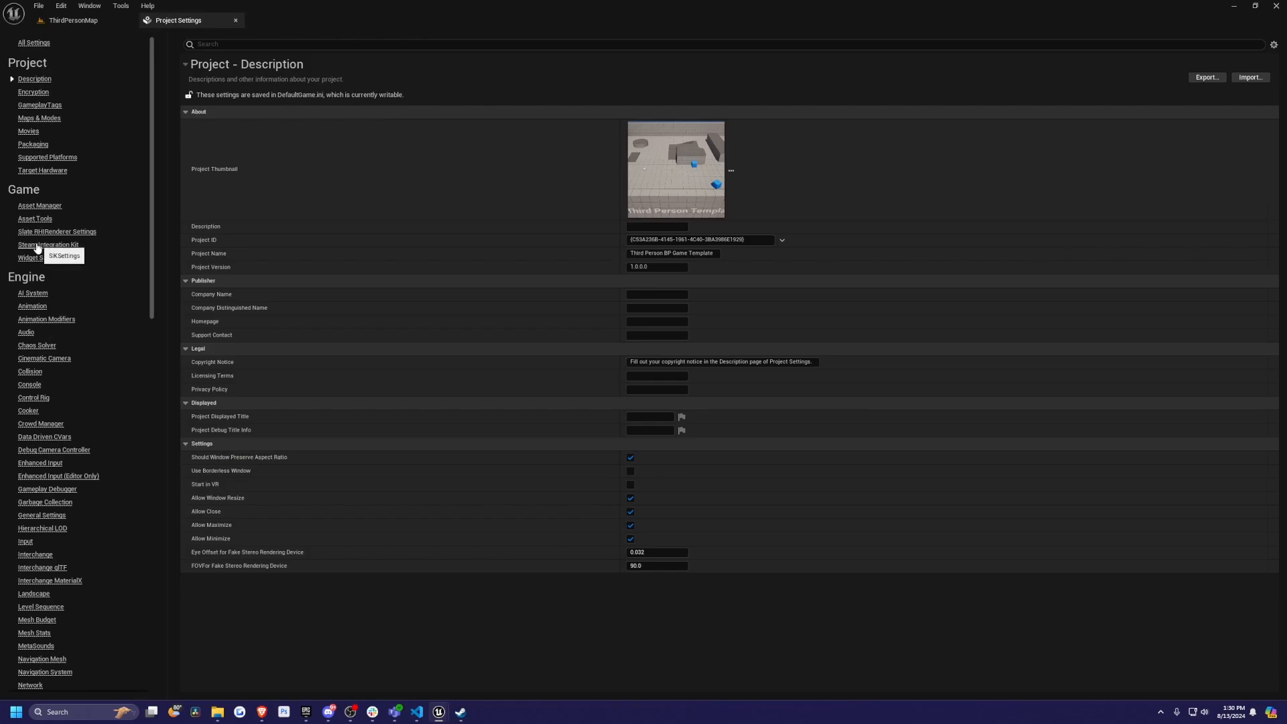
click(47, 245)
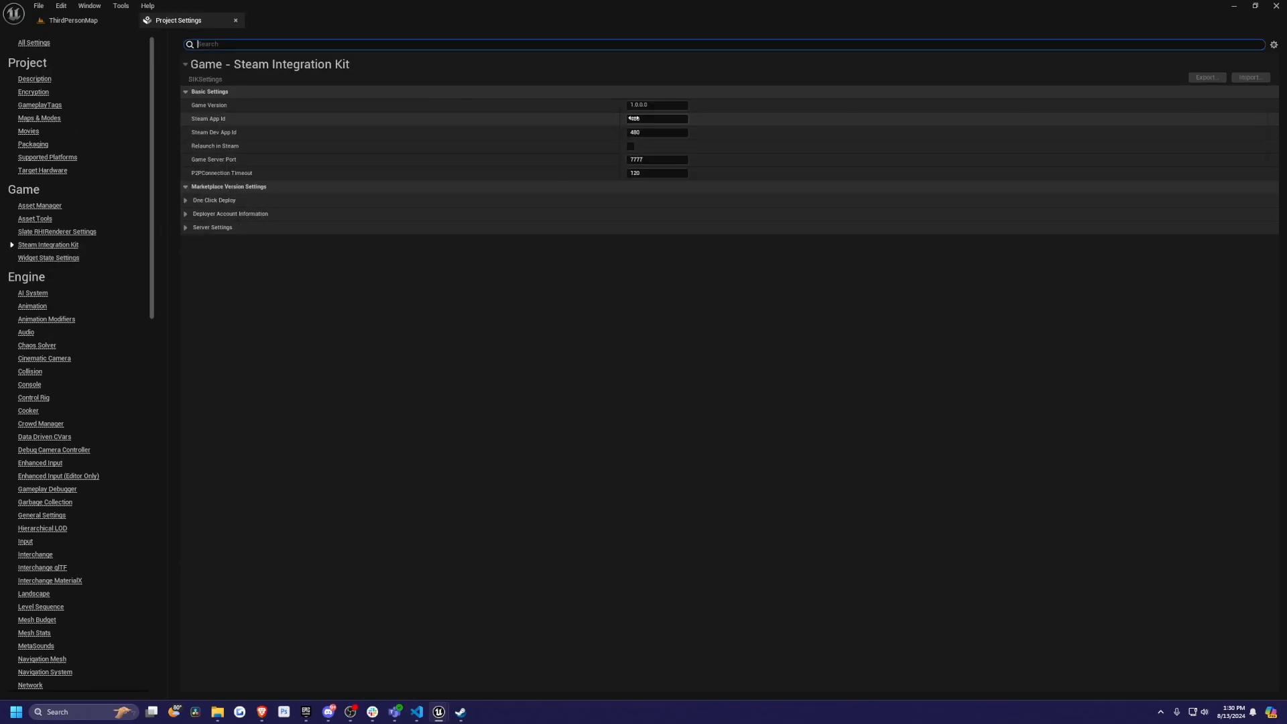
click(656, 118)
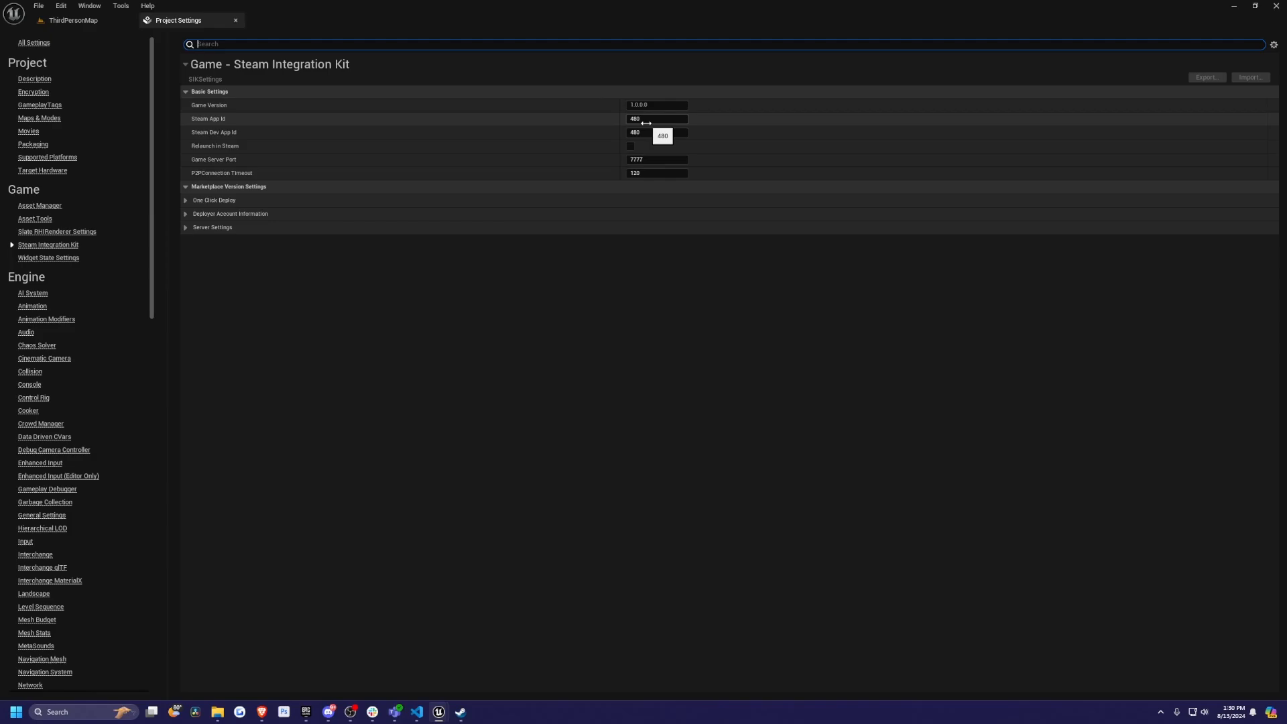
mouse_move(663, 129)
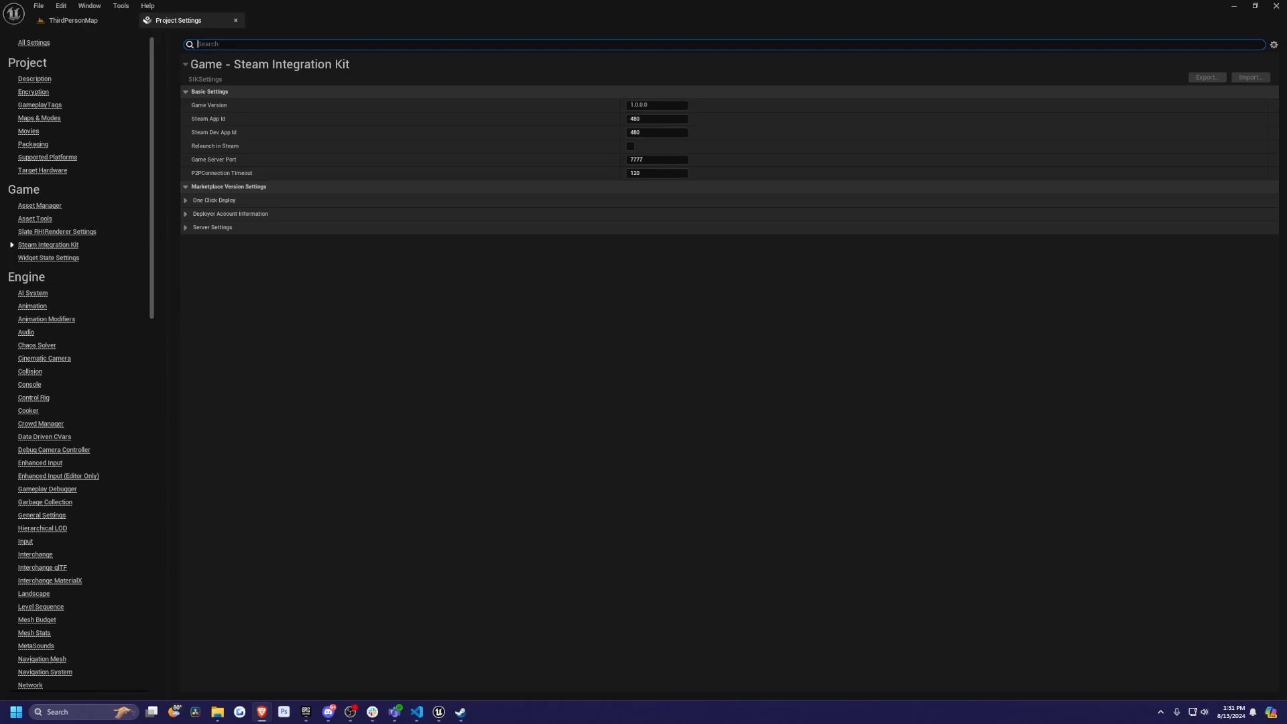
mouse_move(885, 85)
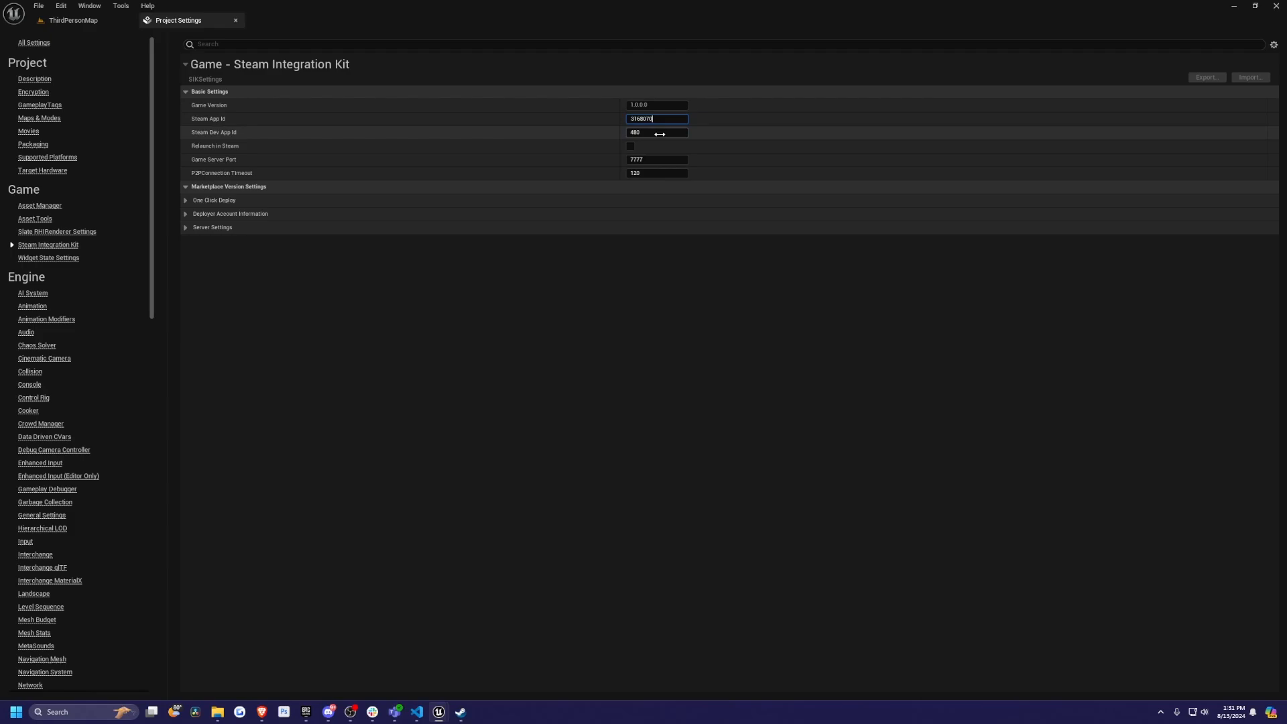
click(655, 132)
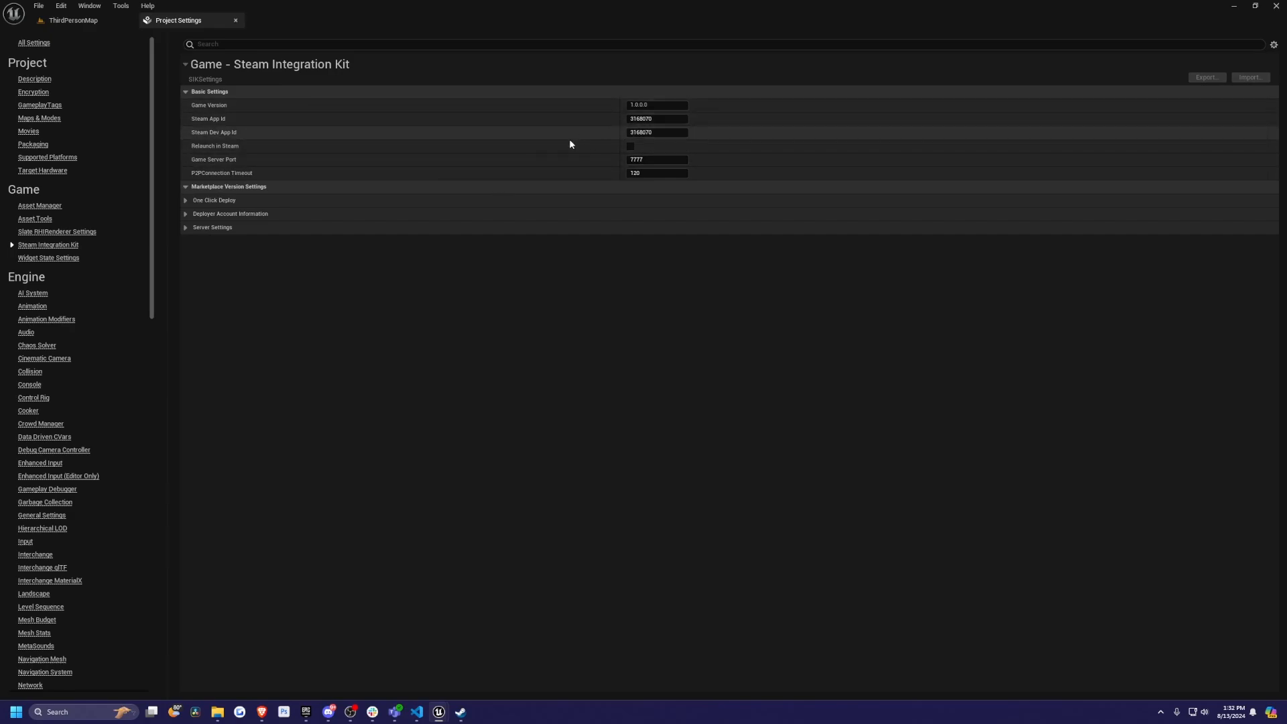
click(73, 20)
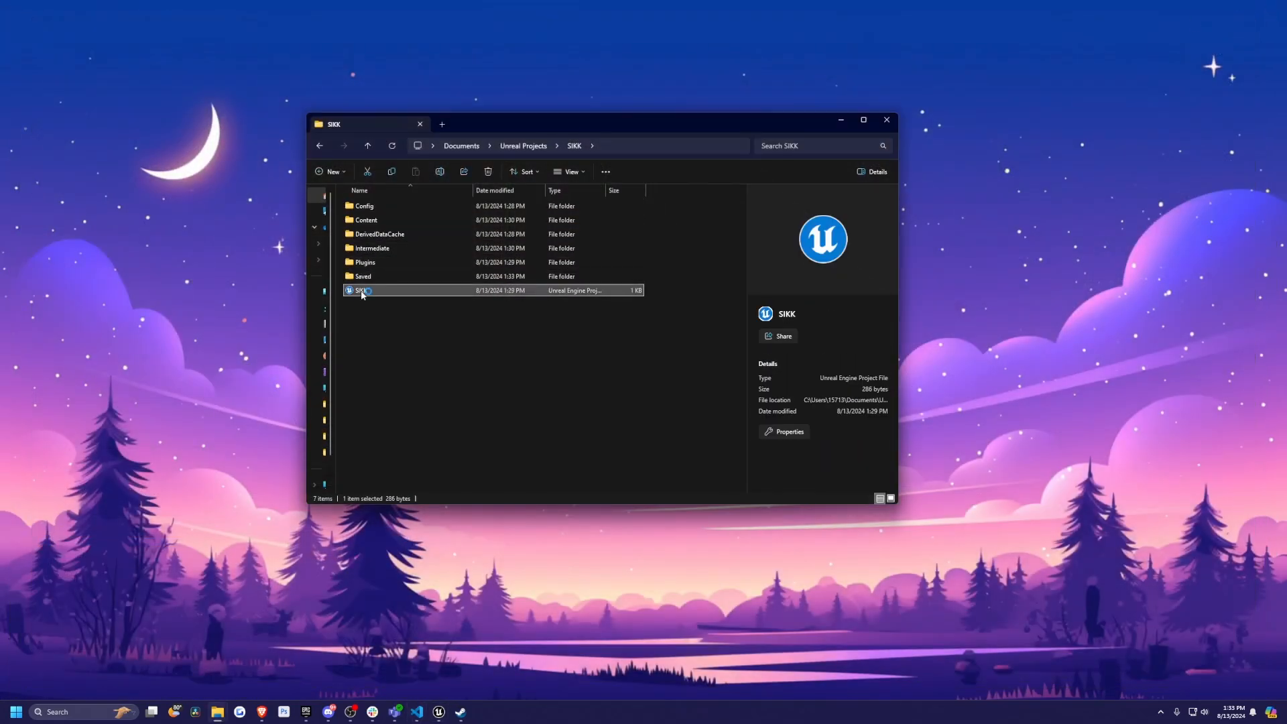
Relaunch SIKK.uproject and open Config/DefaultEngine.ini in the code editor.
double_click(361, 290)
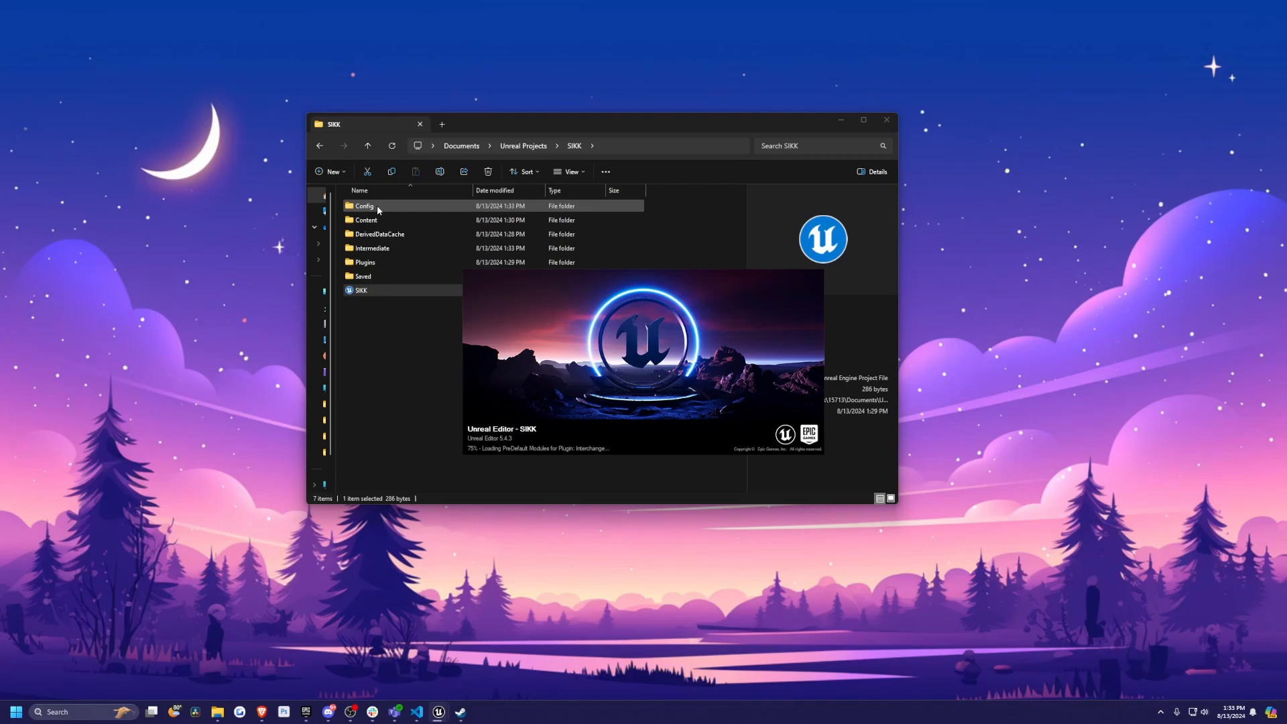
double_click(363, 206)
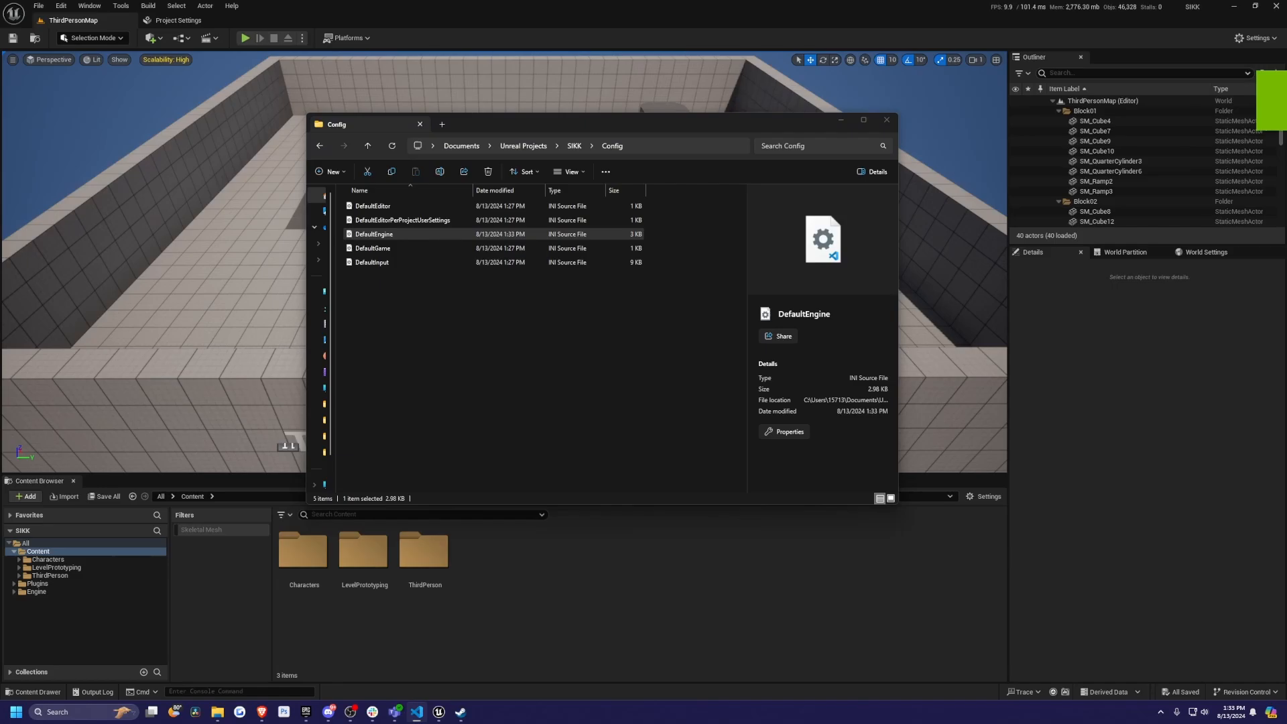
double_click(373, 234)
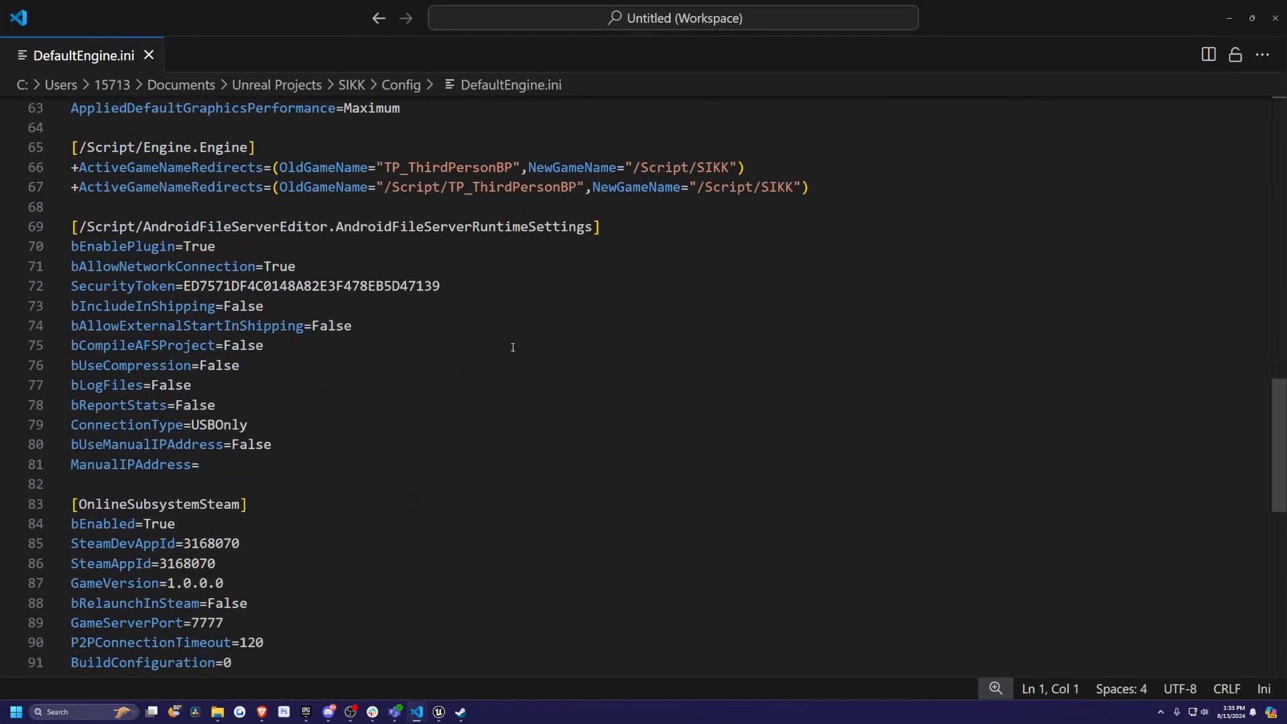
Scroll to [OnlineSubsystemSteam] and select the SteamDevAppId value 3168070.
scroll(down, 3)
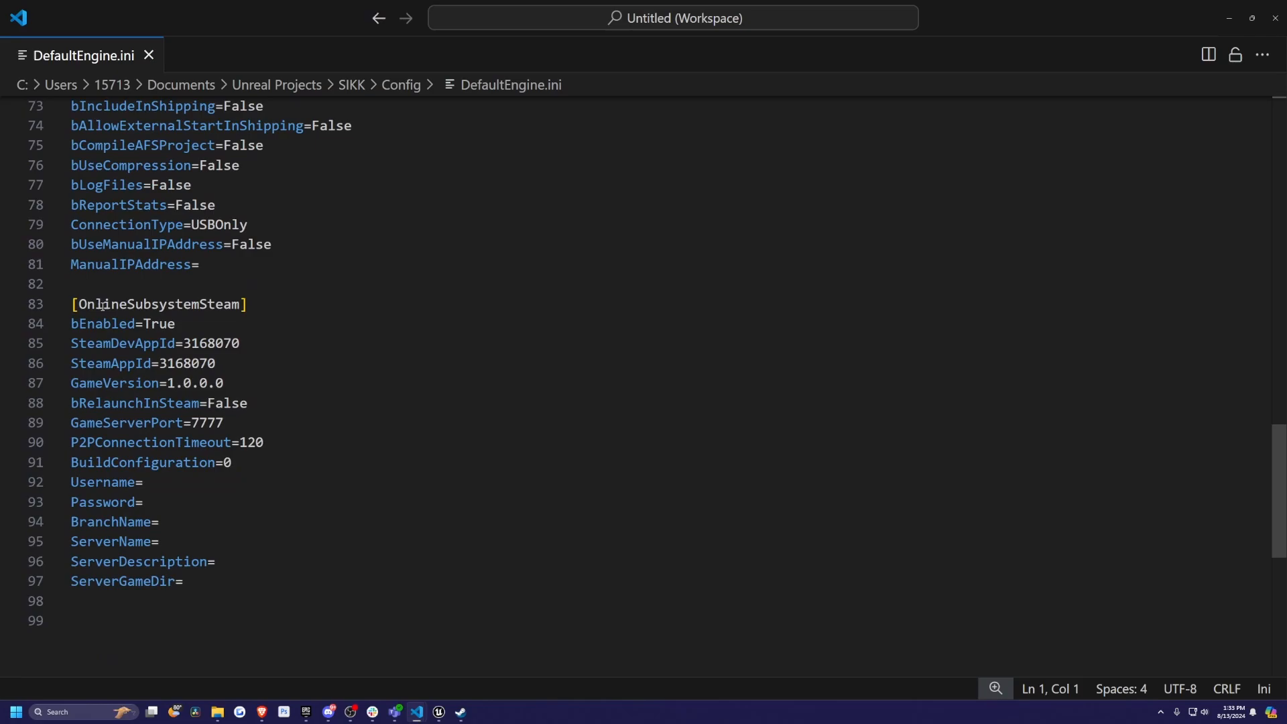
double_click(158, 303)
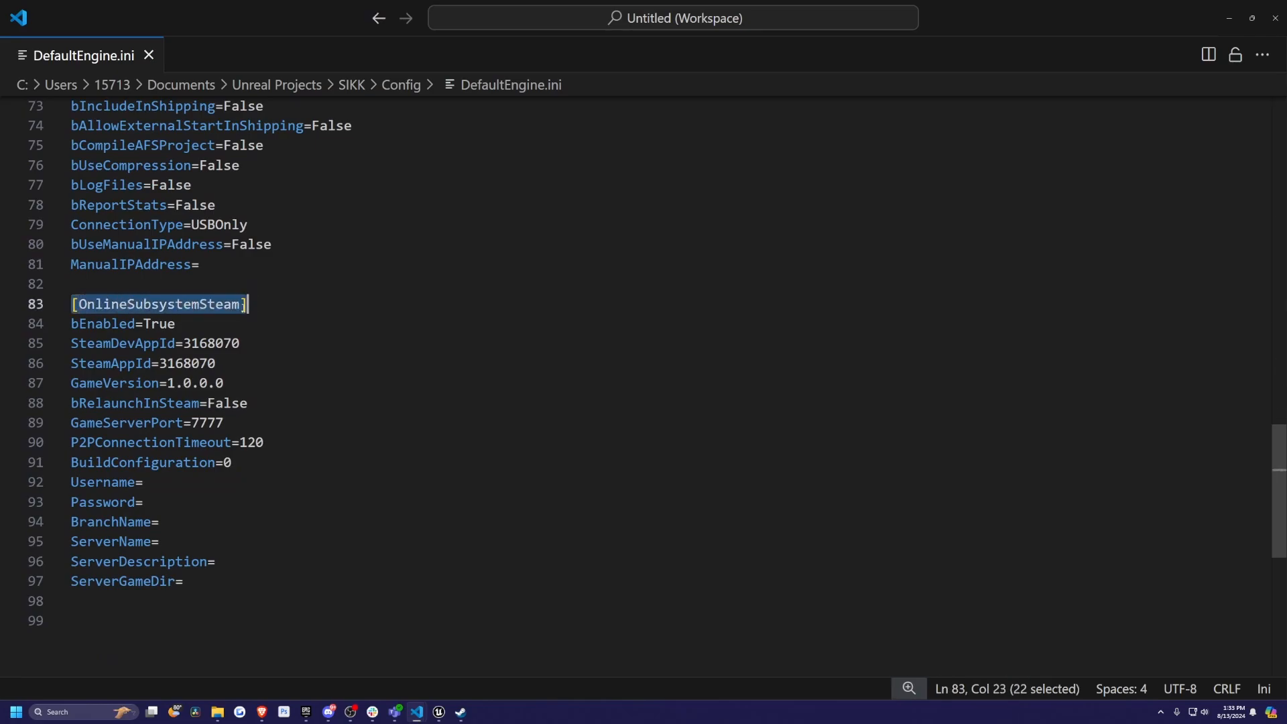
double_click(211, 343)
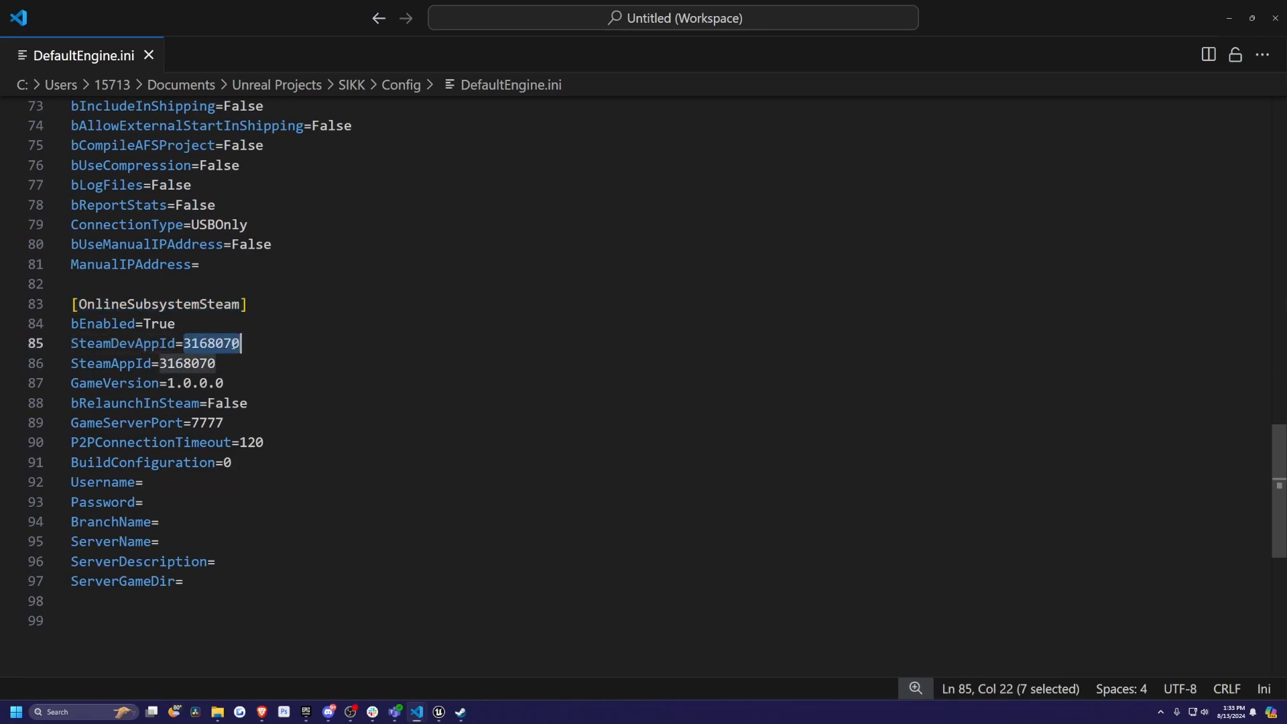
click(199, 364)
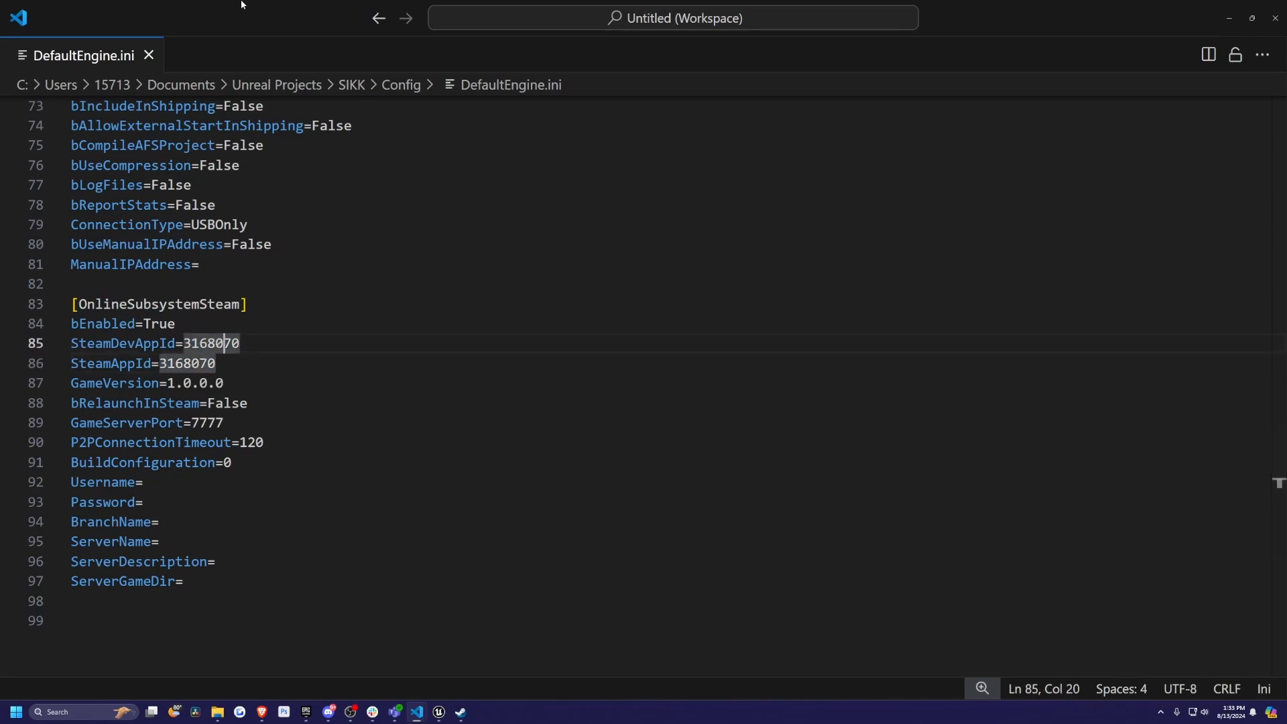
mouse_move(270, 10)
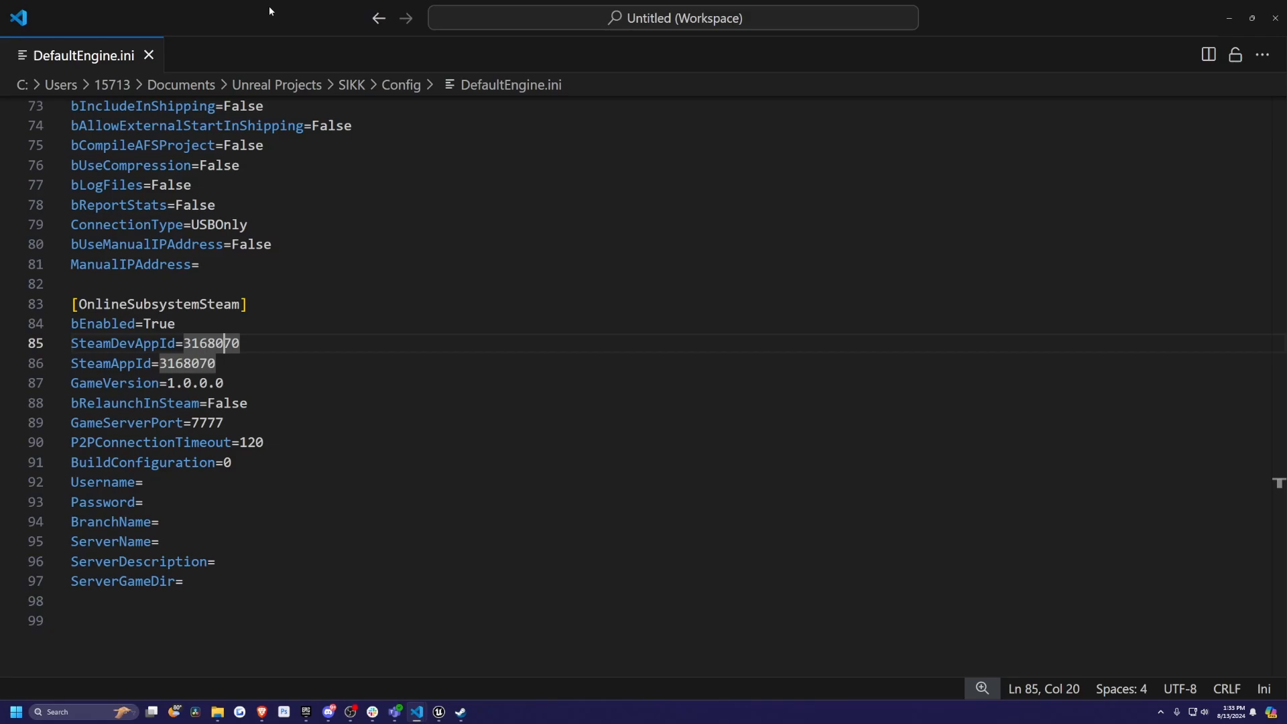
mouse_move(250, 365)
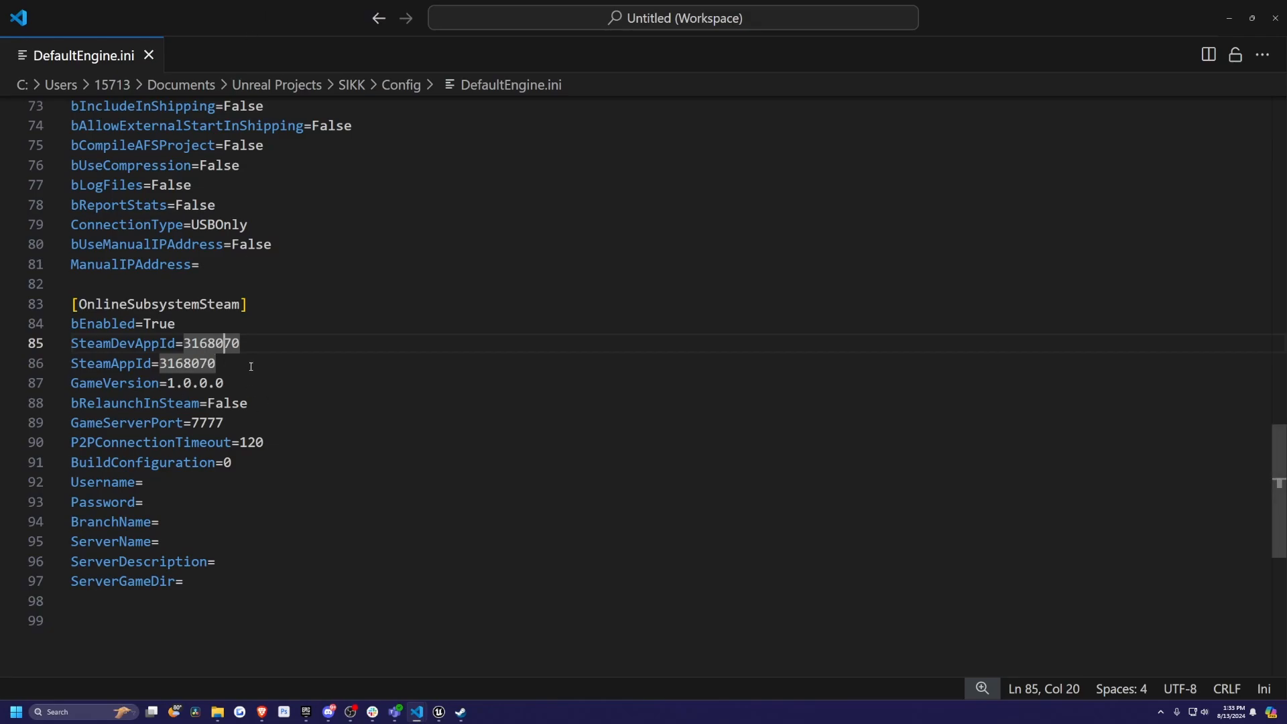
click(160, 343)
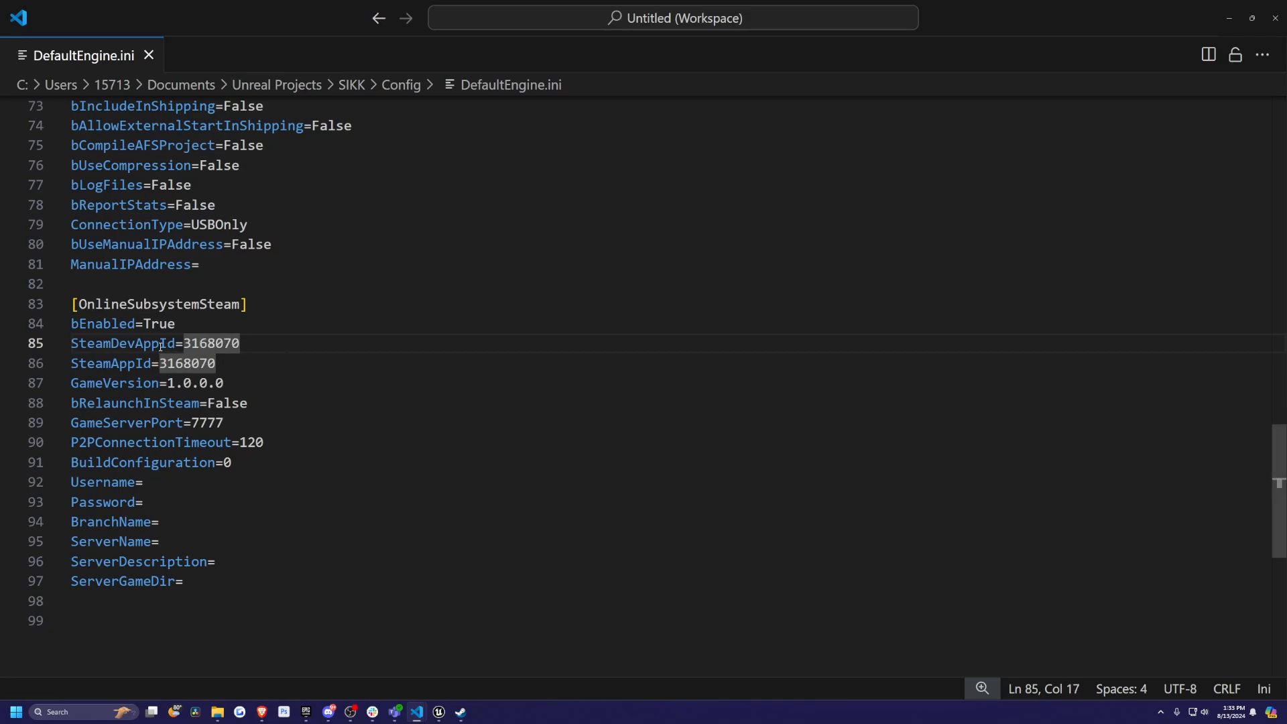
double_click(209, 343)
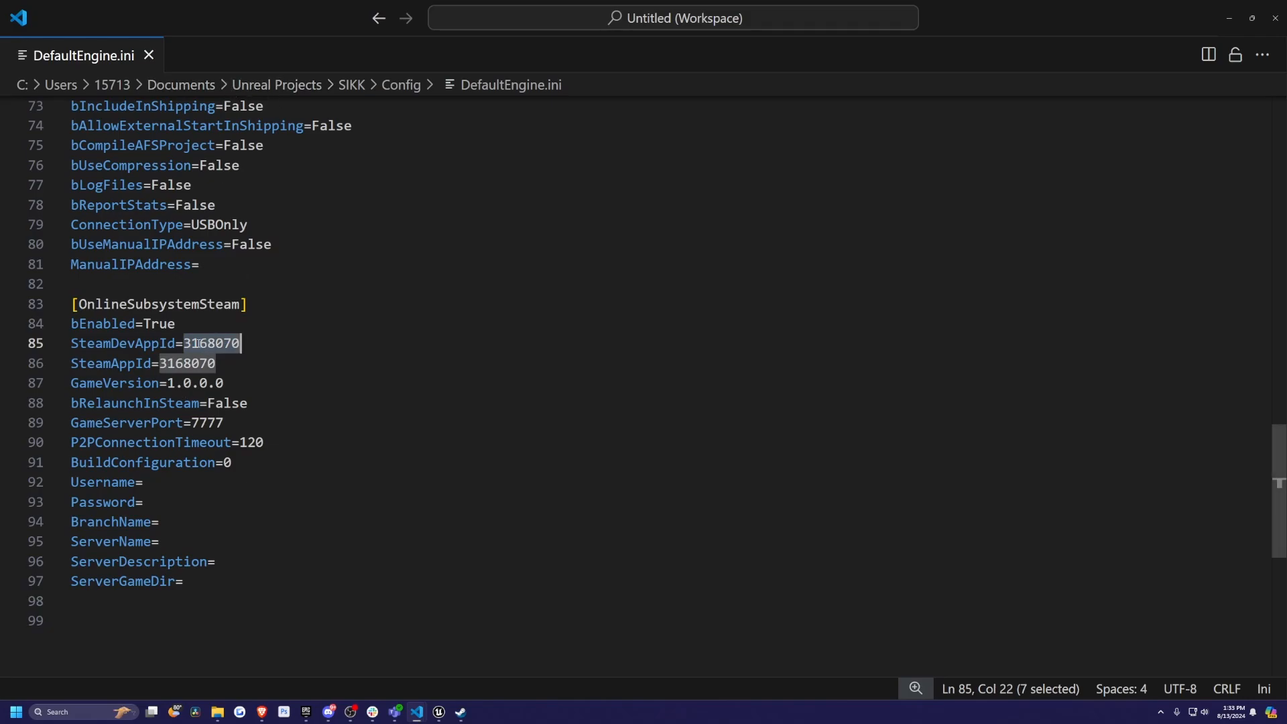
mouse_move(195, 44)
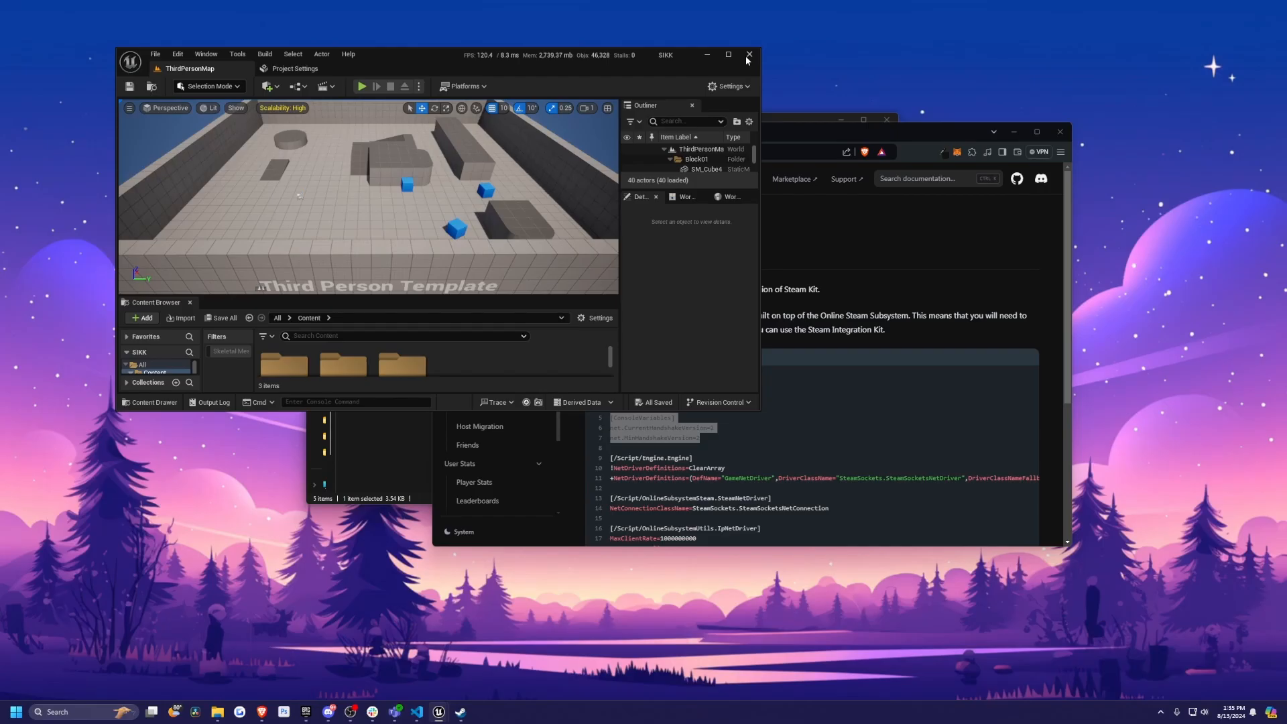
Maximize the Unreal Editor window showing ThirdPersonMap.
click(728, 55)
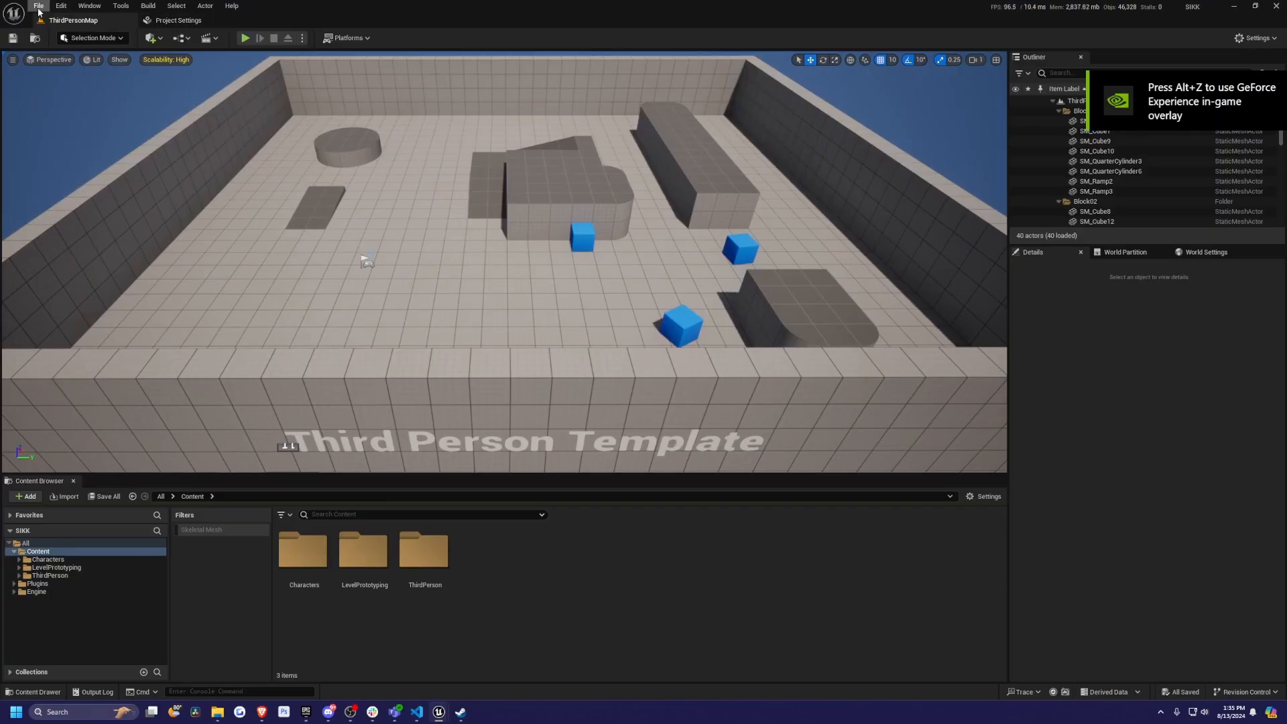
Add -log as an Additional Launch Parameter in Editor Preferences' Play settings.
click(60, 6)
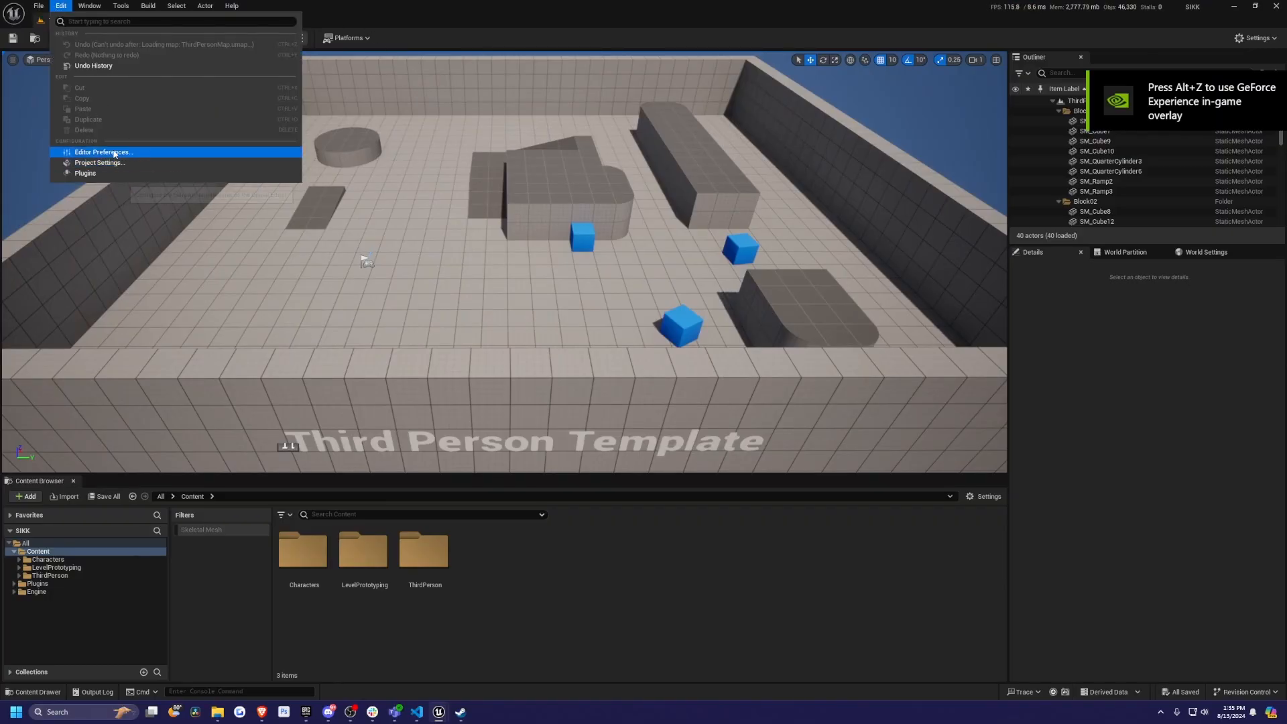
click(103, 152)
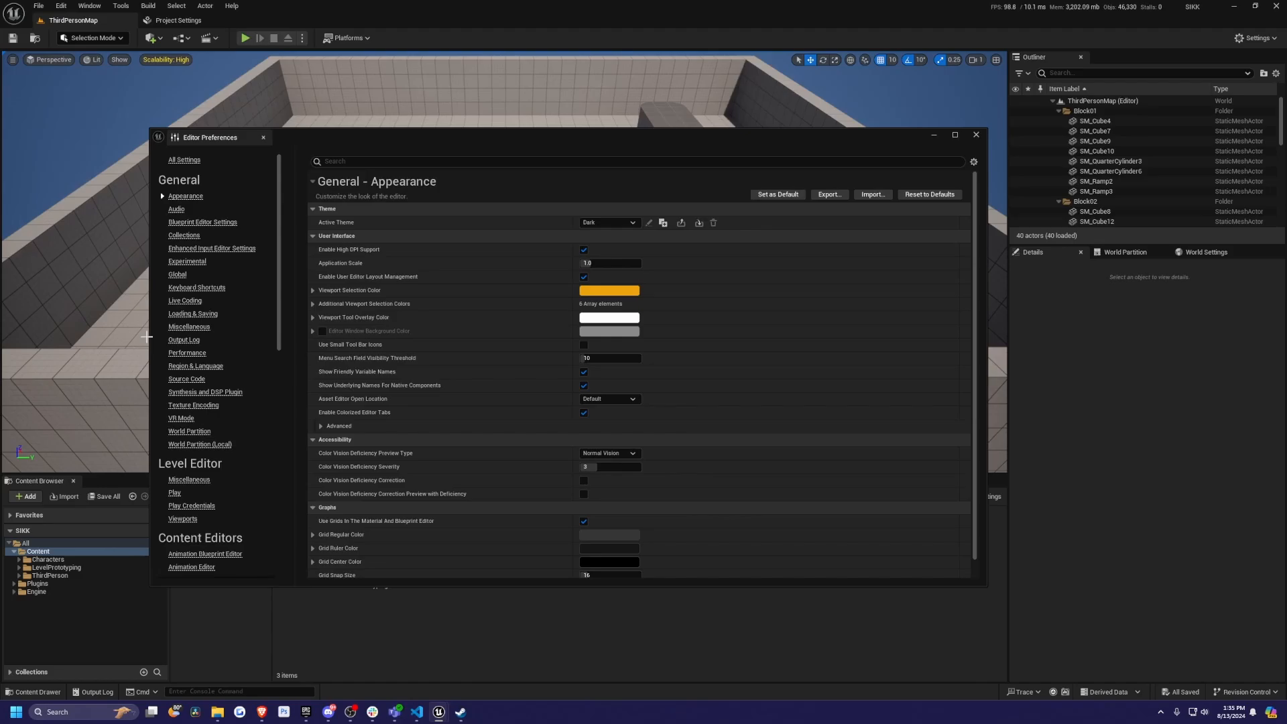
mouse_move(174, 494)
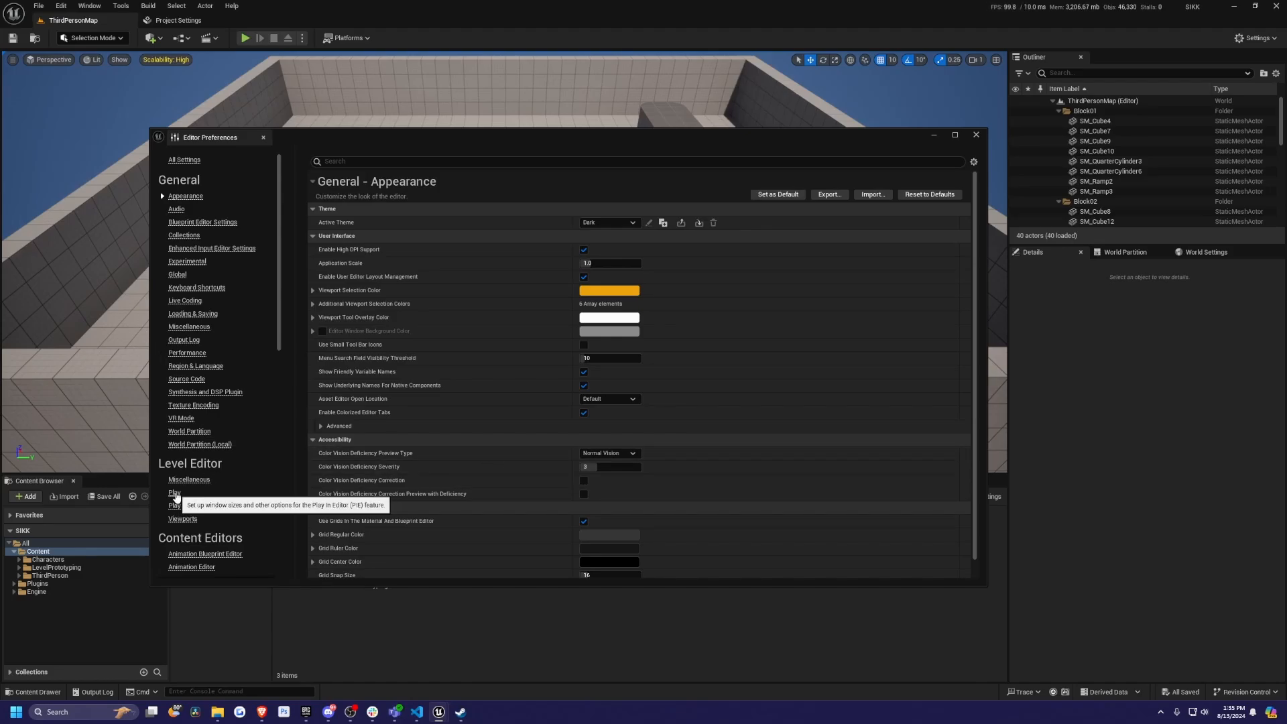
click(175, 493)
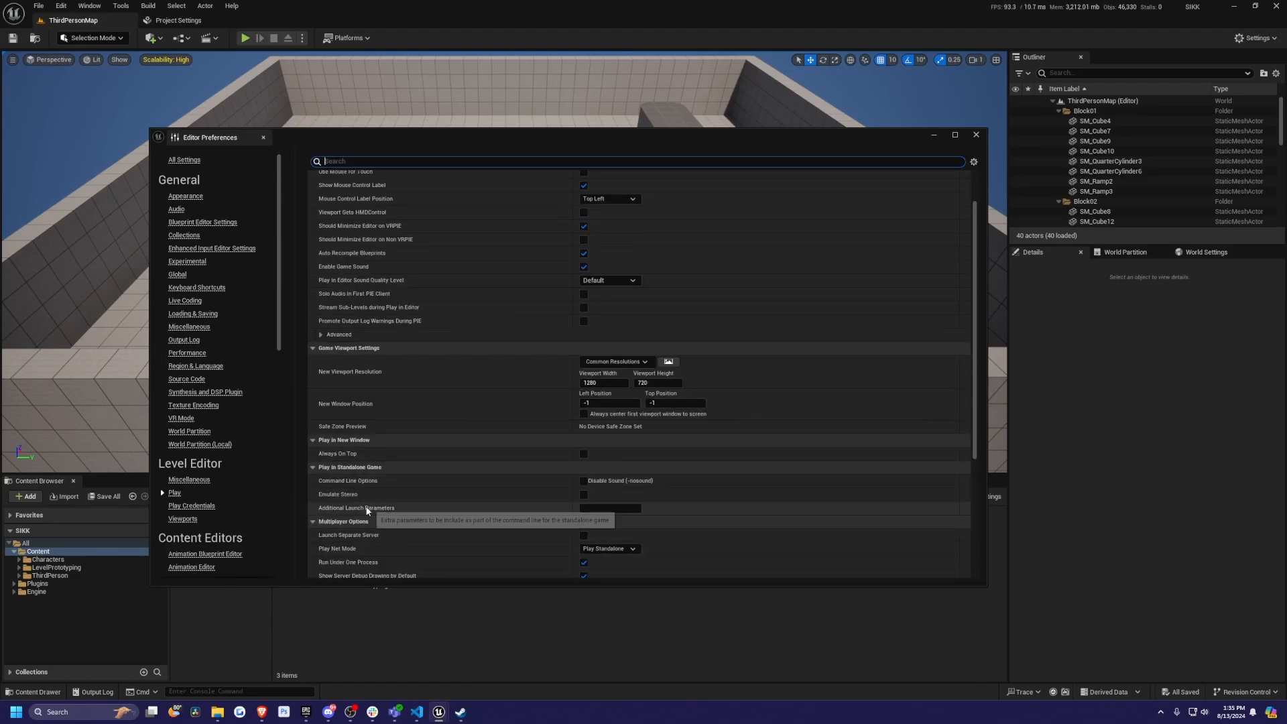
click(610, 507)
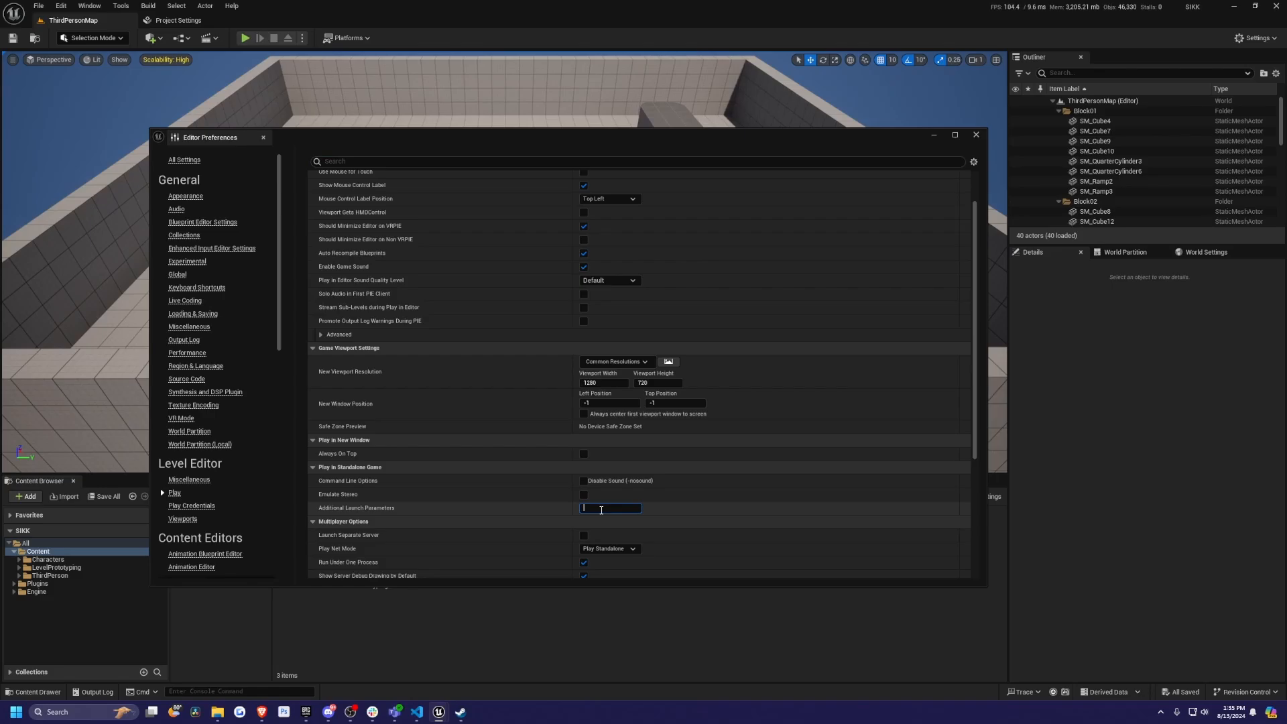
text(-log)
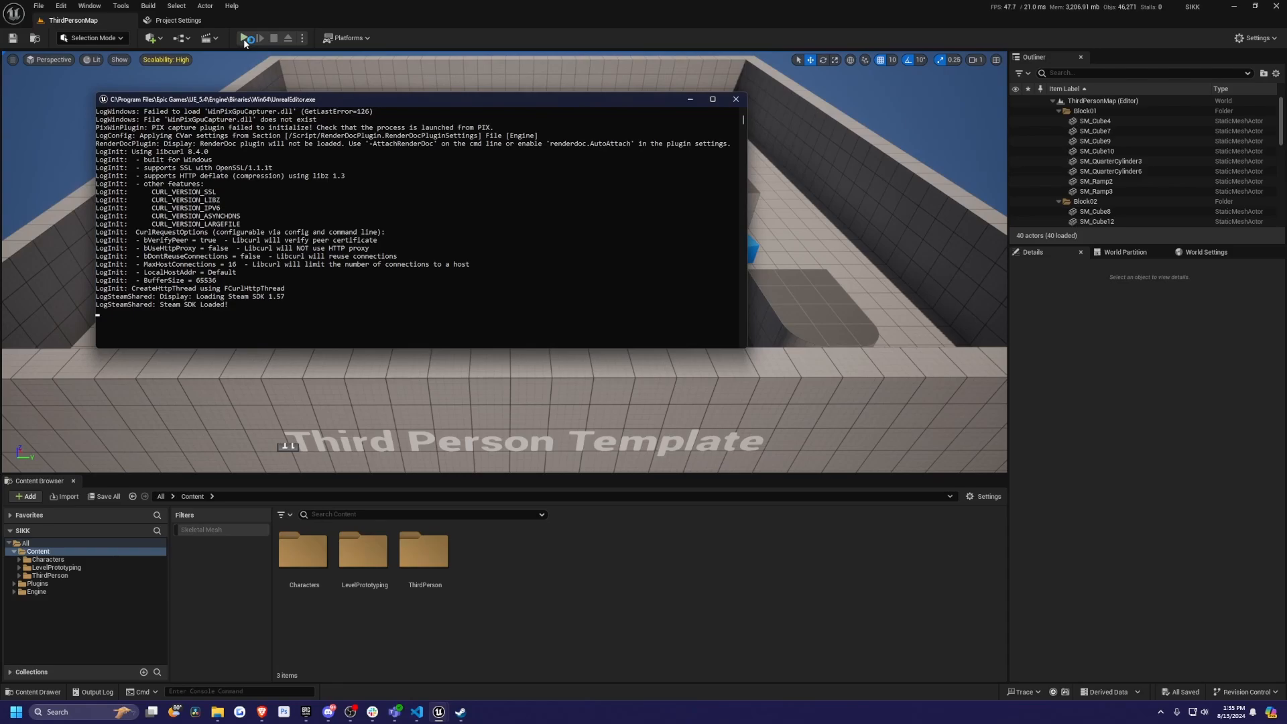
Play SIKK as a standalone game, check Steam and movement, then close it.
click(242, 38)
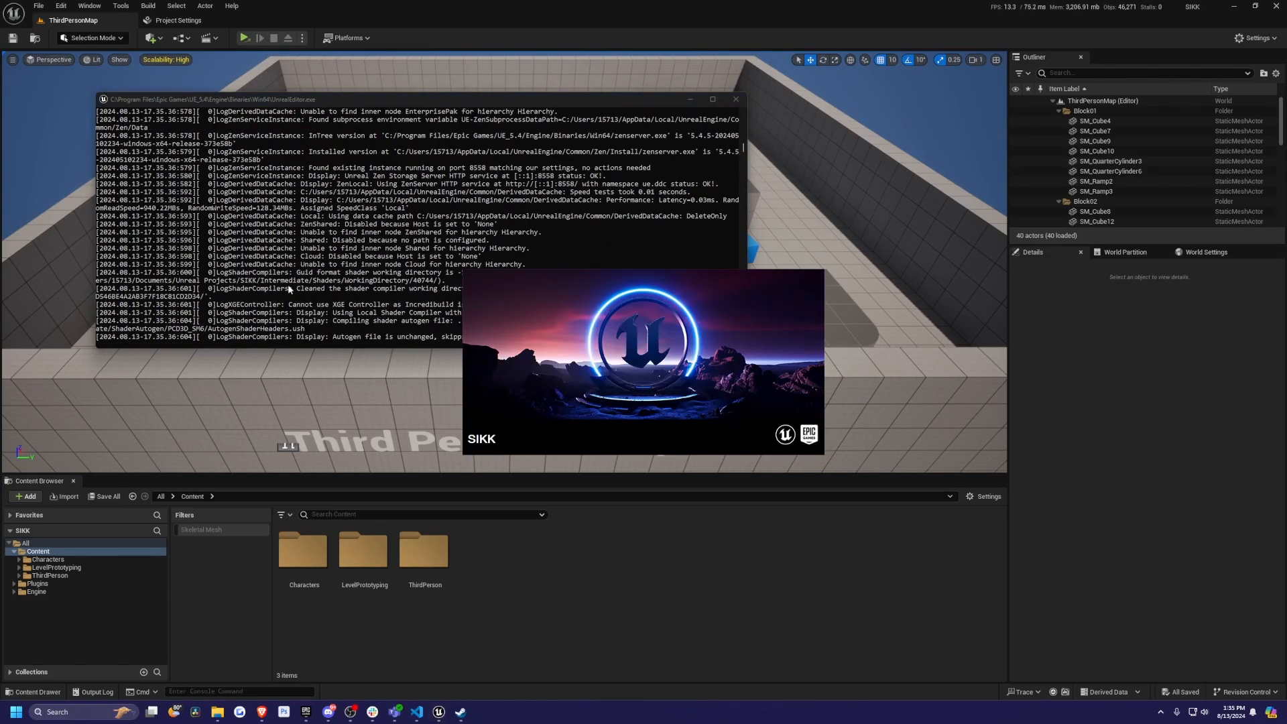
click(242, 38)
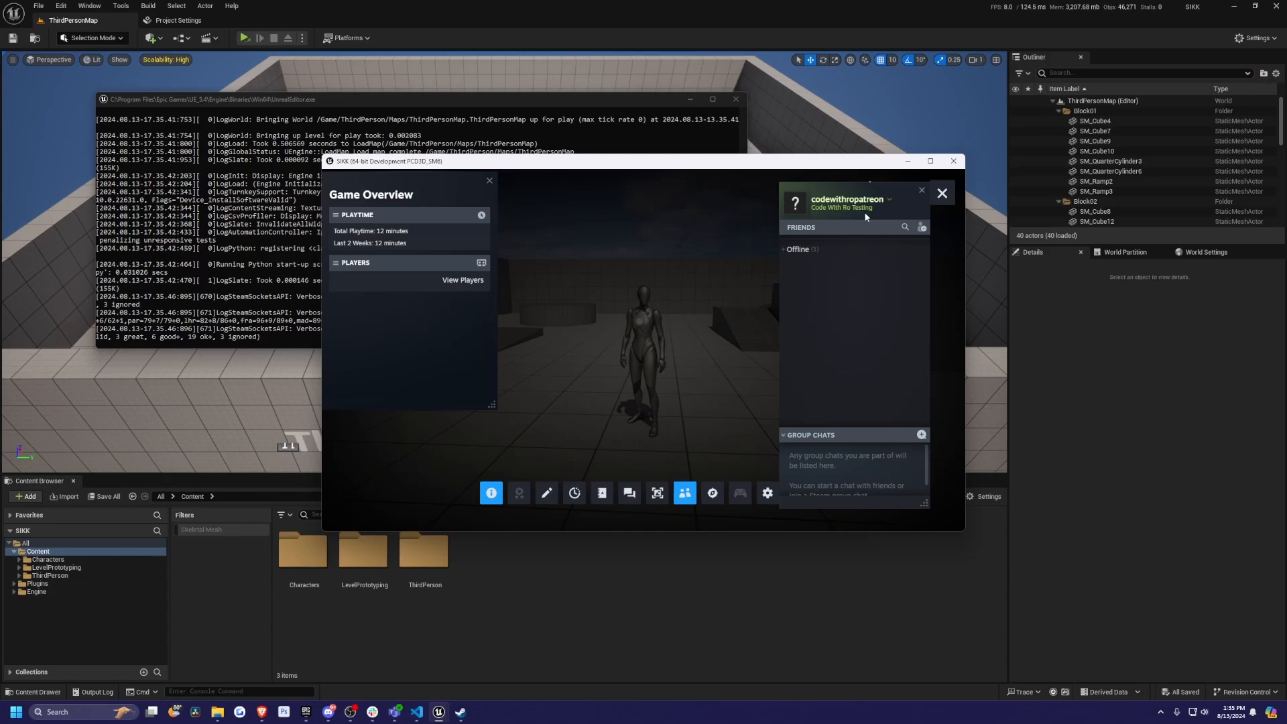
mouse_move(829, 214)
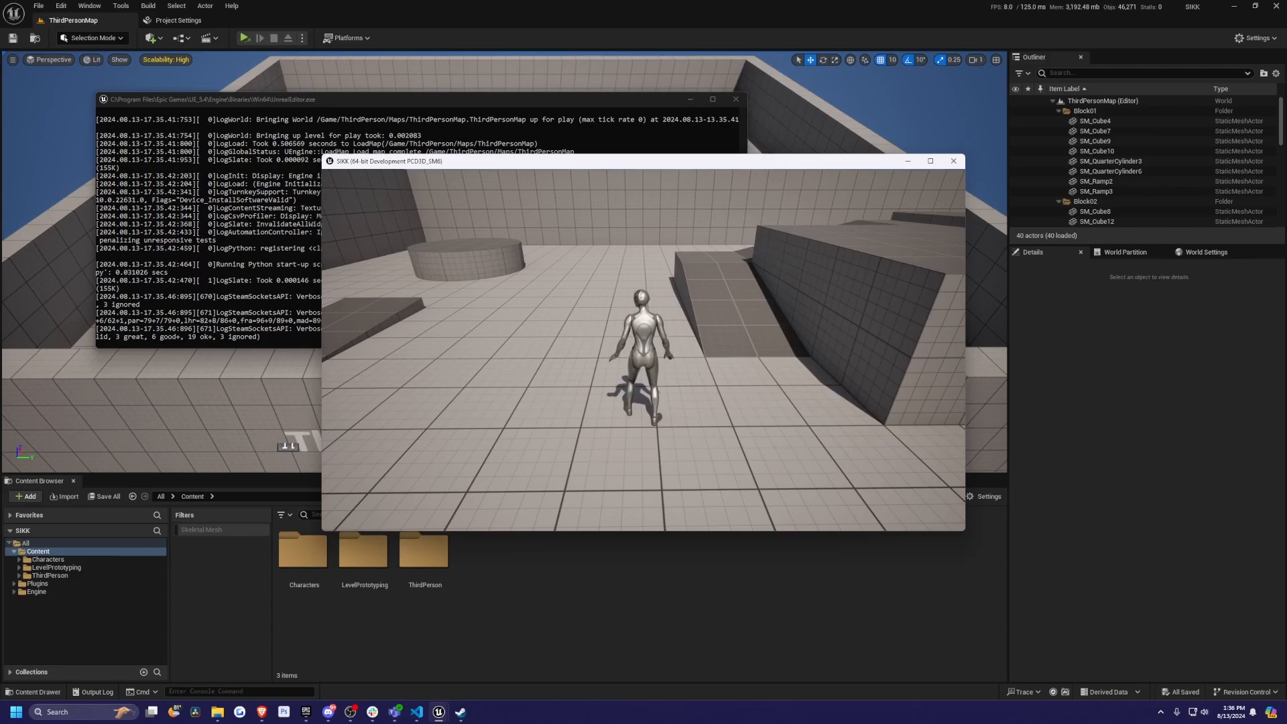
click(952, 160)
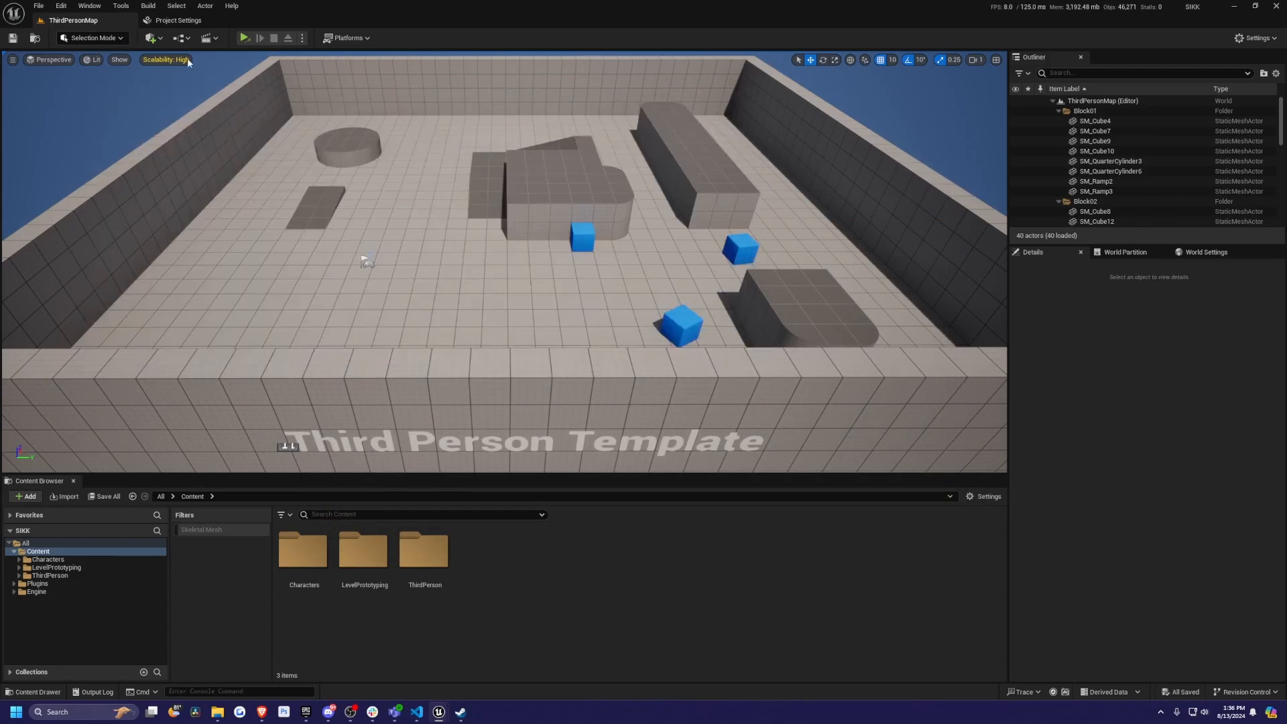
Create a MatchMaking_WBP widget blueprint in Content and open it in the designer.
click(26, 496)
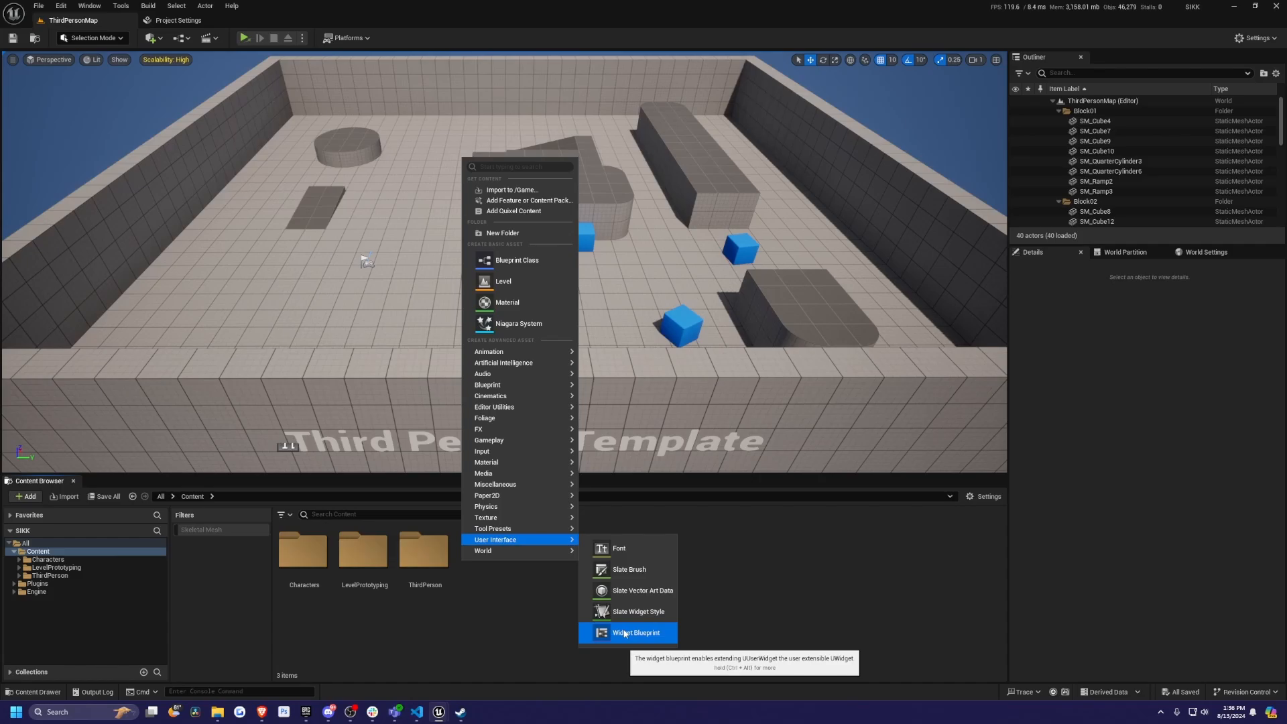
click(636, 633)
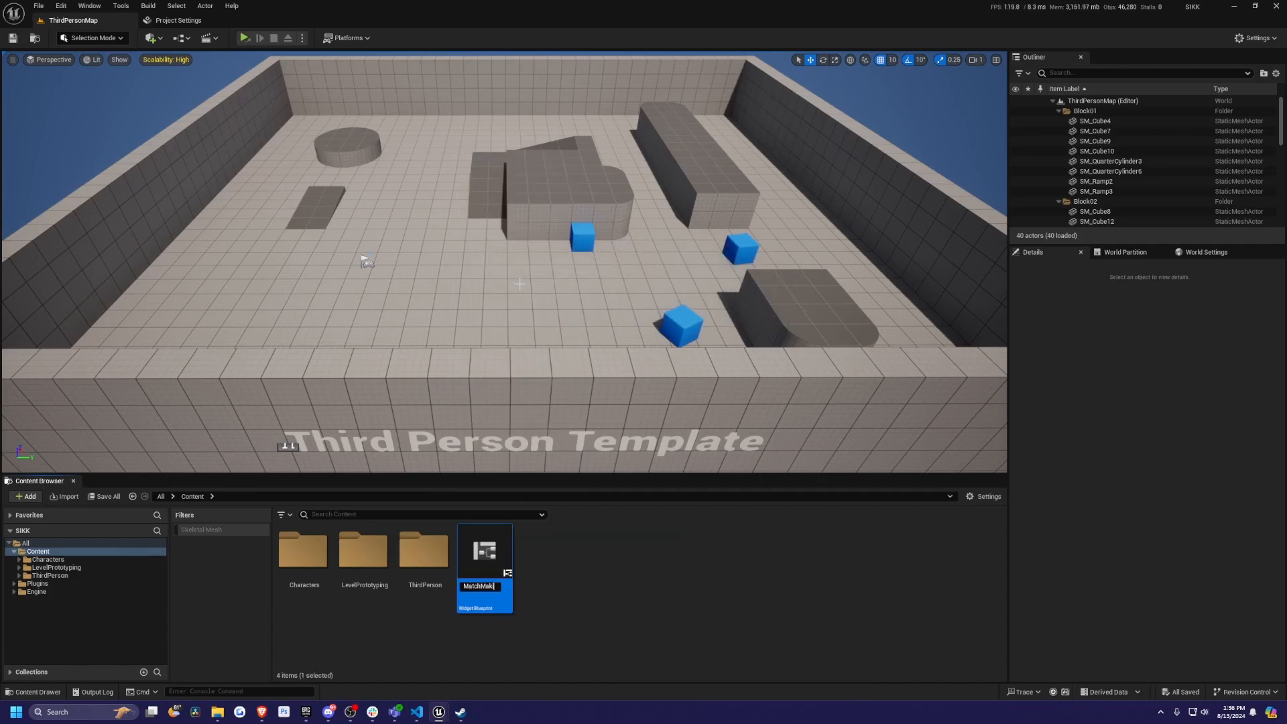
text(MatchMaking_WBP)
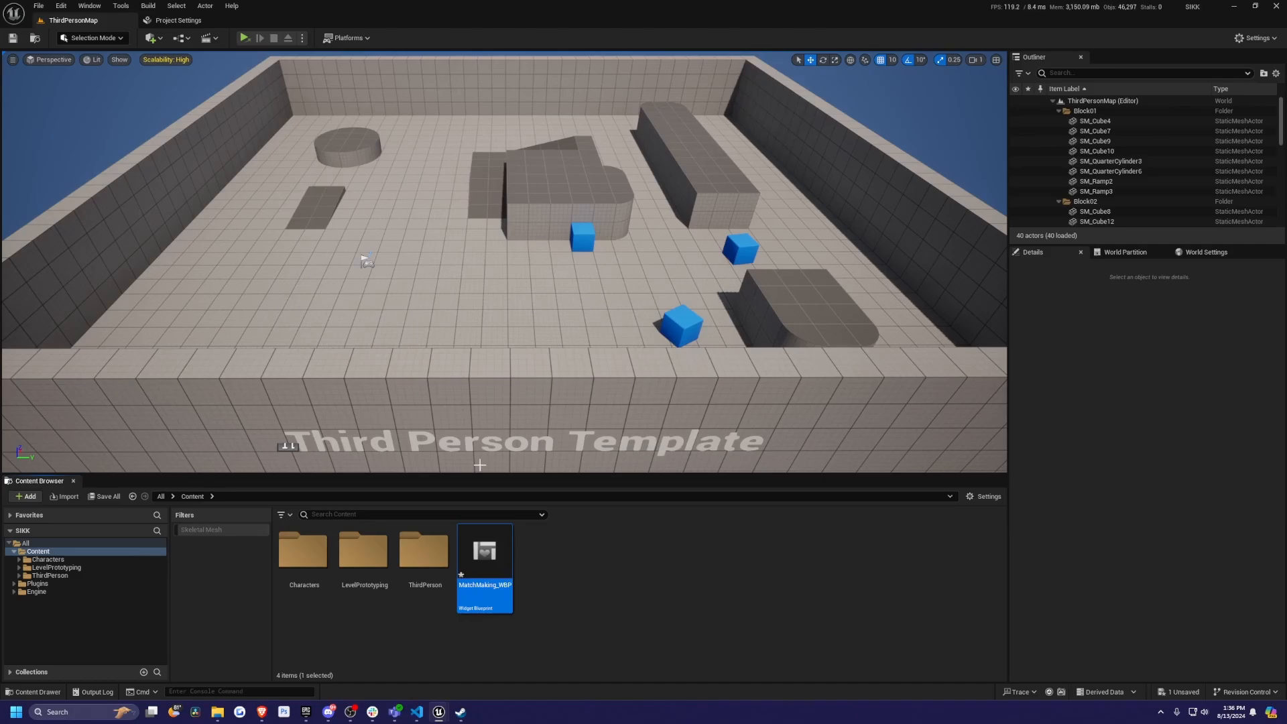
double_click(483, 550)
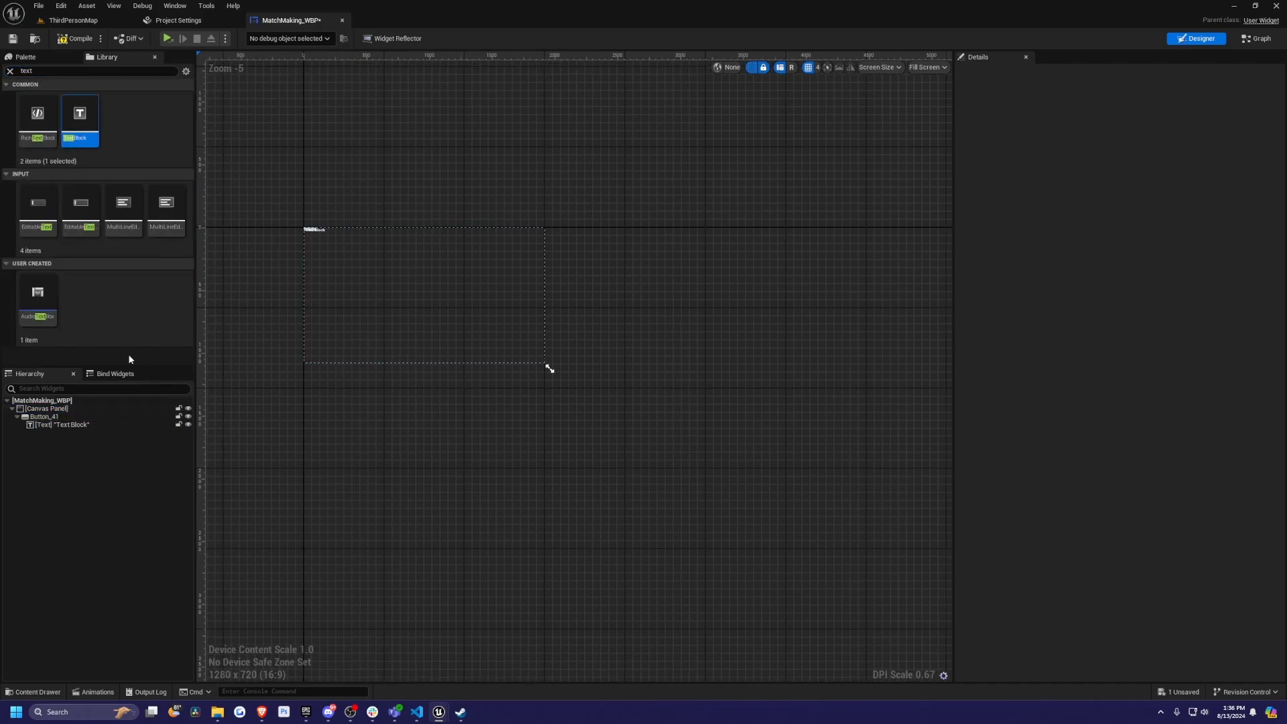
Make the button's text block read 'Start Matchmaking'.
click(43, 417)
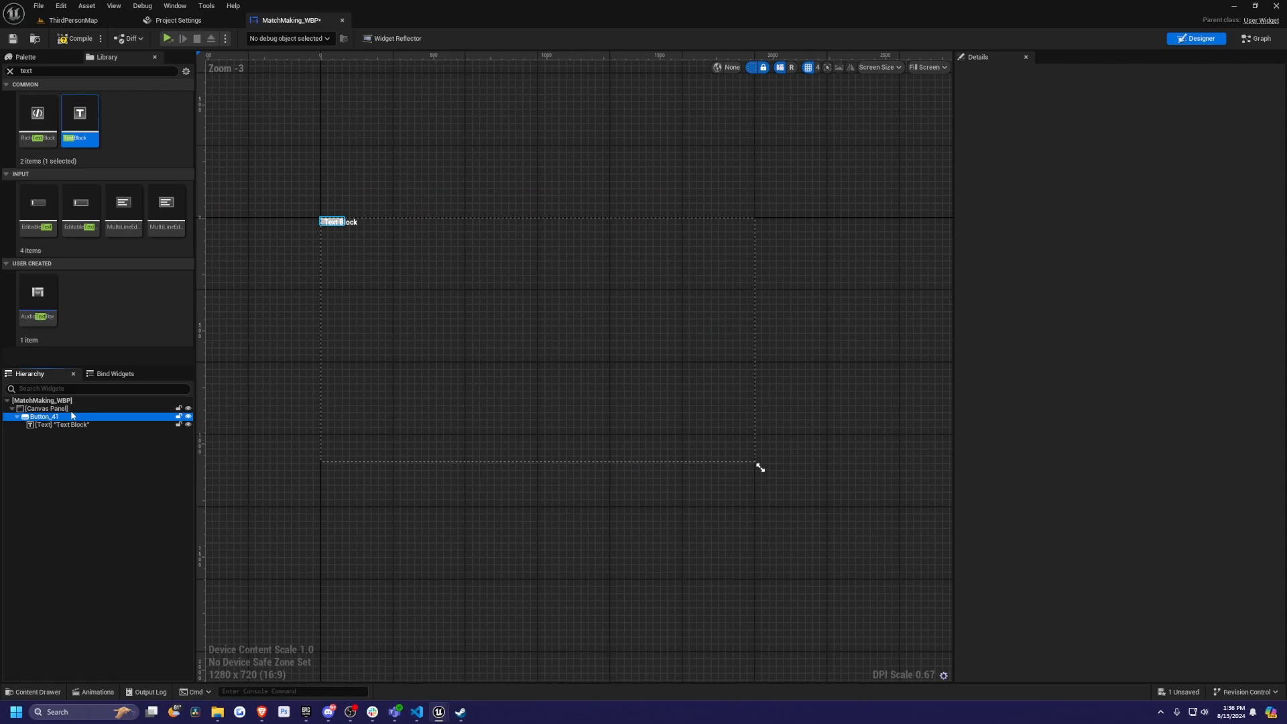
click(41, 416)
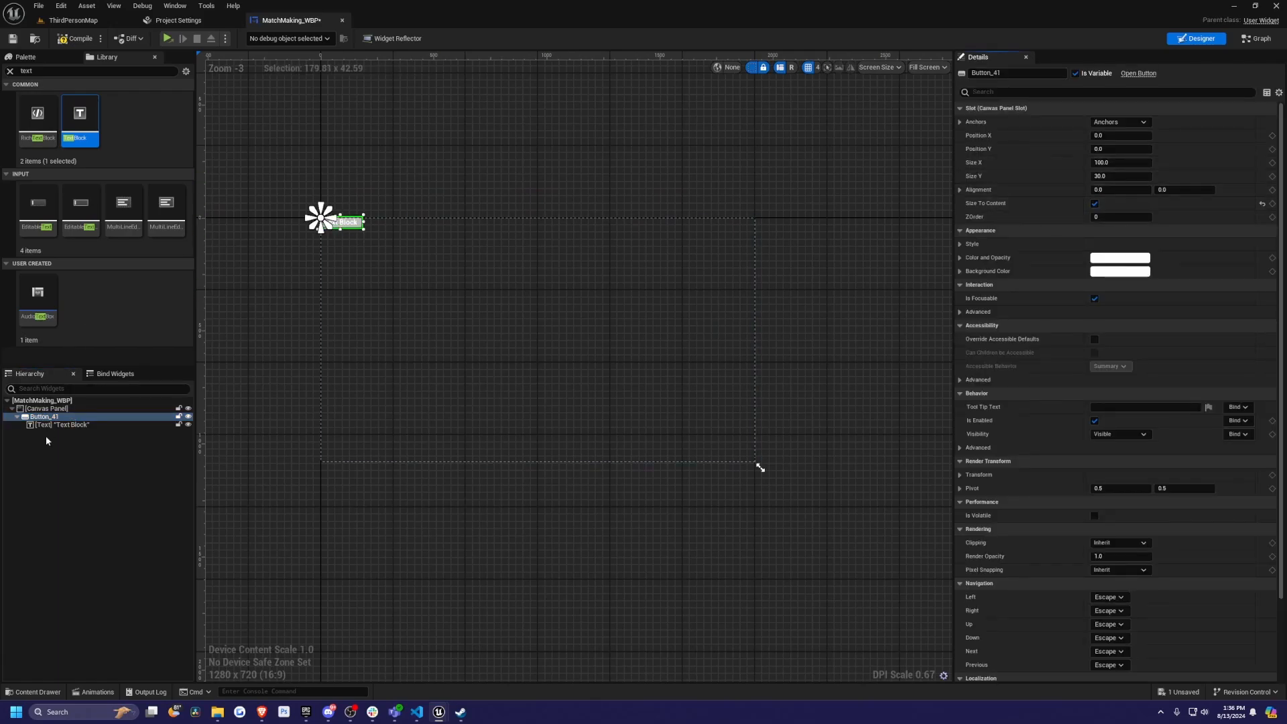
click(62, 424)
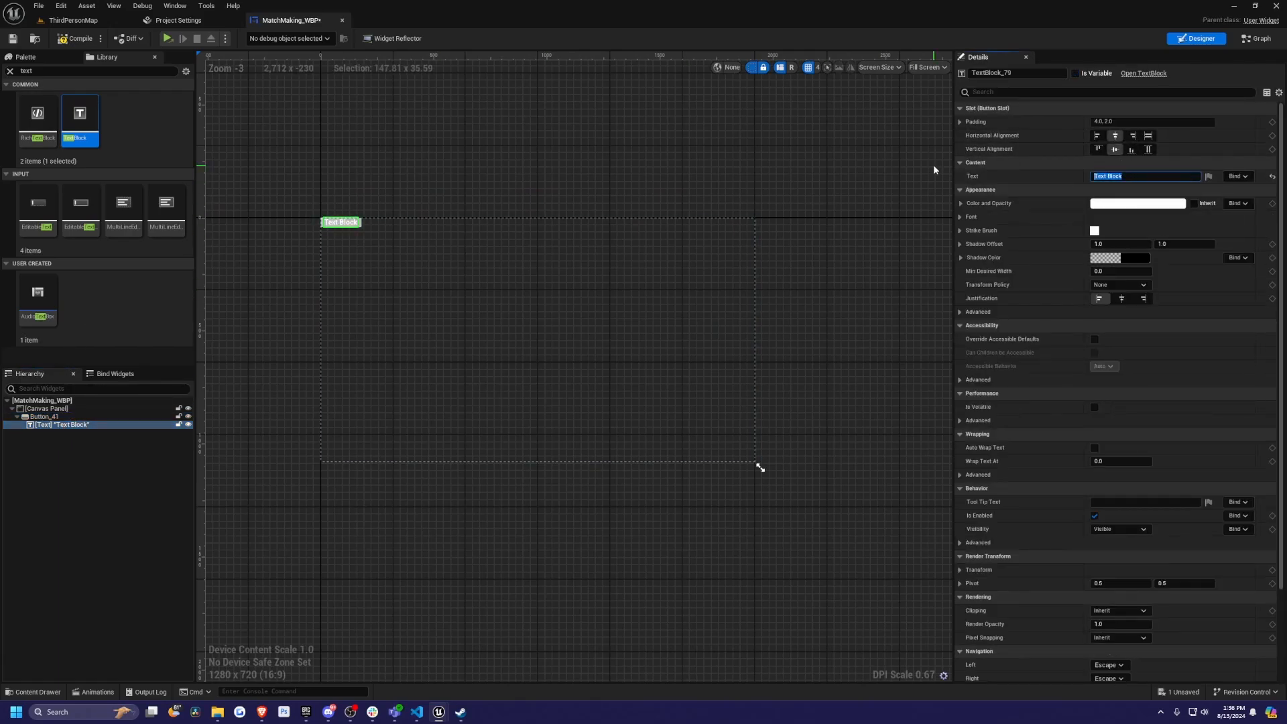
text(Start Matchmaking)
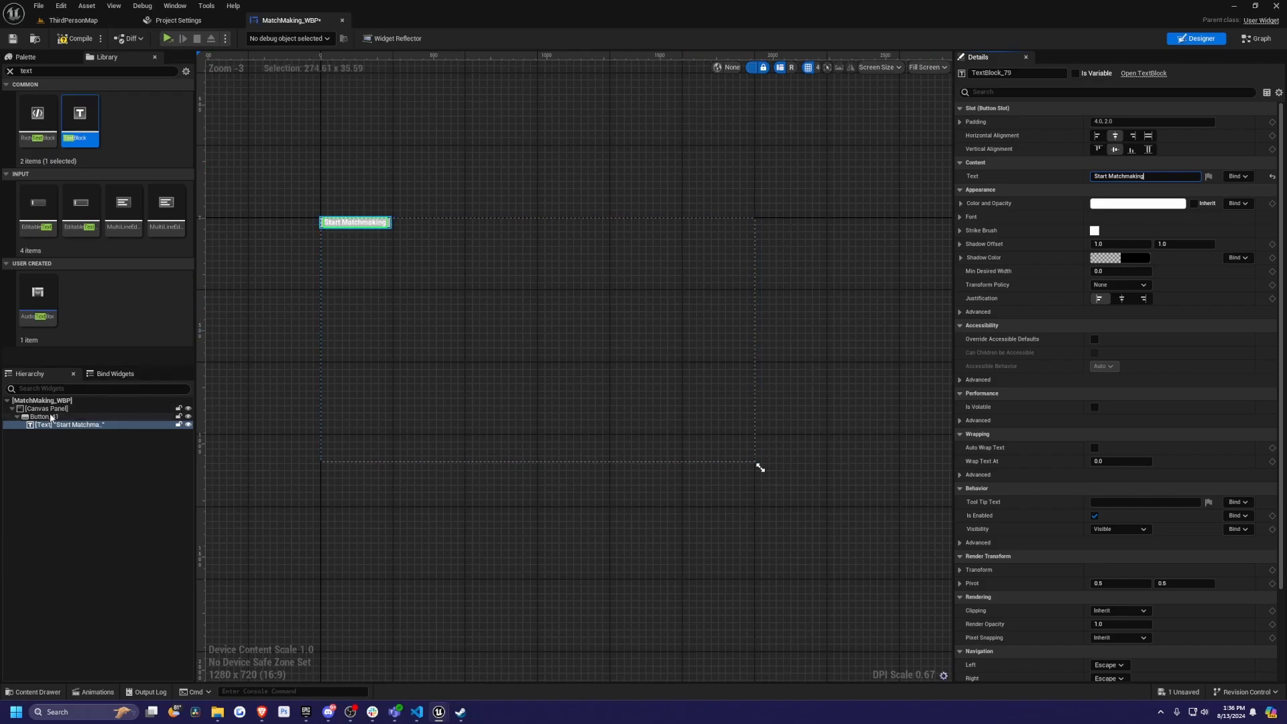
Centre the button on the canvas and add its On Pressed event.
click(43, 417)
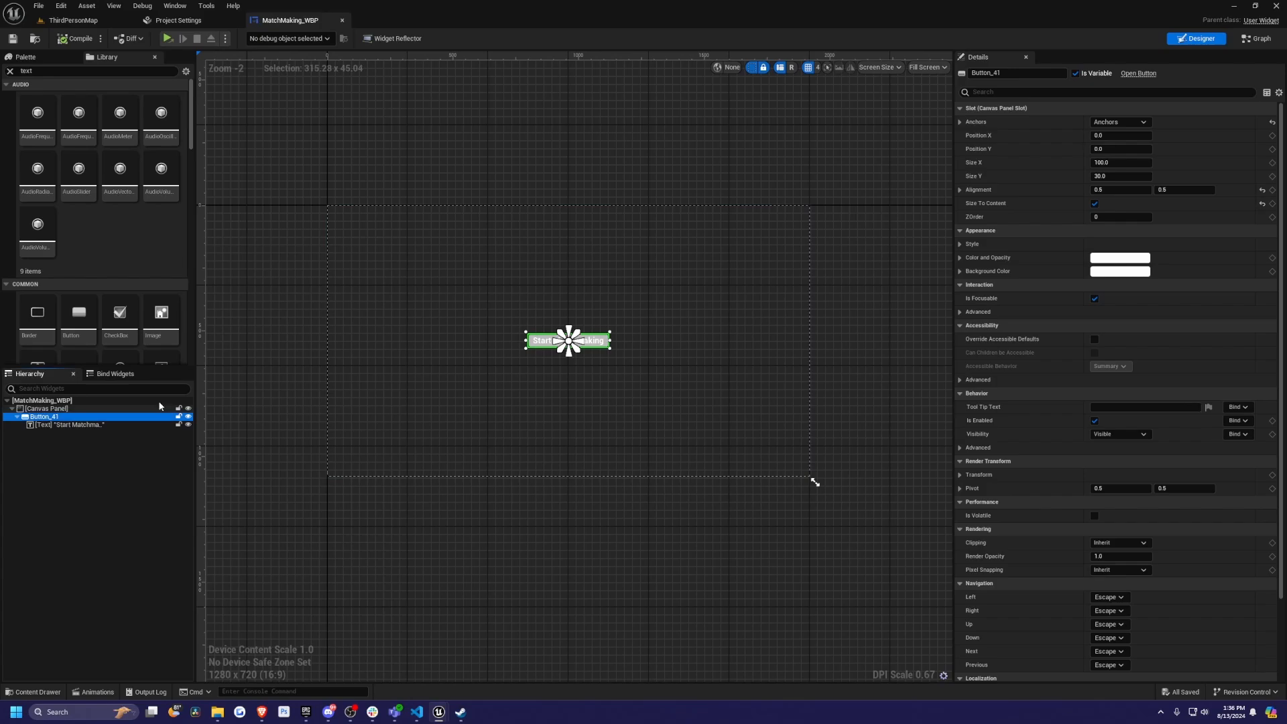
scroll(down, 3)
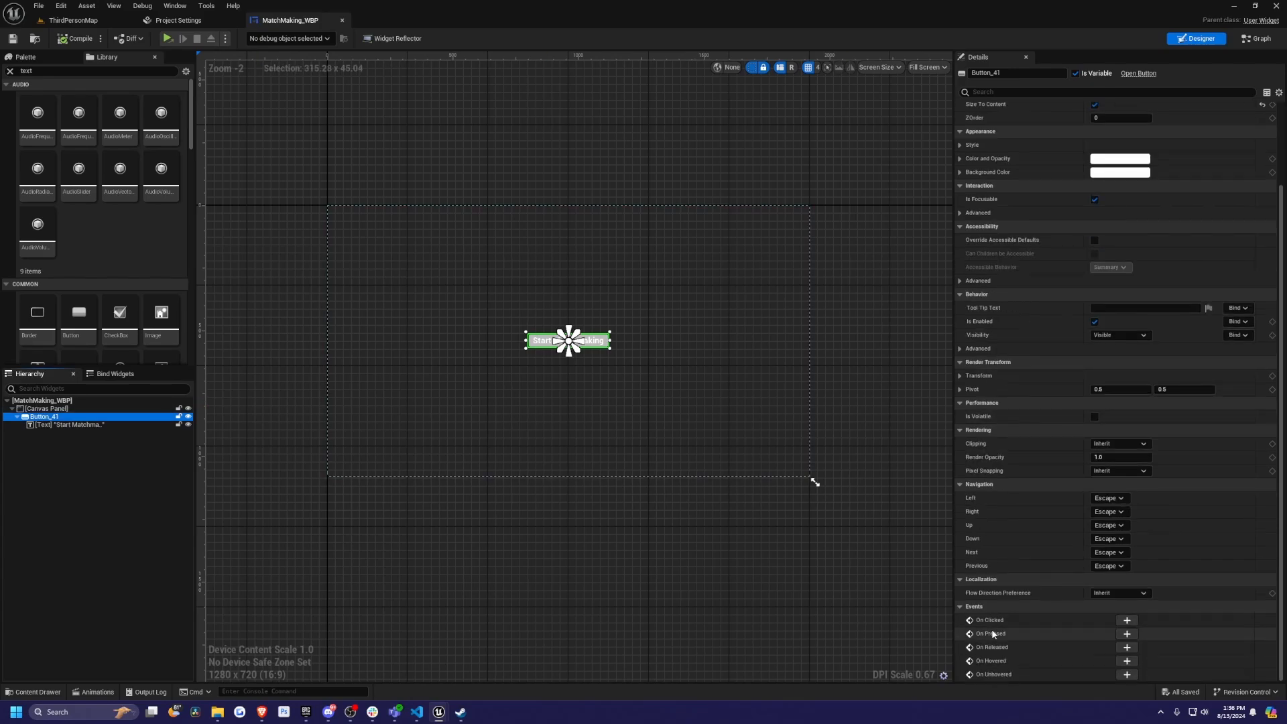
click(1126, 634)
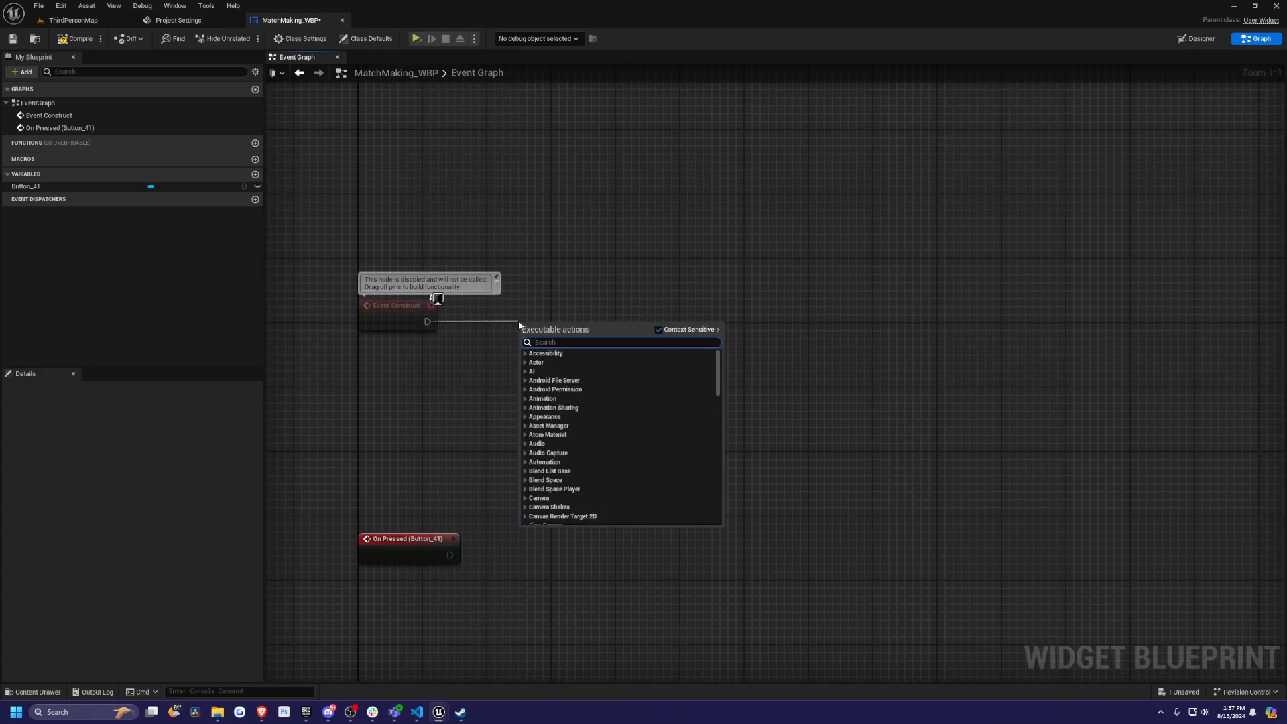
Add Set Input Mode UI Only, Get Player Controller and Set Show Mouse Cursor nodes.
text(set input mode ui on)
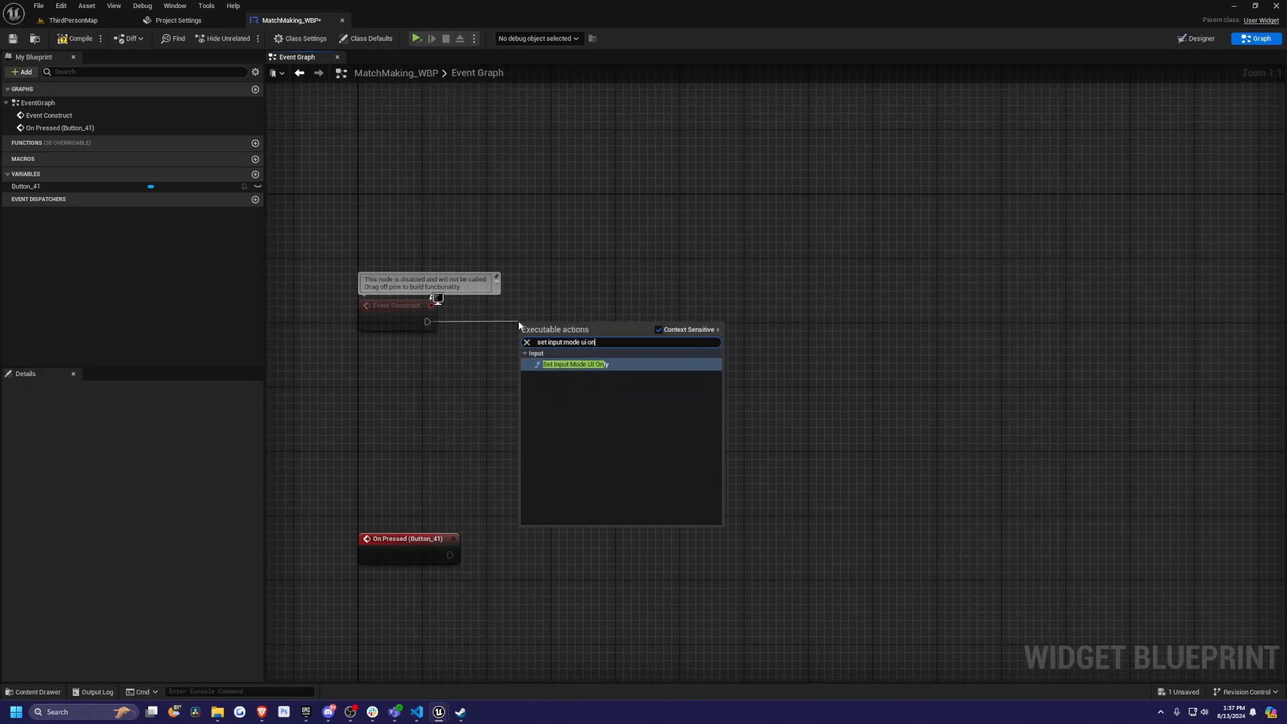
click(574, 364)
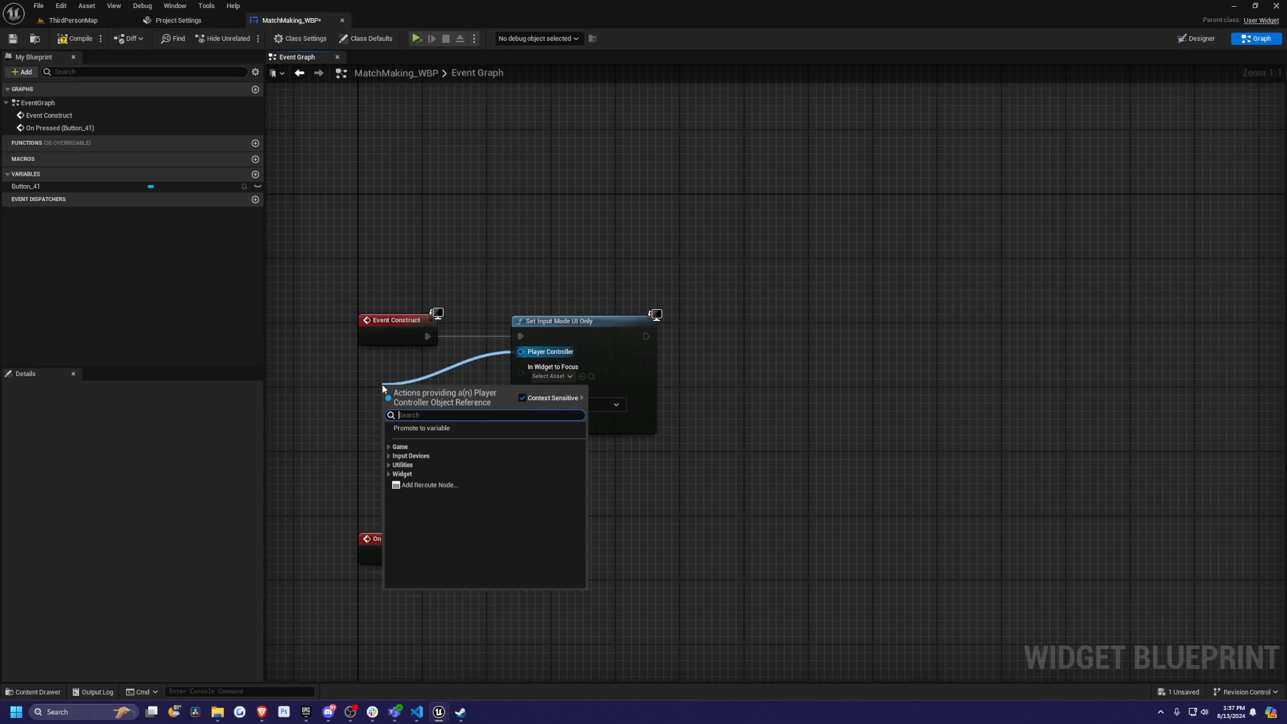
text(get player)
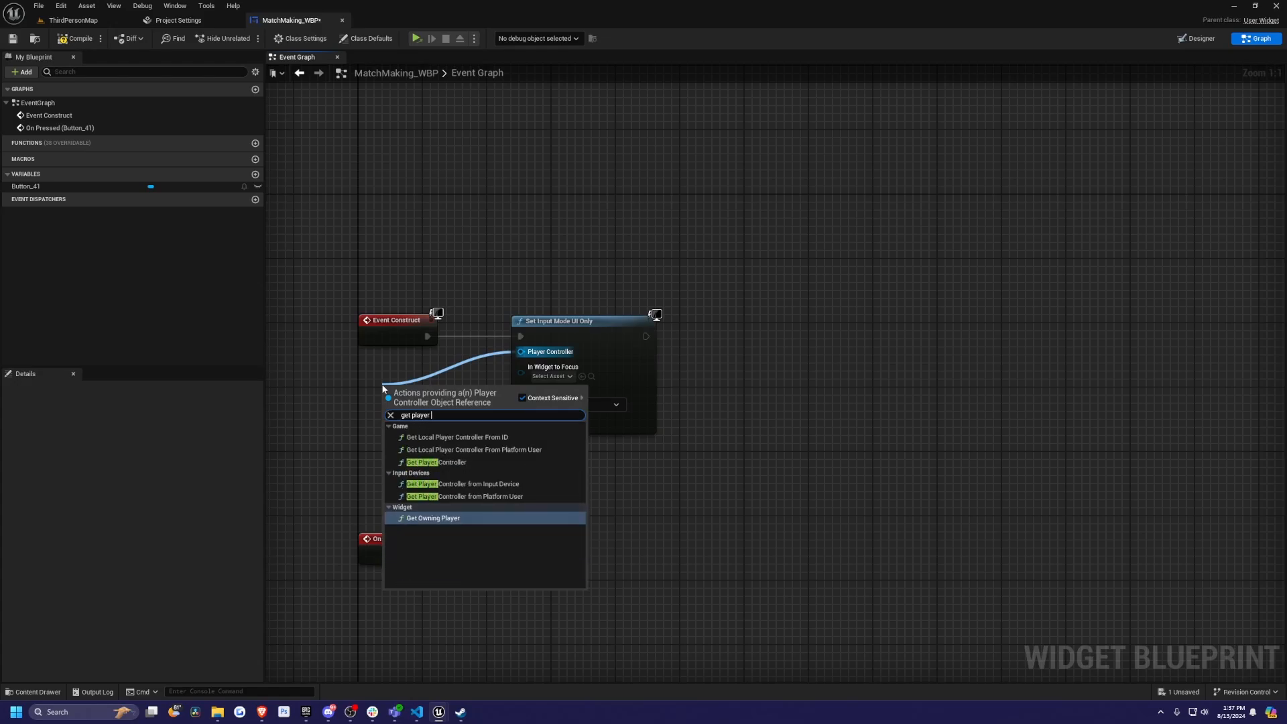
click(436, 461)
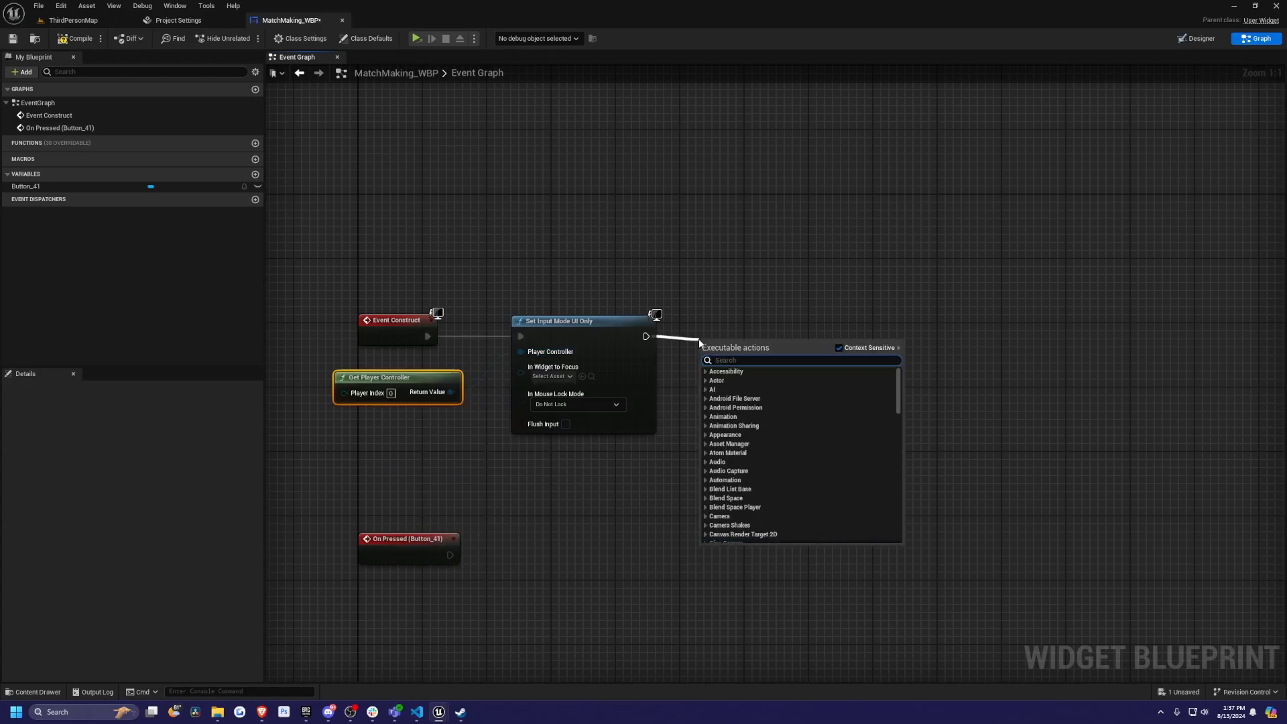
text(set show mouse cu)
text(find s)
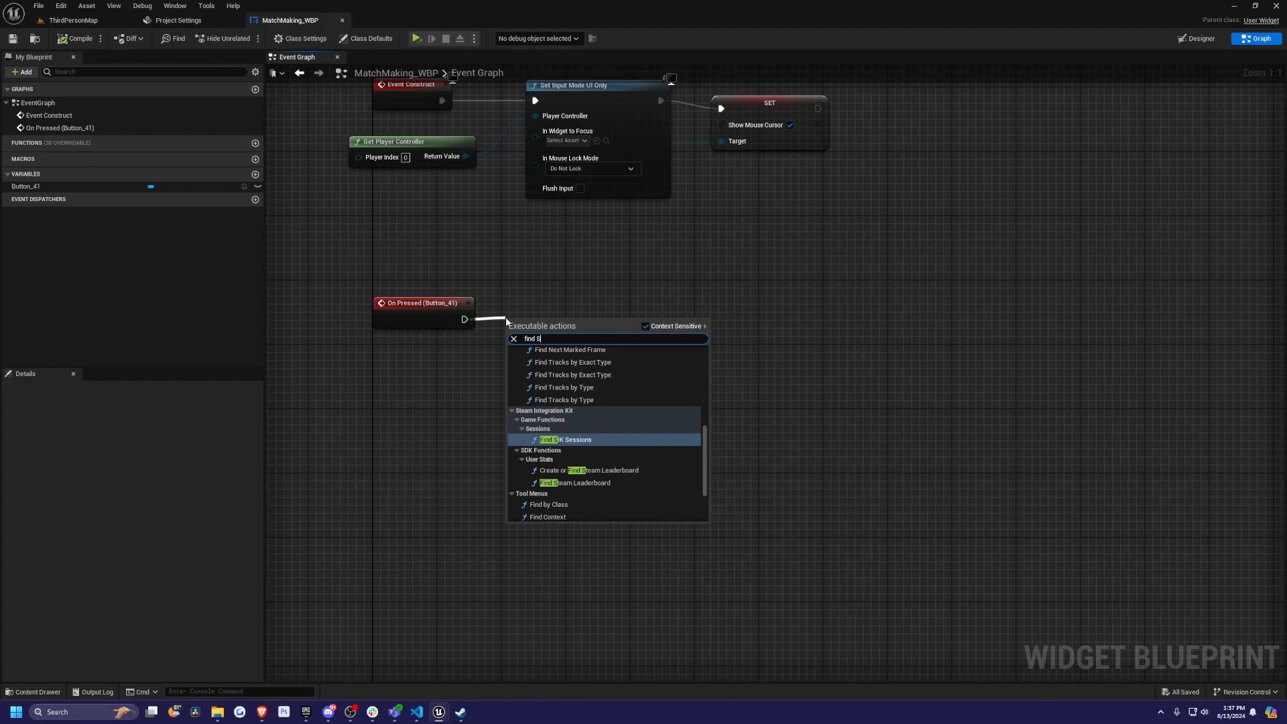
Add Find SIK Sessions from On Pressed and a Get node for one session result.
text(IK)
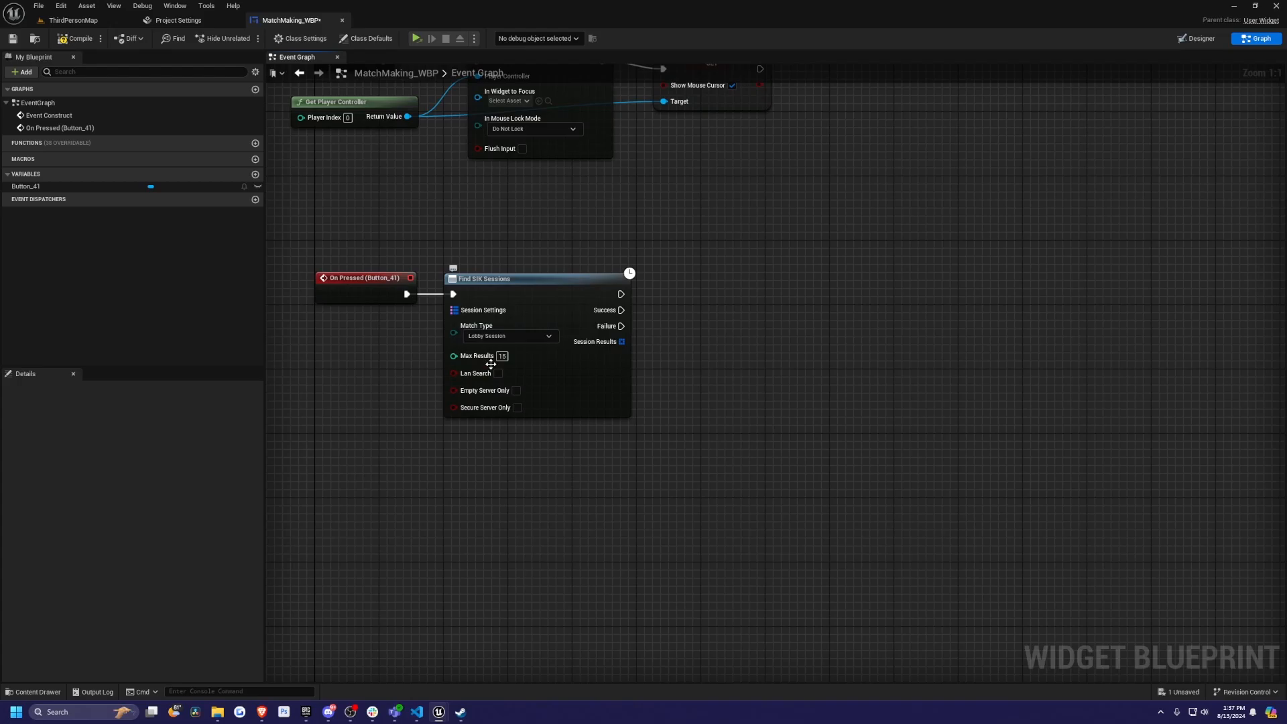
mouse_move(497, 373)
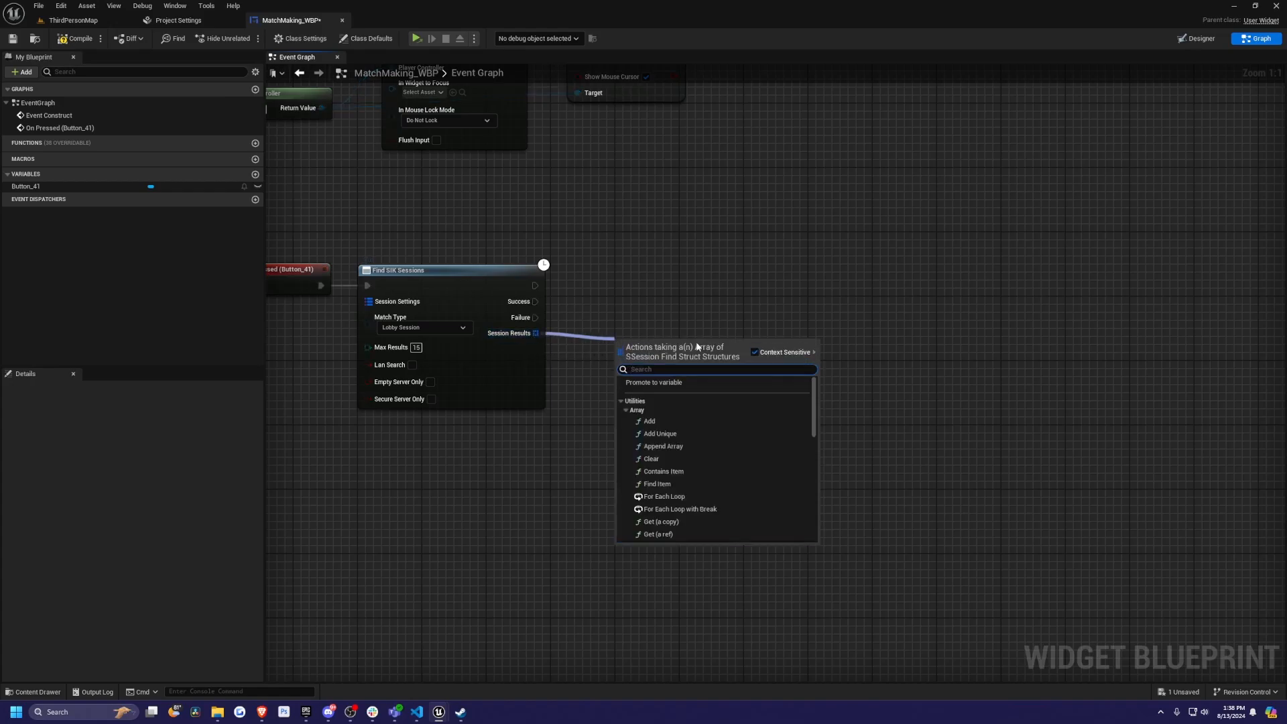
text(get)
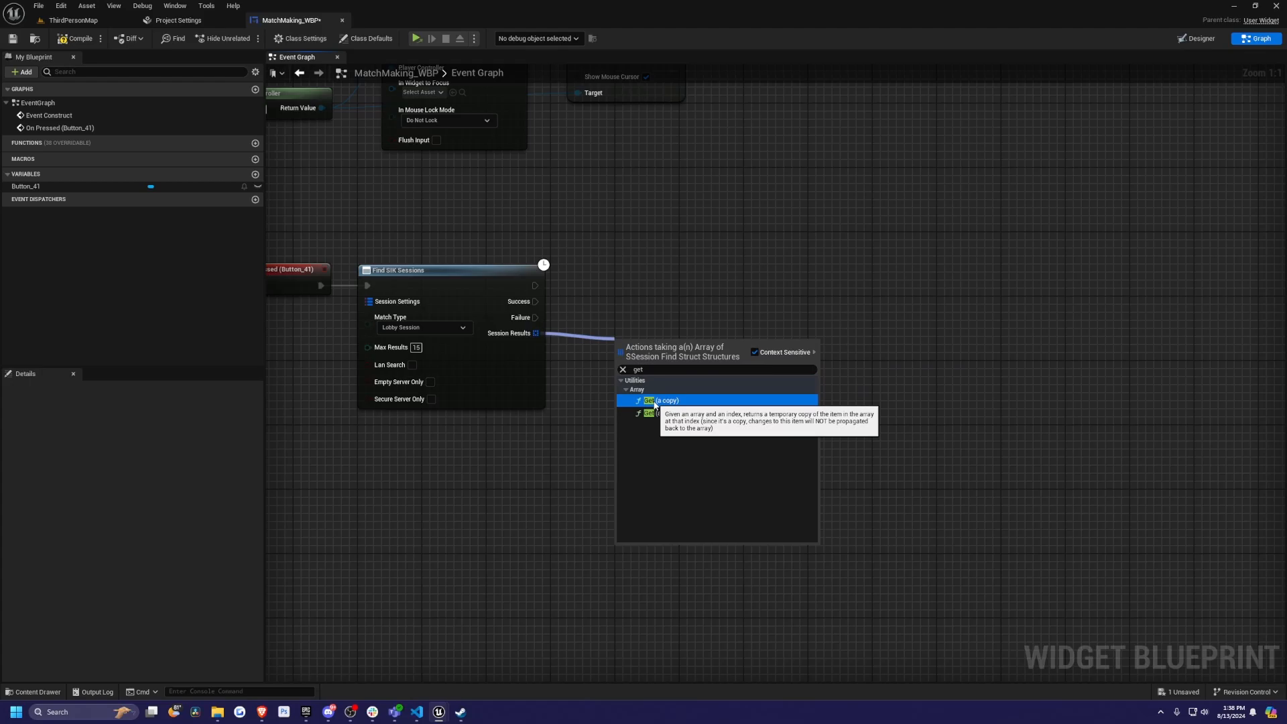
click(649, 400)
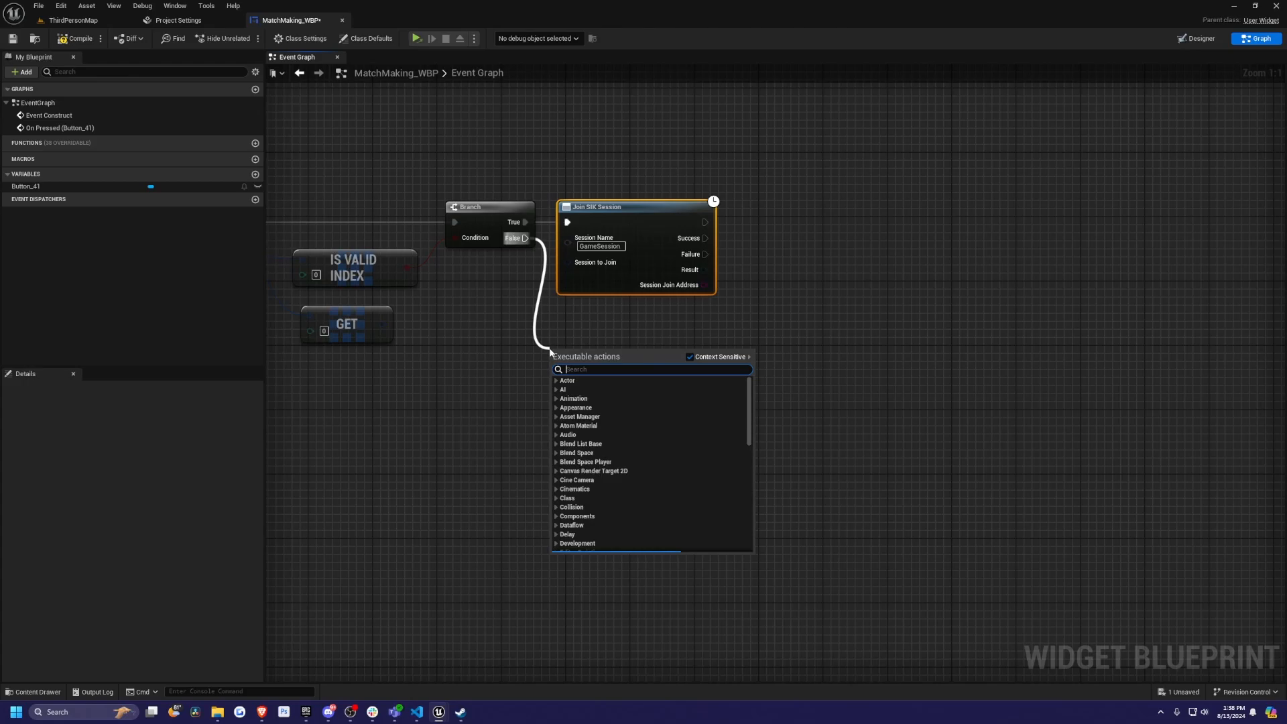
On False, add Create Listen Server Session and console command 'servertravel ThirdPersonMap?listen'.
text(create list)
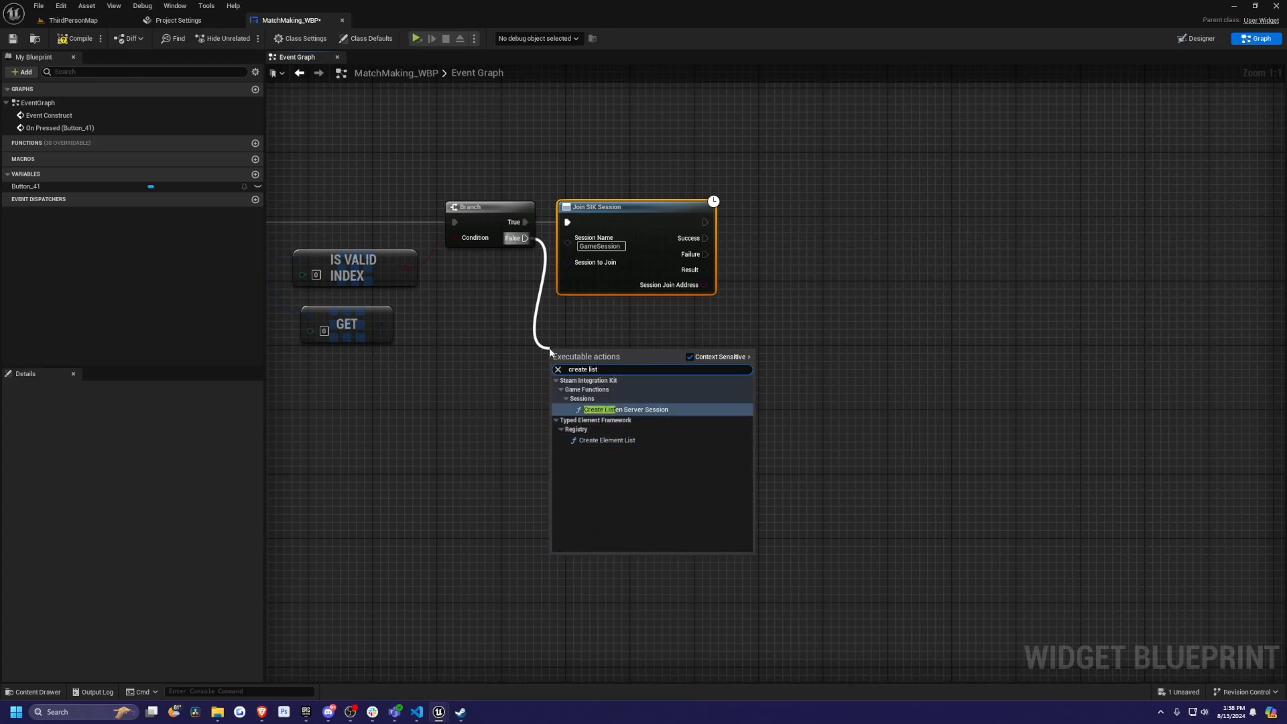
click(625, 409)
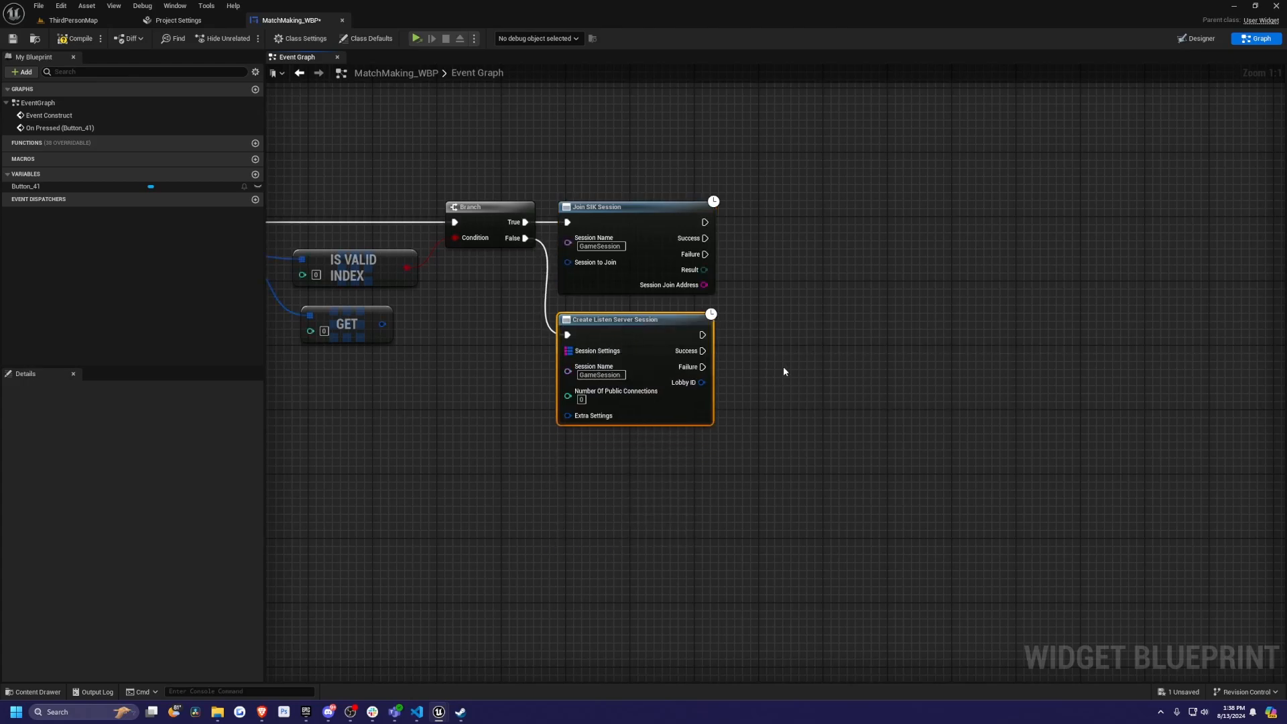
mouse_move(616, 391)
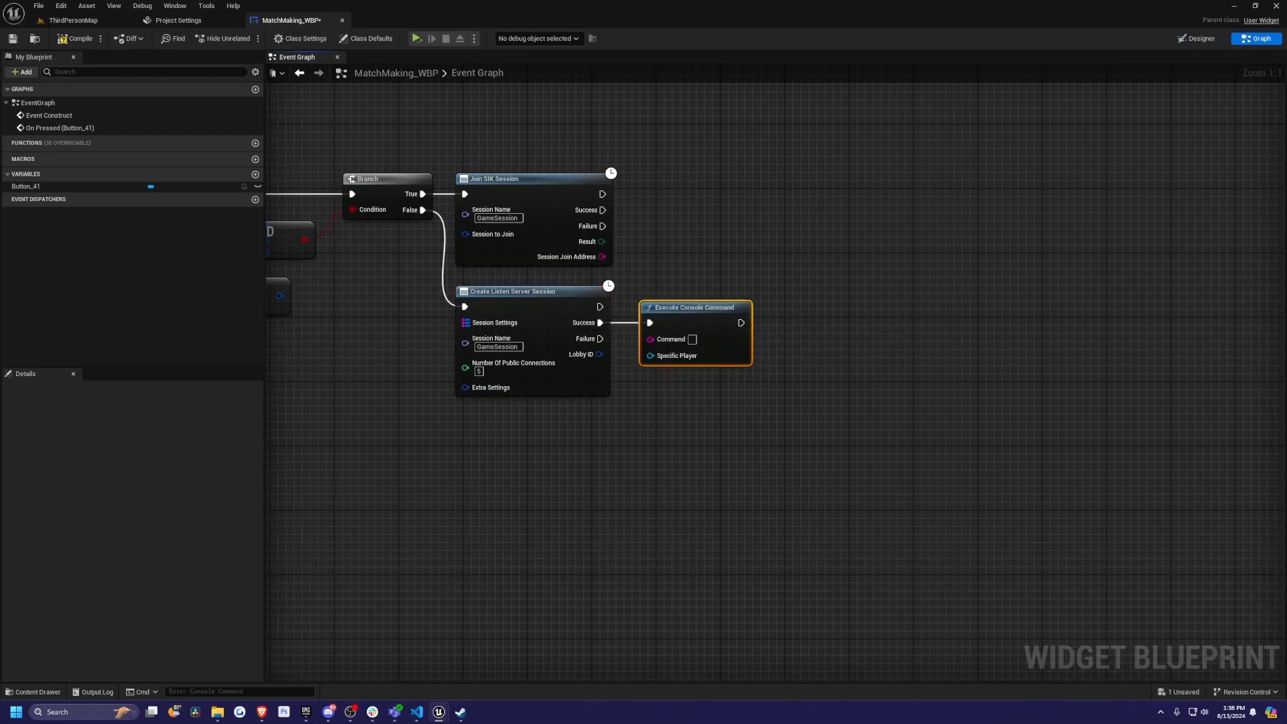
mouse_move(694, 339)
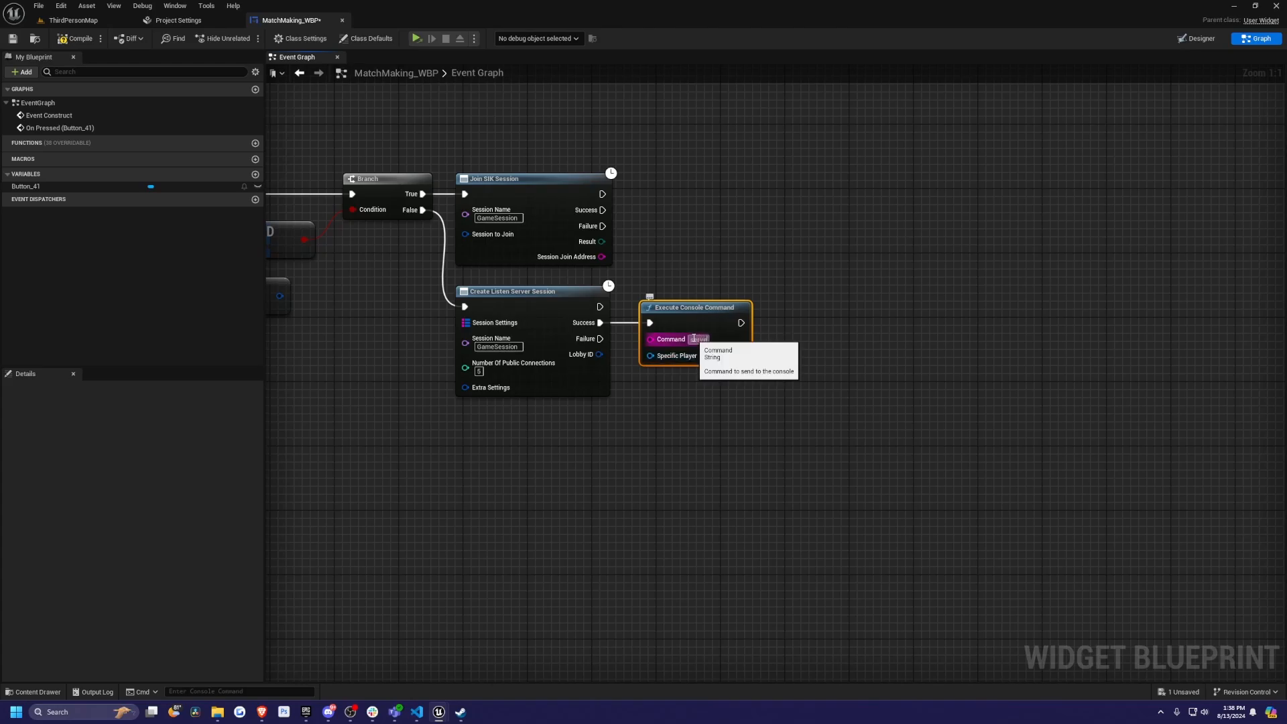
text(servertravel ThirdPersonMap?listen)
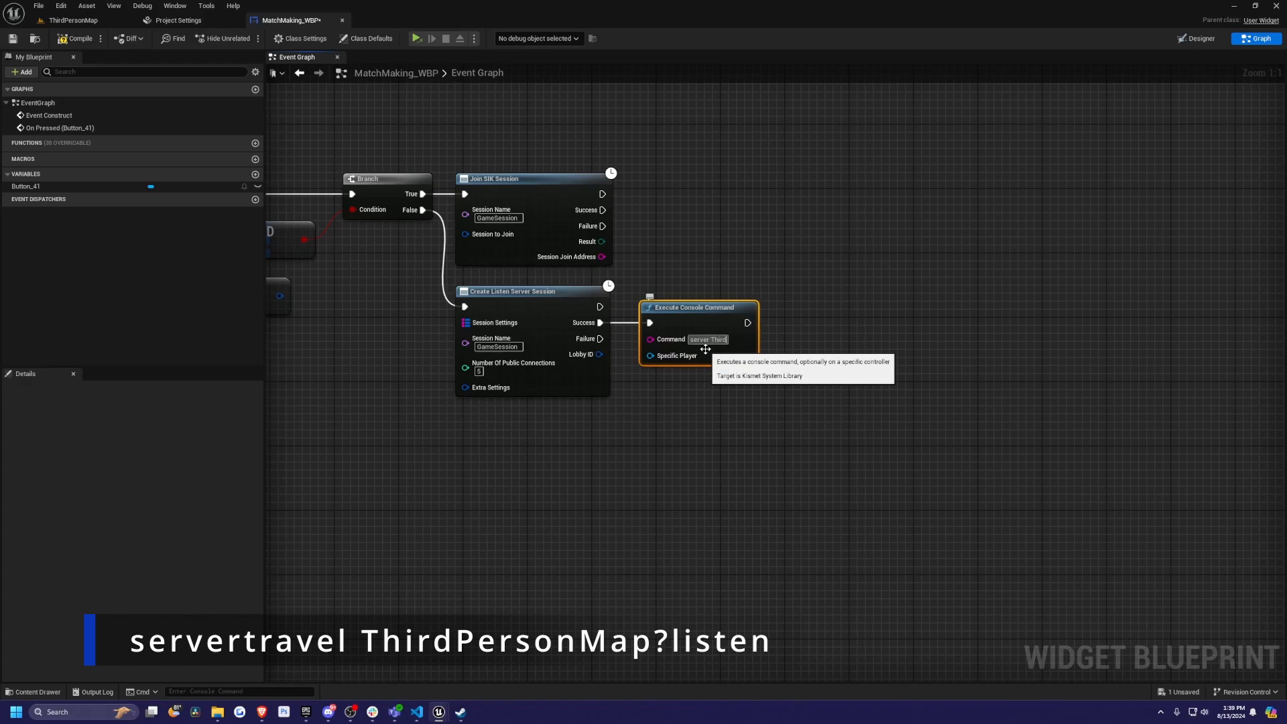
Feed Make SIKCreateLobbySettings into Extra Settings, show all options, and save.
scroll(down, 3)
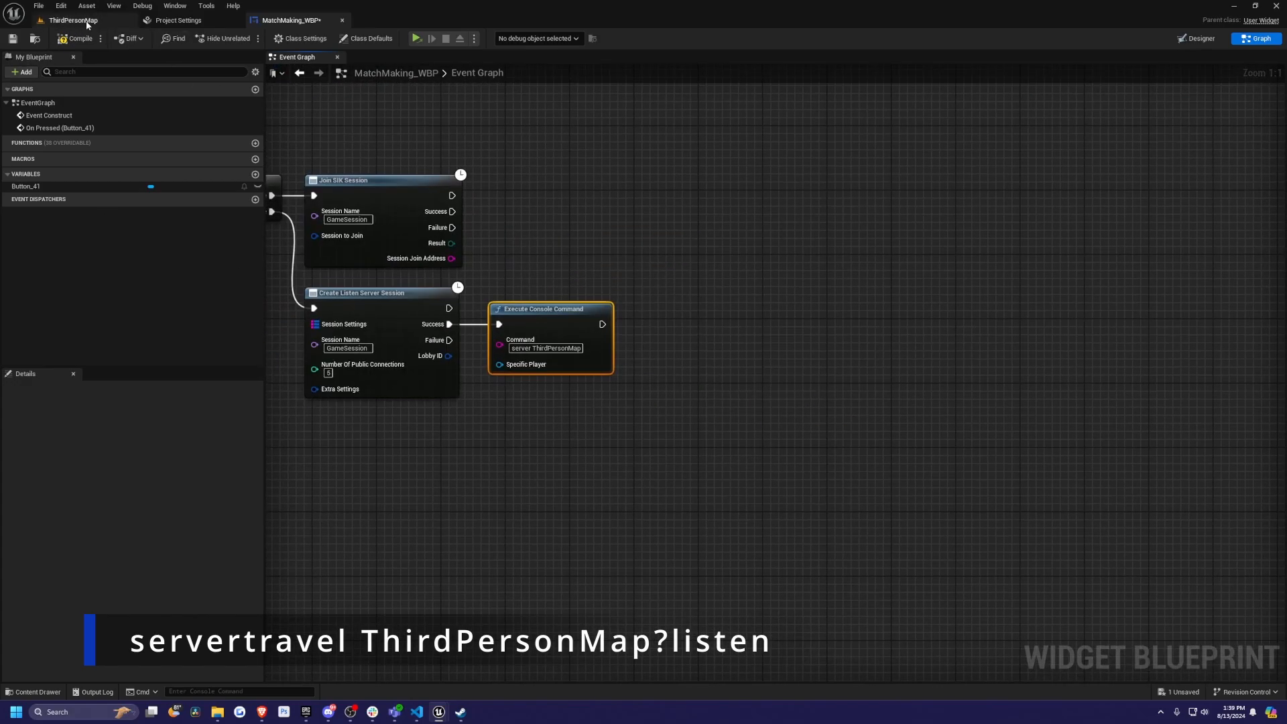
mouse_move(589, 344)
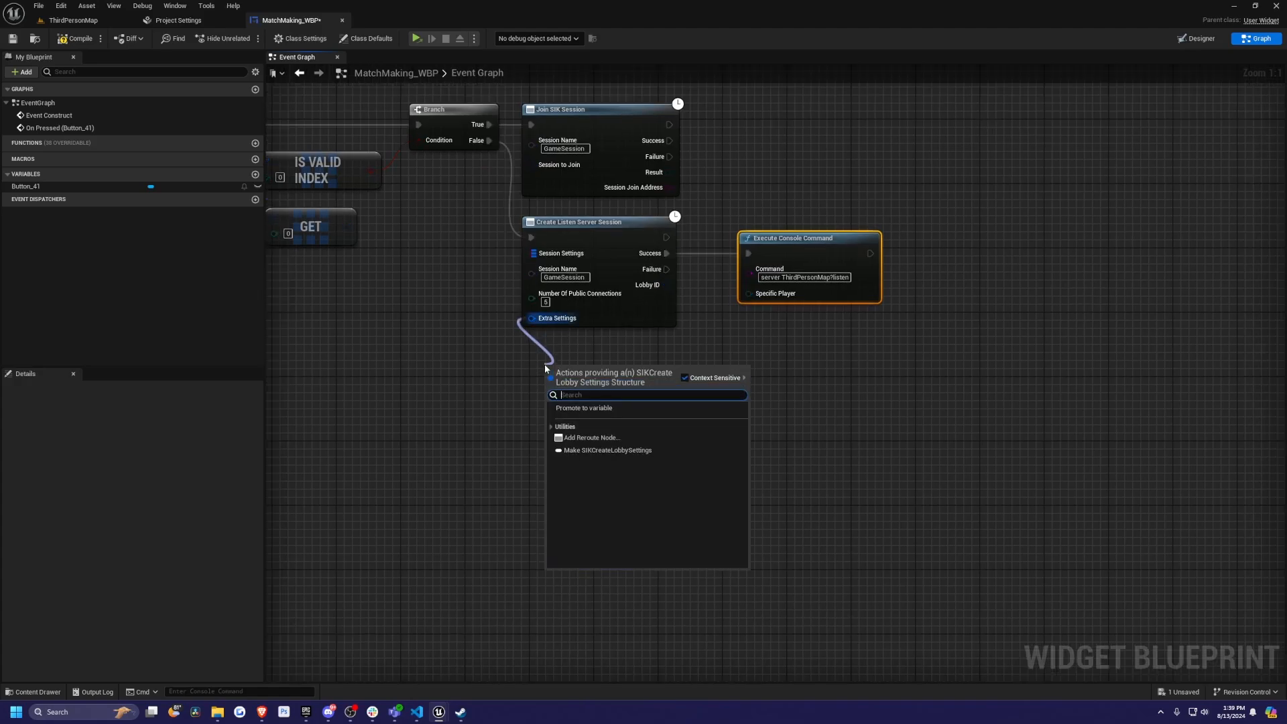
click(608, 450)
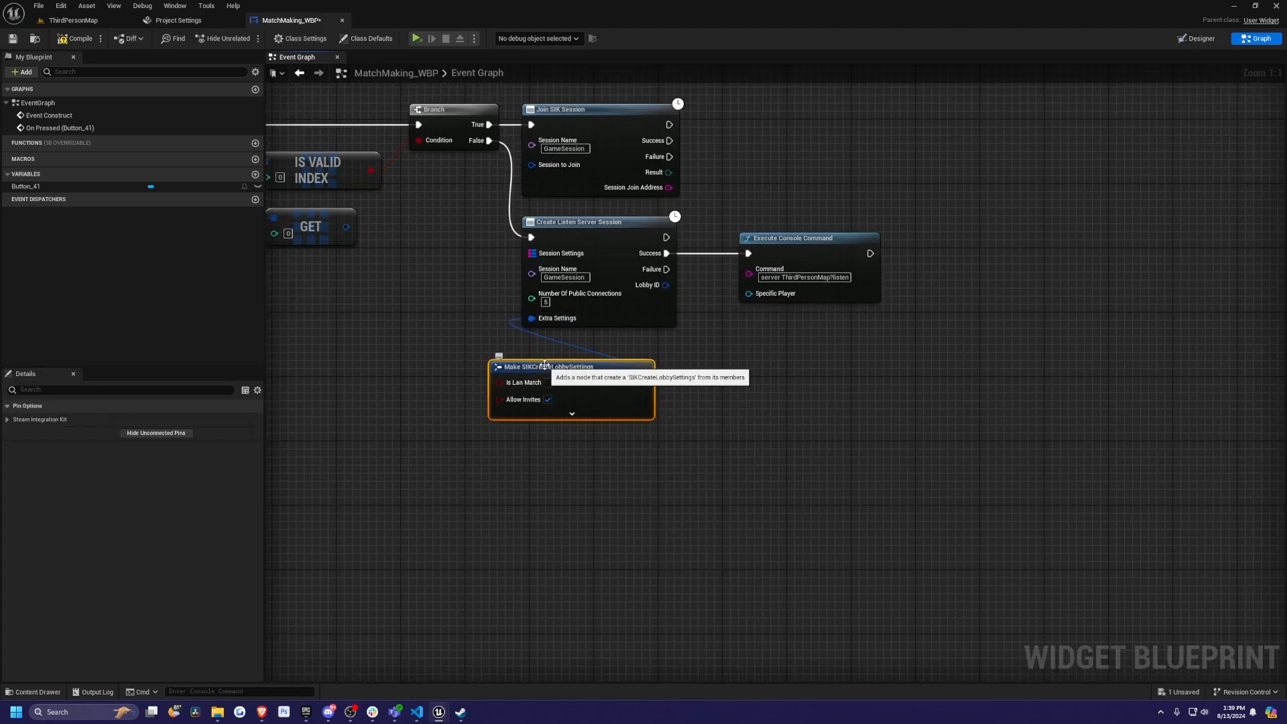
click(571, 413)
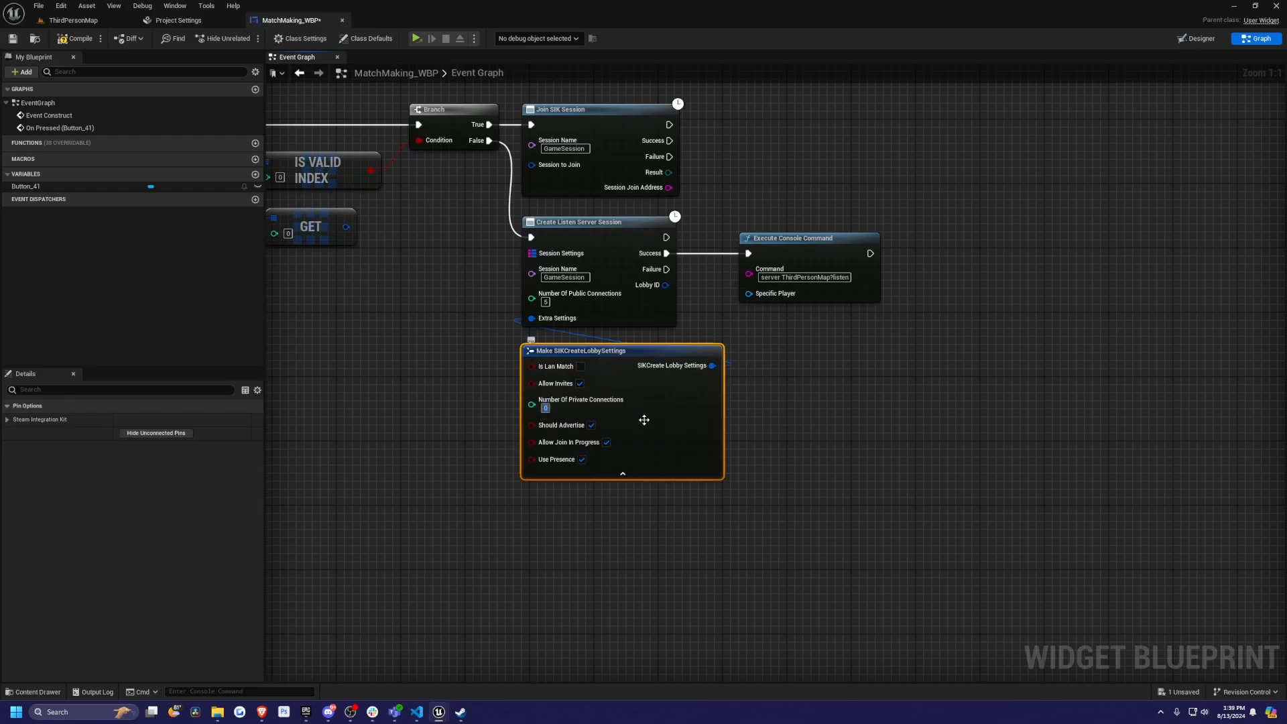
click(321, 287)
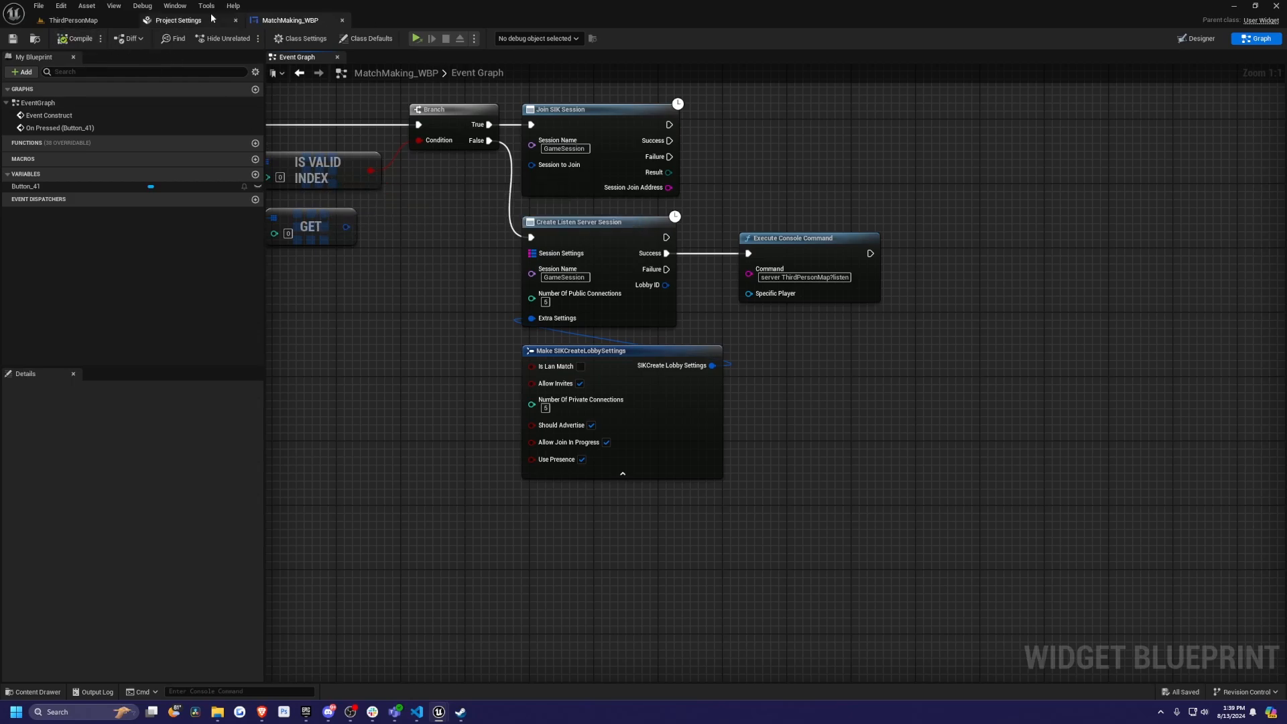
From the level editor, create the MatchMakingMap level in Content and open it.
click(72, 19)
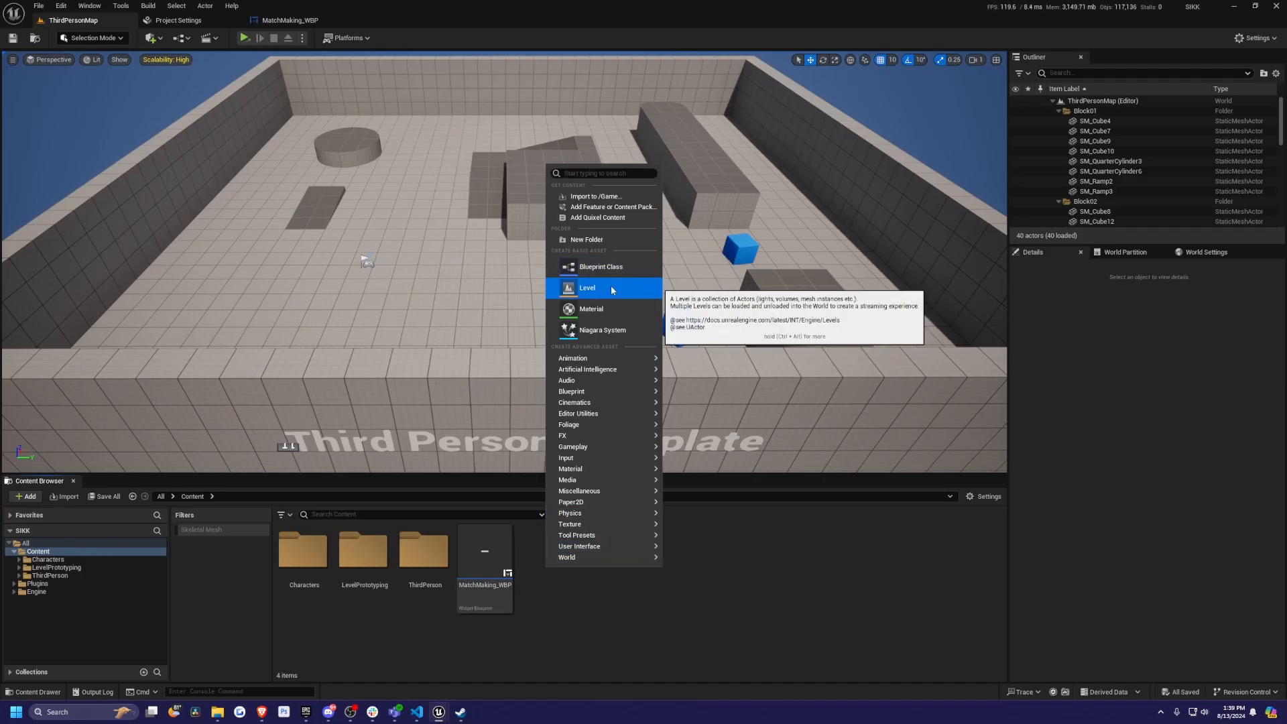
click(588, 287)
text(MatchMakingMap)
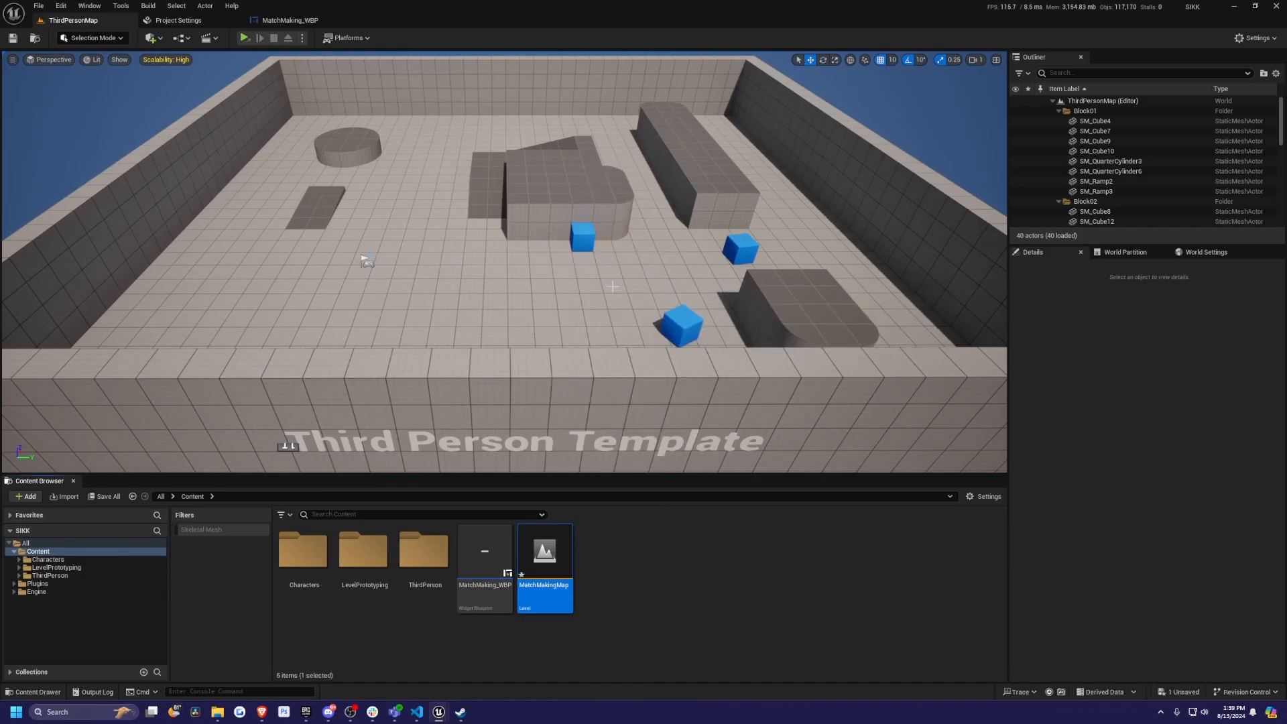
double_click(543, 551)
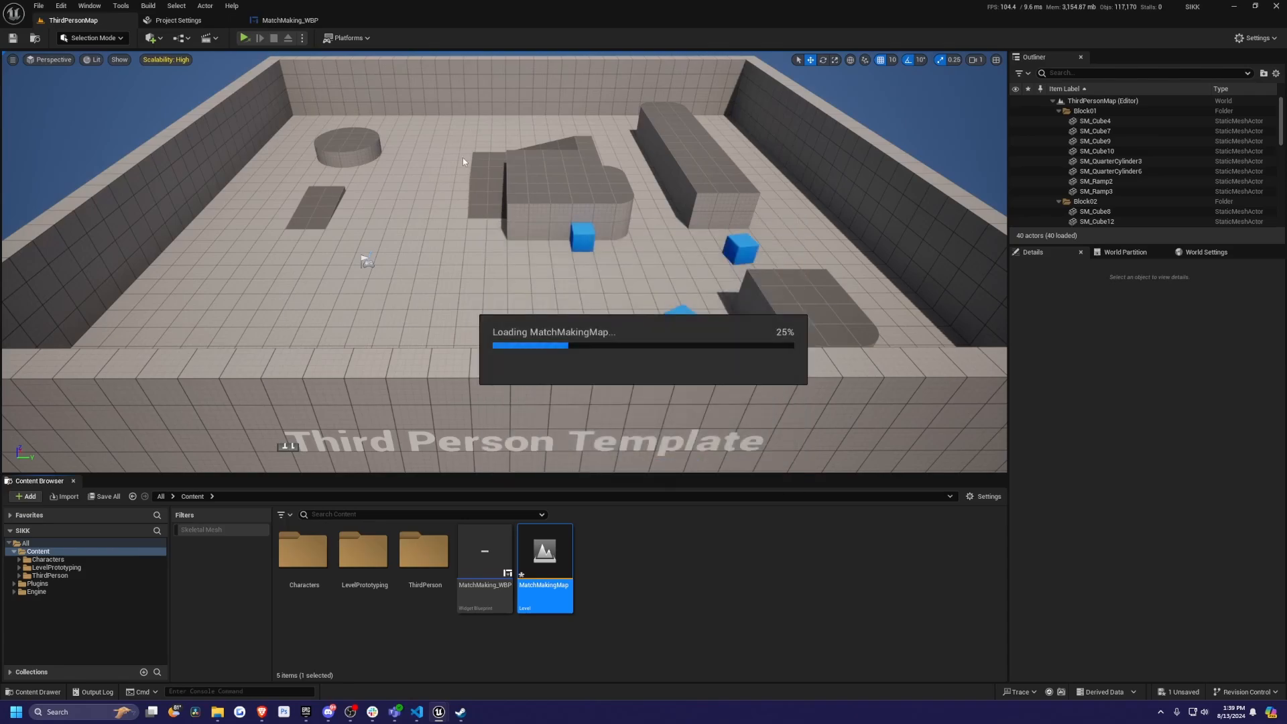
double_click(543, 551)
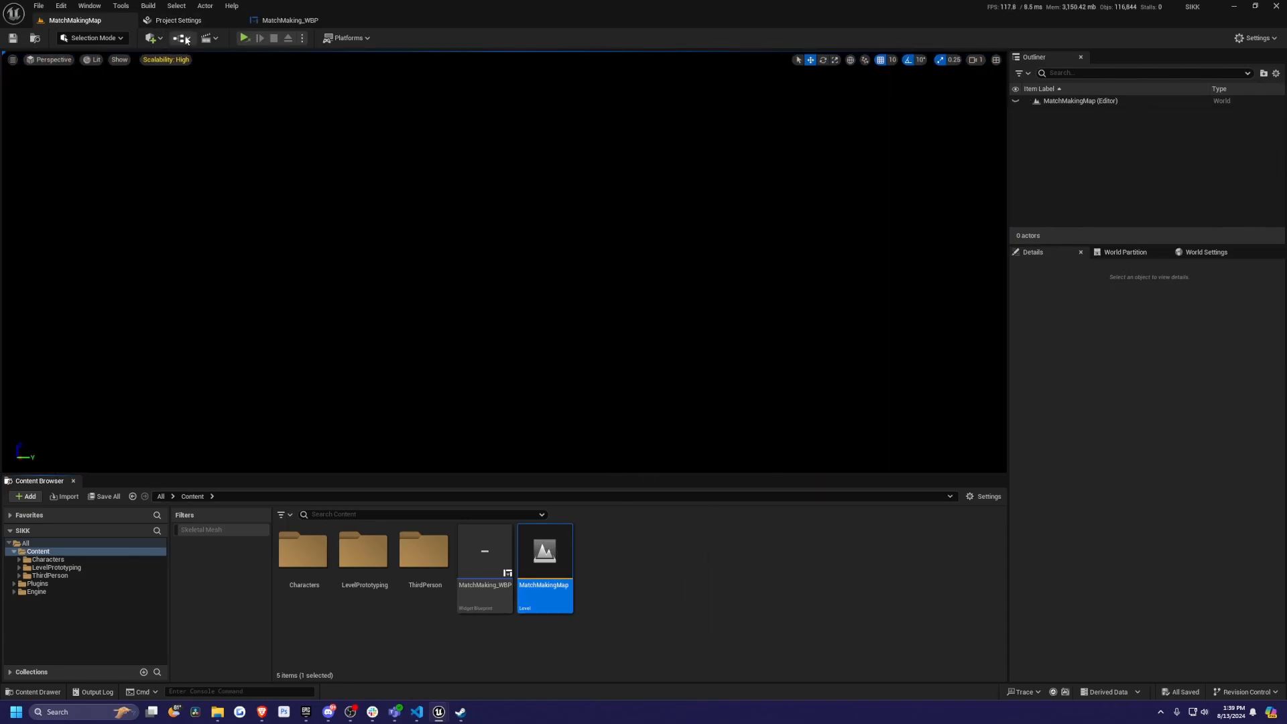
In the Level Blueprint, create a MatchMaking_WBP widget, add it to the viewport, and compile.
click(182, 38)
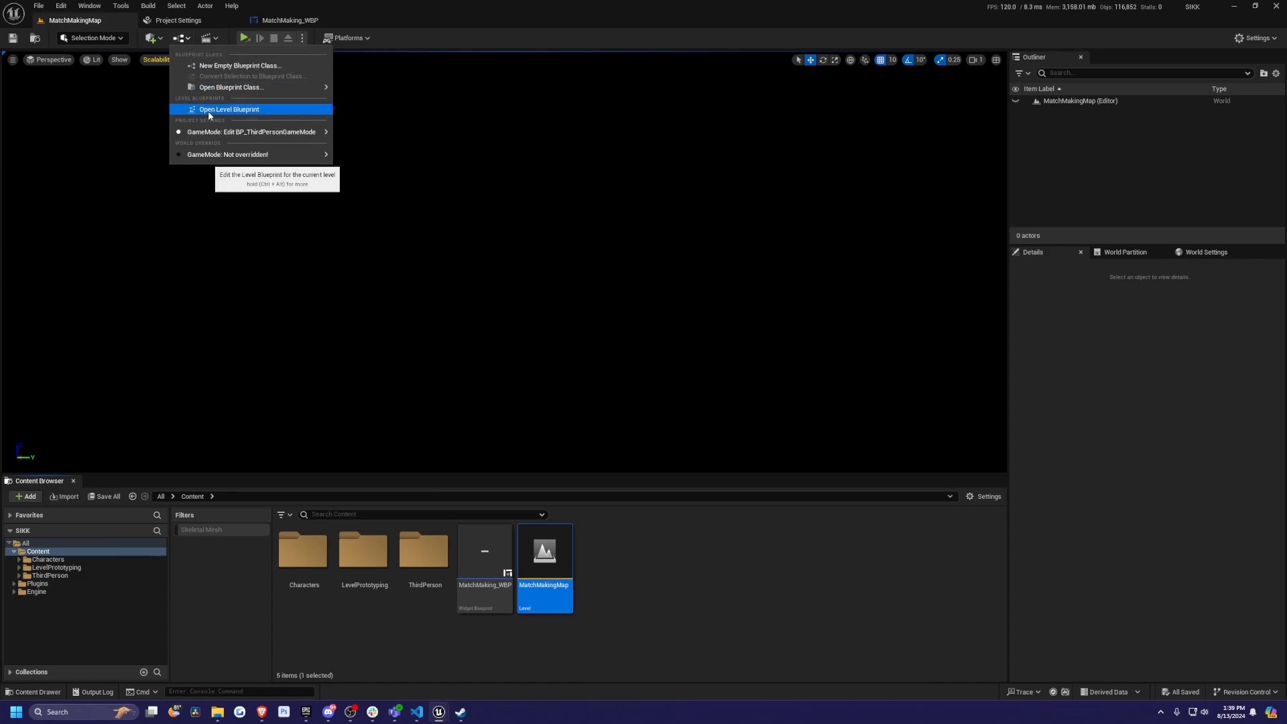
click(229, 109)
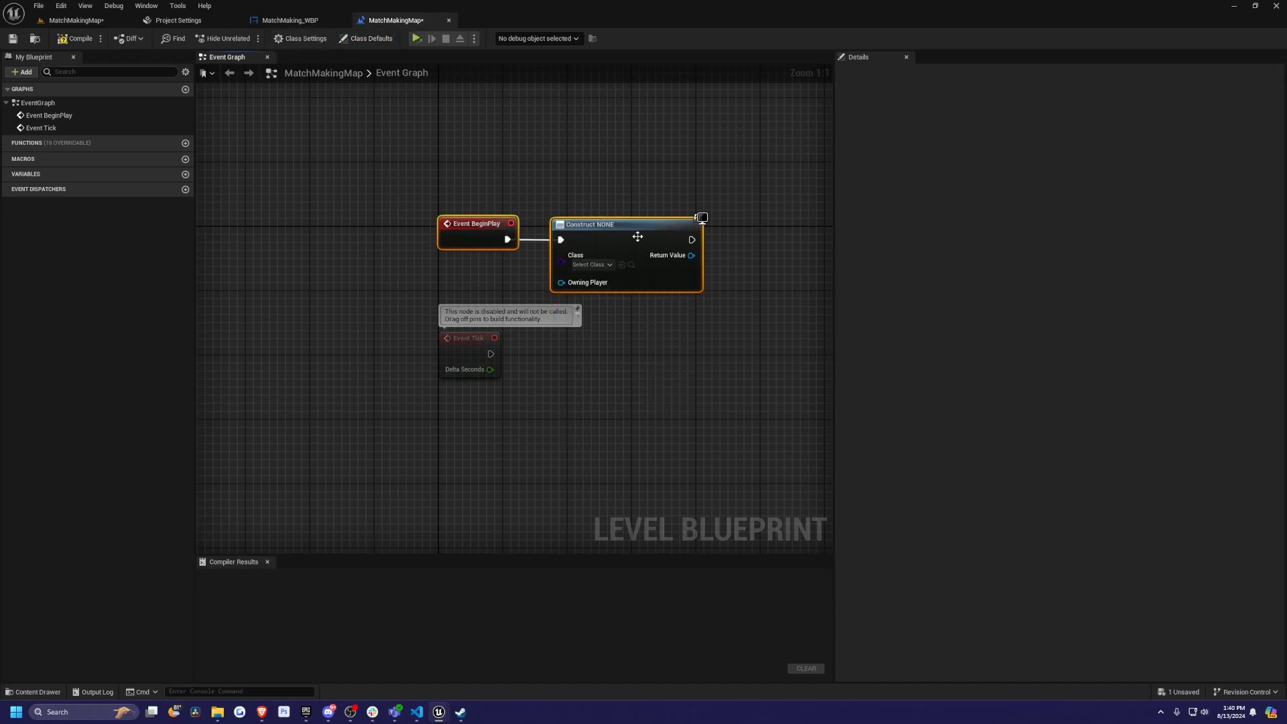
click(589, 264)
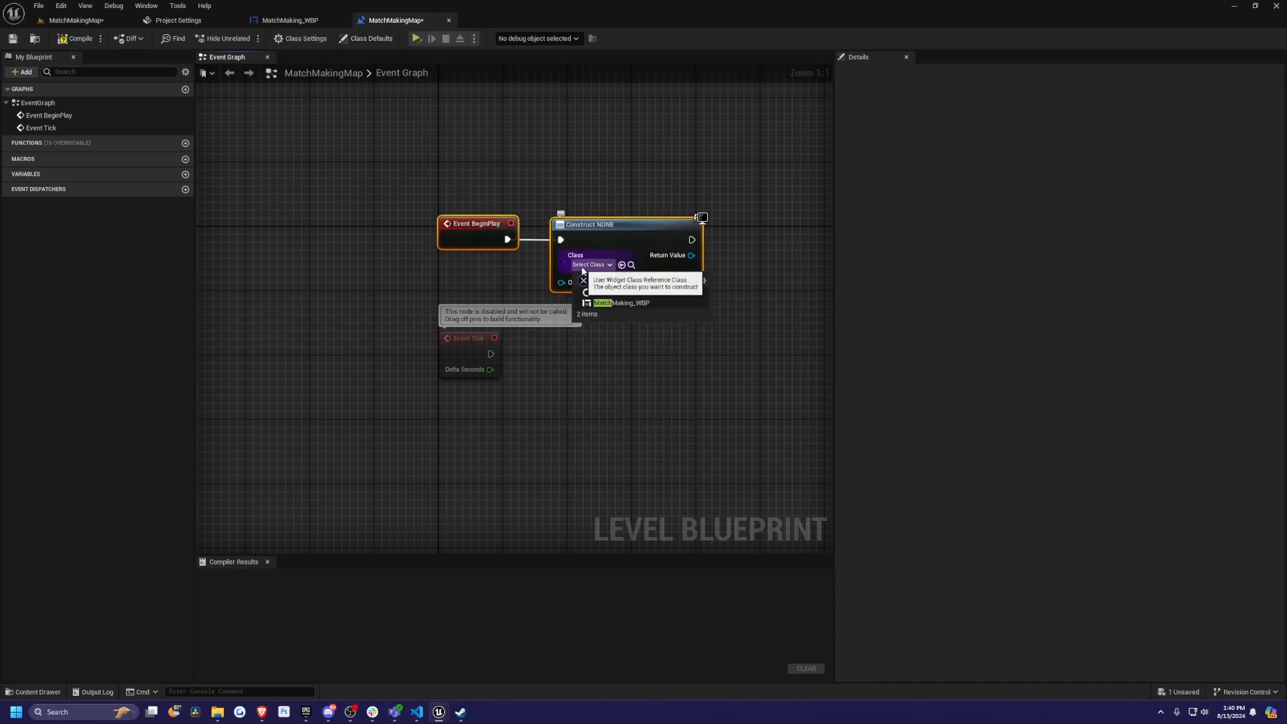
click(623, 303)
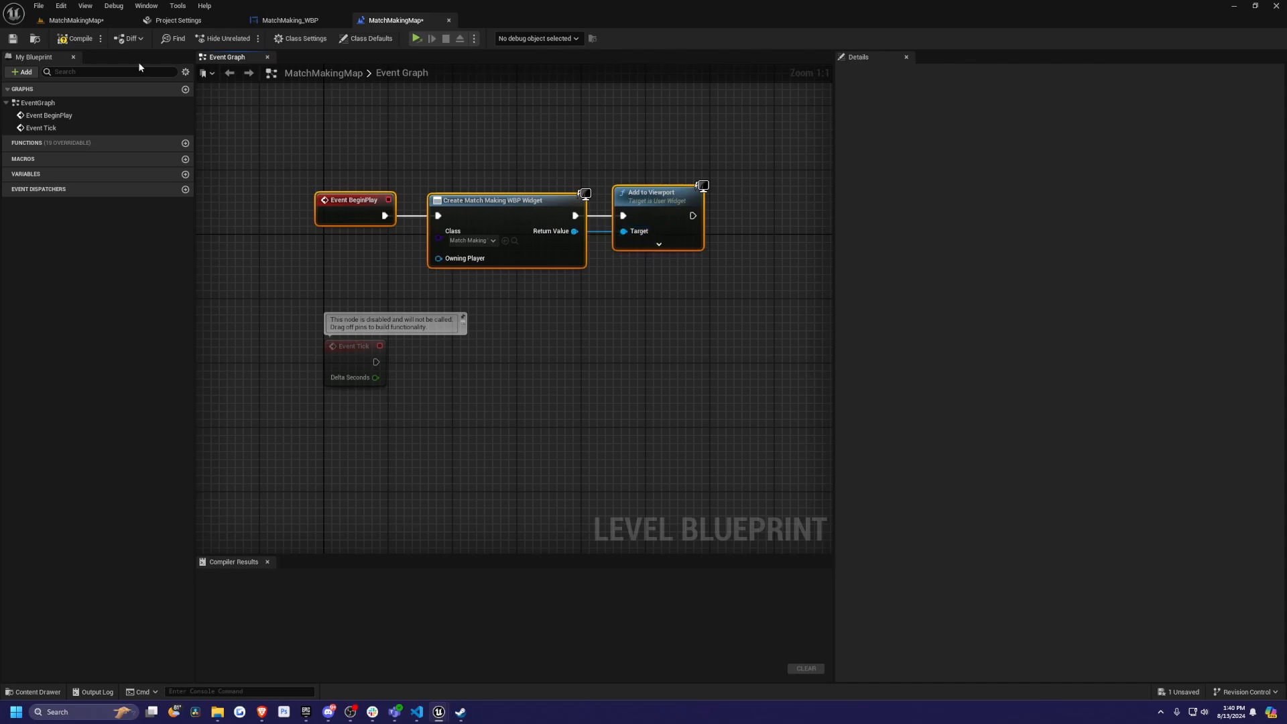
click(75, 38)
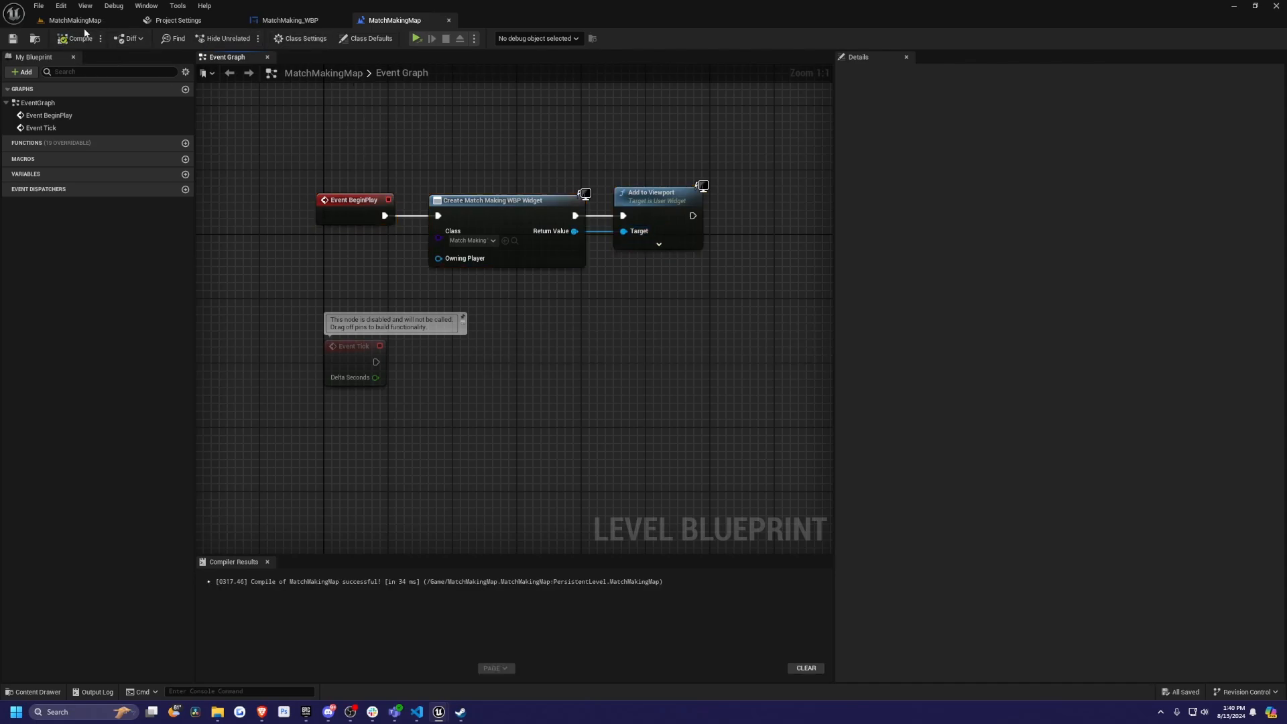
click(73, 19)
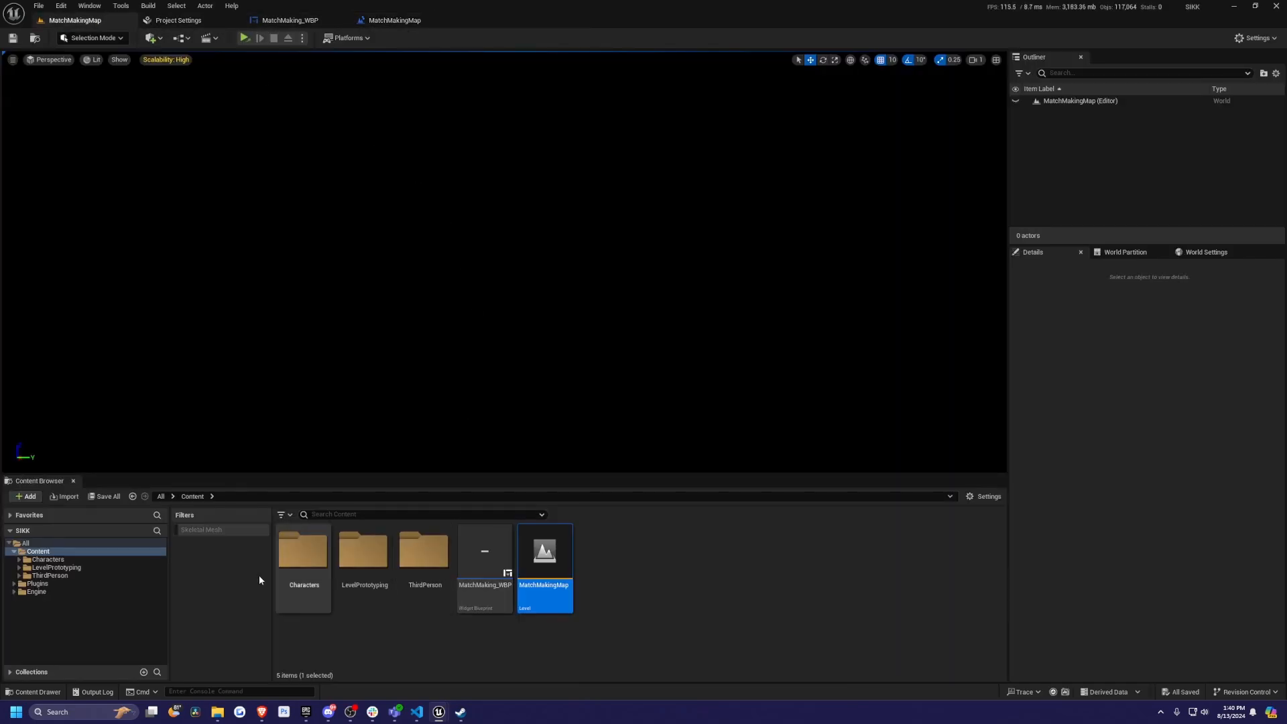
Open ThirdPersonMap's Level Blueprint and add a BeginPlay event.
double_click(424, 558)
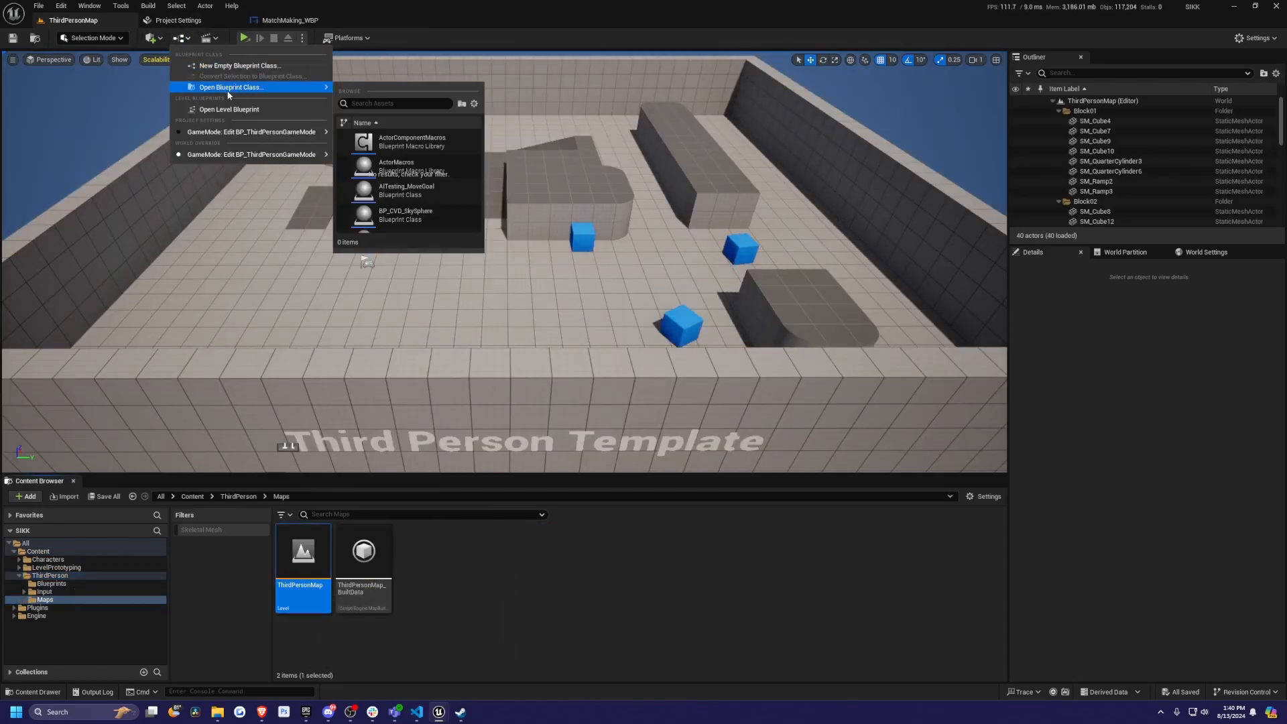
click(229, 110)
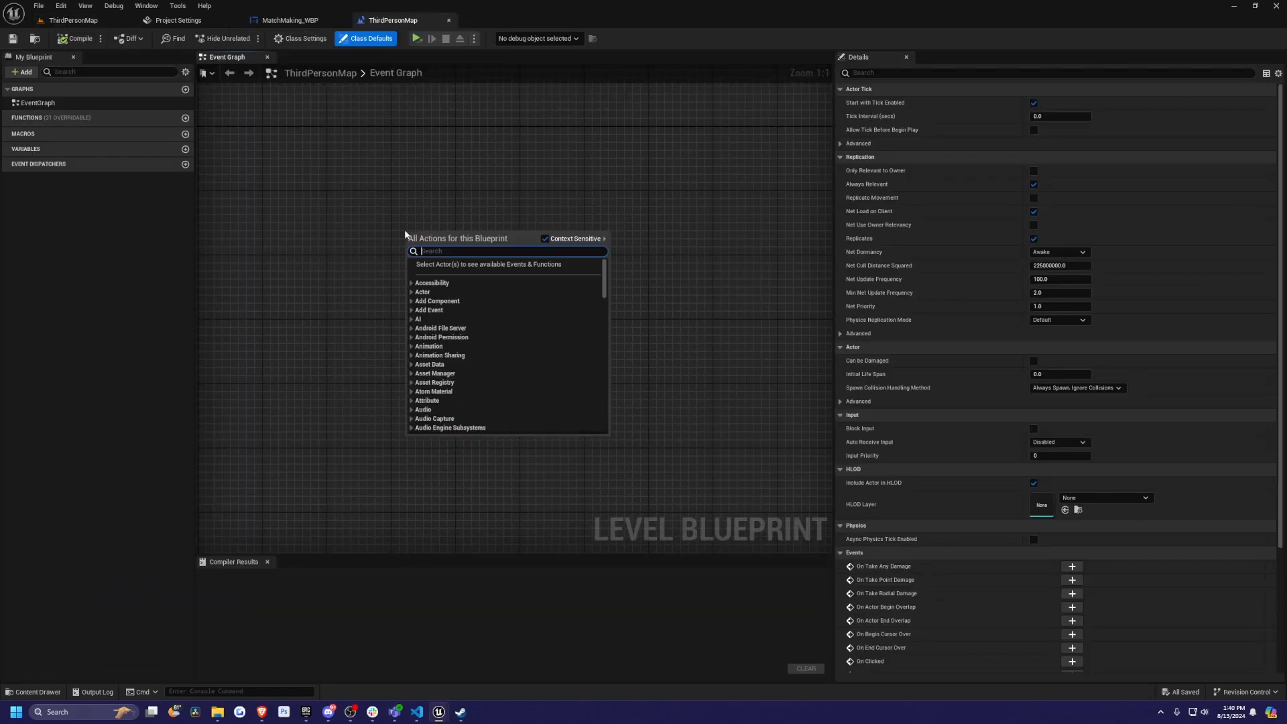
click(441, 319)
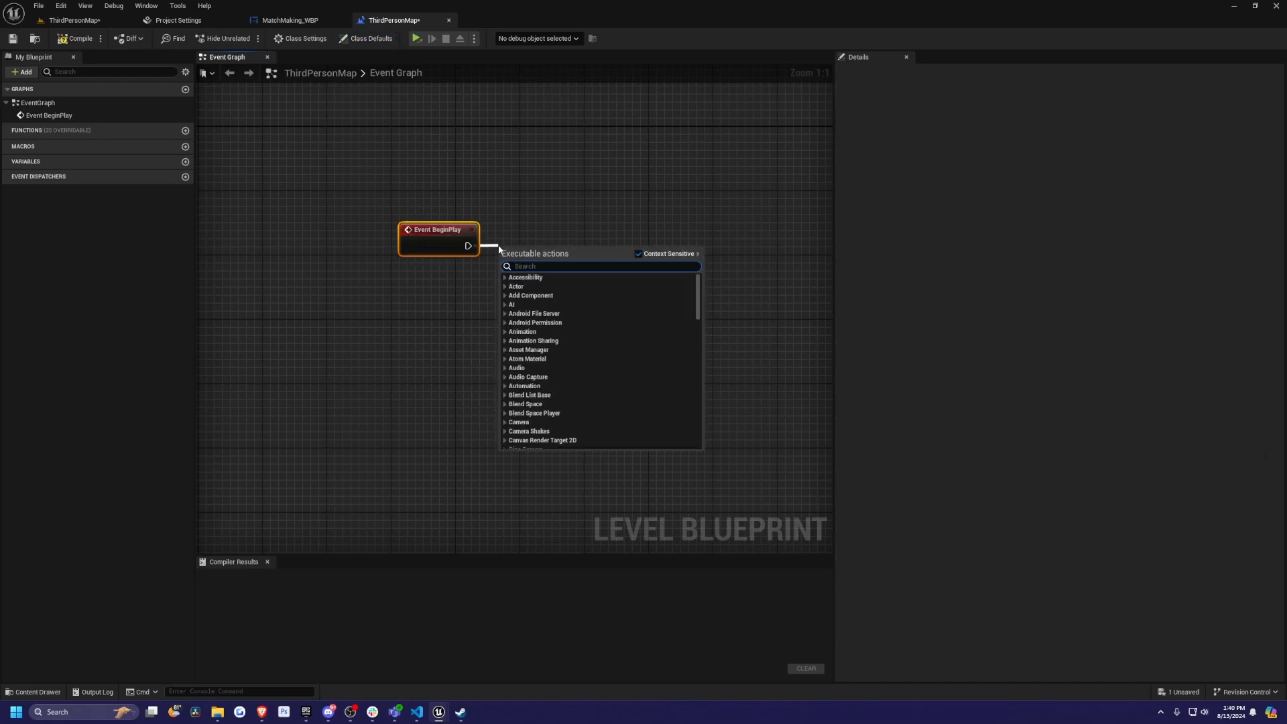
Chain Get Steam Persona Name, Print String and Logged On printing, then compile.
text(get stea)
text(logged on)
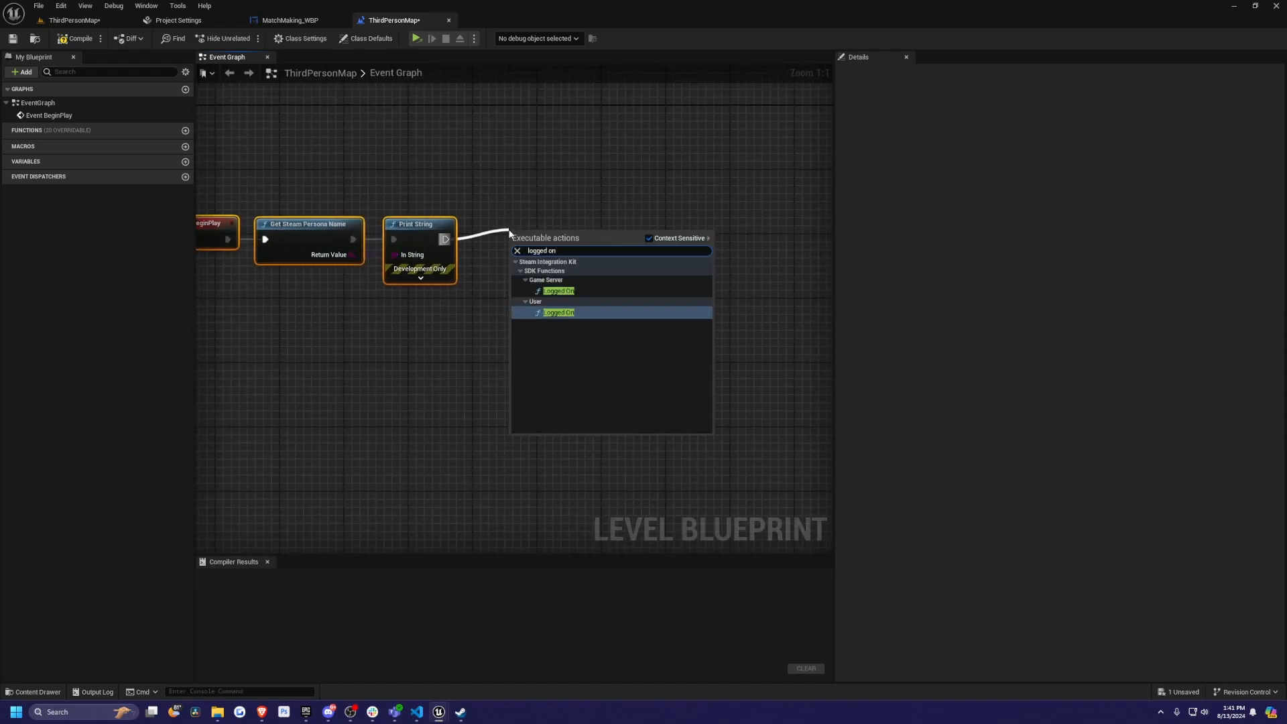
click(558, 312)
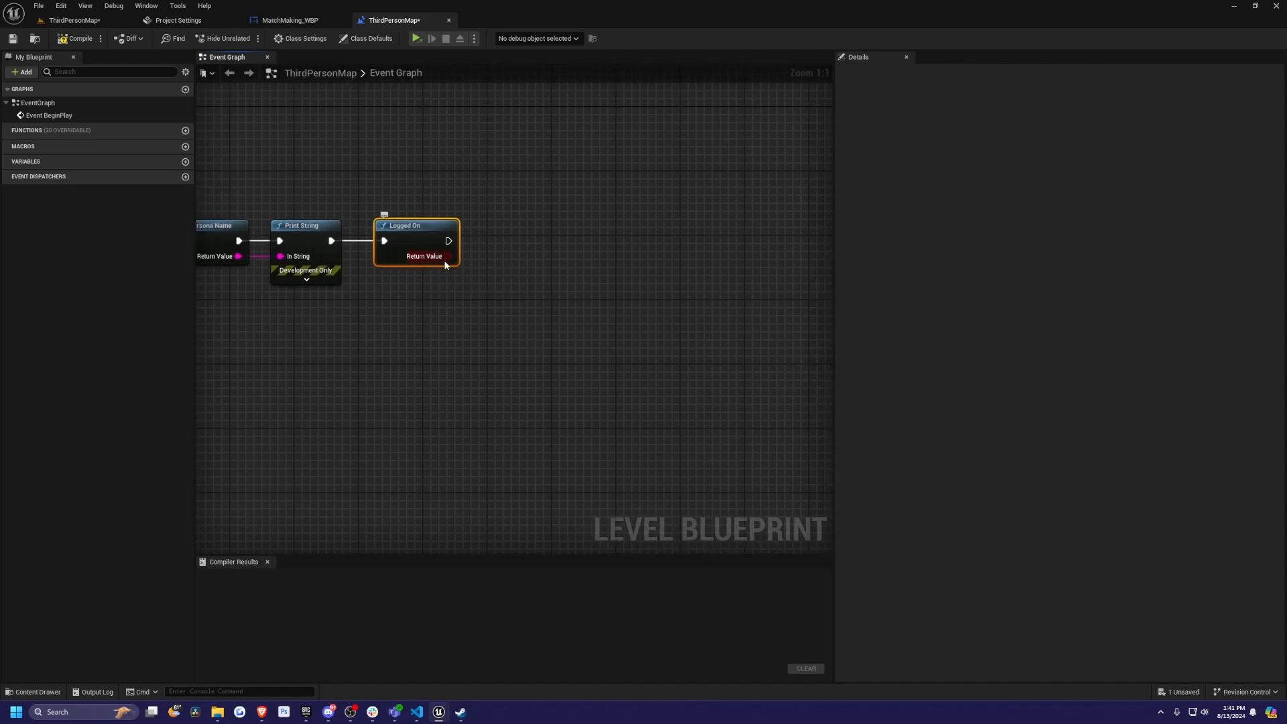
drag(449, 241, 516, 244)
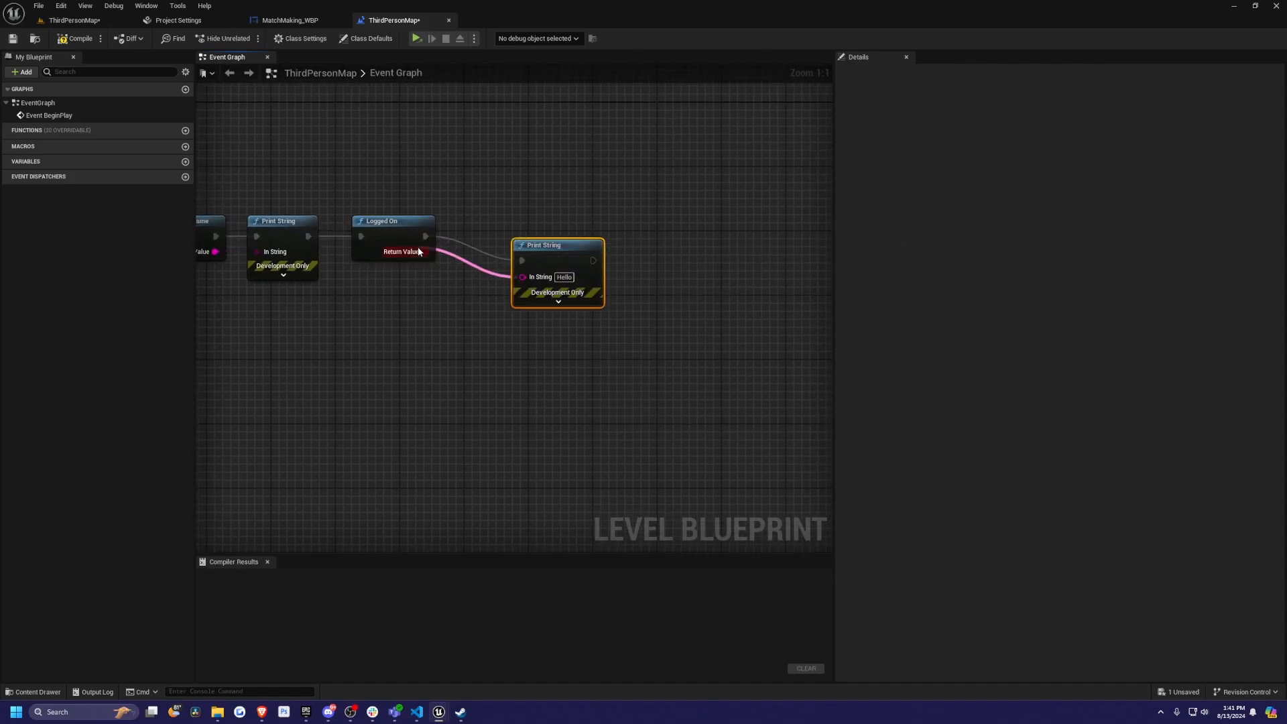
scroll(down, 3)
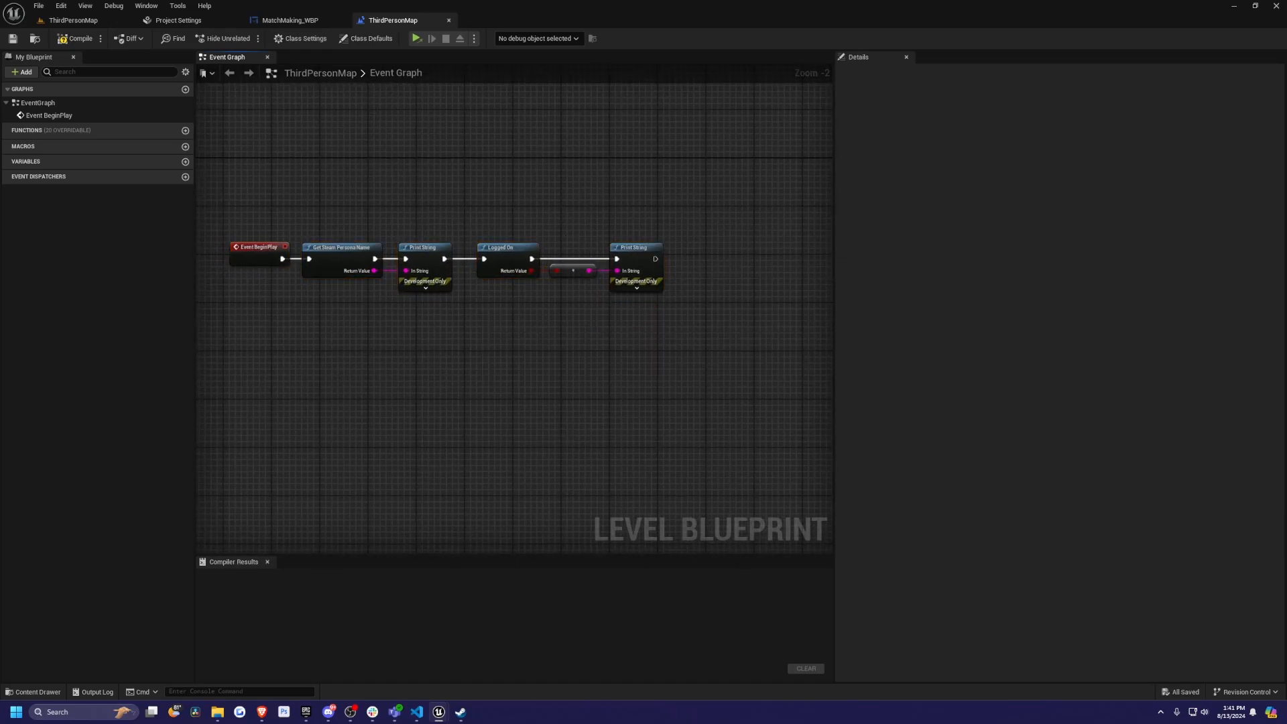
click(76, 38)
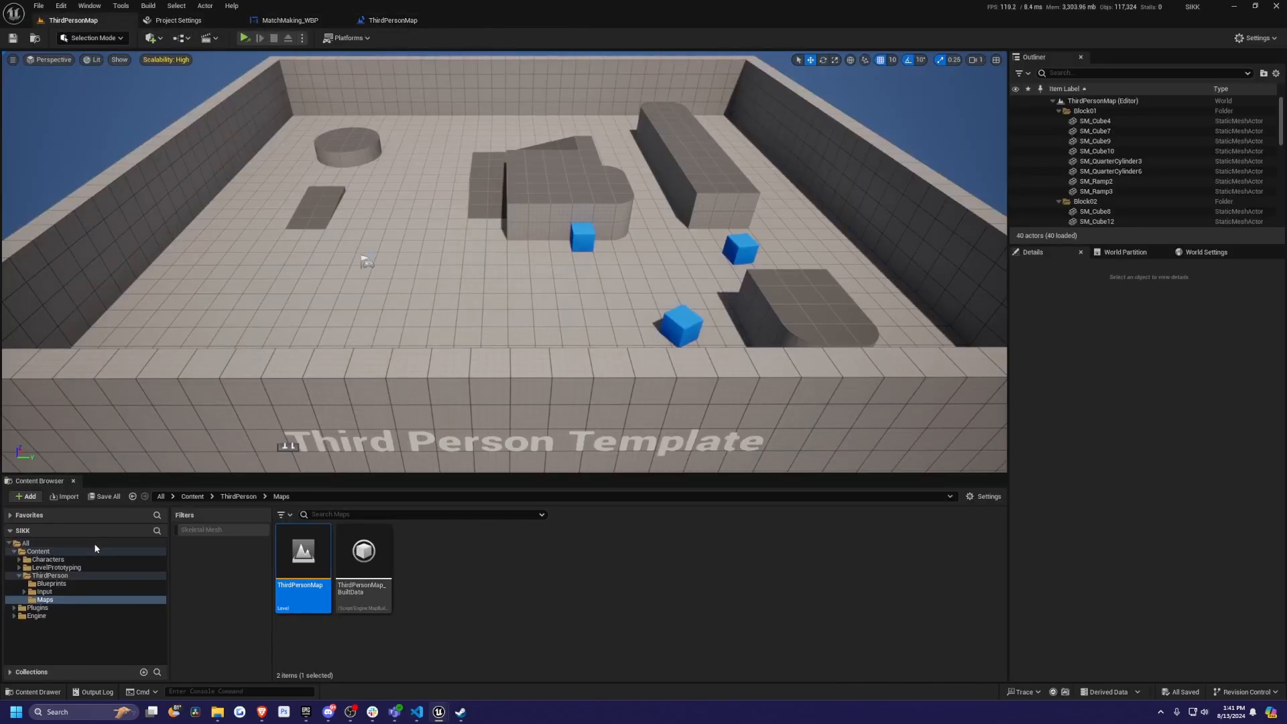
Open BP_ThirdPersonCharacter from the ThirdPerson Blueprints folder.
click(48, 559)
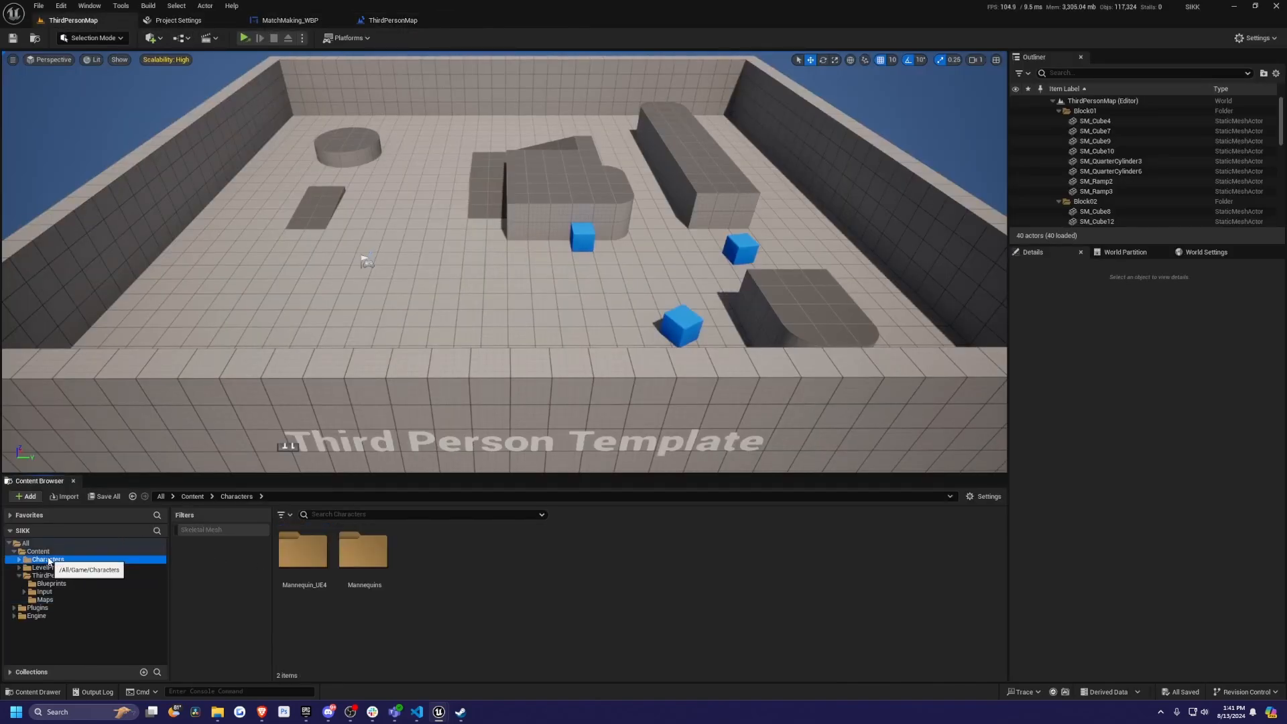
click(51, 584)
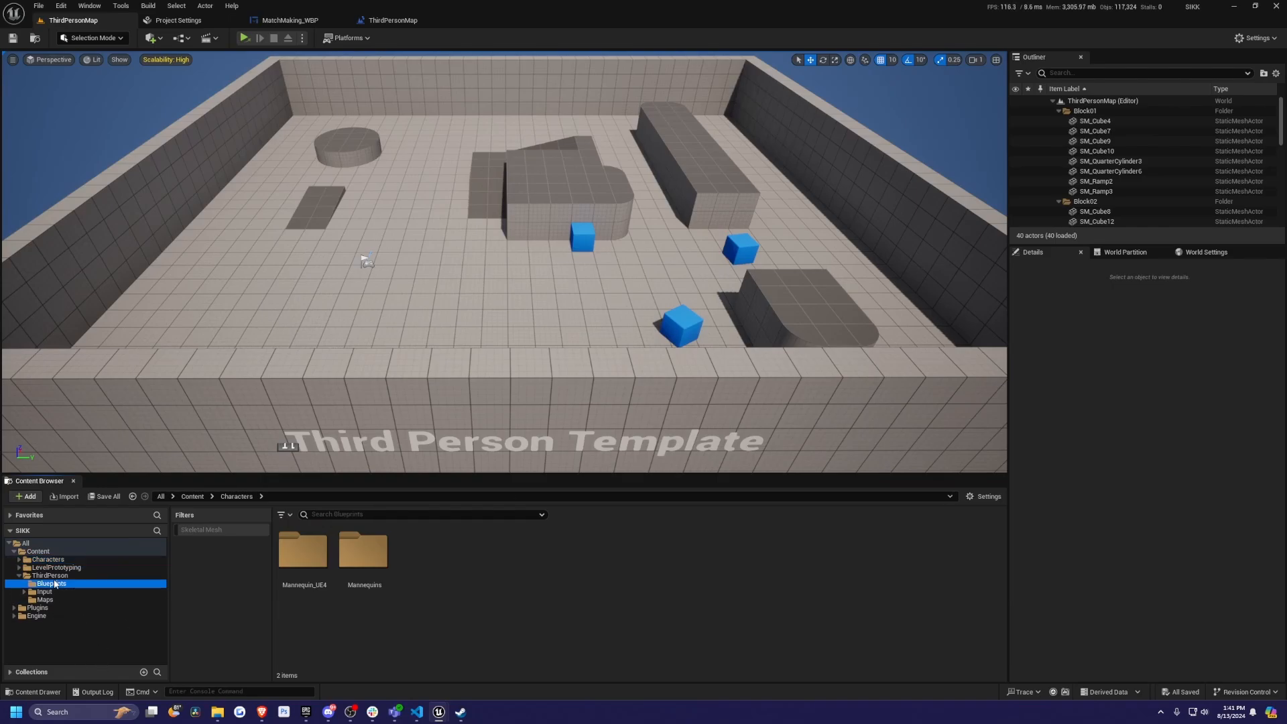
click(48, 575)
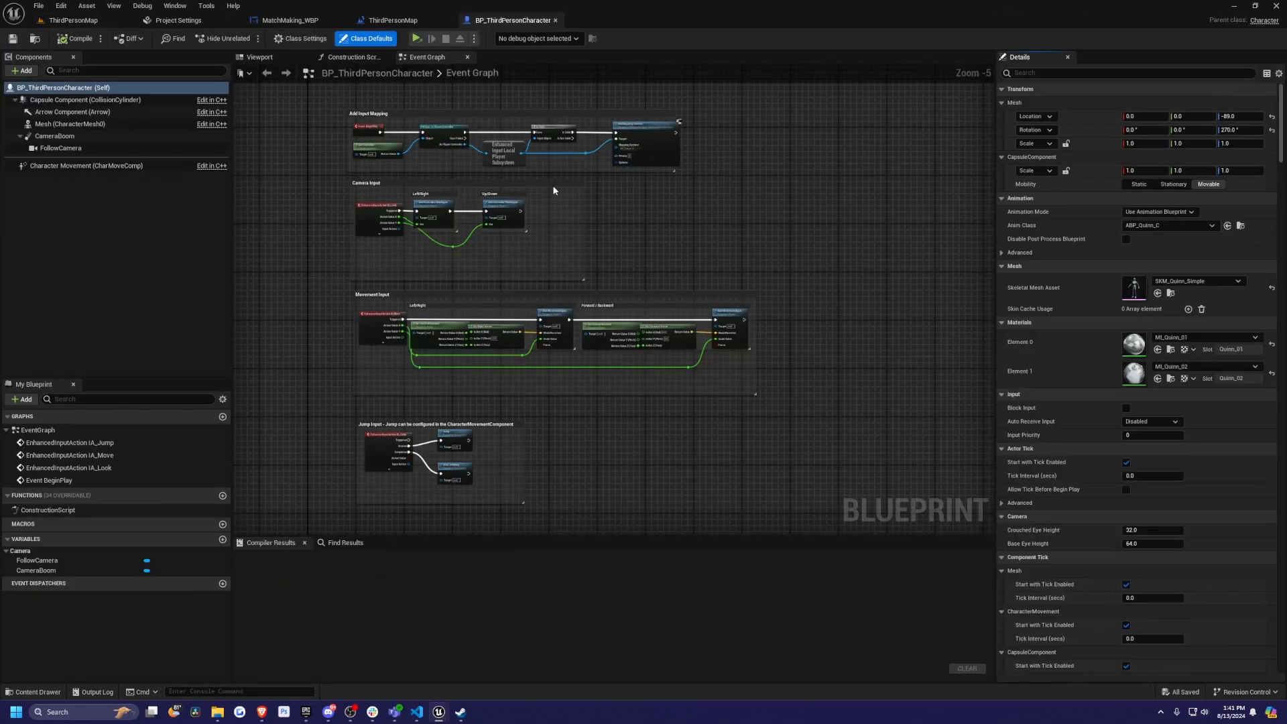
scroll(up, 3)
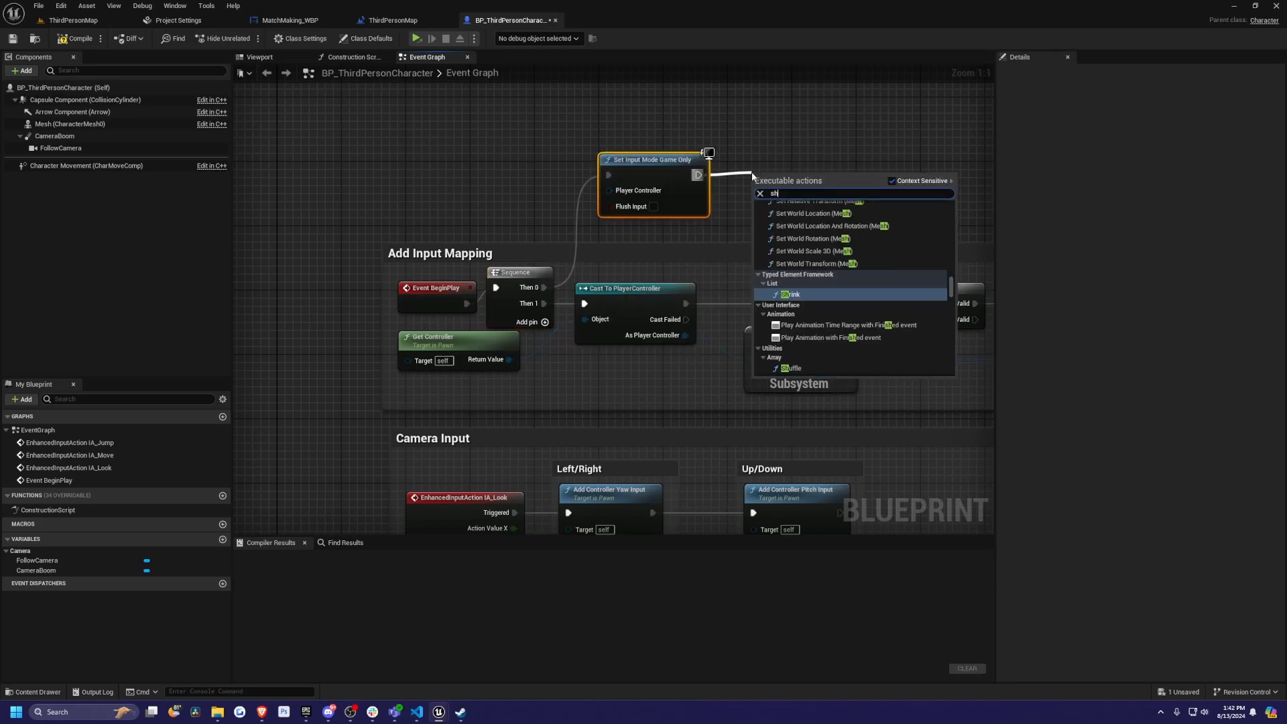
Add Set Show Mouse Cursor with Get Player Controller on BeginPlay and compile.
text(show mouse cursor)
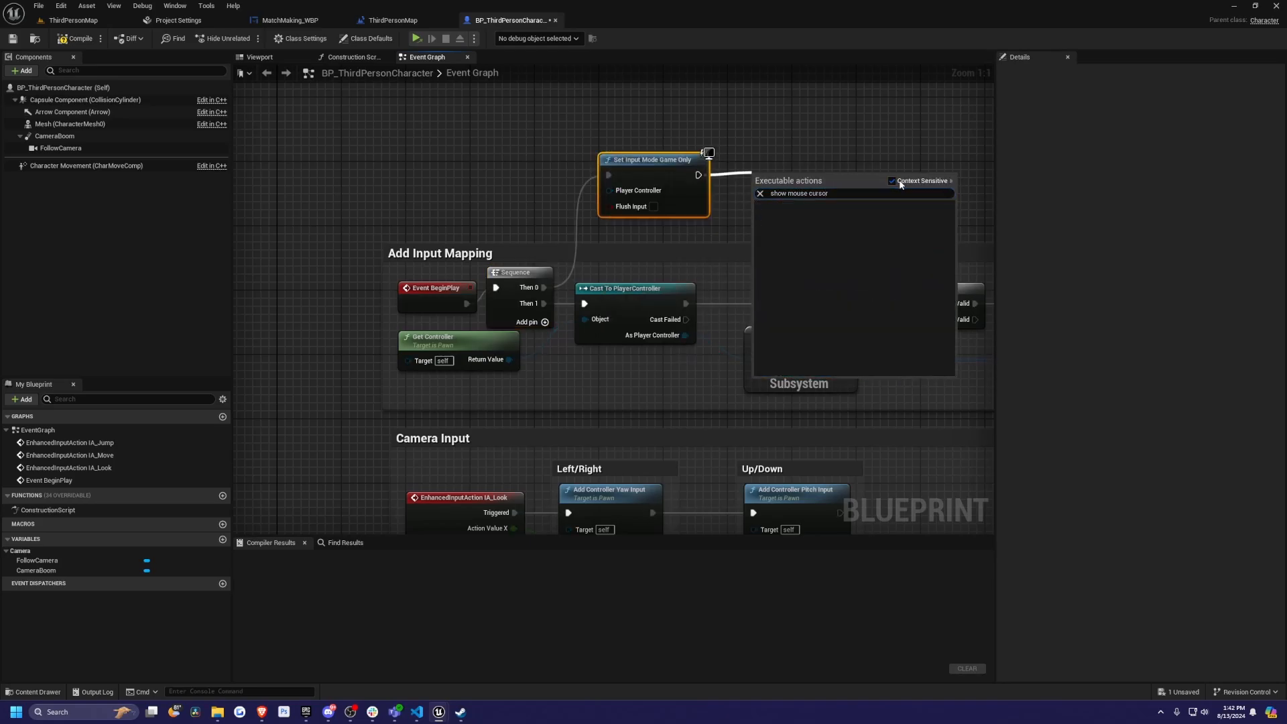
click(797, 193)
text(get player)
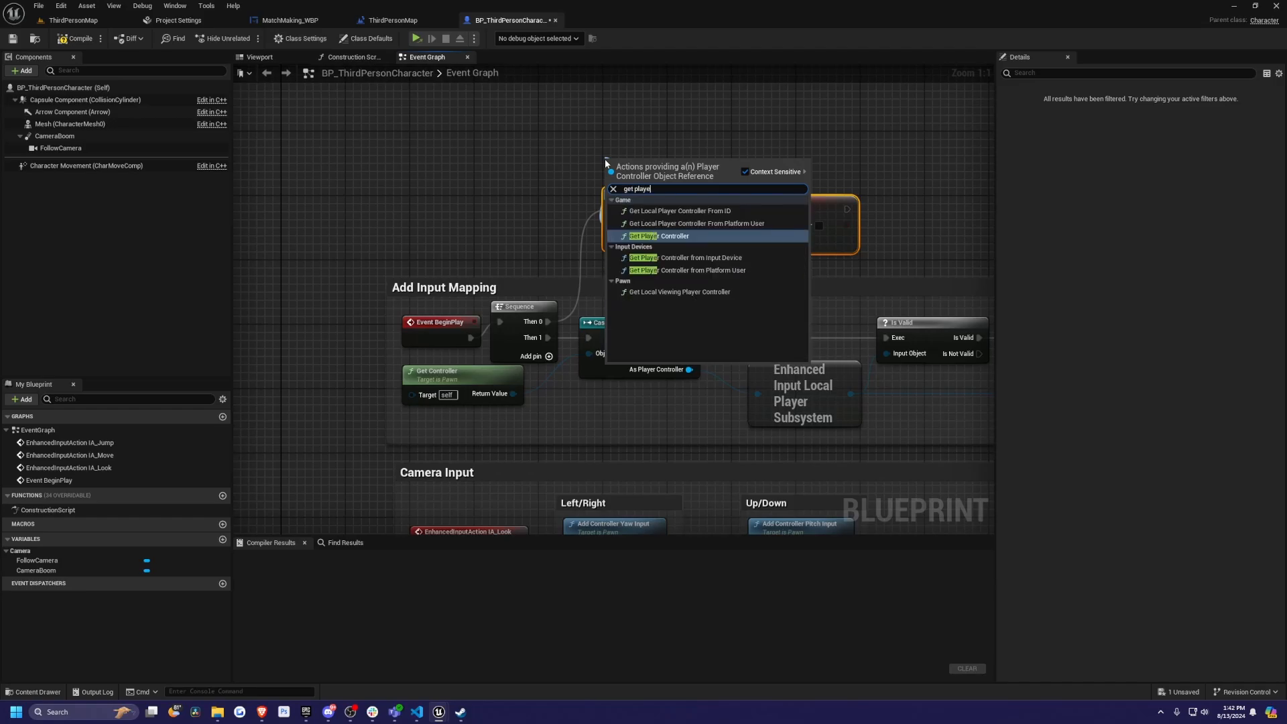
click(660, 236)
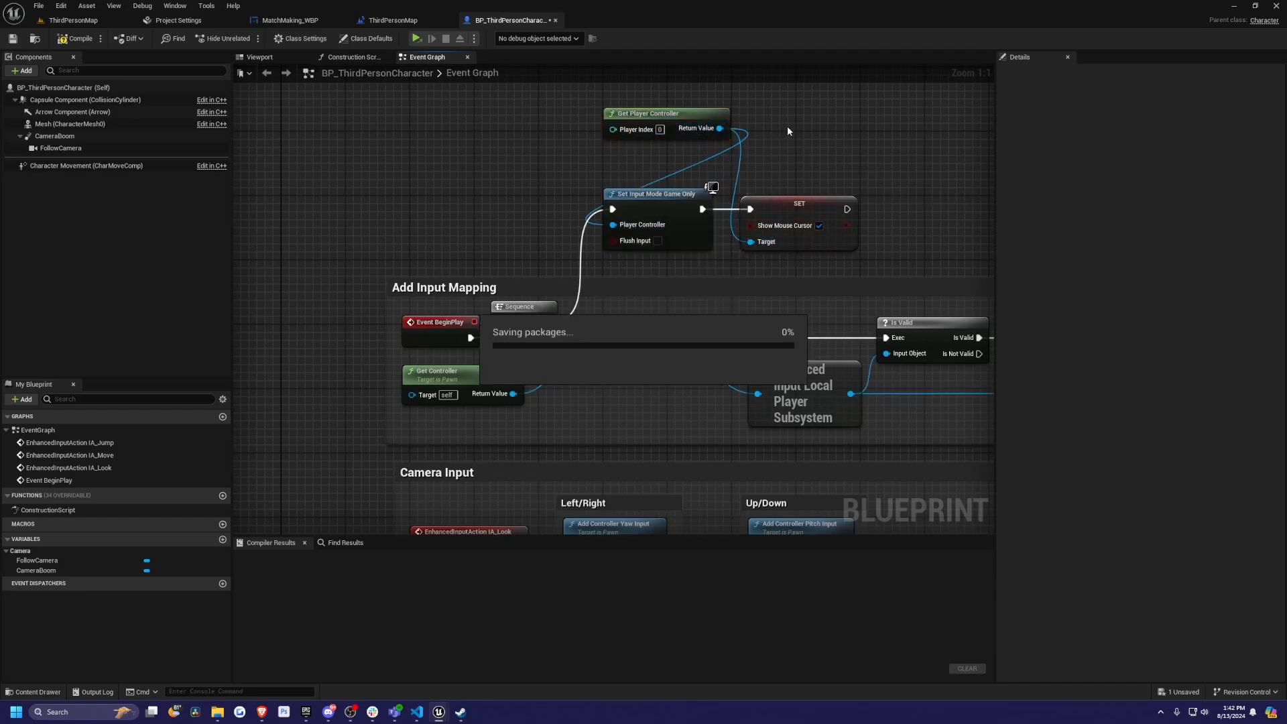
click(74, 37)
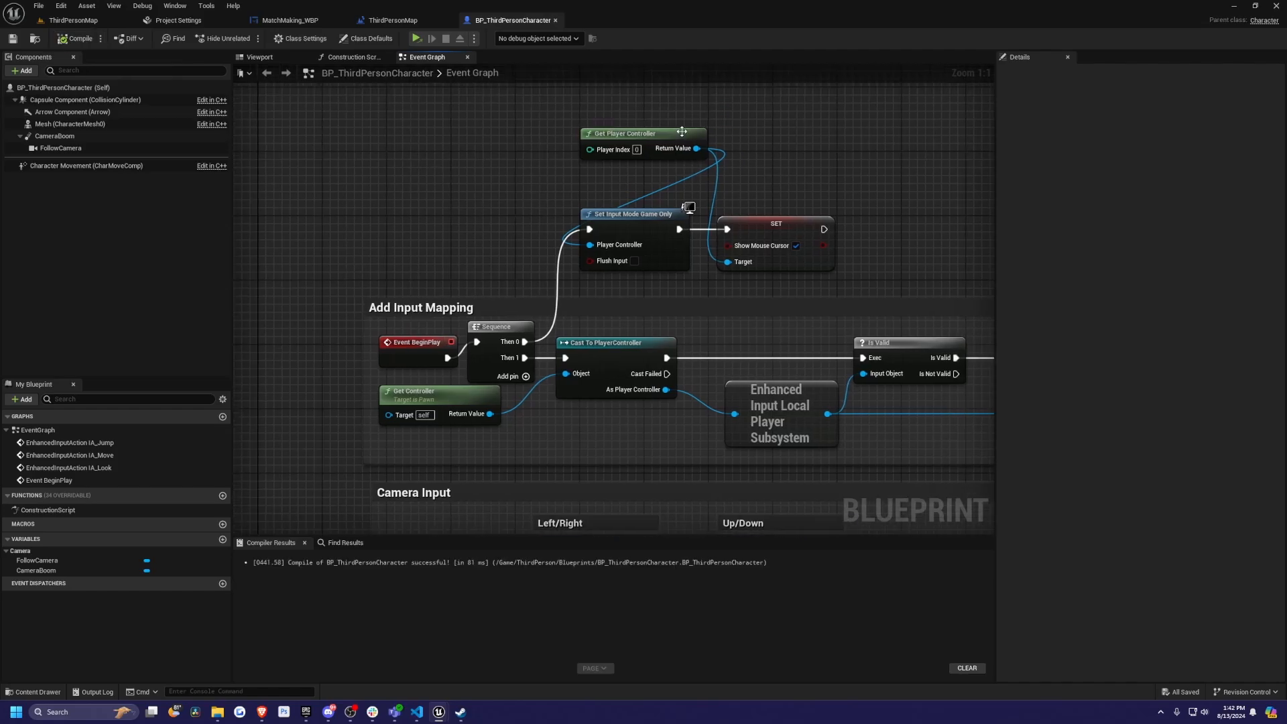
click(632, 156)
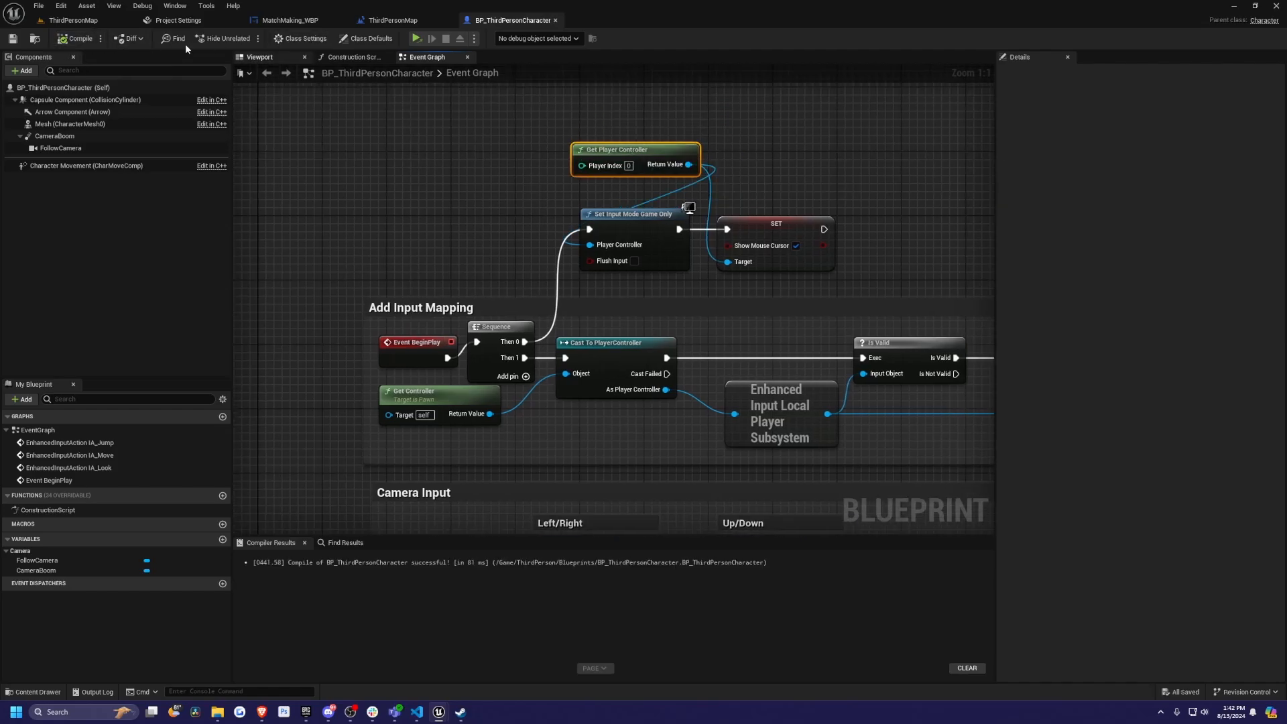
click(392, 19)
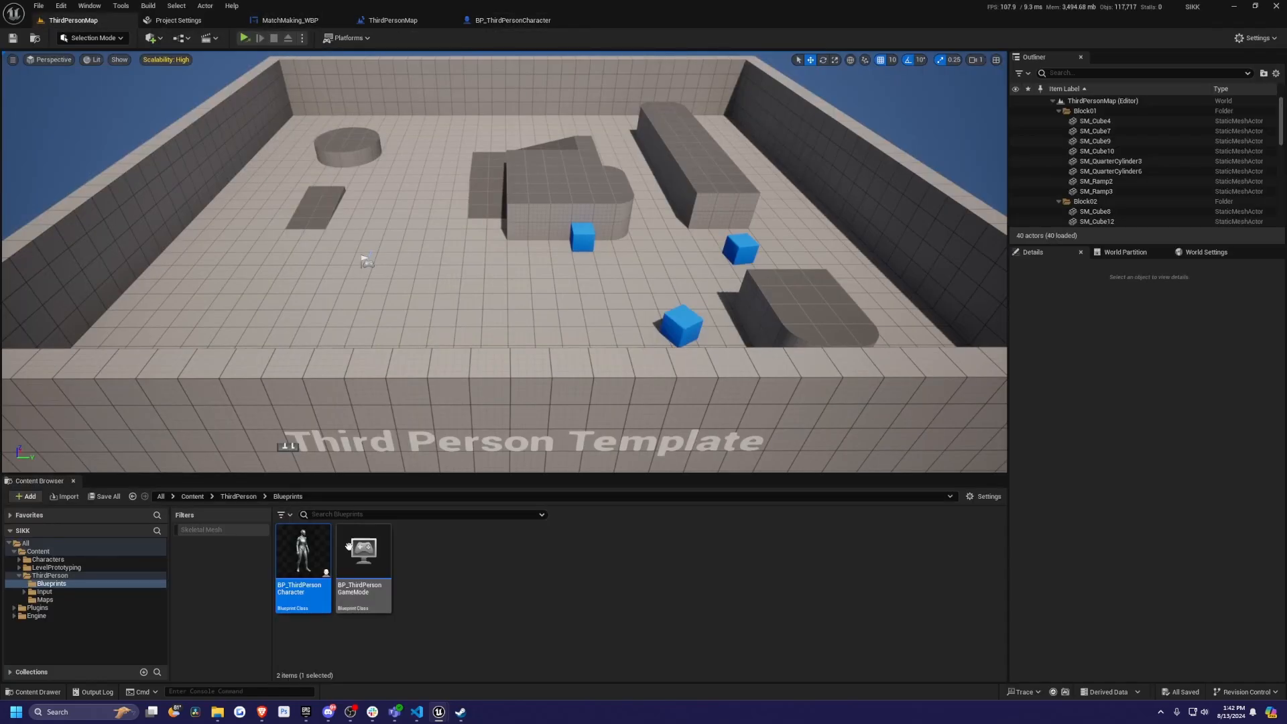
Open MatchMakingMap and launch it as a Standalone Game.
click(37, 550)
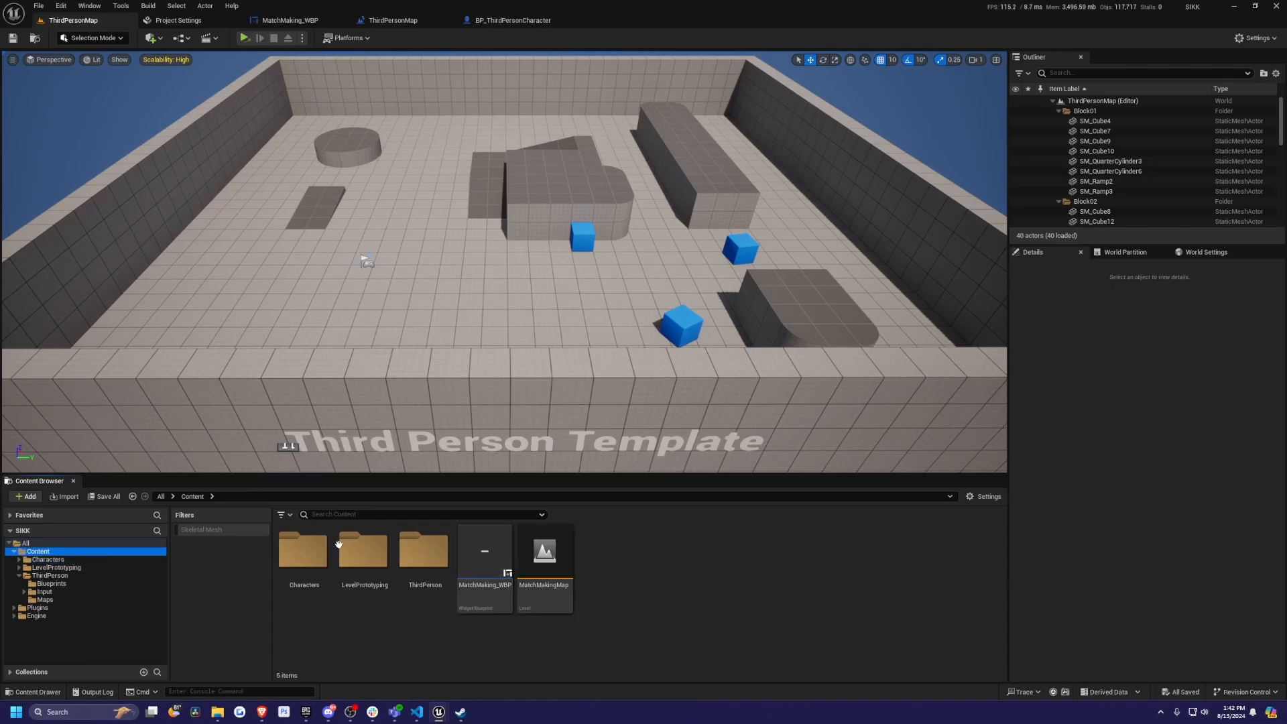
double_click(544, 559)
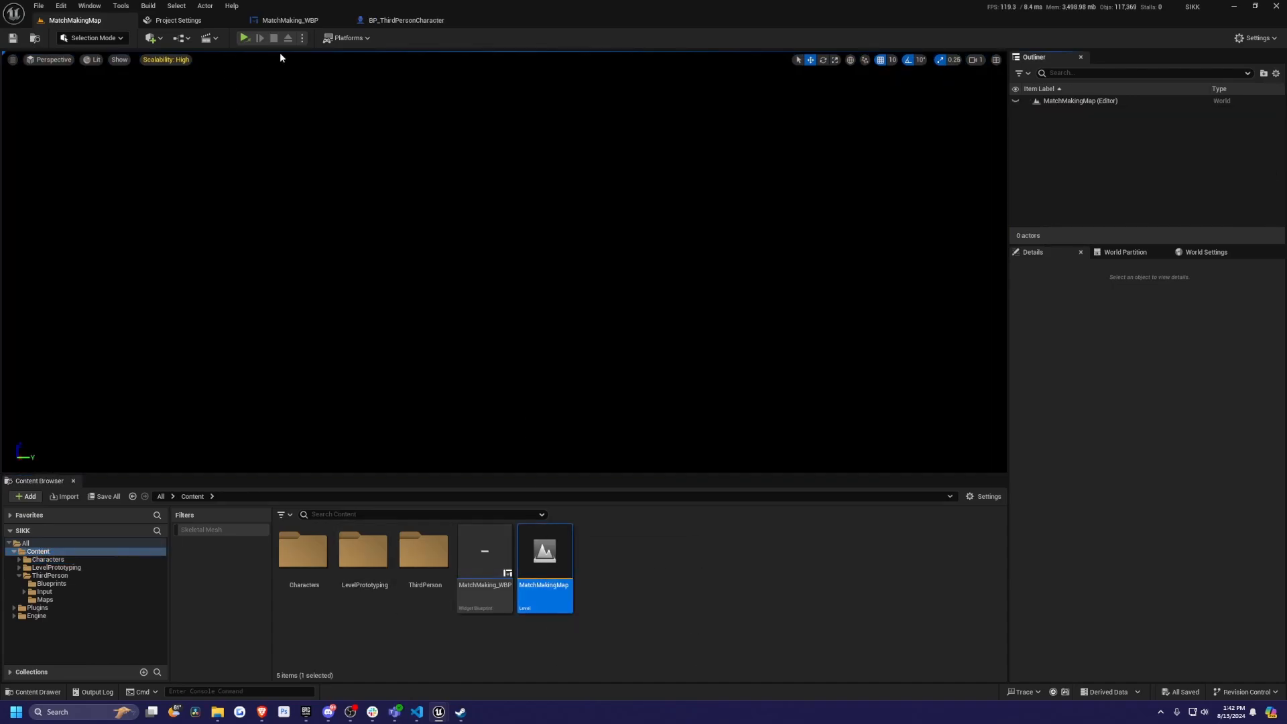
click(242, 37)
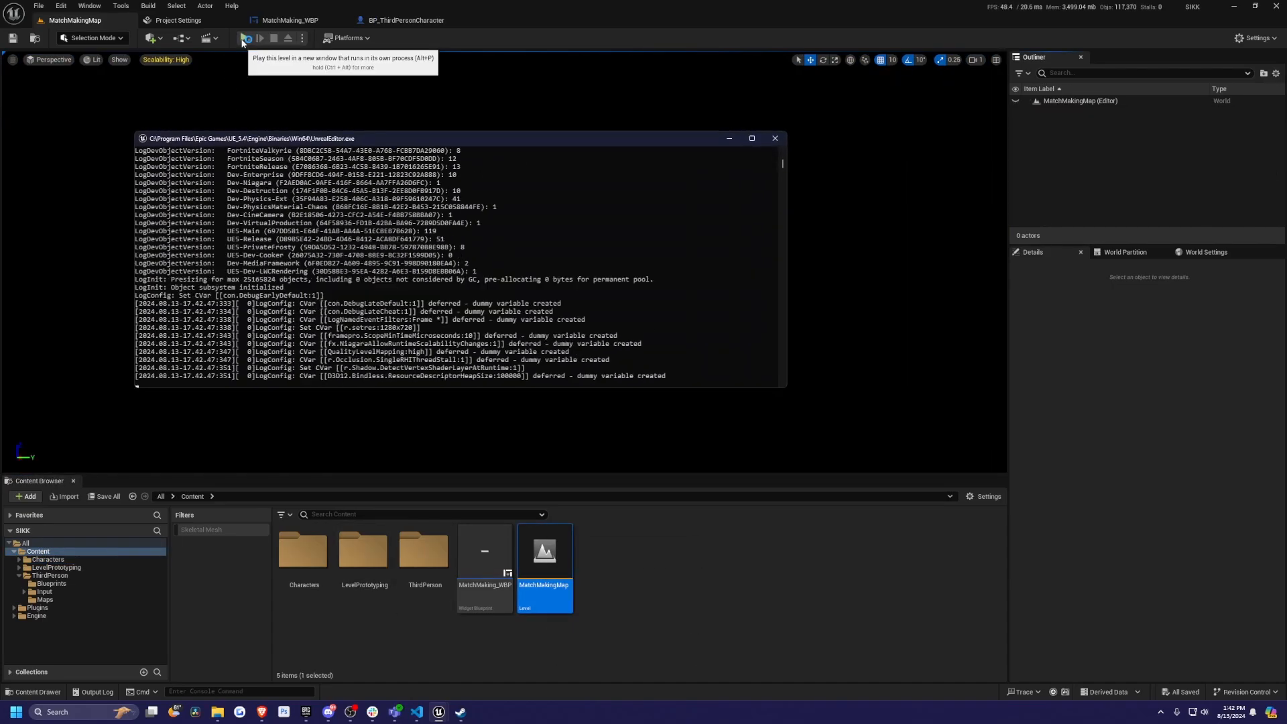
click(302, 37)
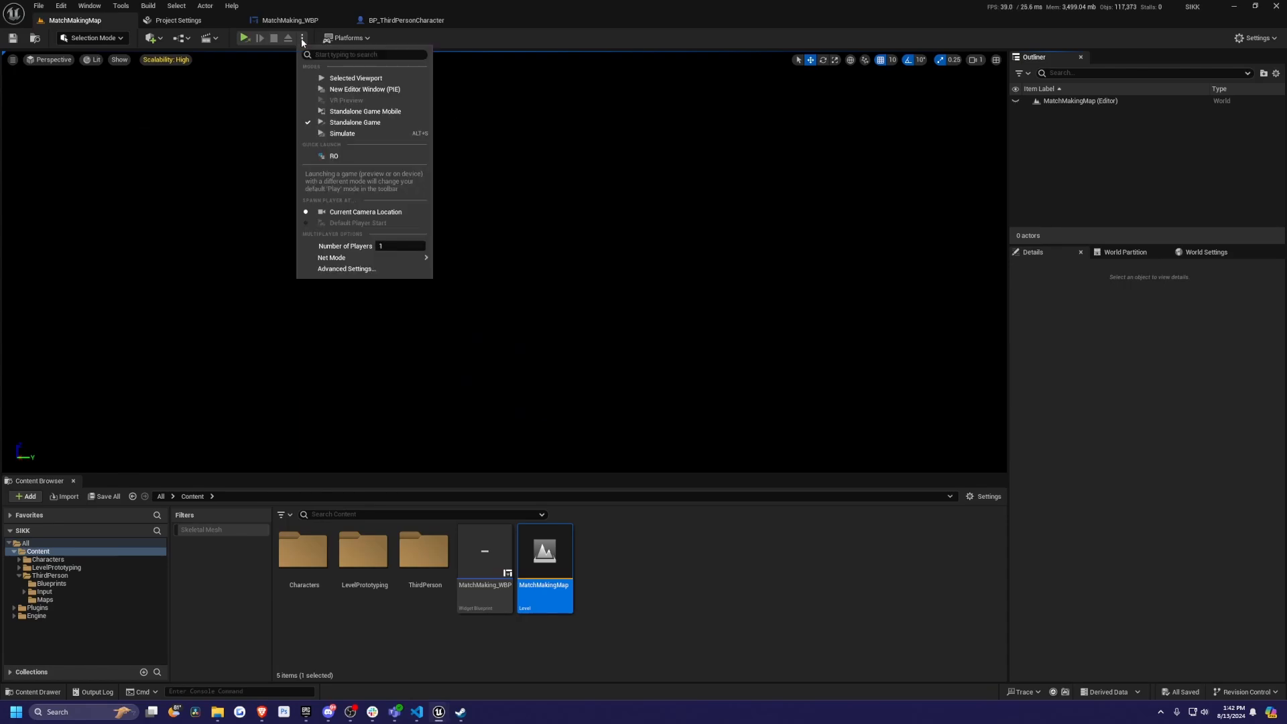
mouse_move(354, 122)
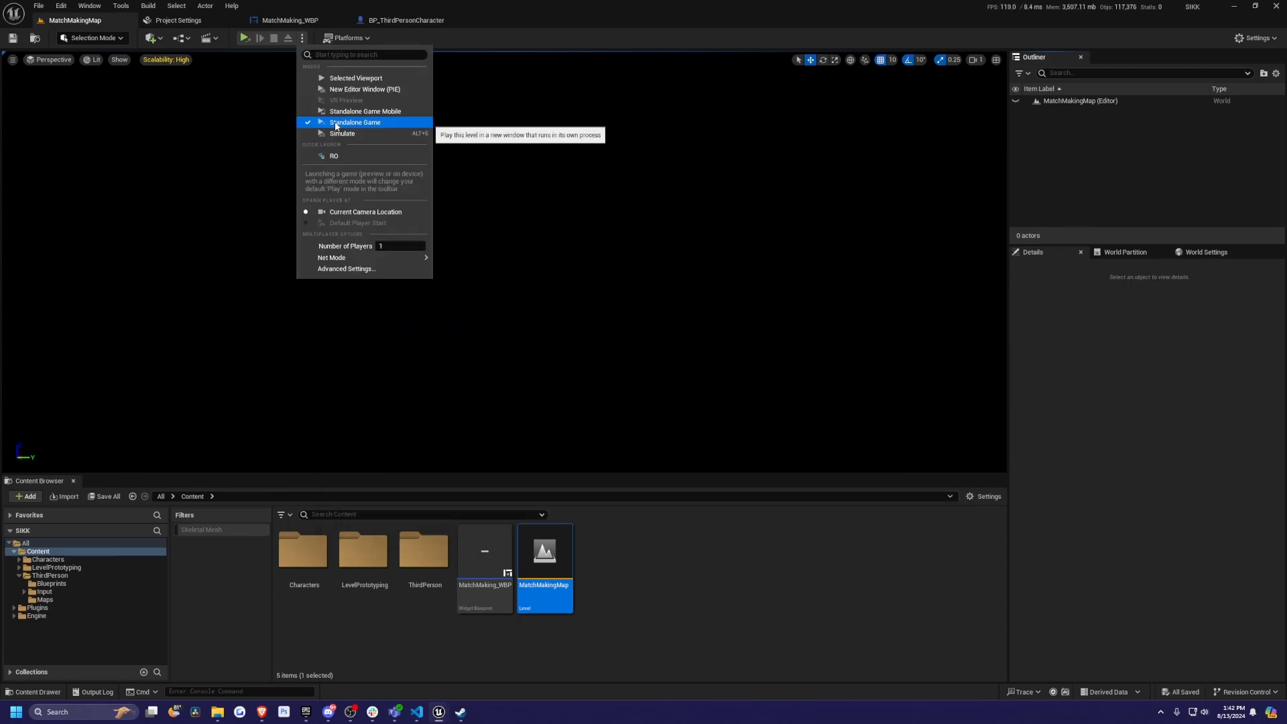
click(354, 122)
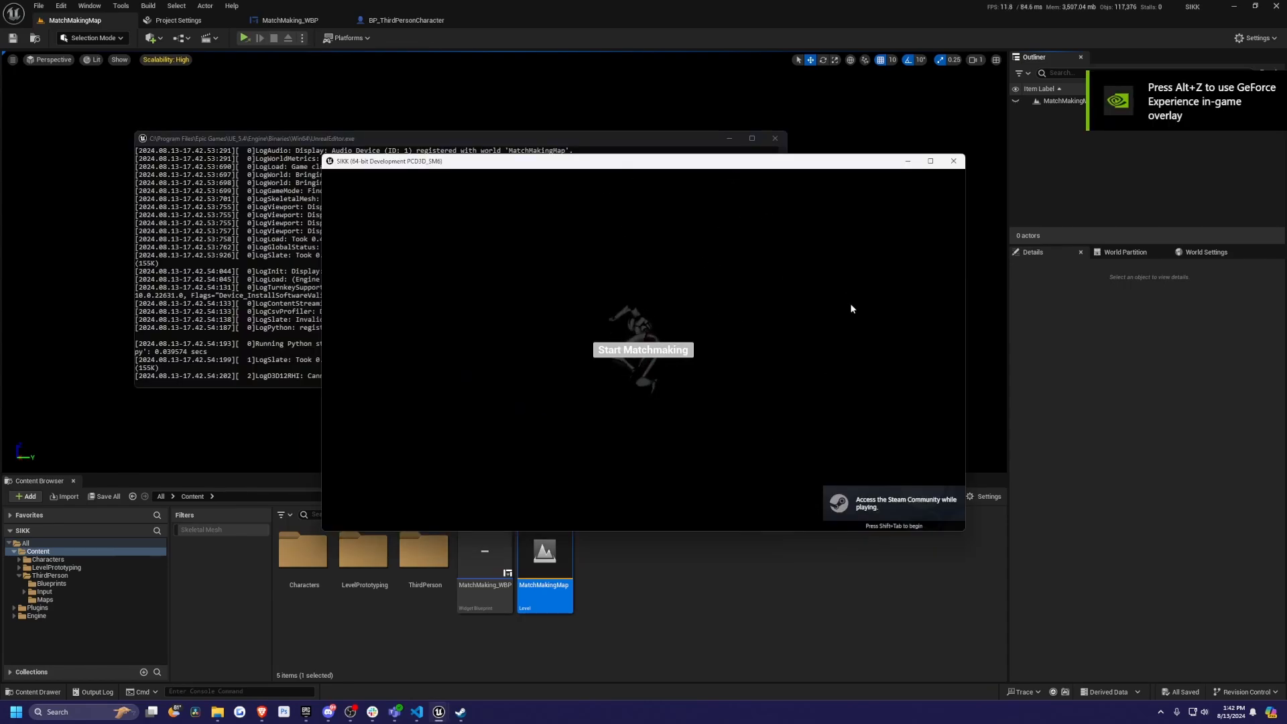
Press Start Matchmaking in the running game, then close the game window.
click(643, 350)
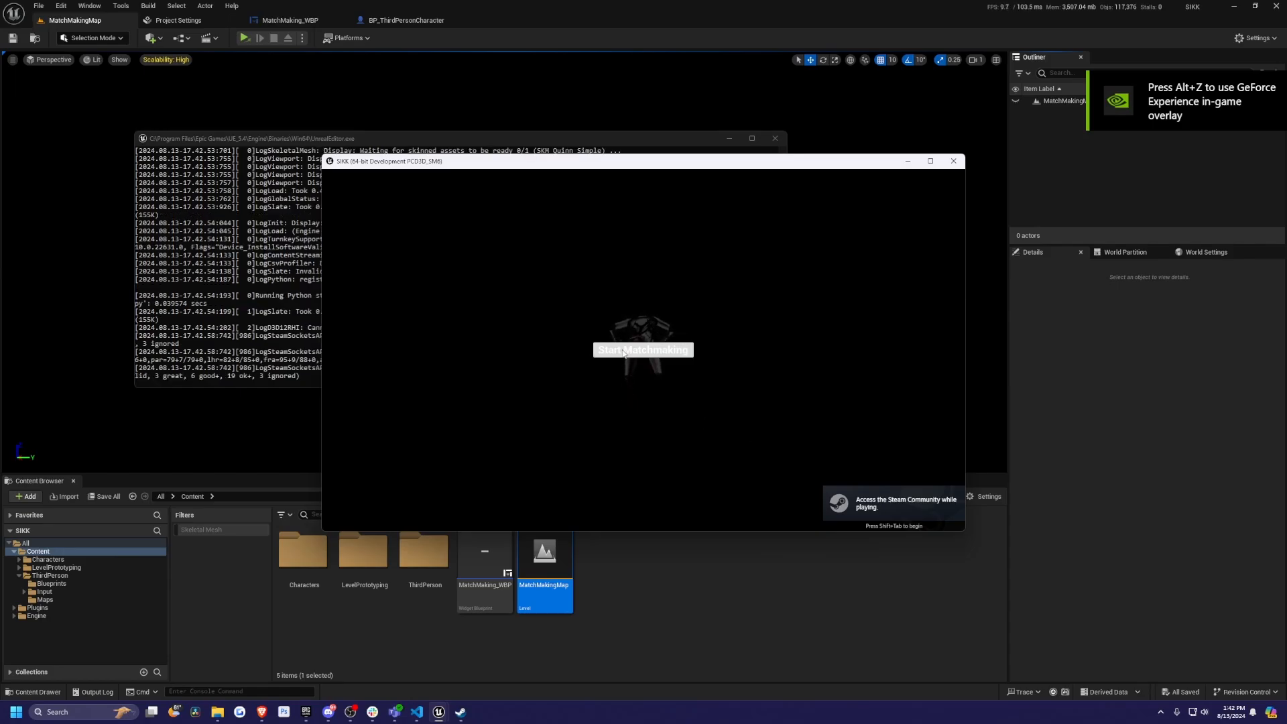
click(643, 349)
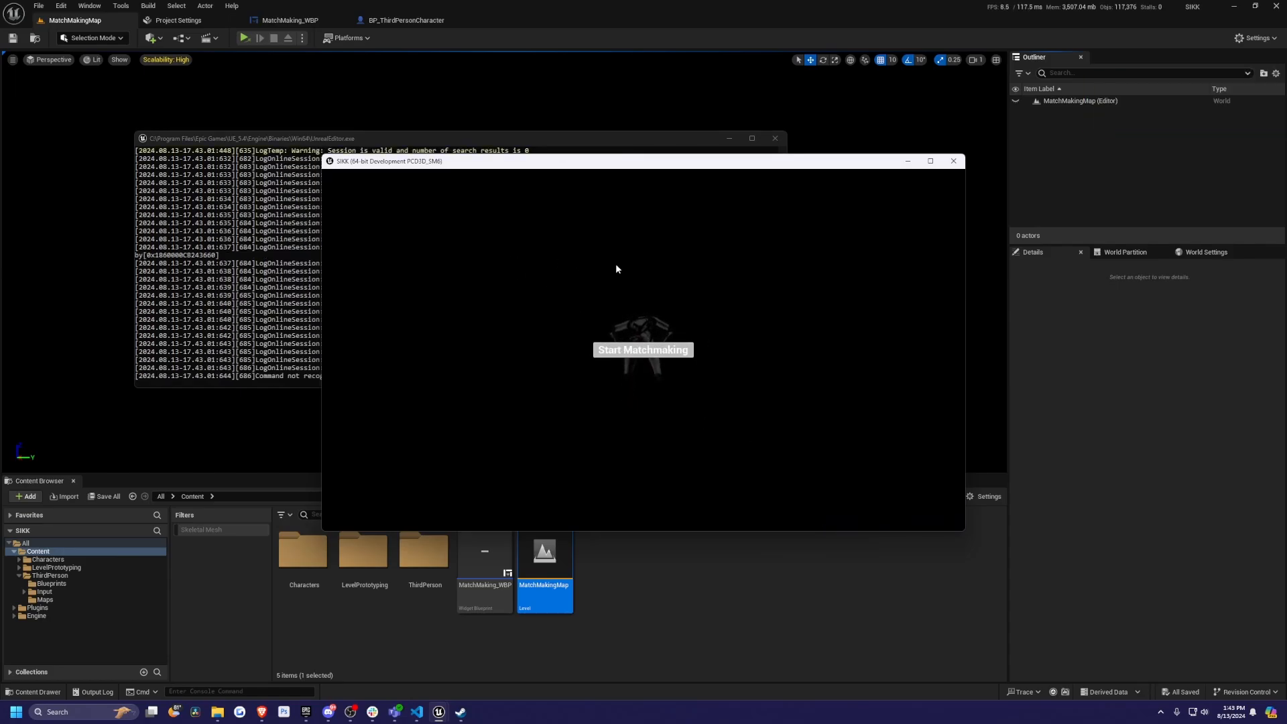
mouse_move(599, 299)
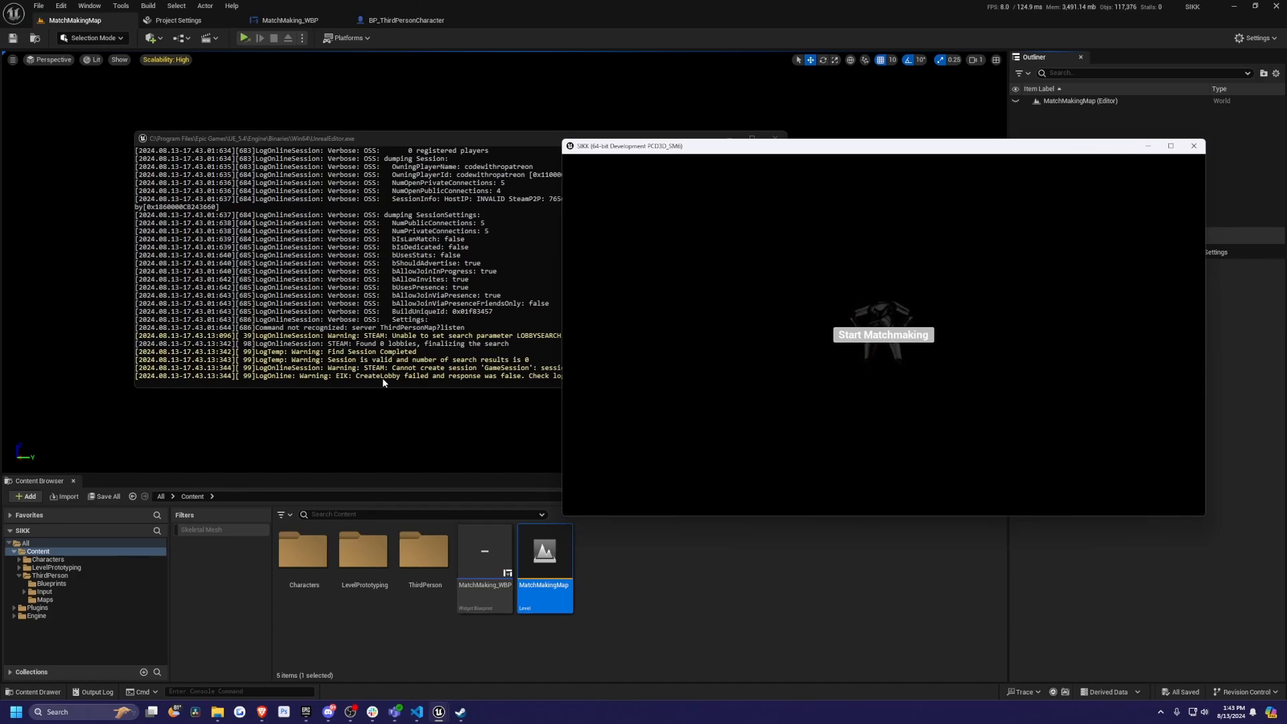
click(1193, 146)
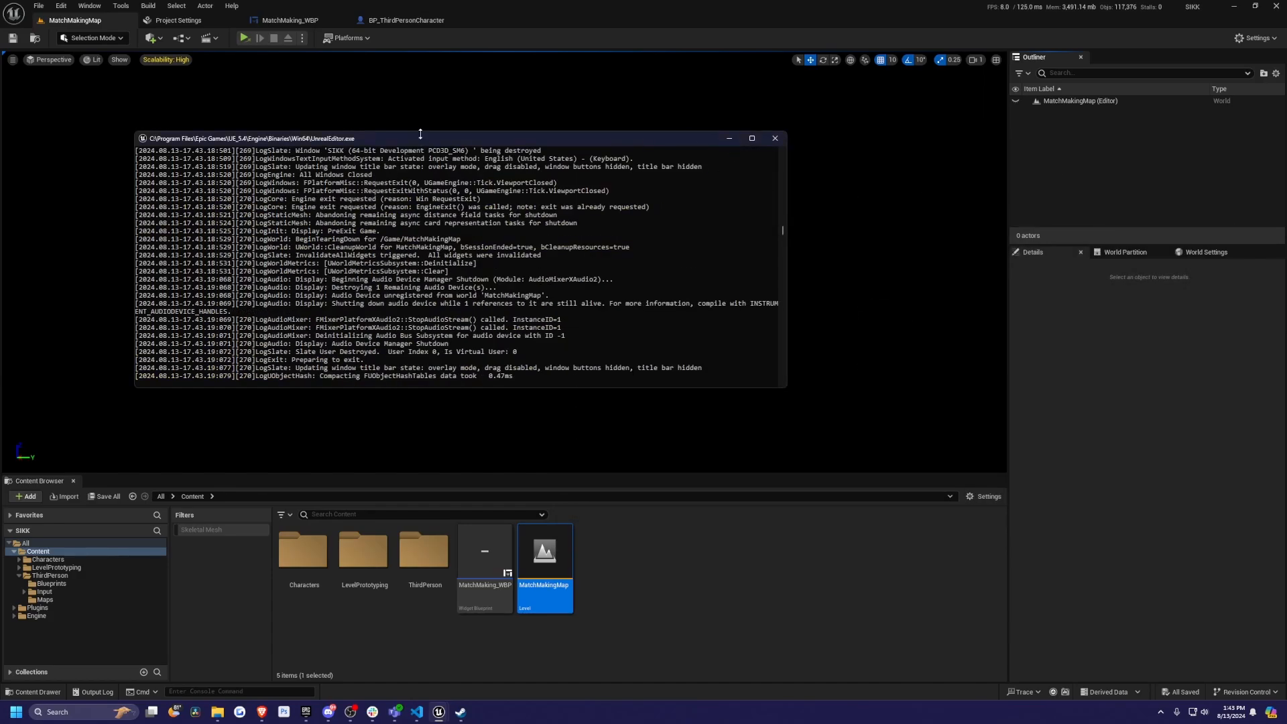
Change MatchMaking_WBP's Execute Console Command to 'servertravel ThirdPersonMap?listen'.
click(403, 20)
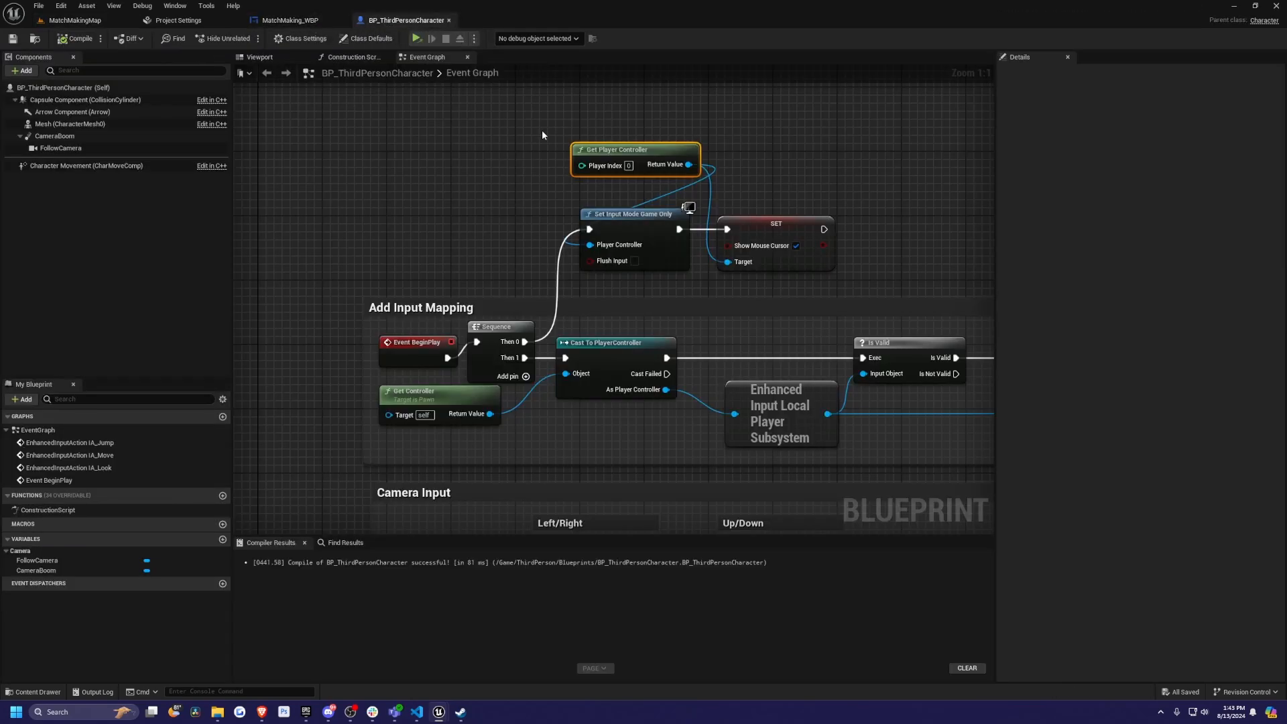
click(289, 20)
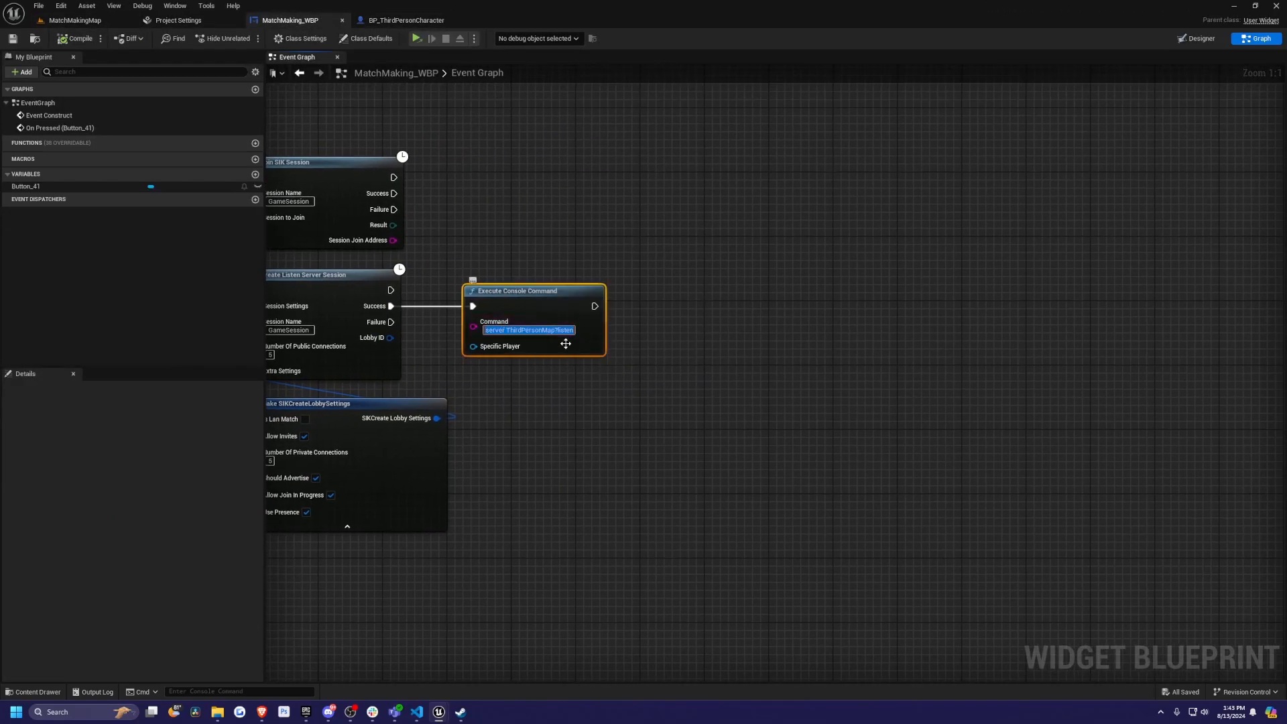
mouse_move(566, 343)
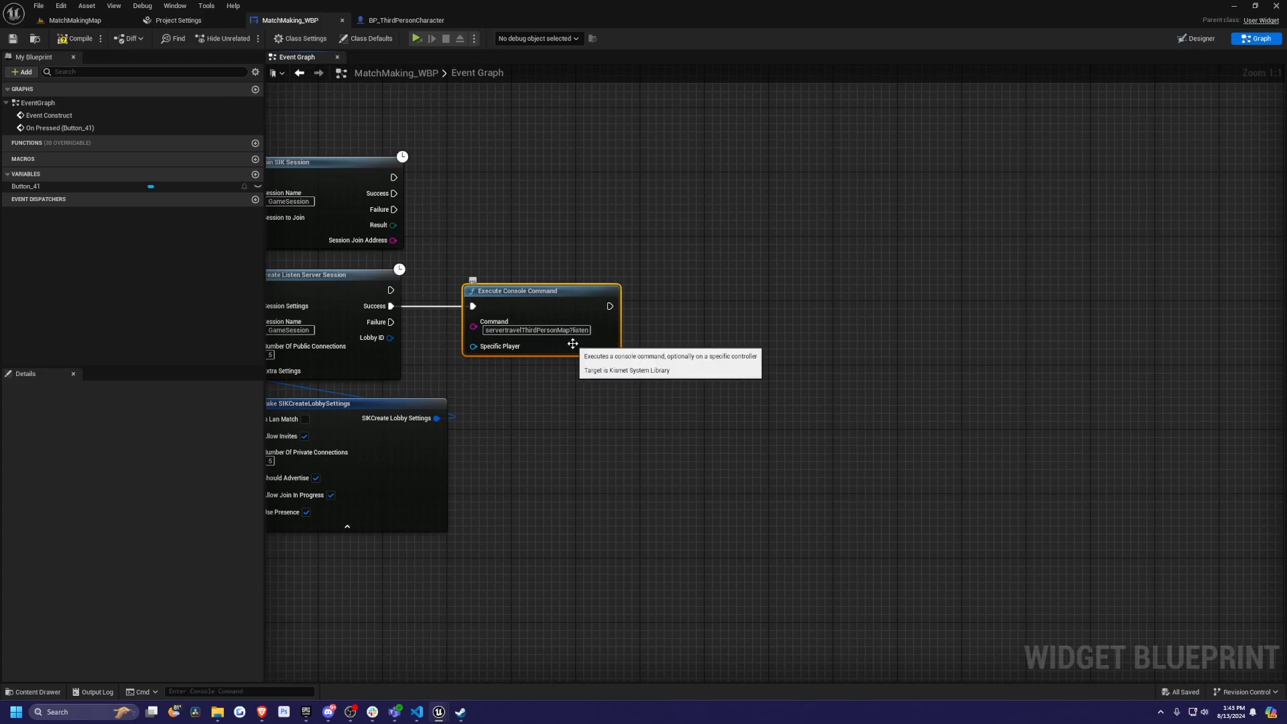
click(537, 329)
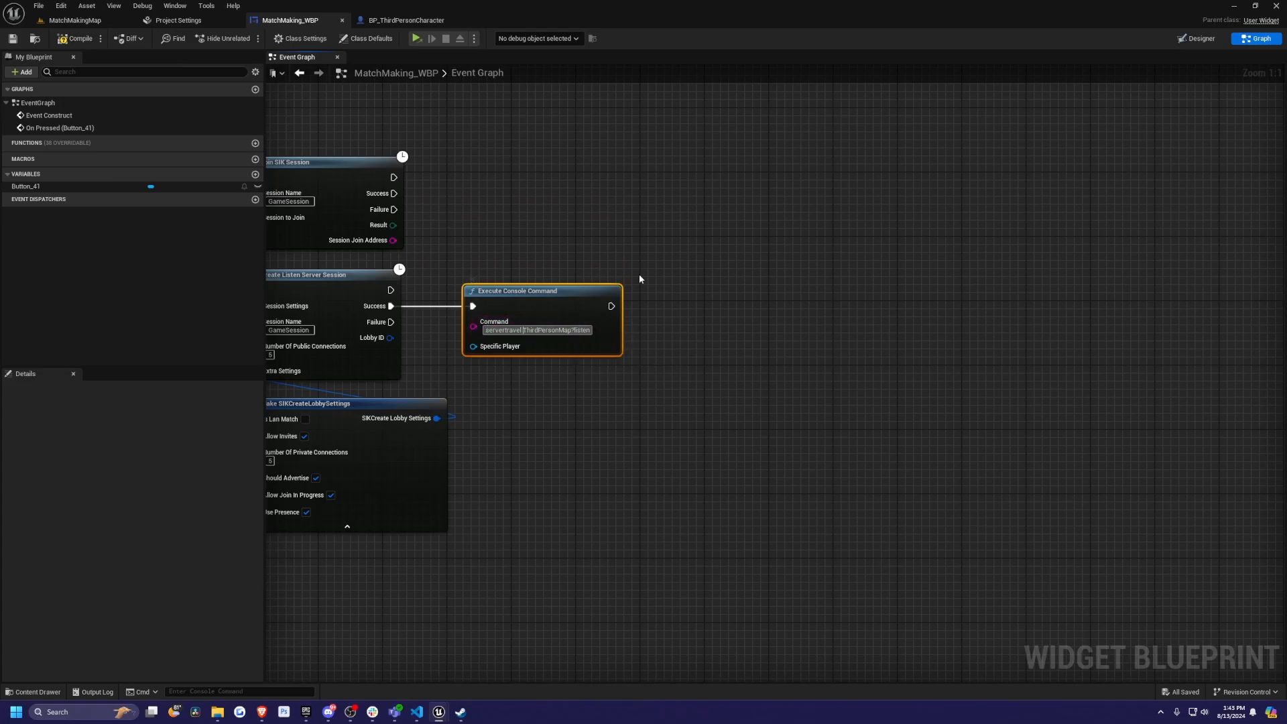
click(372, 114)
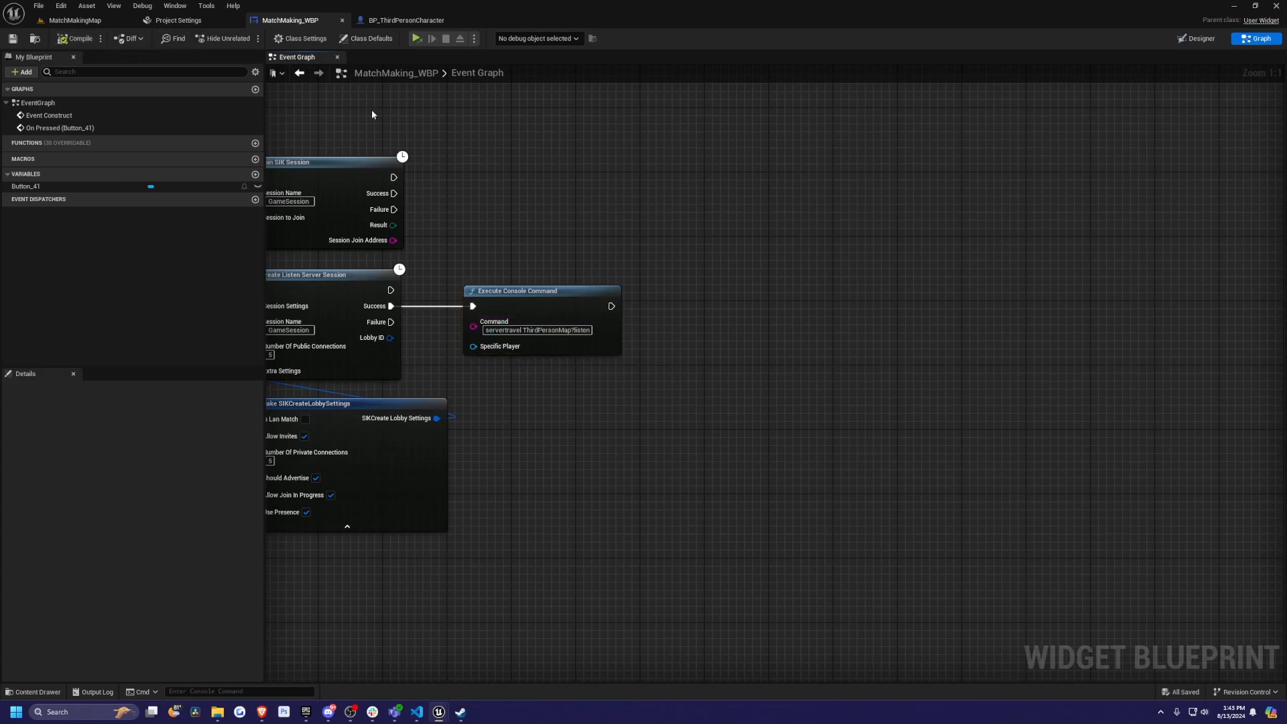
Test MatchMakingMap standalone, start matchmaking to reach ThirdPersonMap, then close the log window.
click(73, 19)
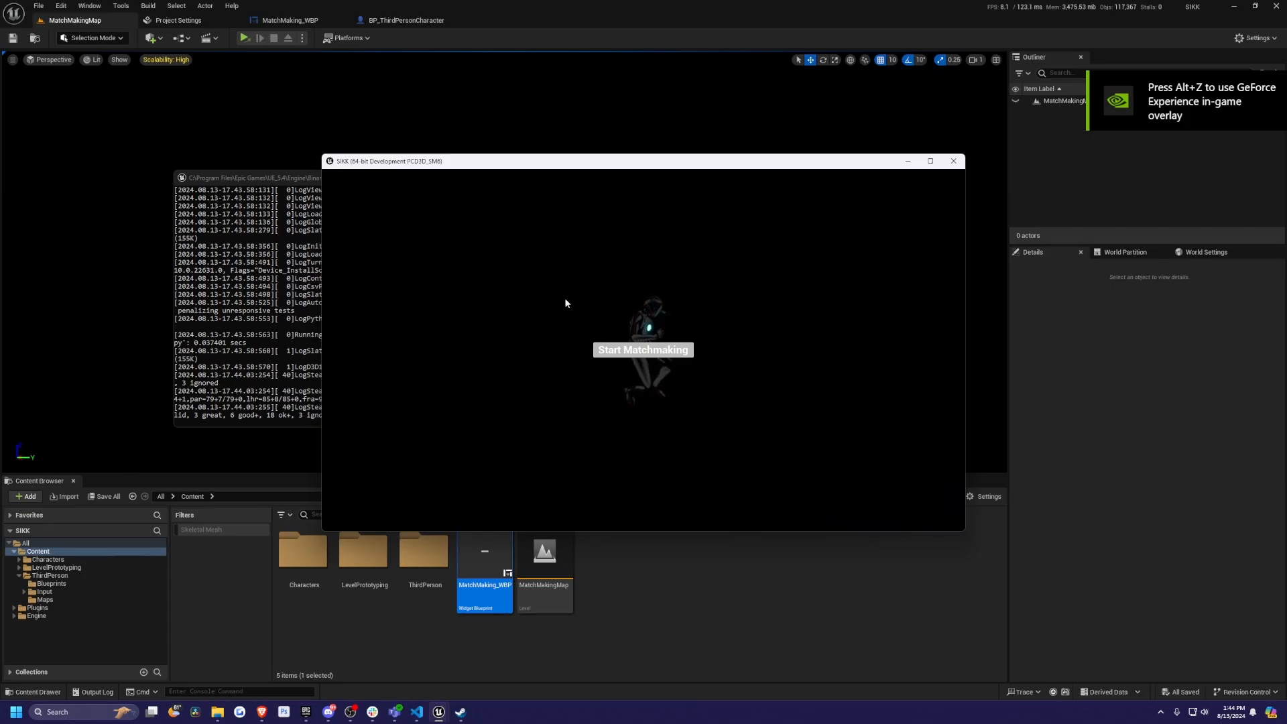
click(643, 350)
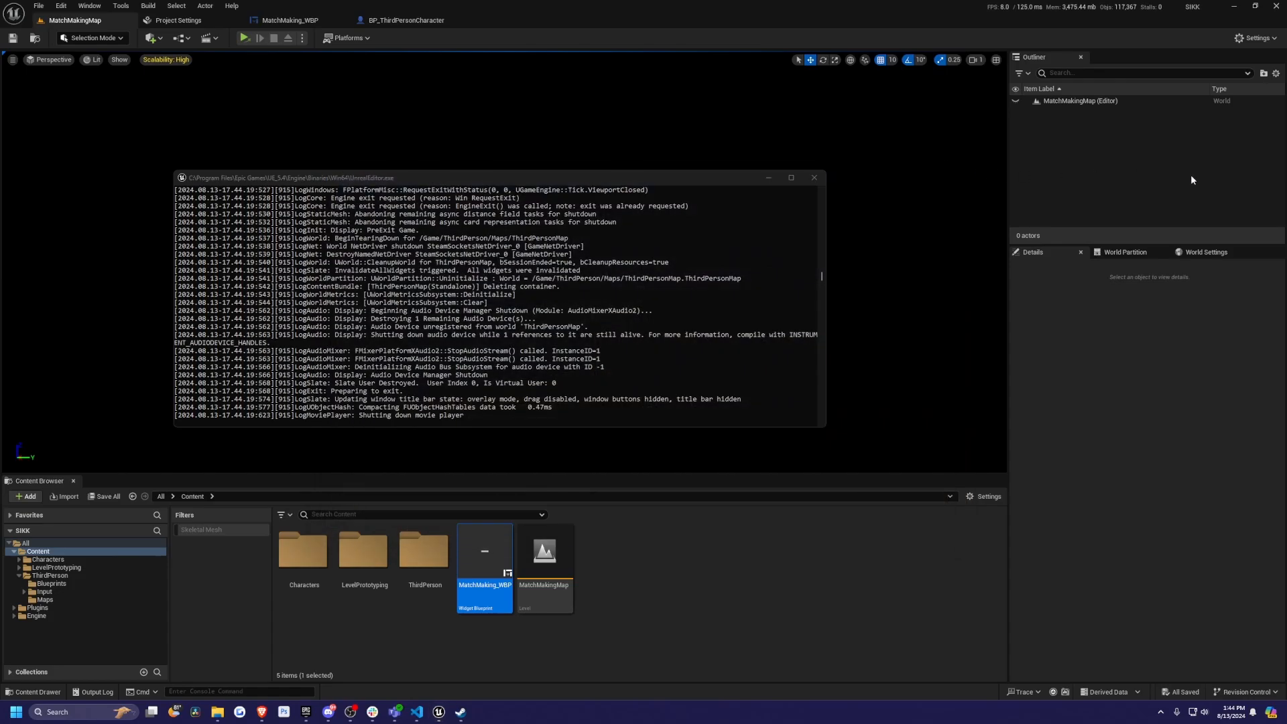
click(813, 179)
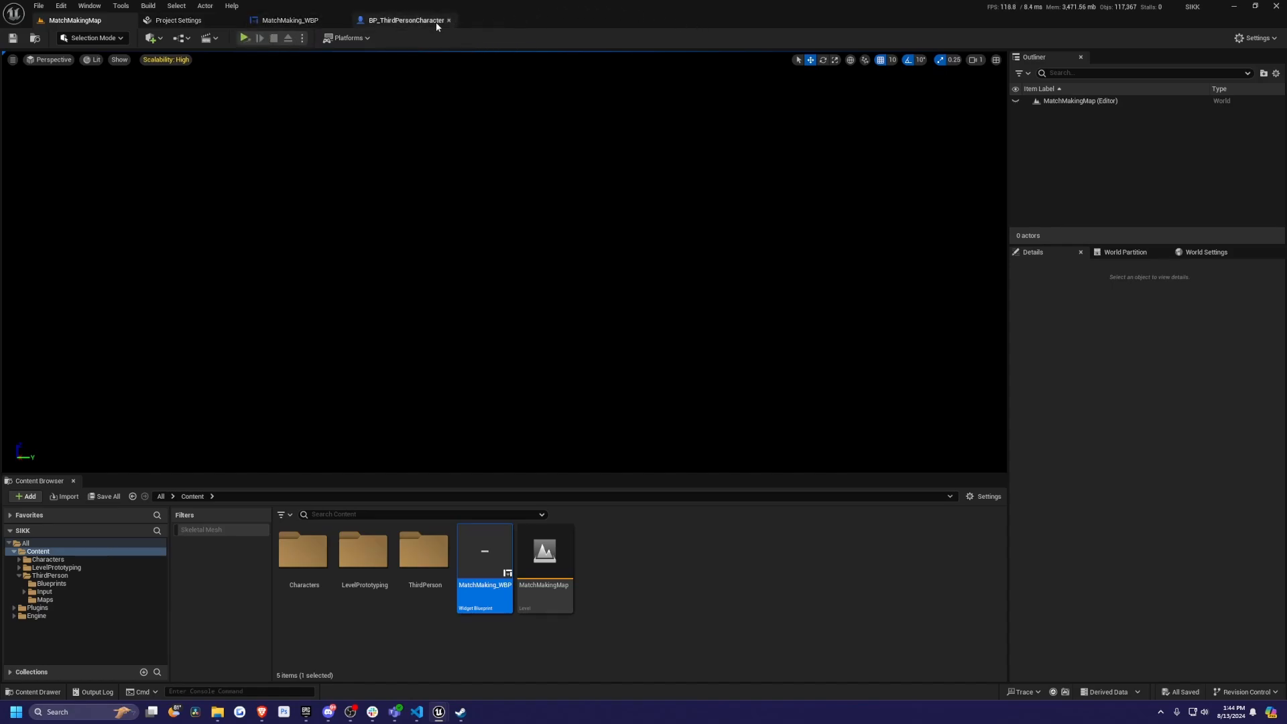
mouse_move(415, 19)
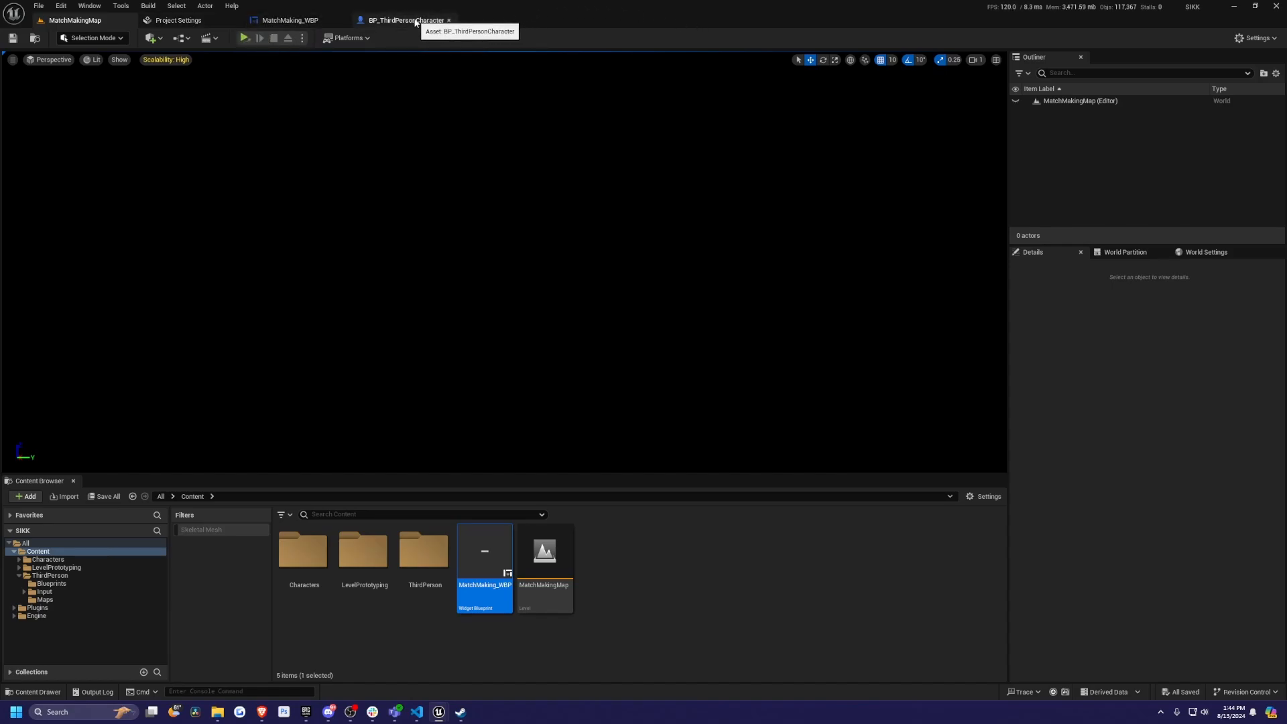
Review Windows packaging options under Platforms, then bring up the Tools menu.
click(348, 37)
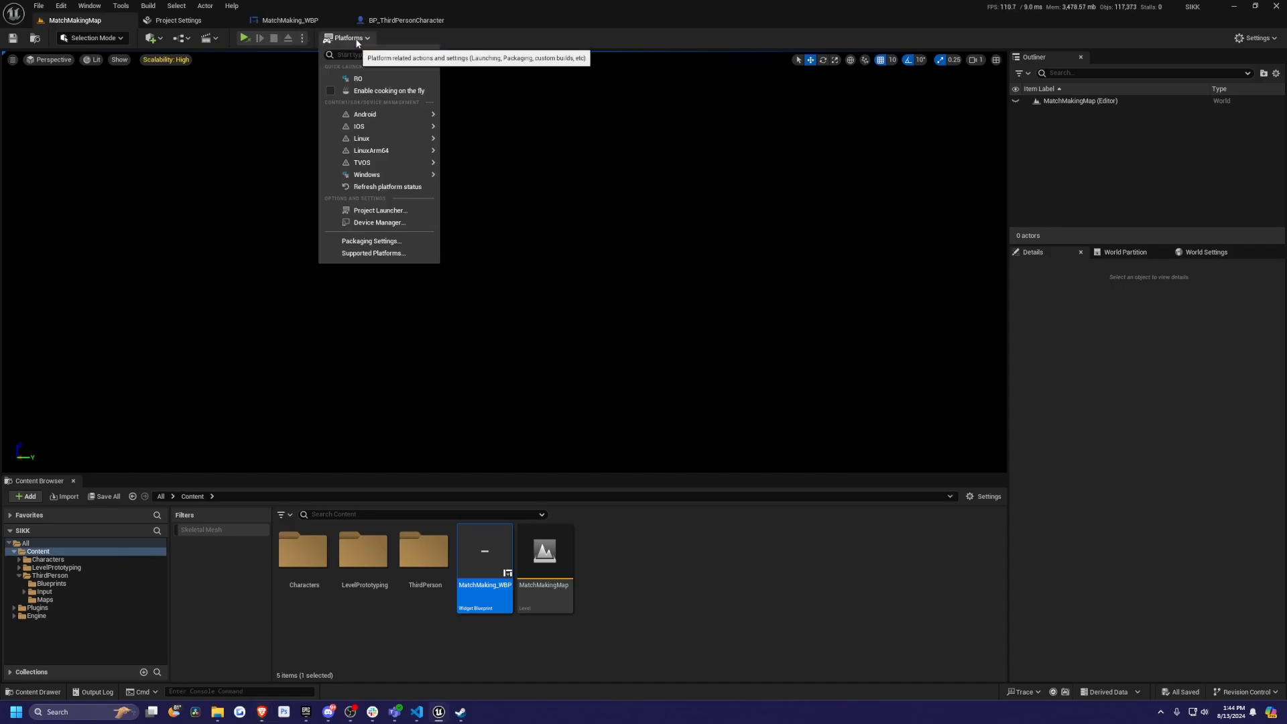
mouse_move(366, 175)
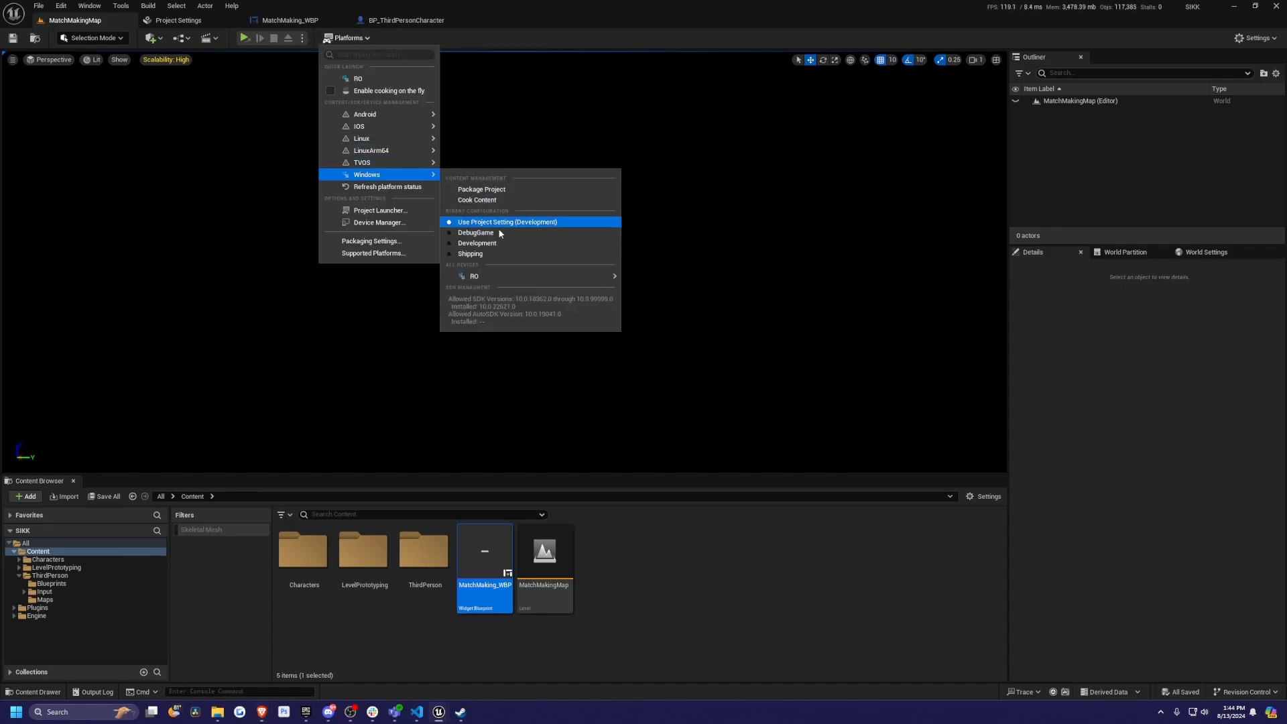
mouse_move(507, 222)
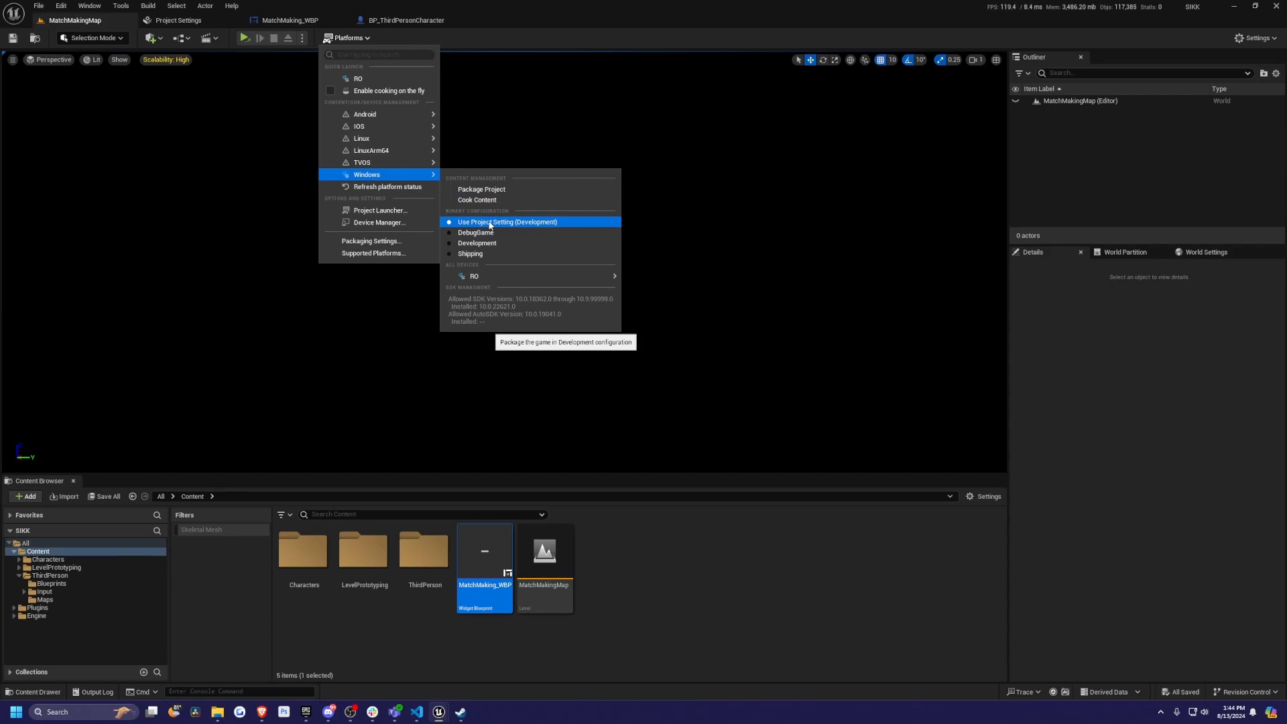
mouse_move(362, 162)
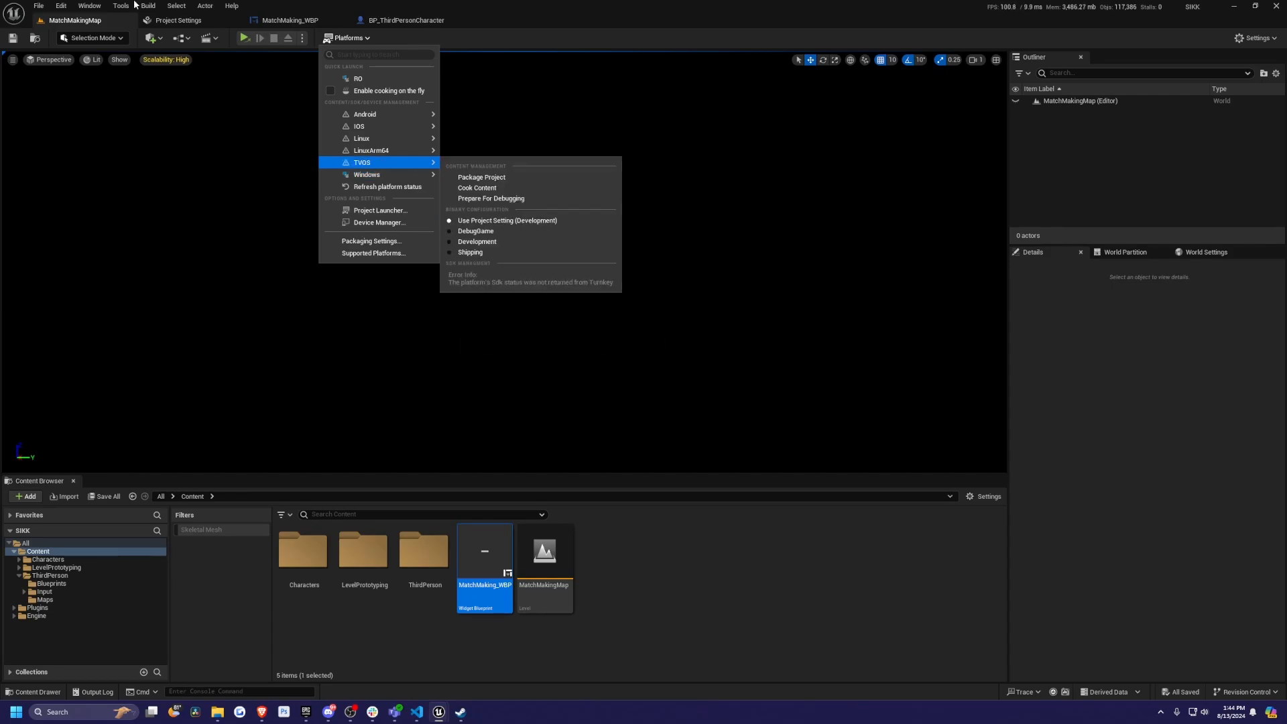
mouse_move(367, 175)
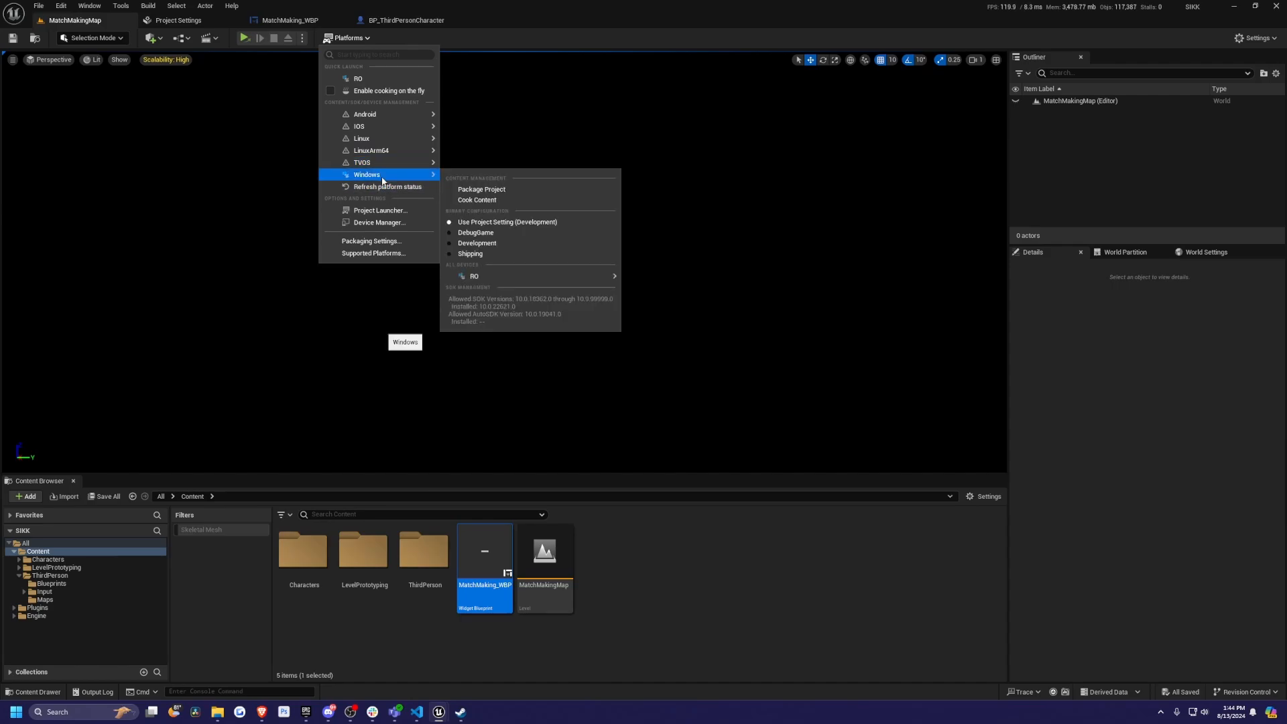
mouse_move(481, 189)
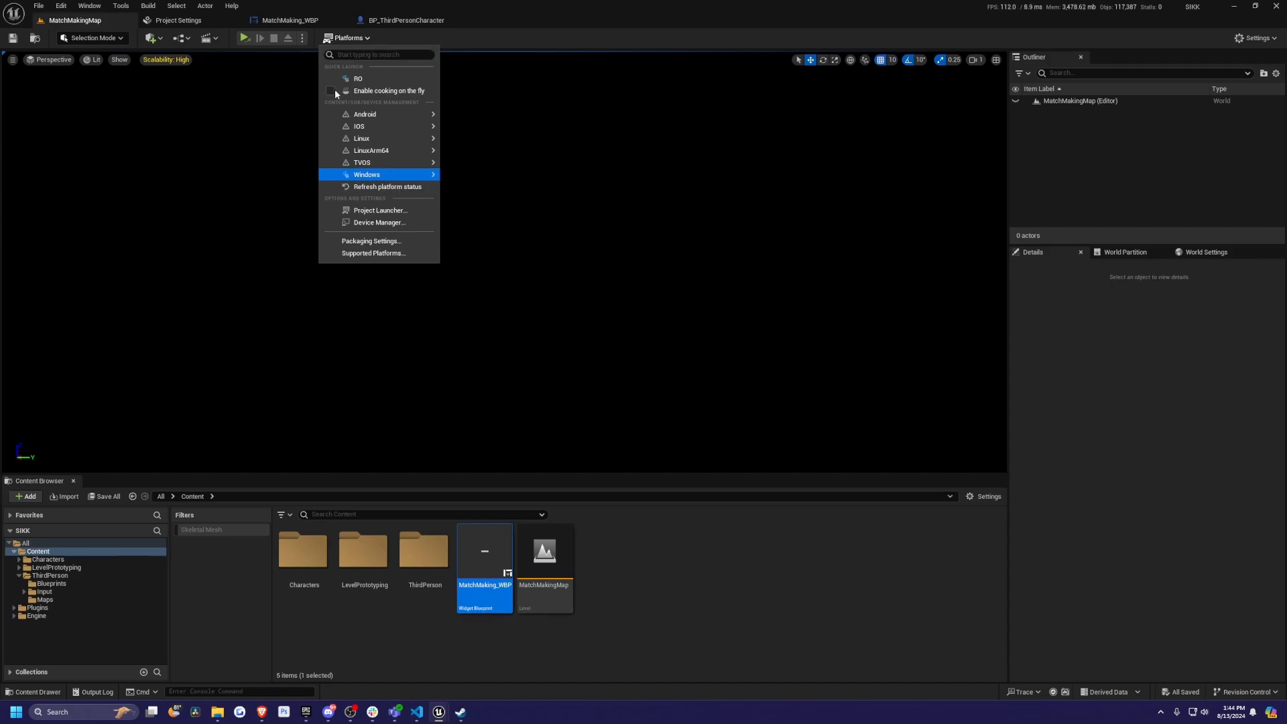
click(121, 6)
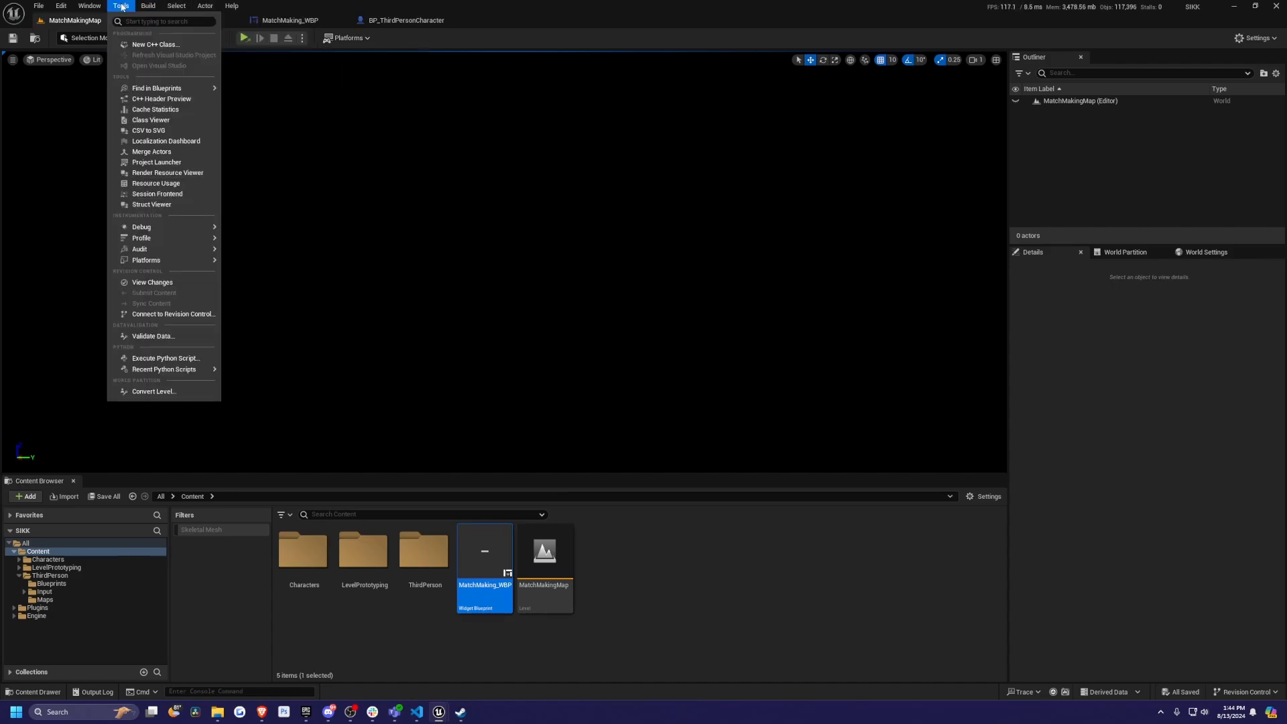
Add an empty C++ class with default parent None and open its code.
click(155, 45)
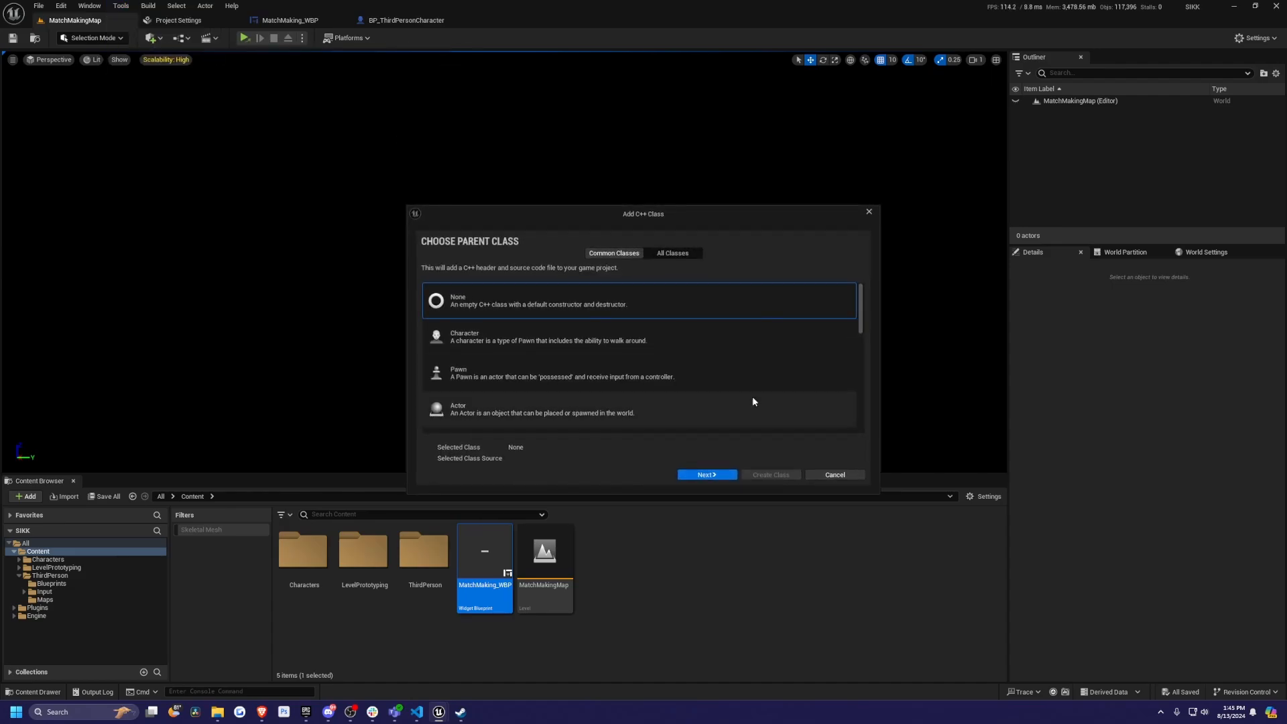
click(706, 474)
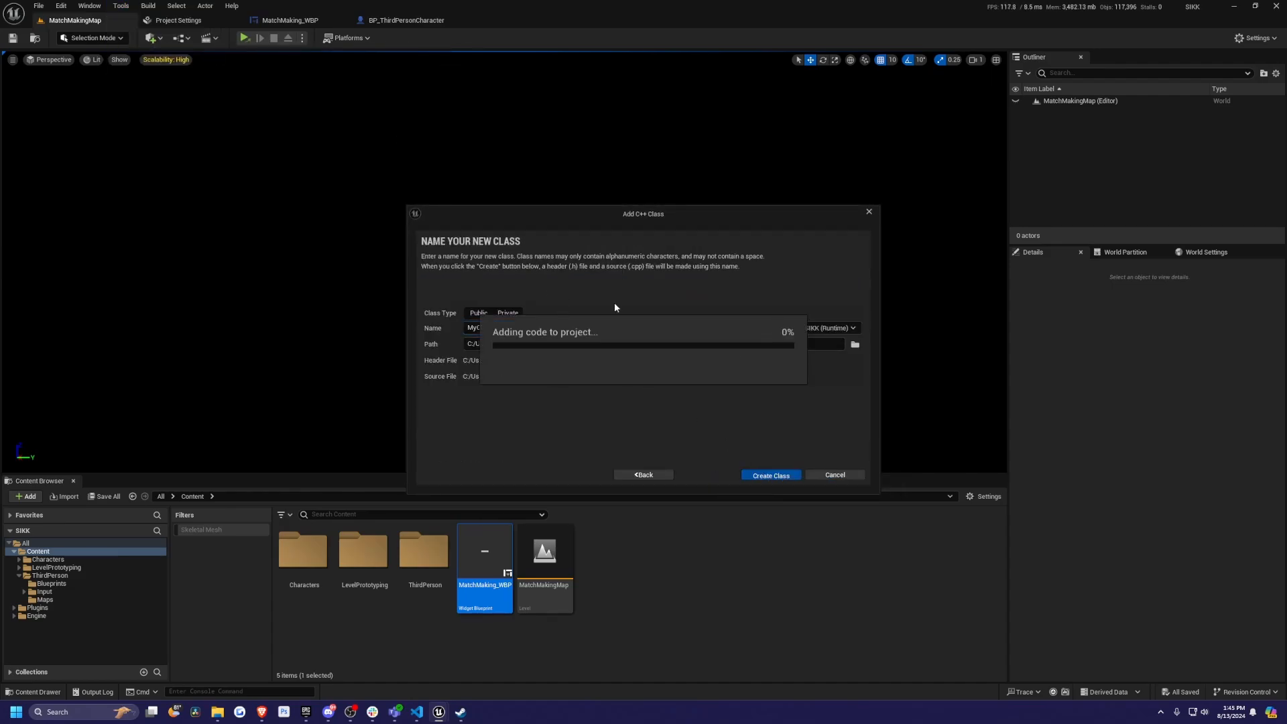
mouse_move(628, 326)
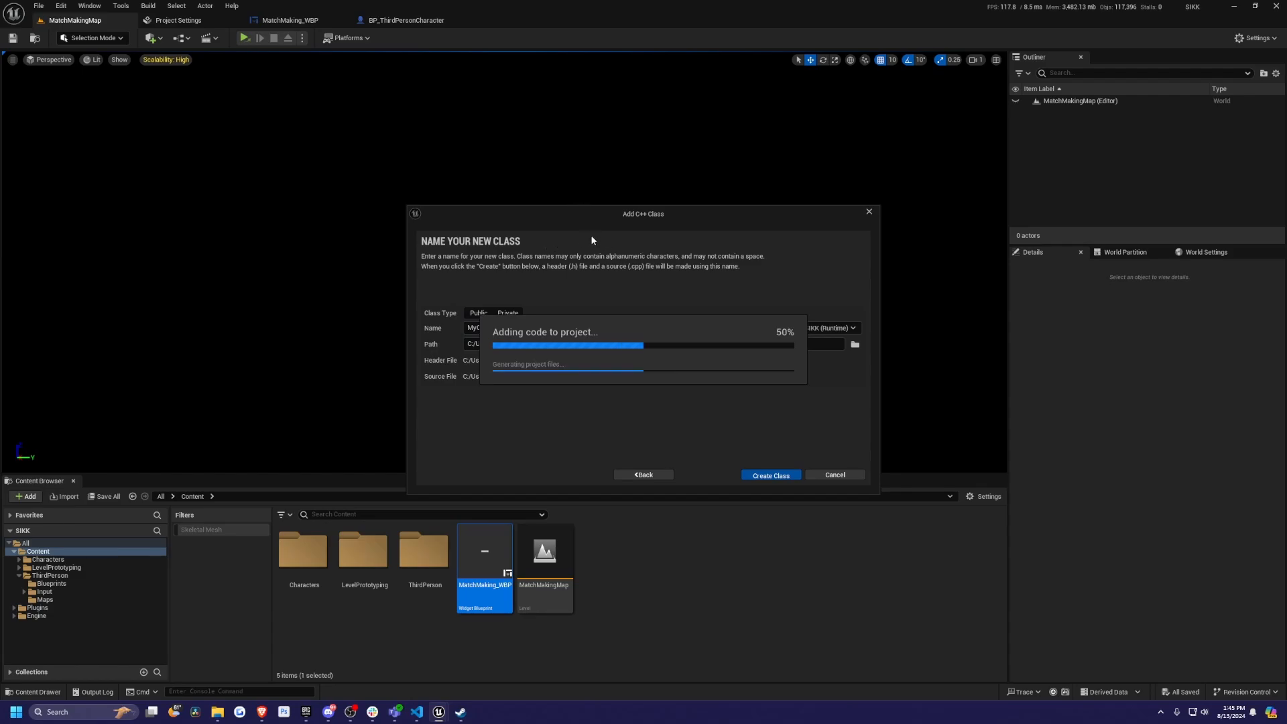
mouse_move(533, 228)
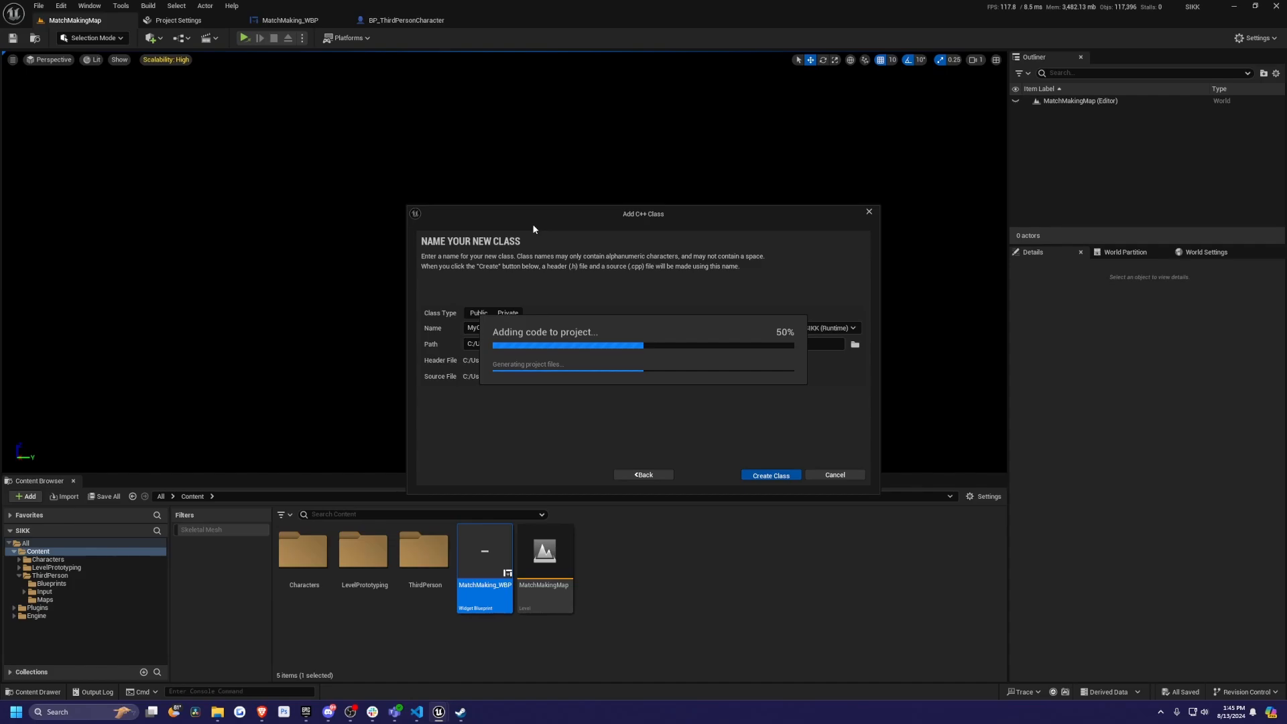
mouse_move(474, 217)
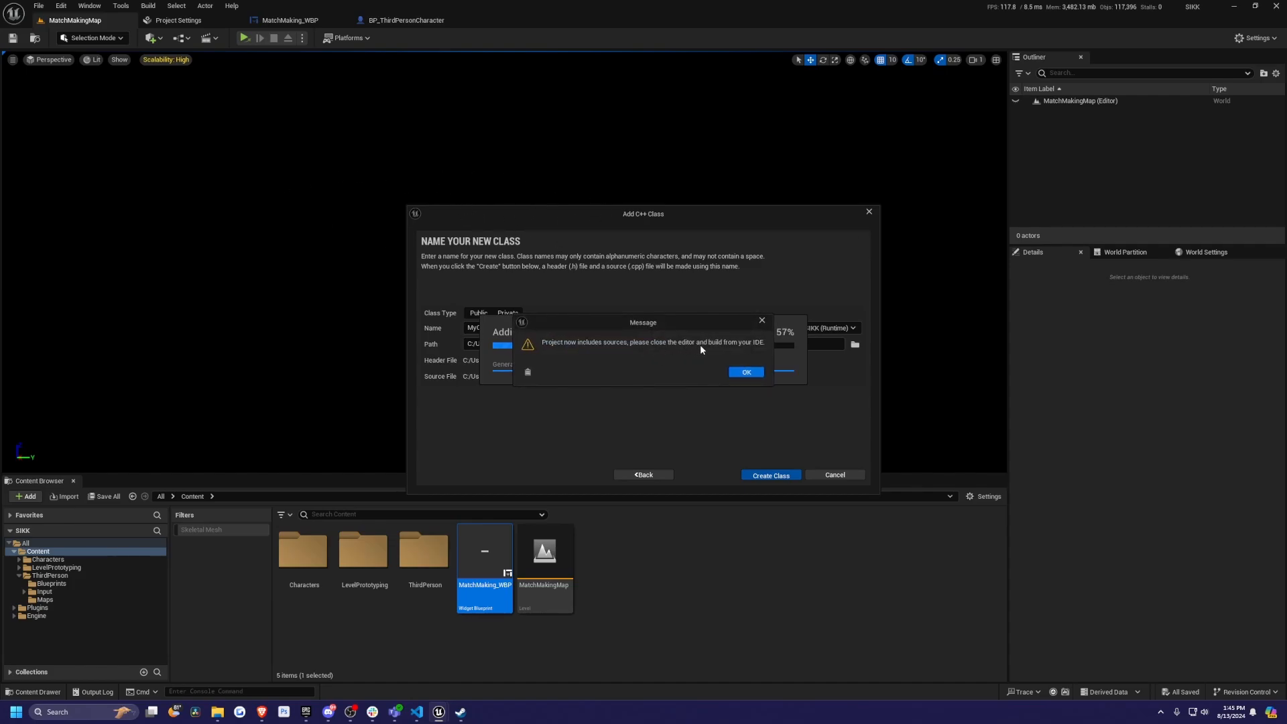
click(745, 372)
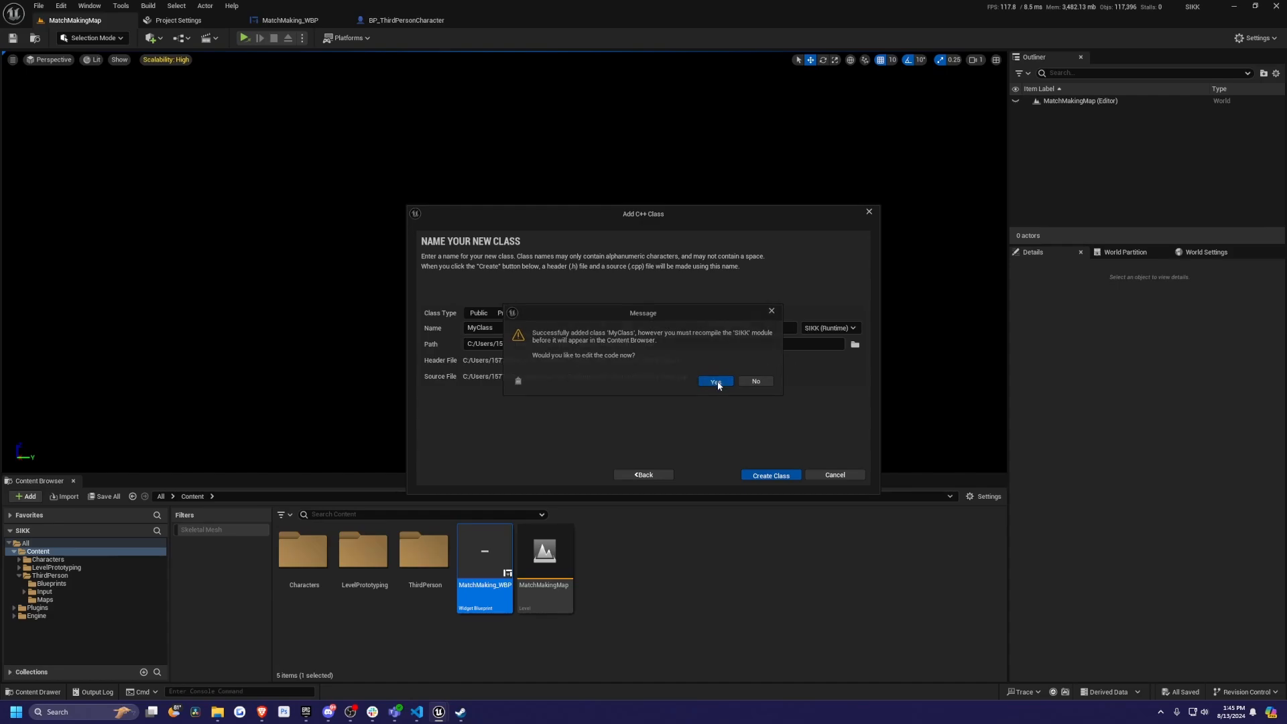
click(713, 380)
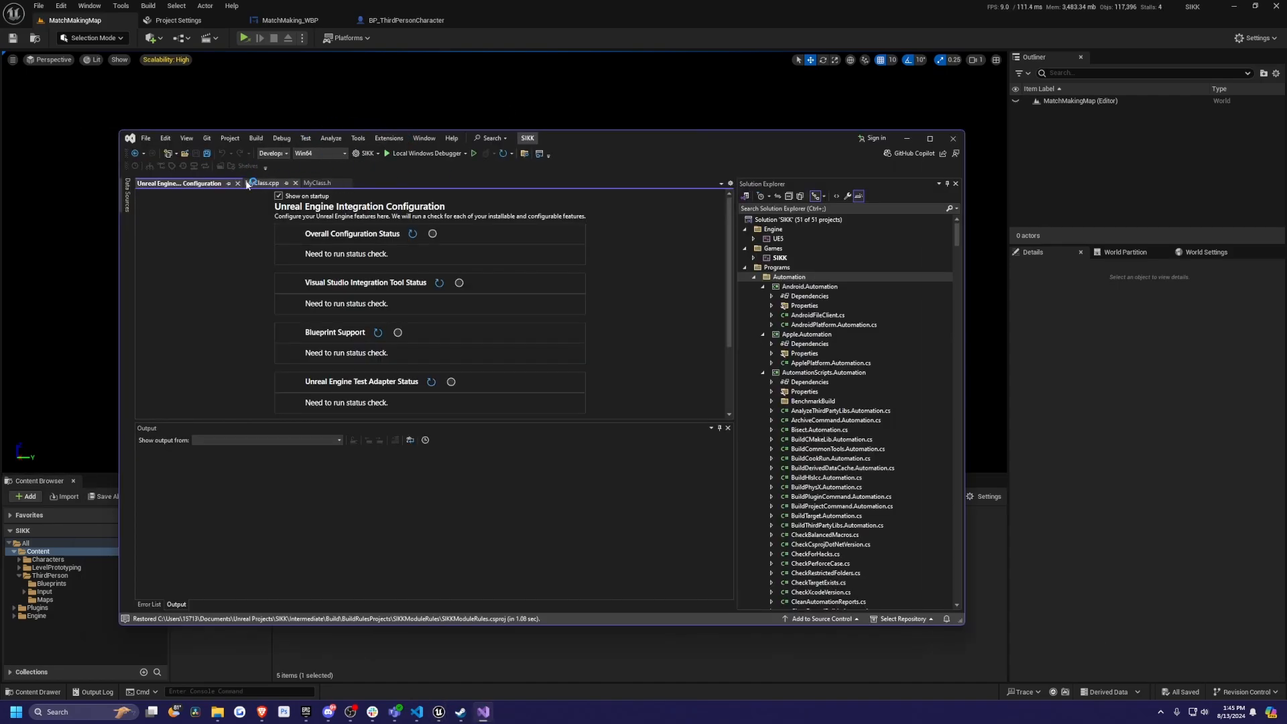
Rebuild and then build the SIKK game project from Solution Explorer.
right_click(778, 257)
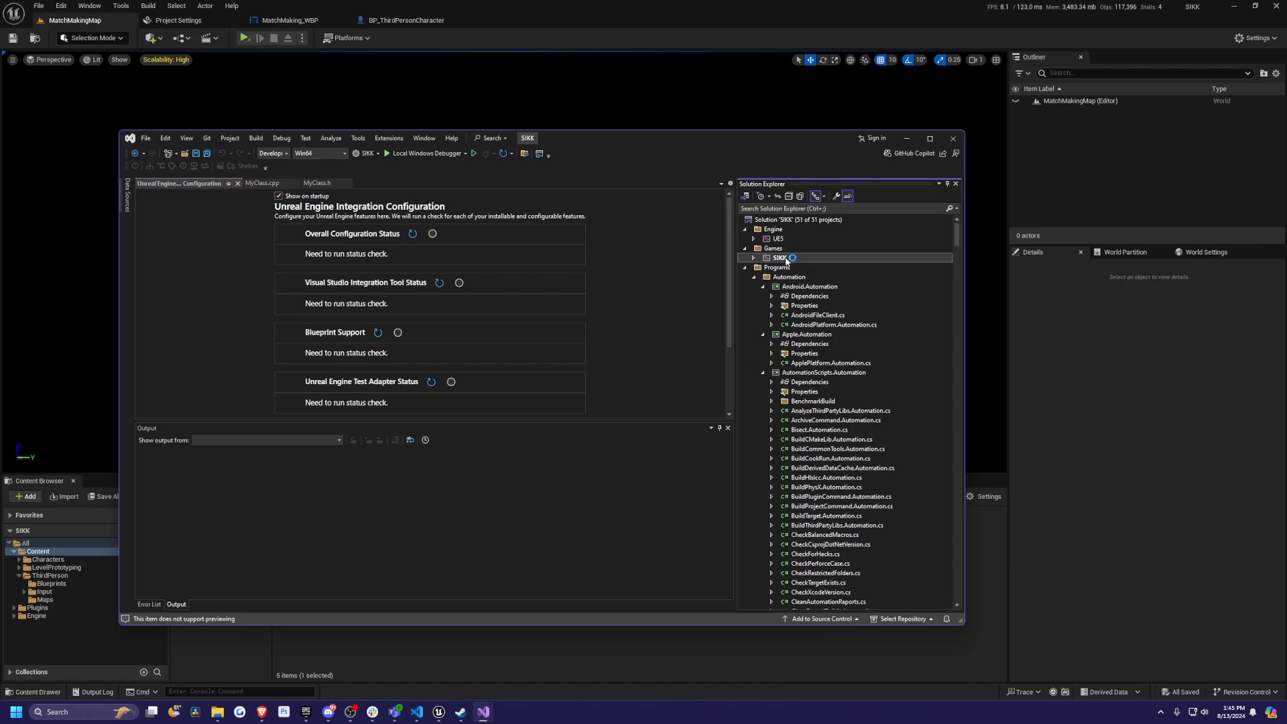
right_click(778, 257)
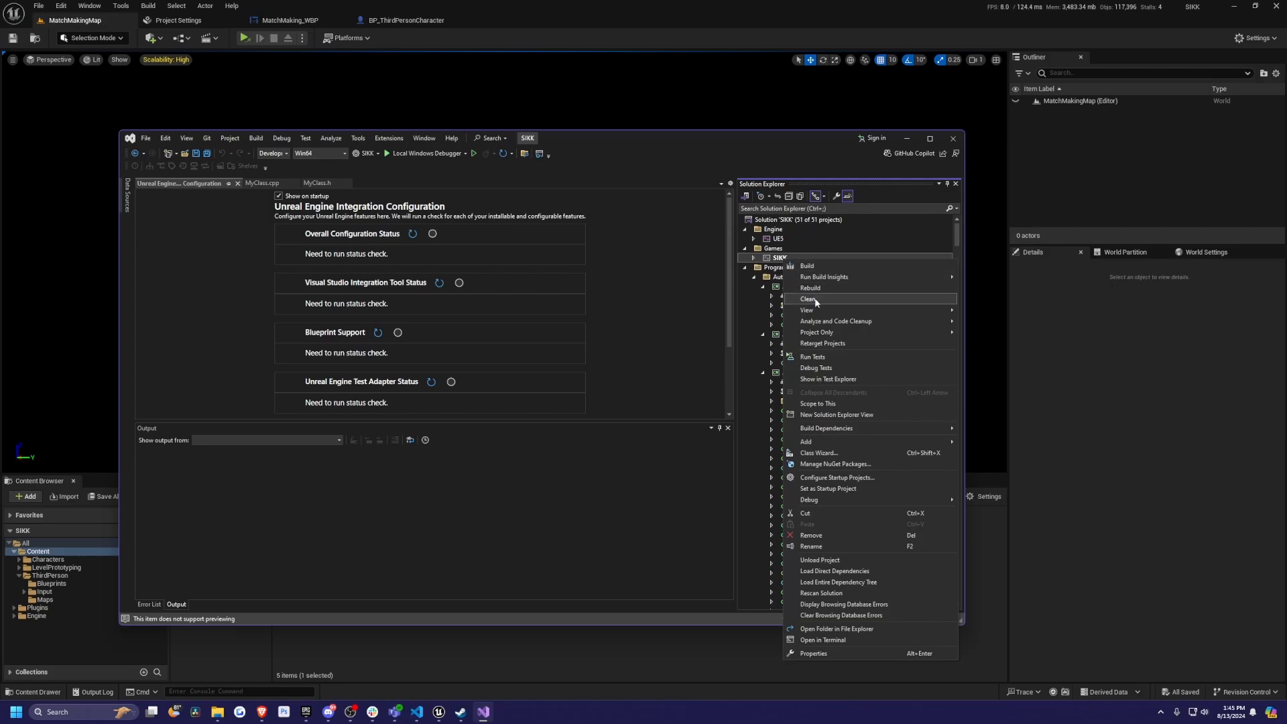
click(809, 298)
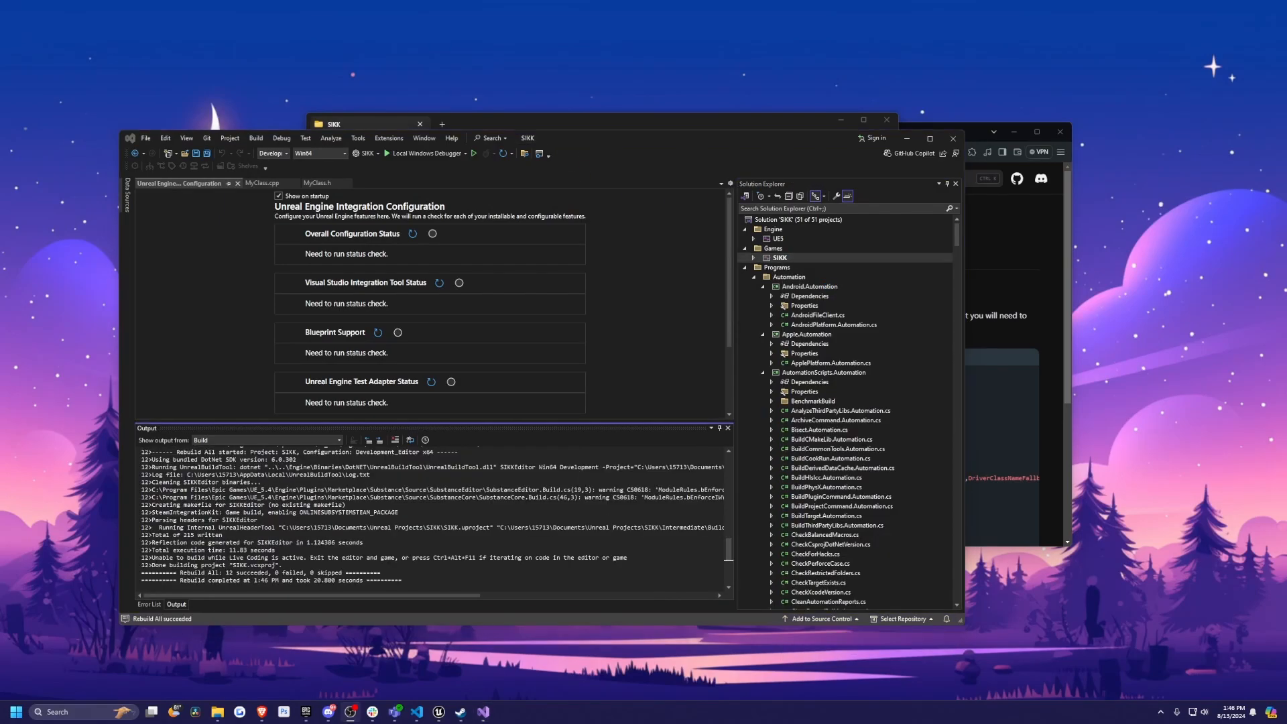
mouse_move(953, 138)
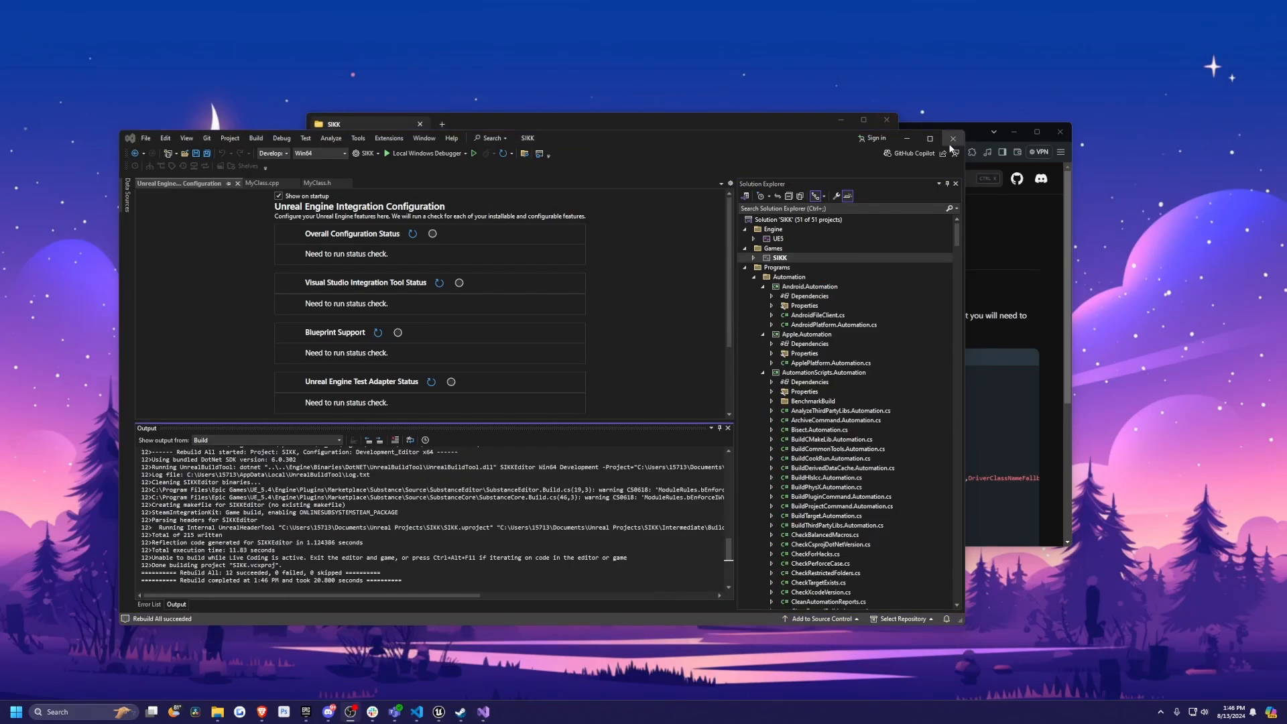
right_click(779, 257)
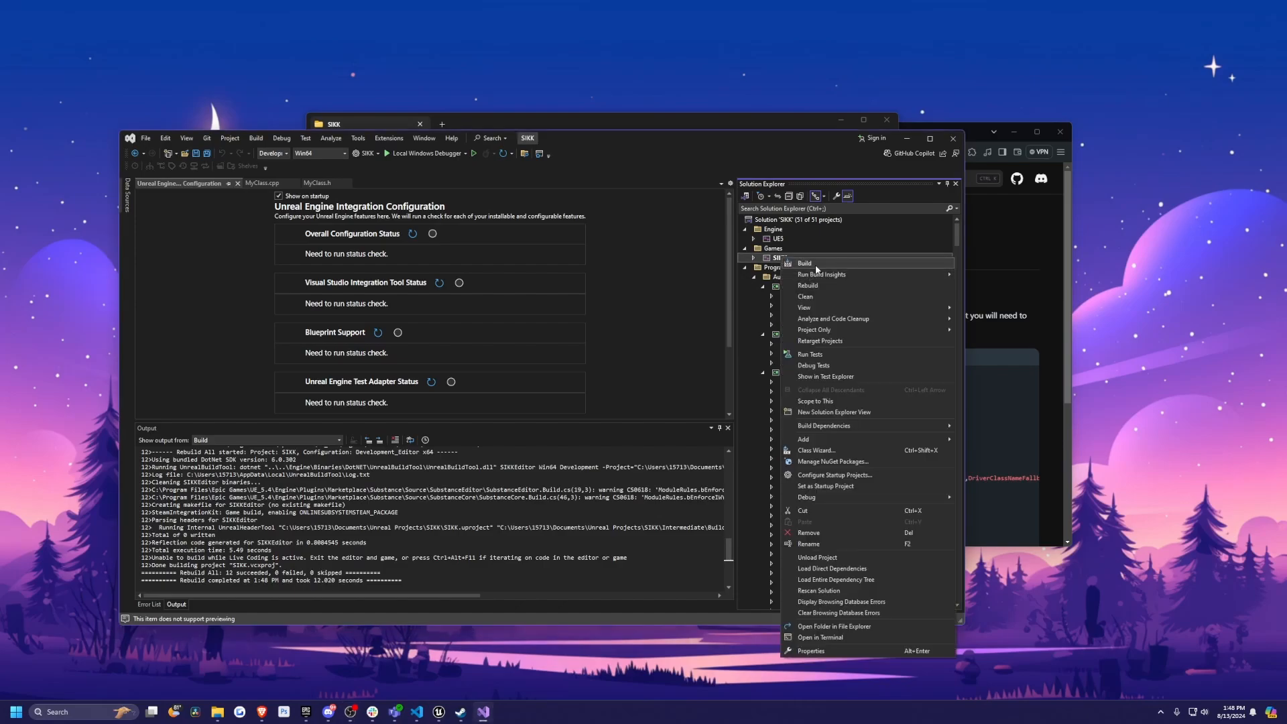
click(805, 263)
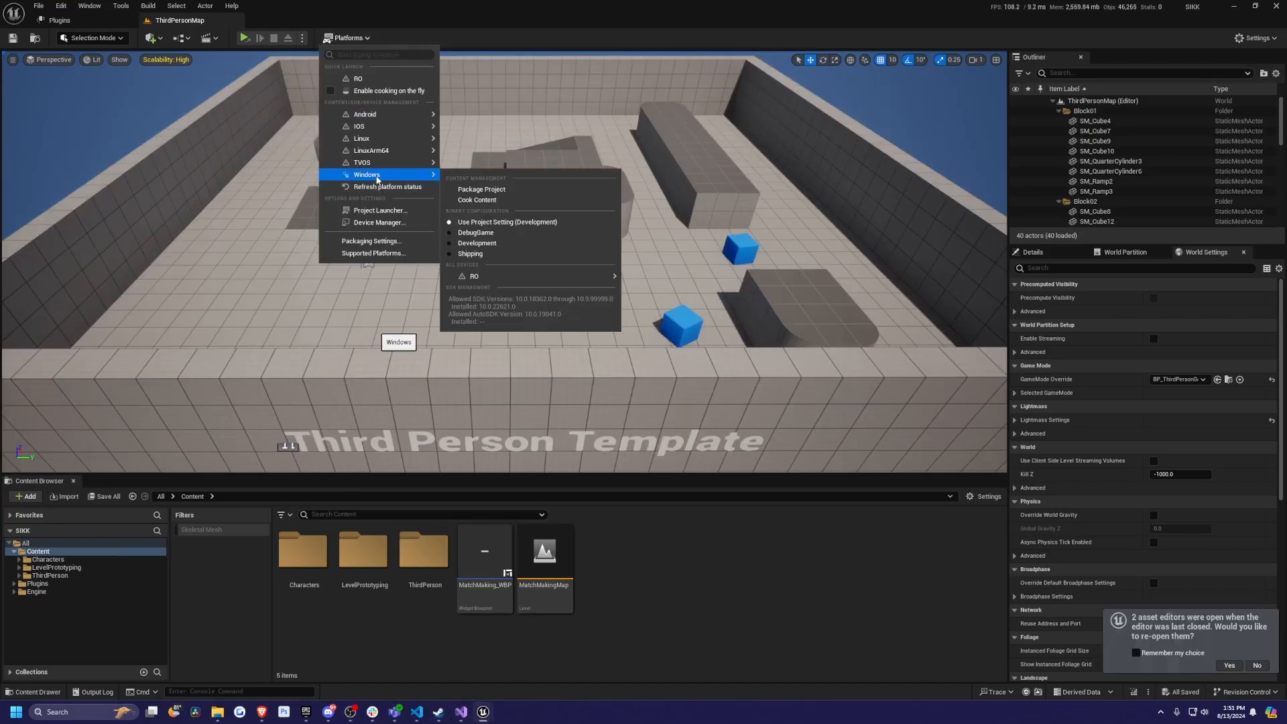
mouse_move(507, 222)
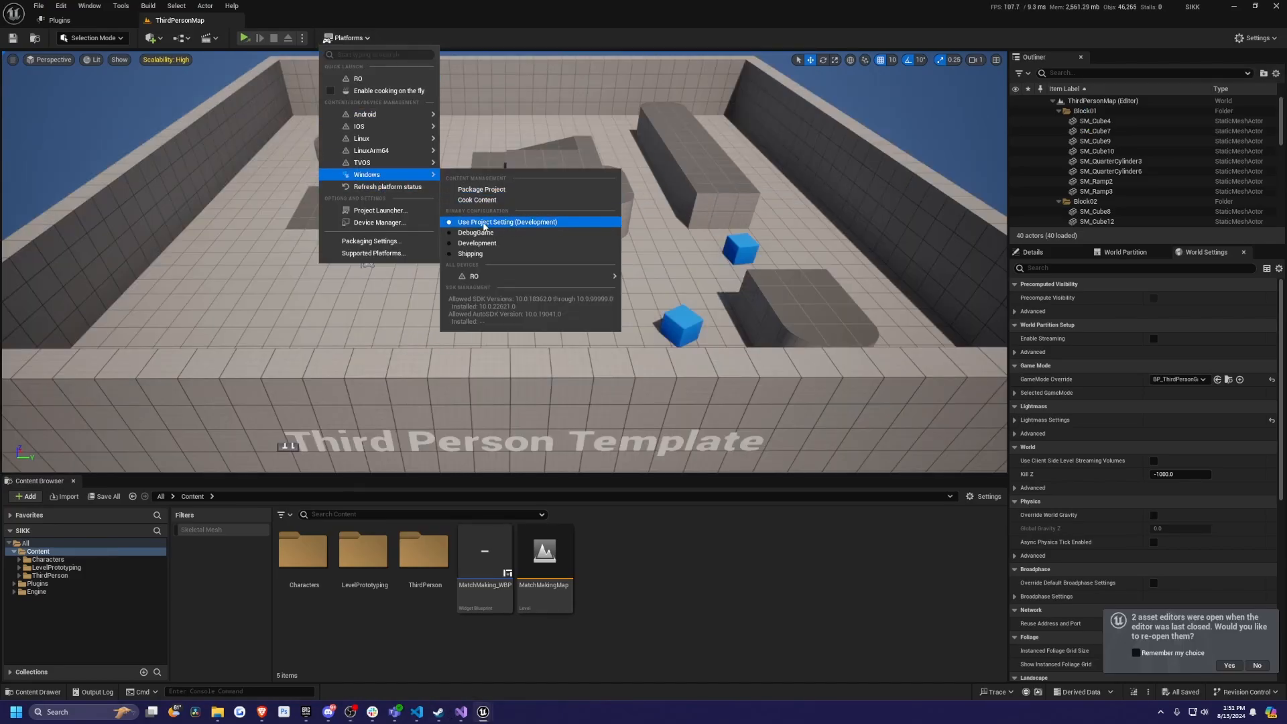
mouse_move(481, 189)
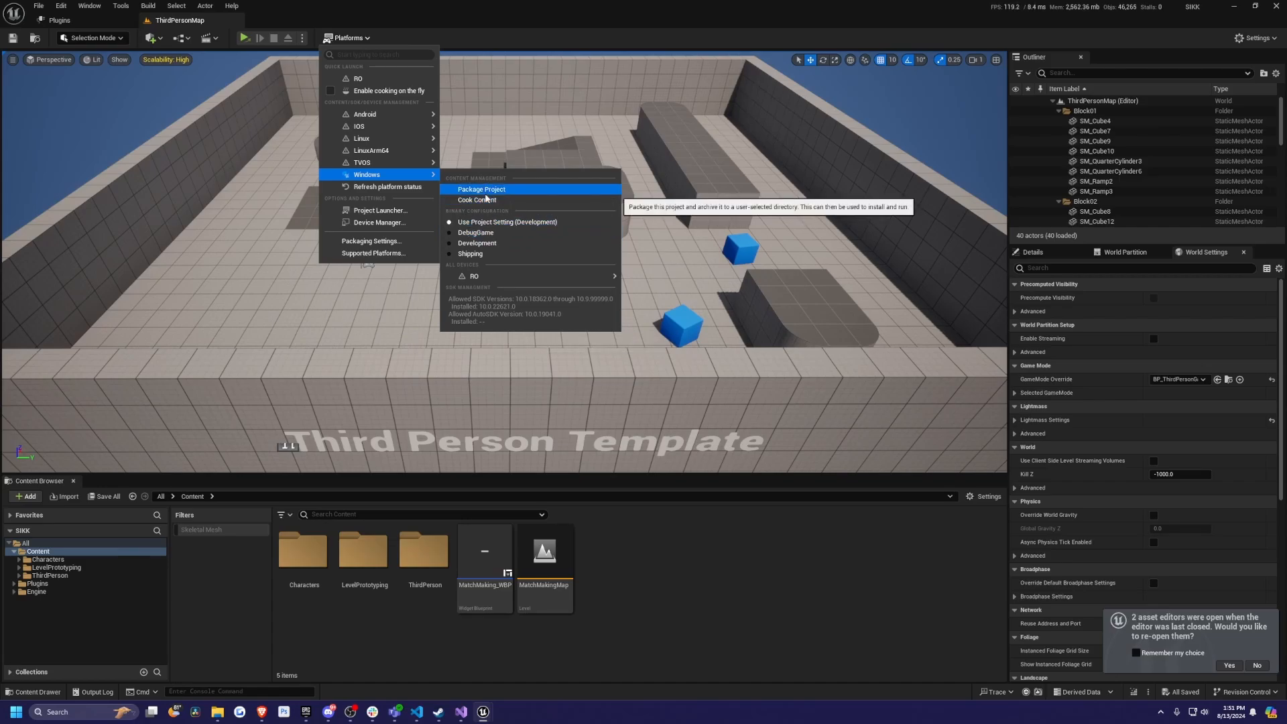
mouse_move(507, 222)
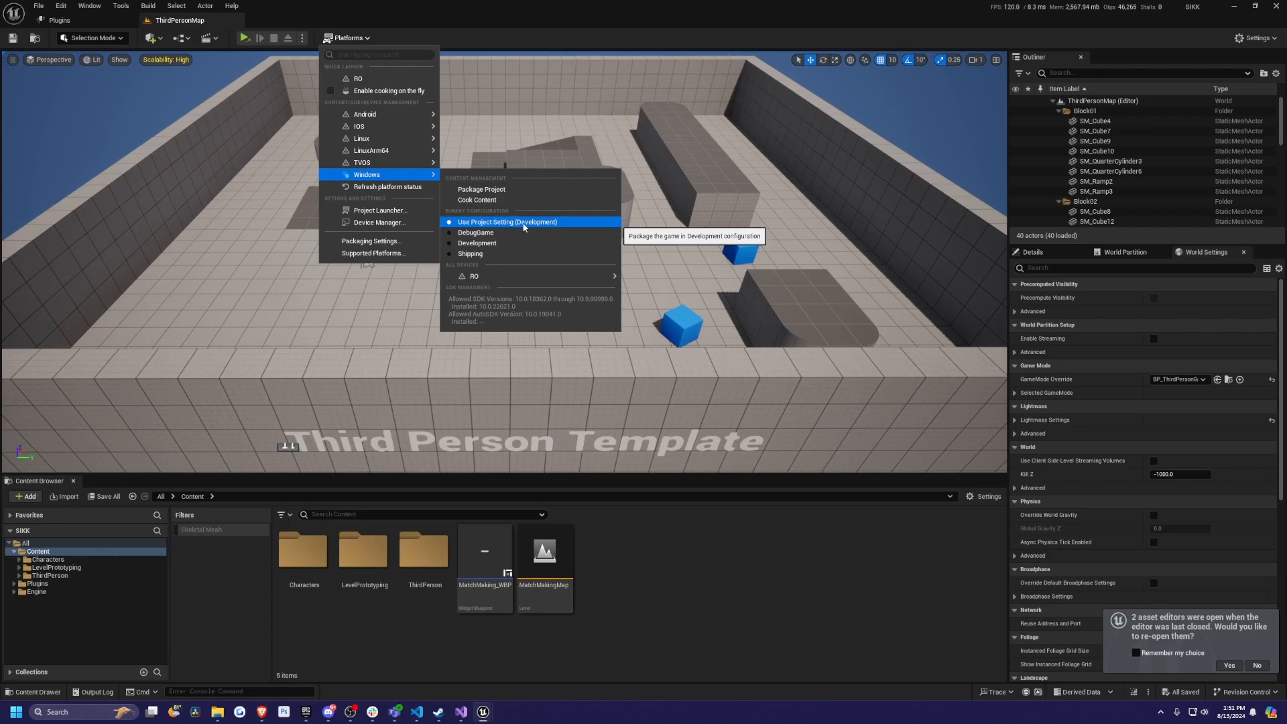
mouse_move(481, 190)
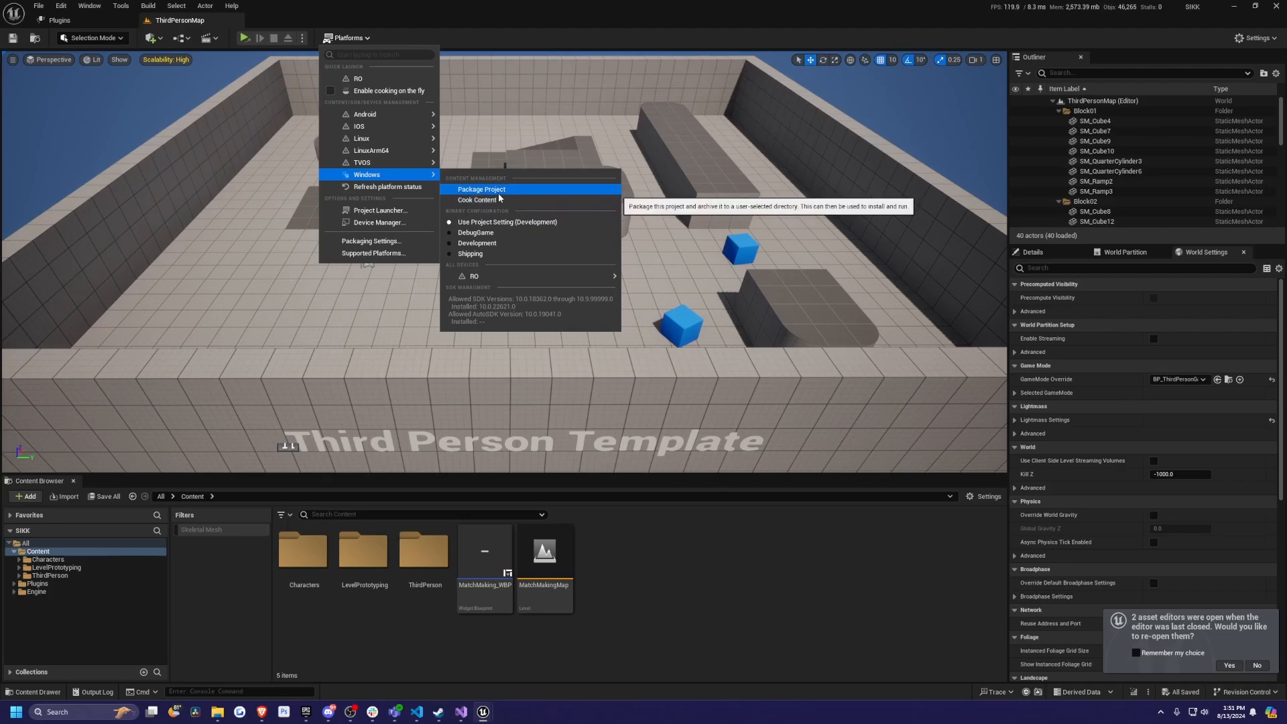
Package the project for Windows using the Development project setting.
click(481, 189)
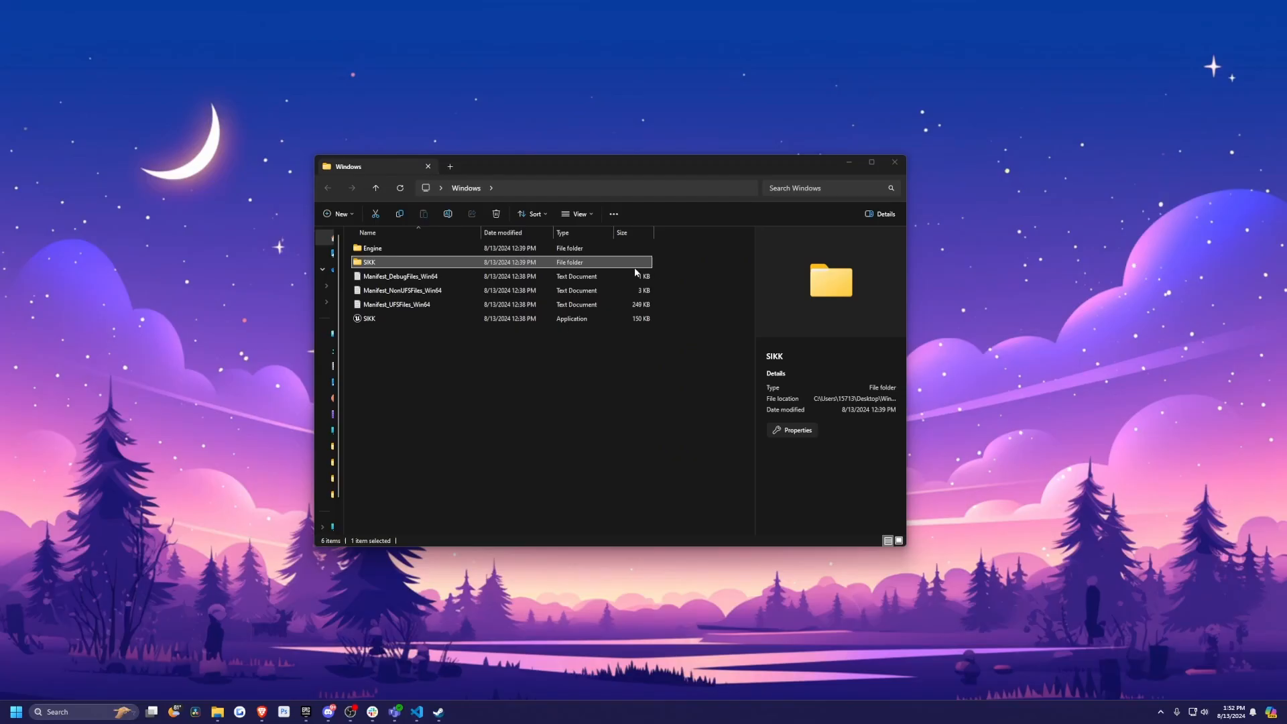
mouse_move(358, 171)
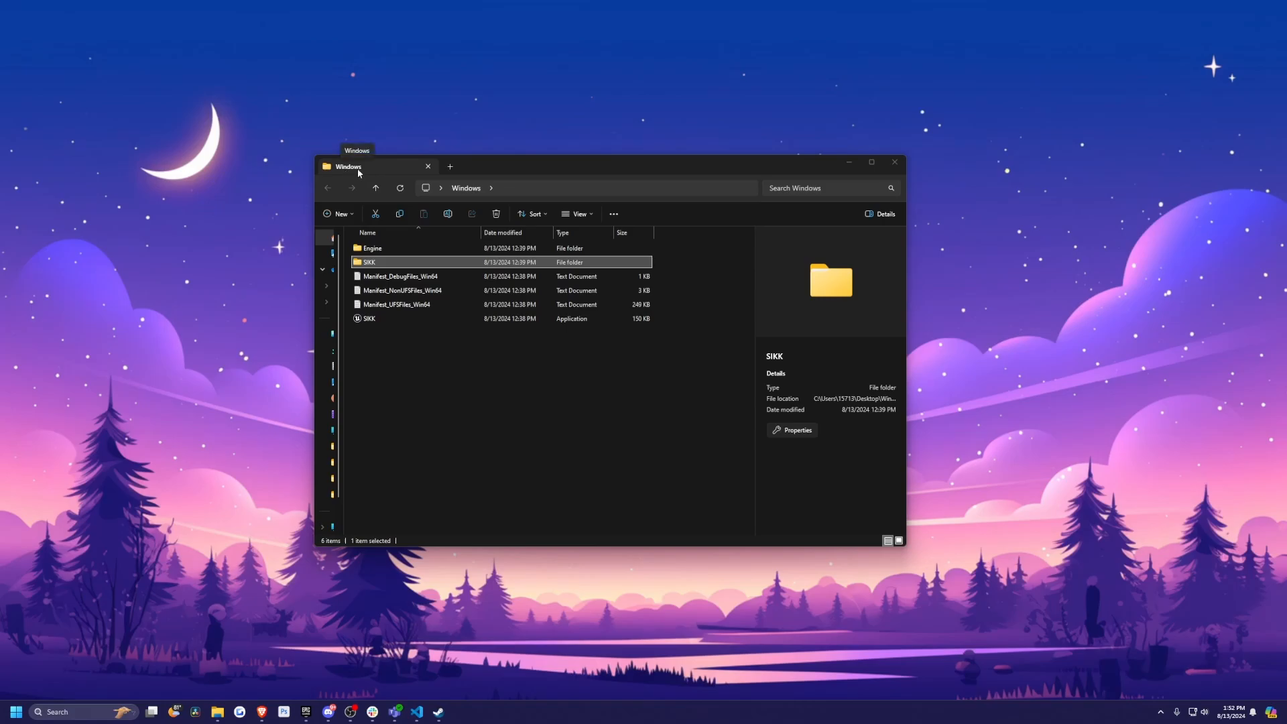
mouse_move(394, 274)
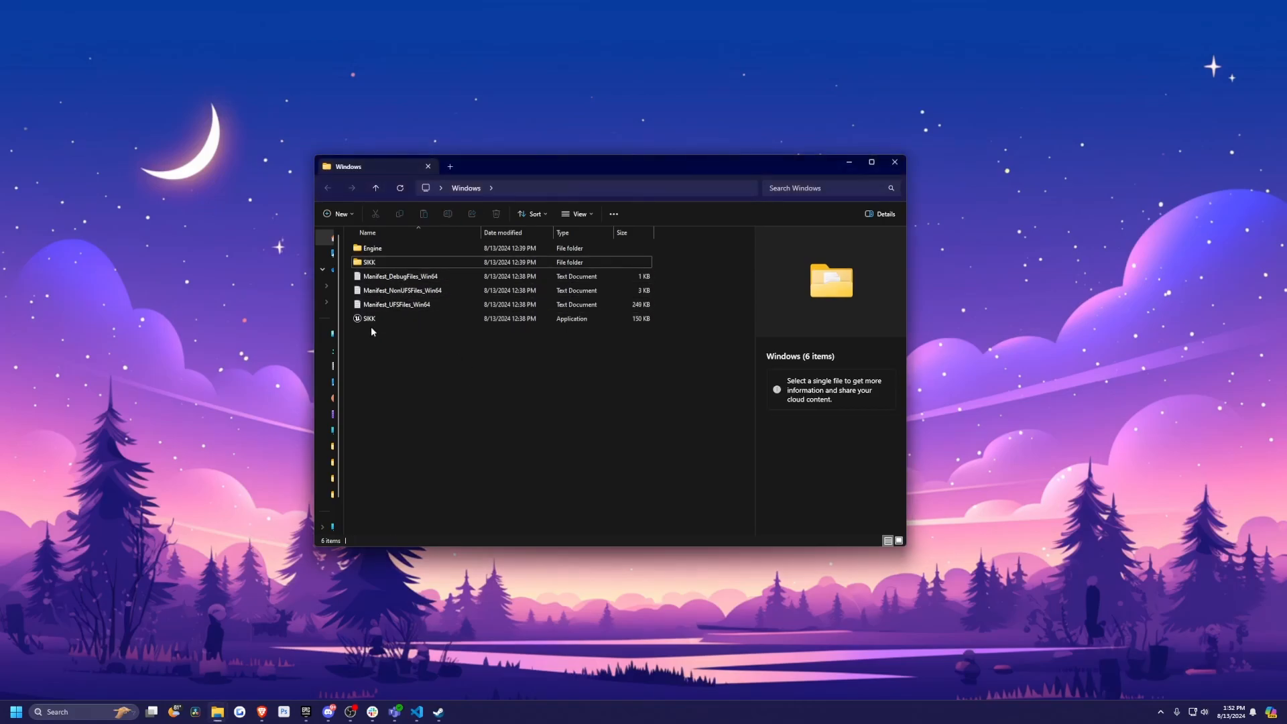
mouse_move(368, 318)
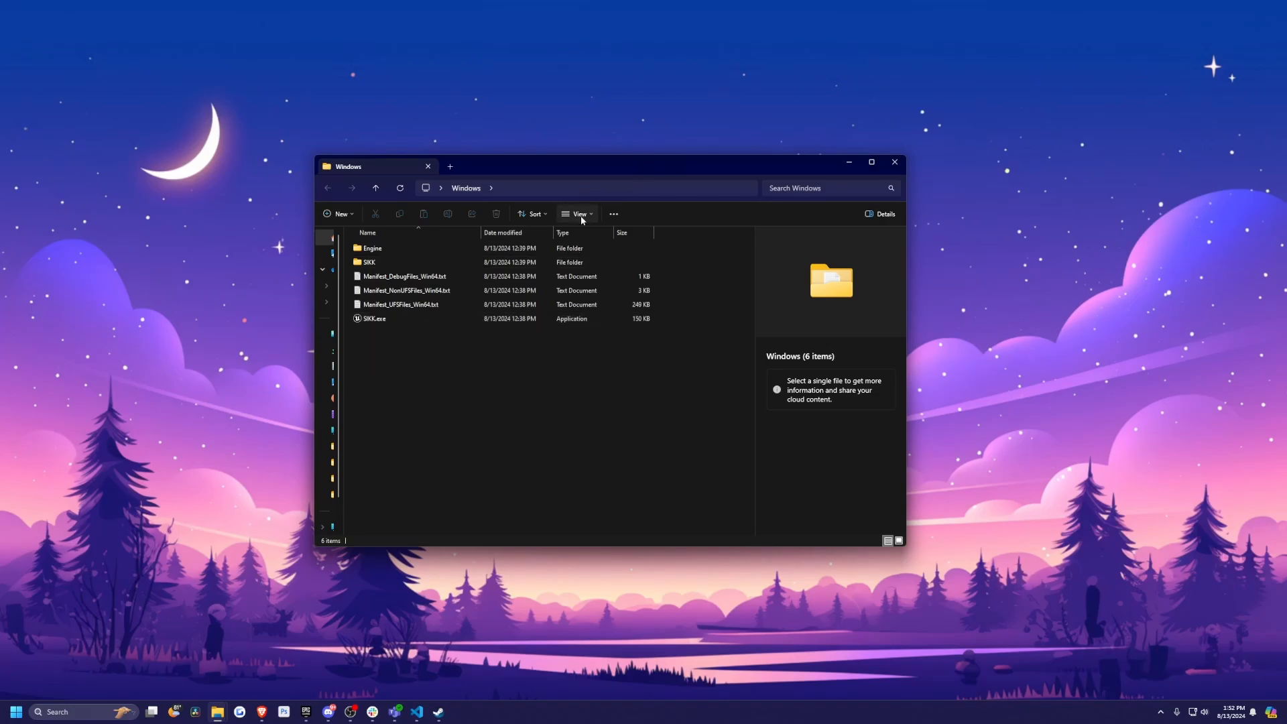
Launch SIKK.exe from the packaged Windows output folder.
click(578, 213)
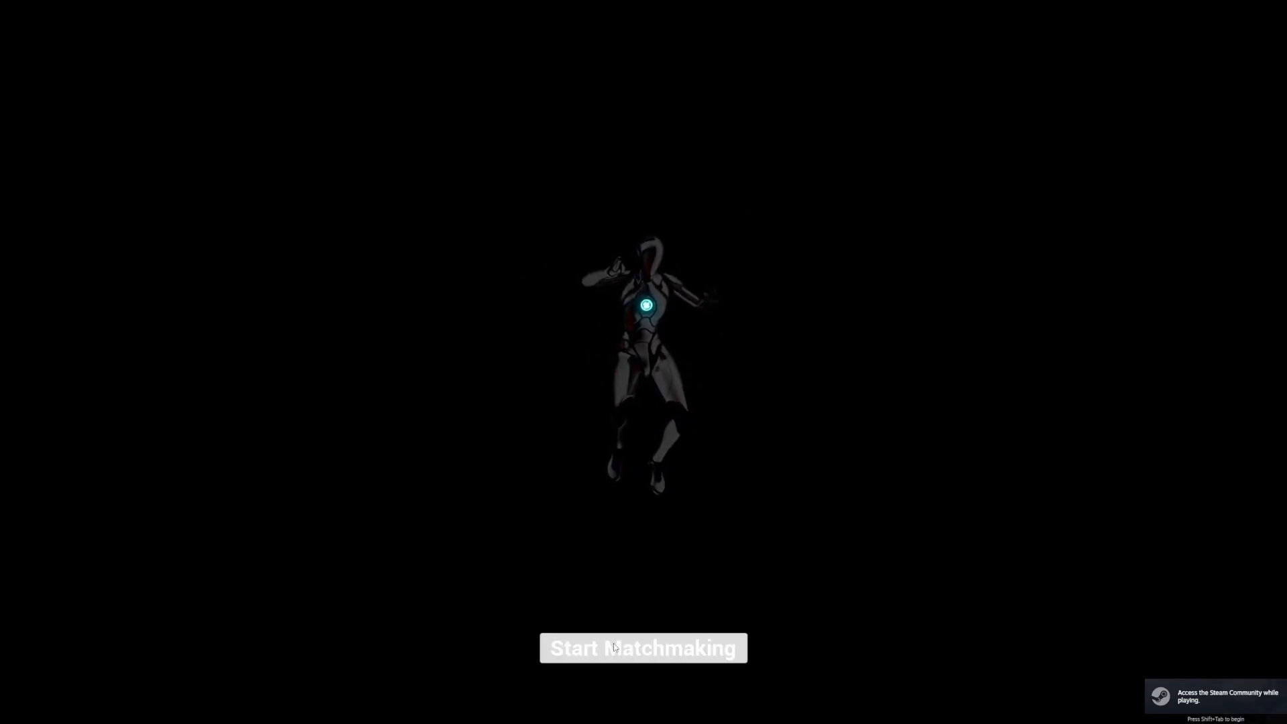
Press Start Matchmaking in the packaged SIKK game.
click(643, 648)
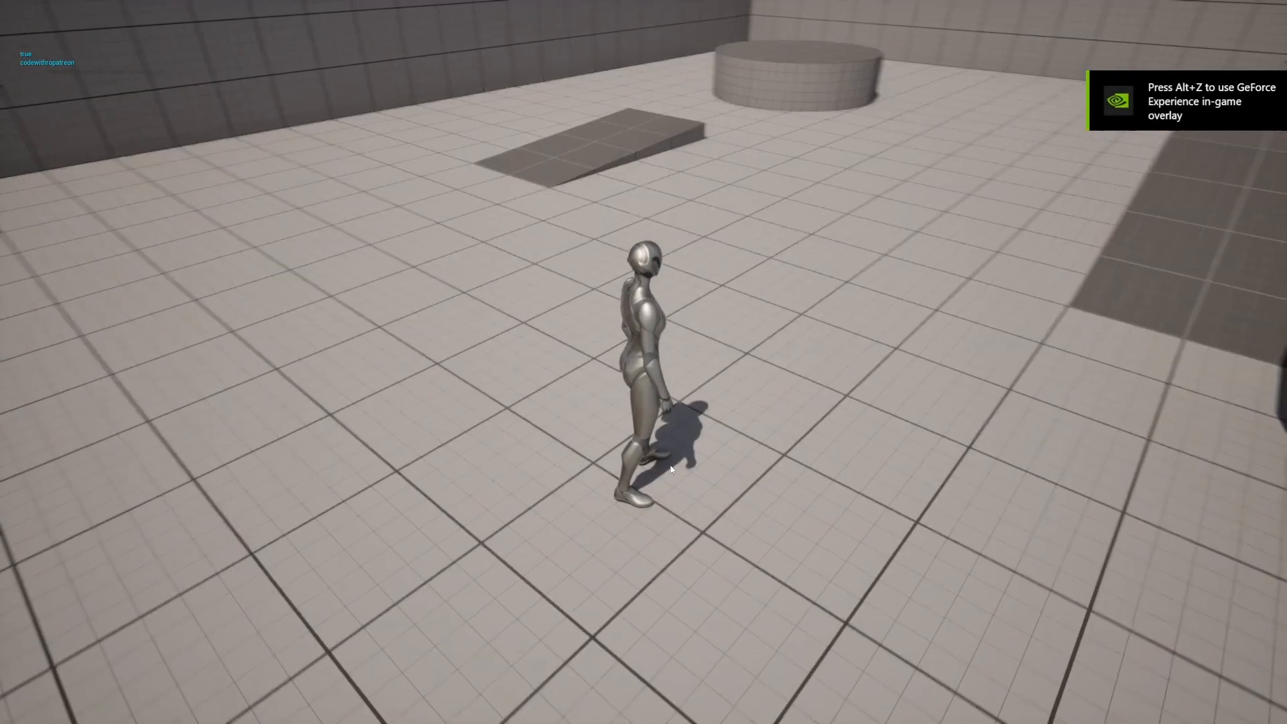